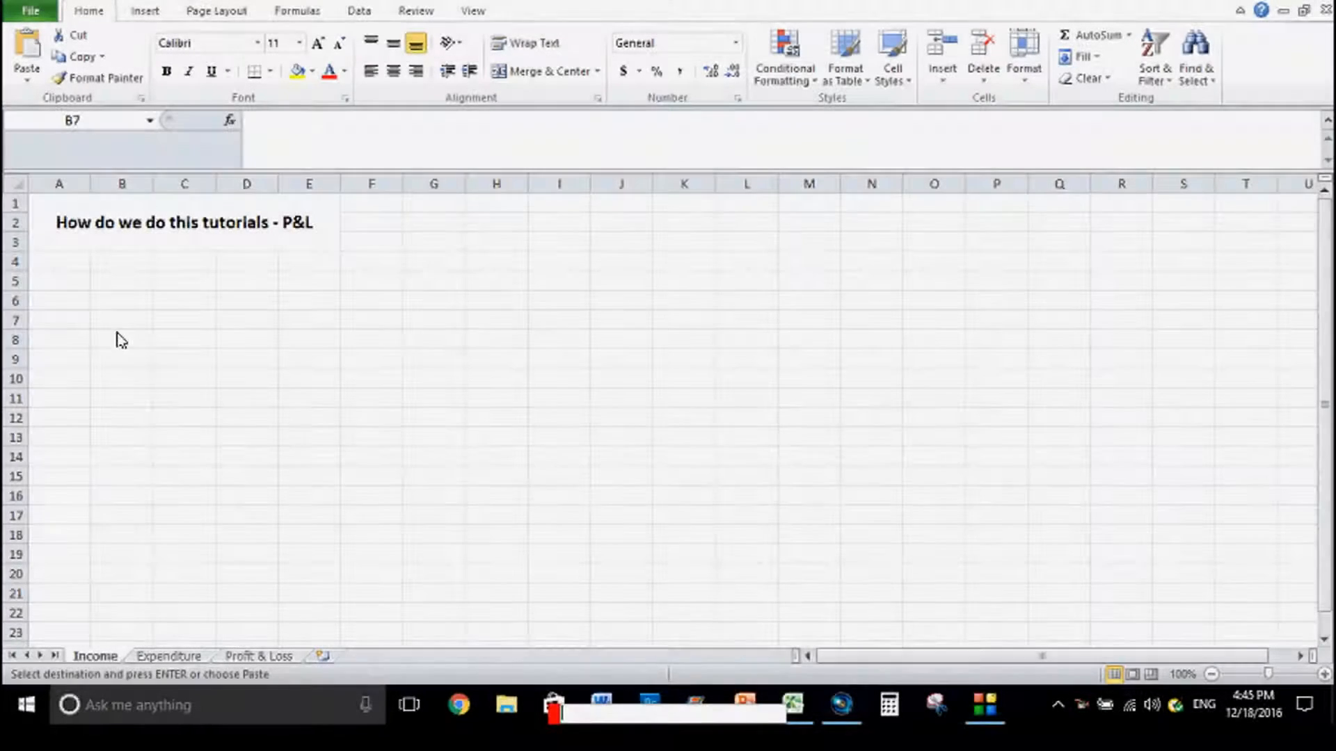
Colour the Income tab green, then set Expenditure to red and Profit & Loss to blue
click(123, 320)
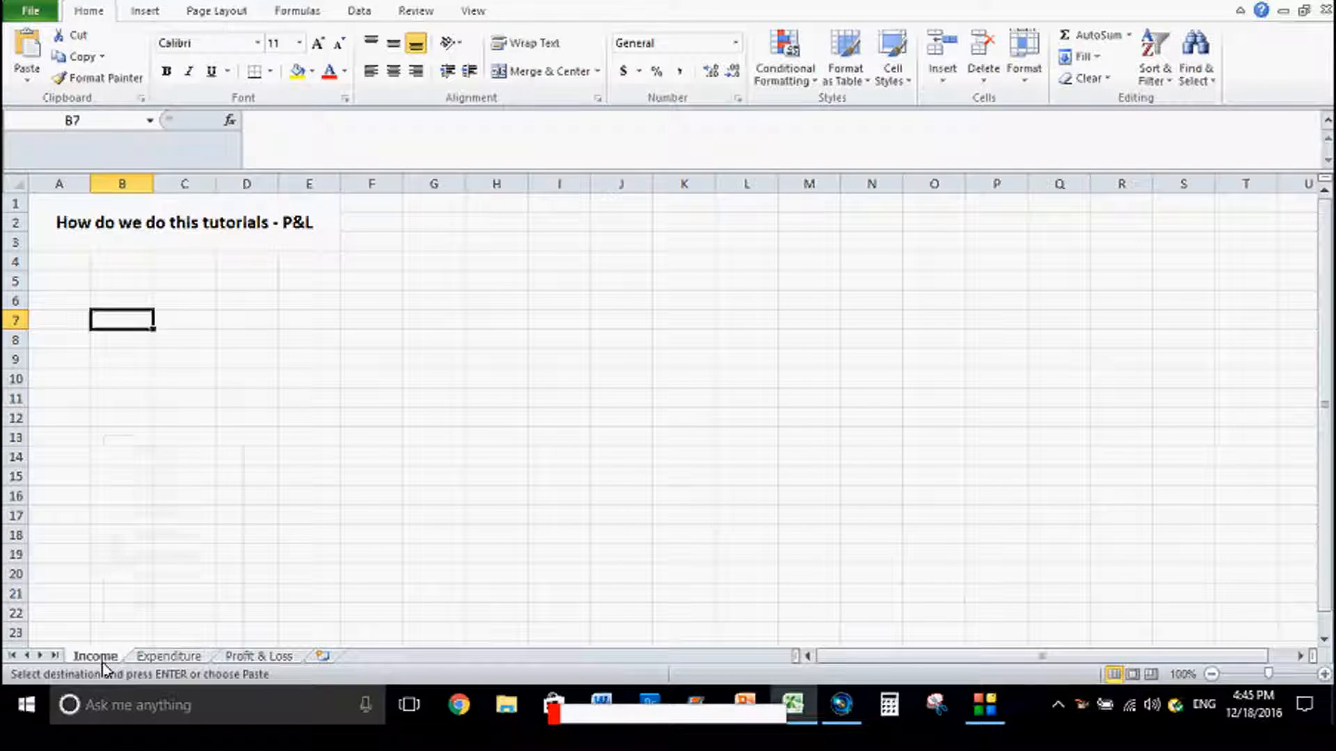
right_click(95, 655)
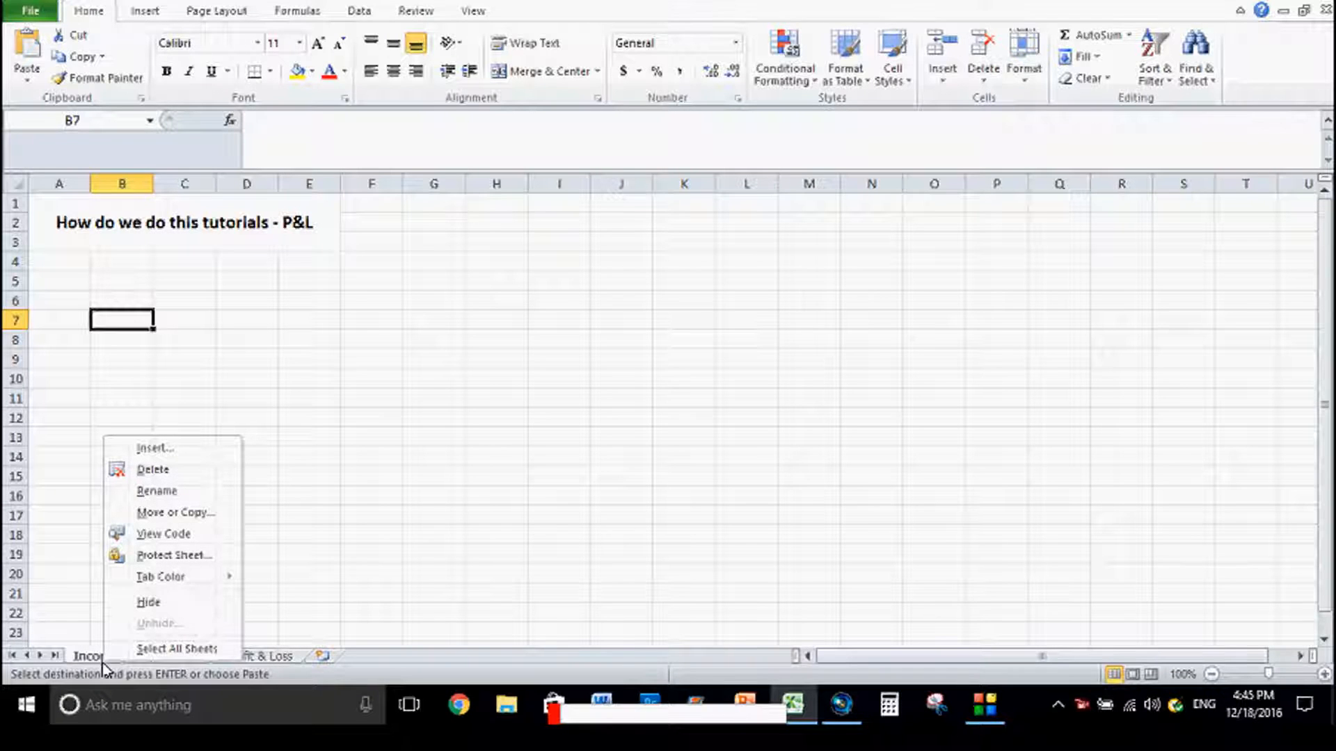
click(160, 576)
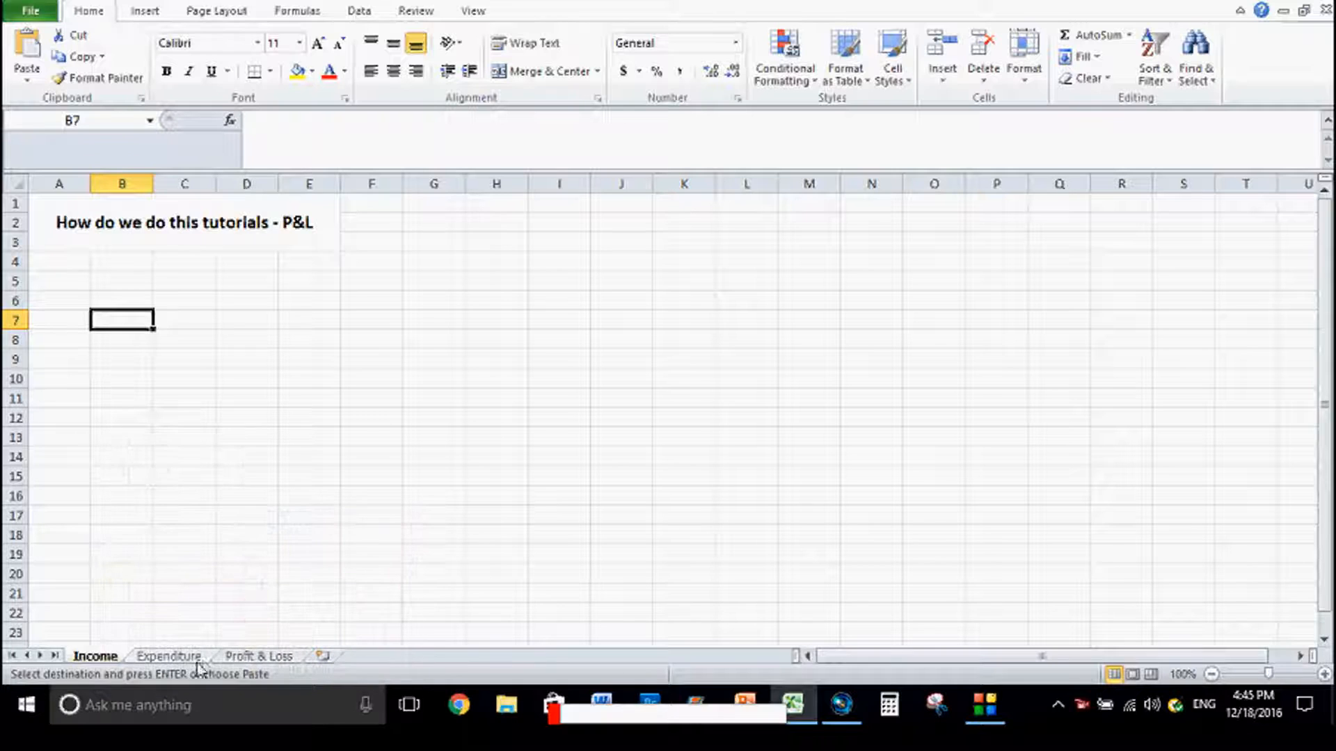
right_click(95, 655)
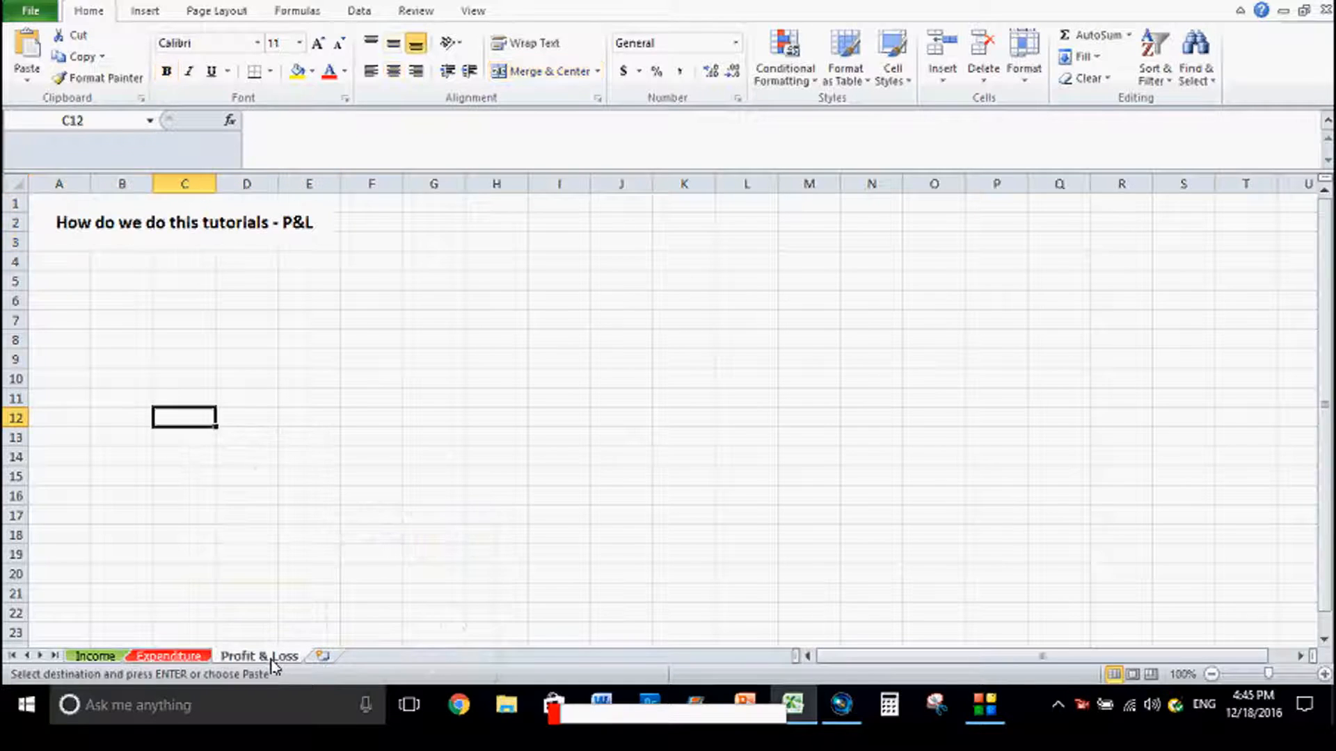
right_click(261, 655)
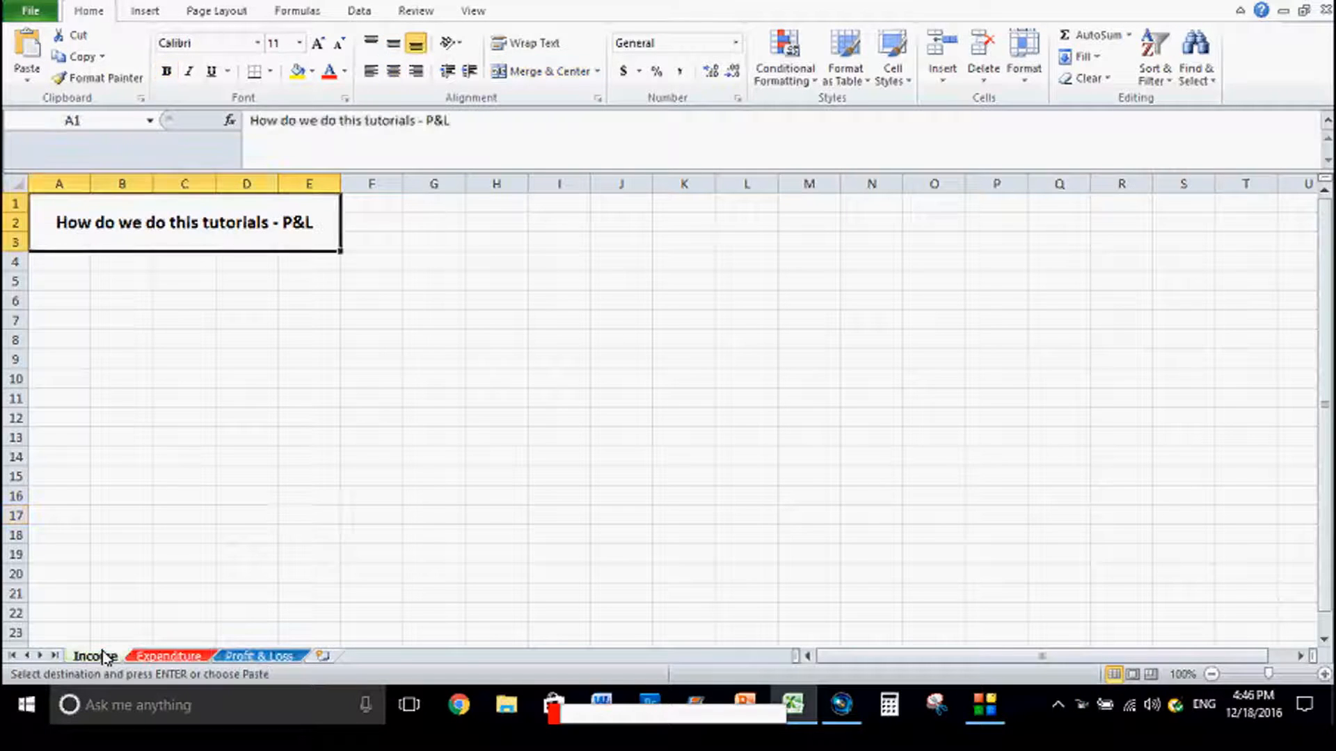
Fill April to March down A7:A18, label A21 'Total' and centre the column
click(59, 320)
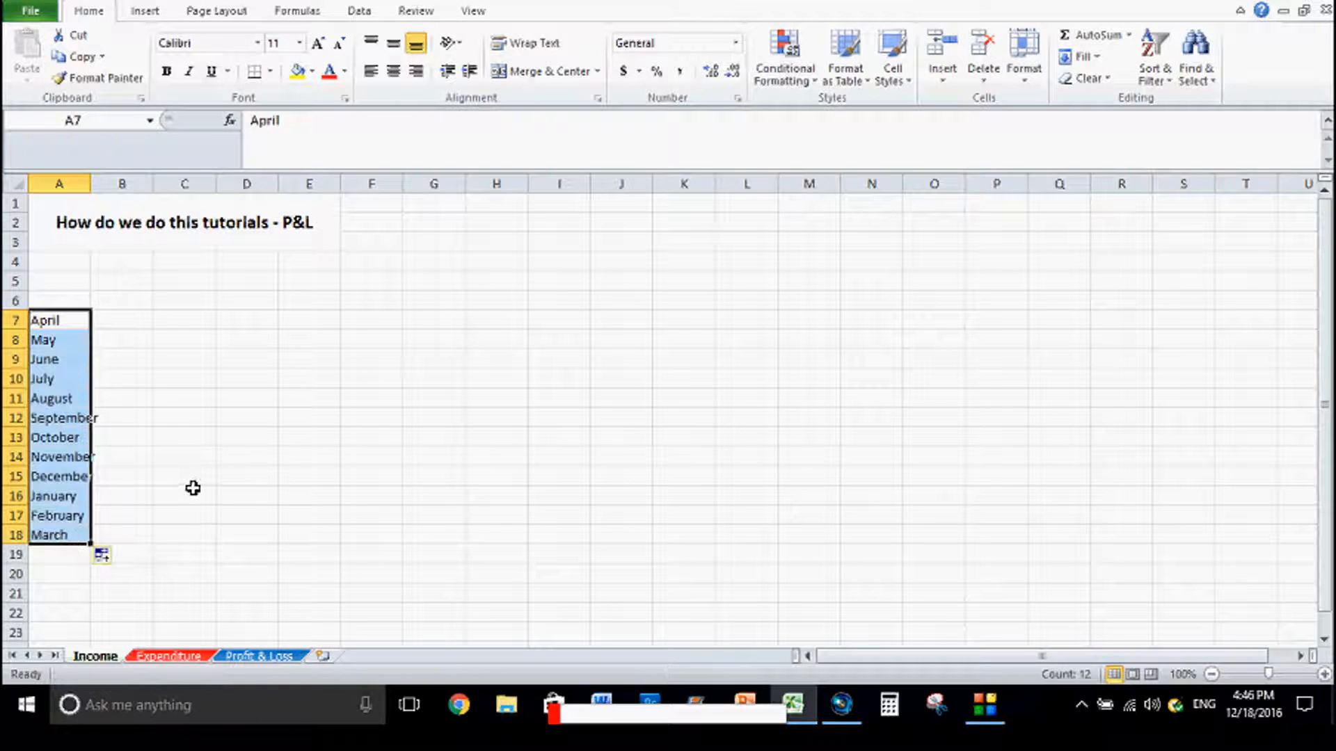
click(183, 496)
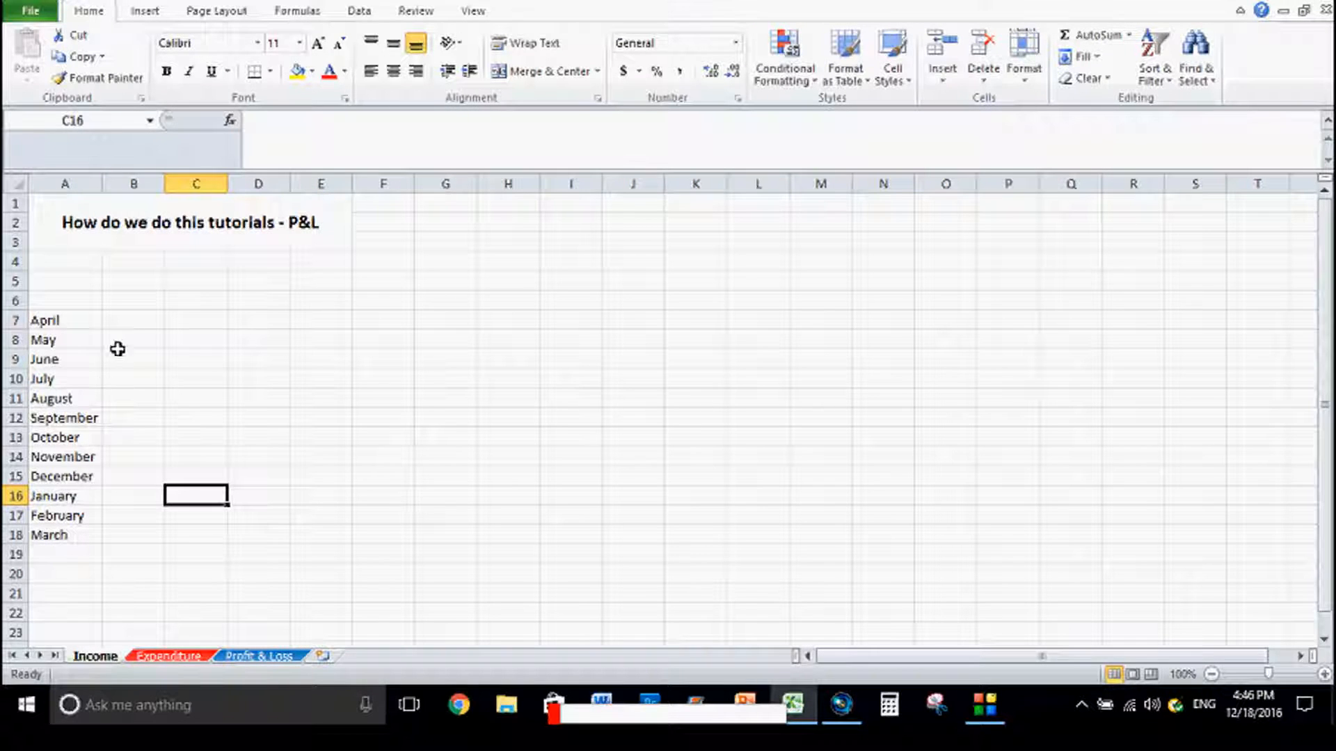
click(66, 594)
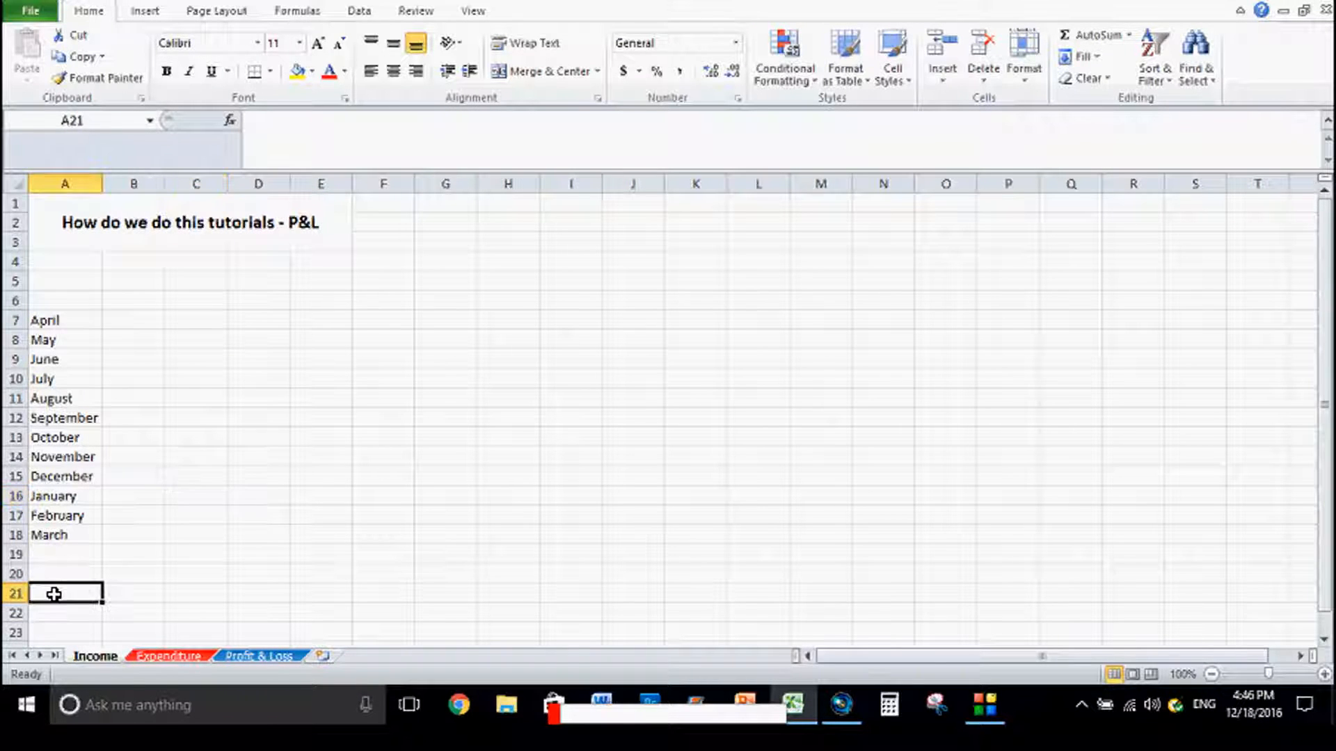
text(Total)
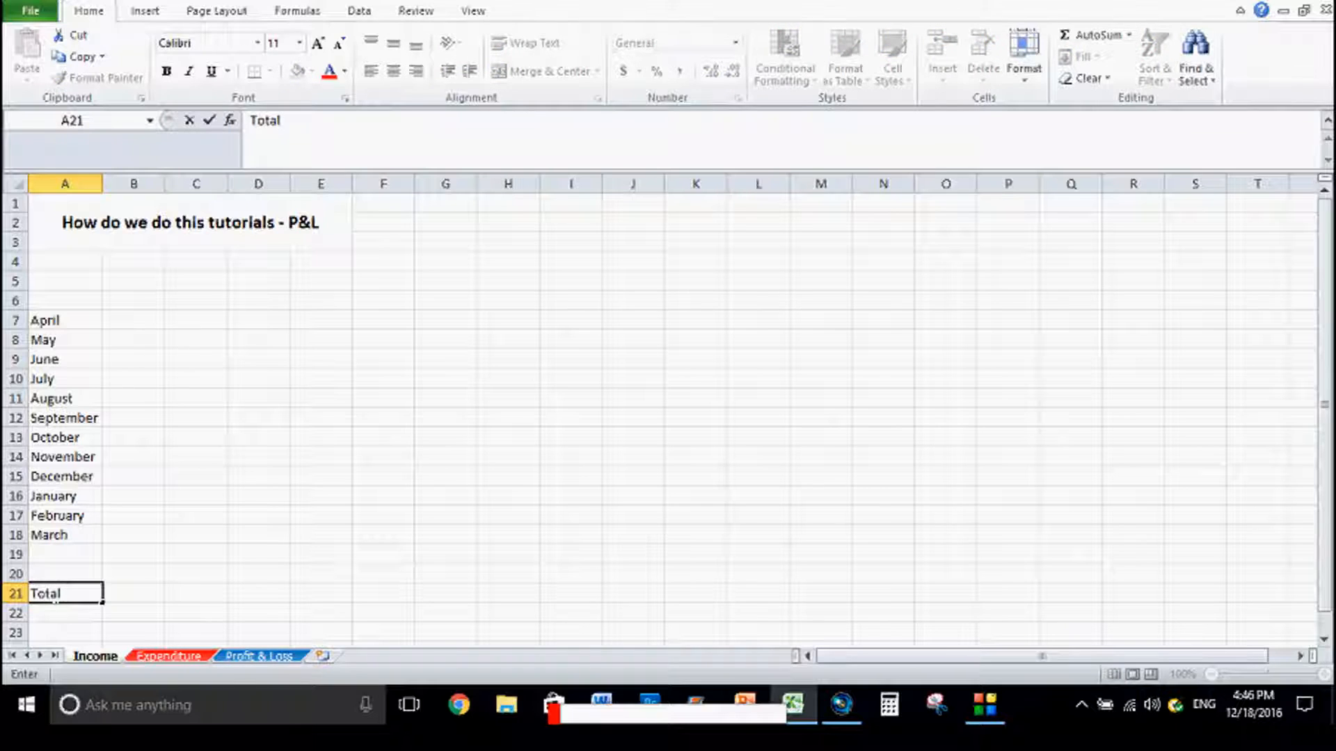
key(Return)
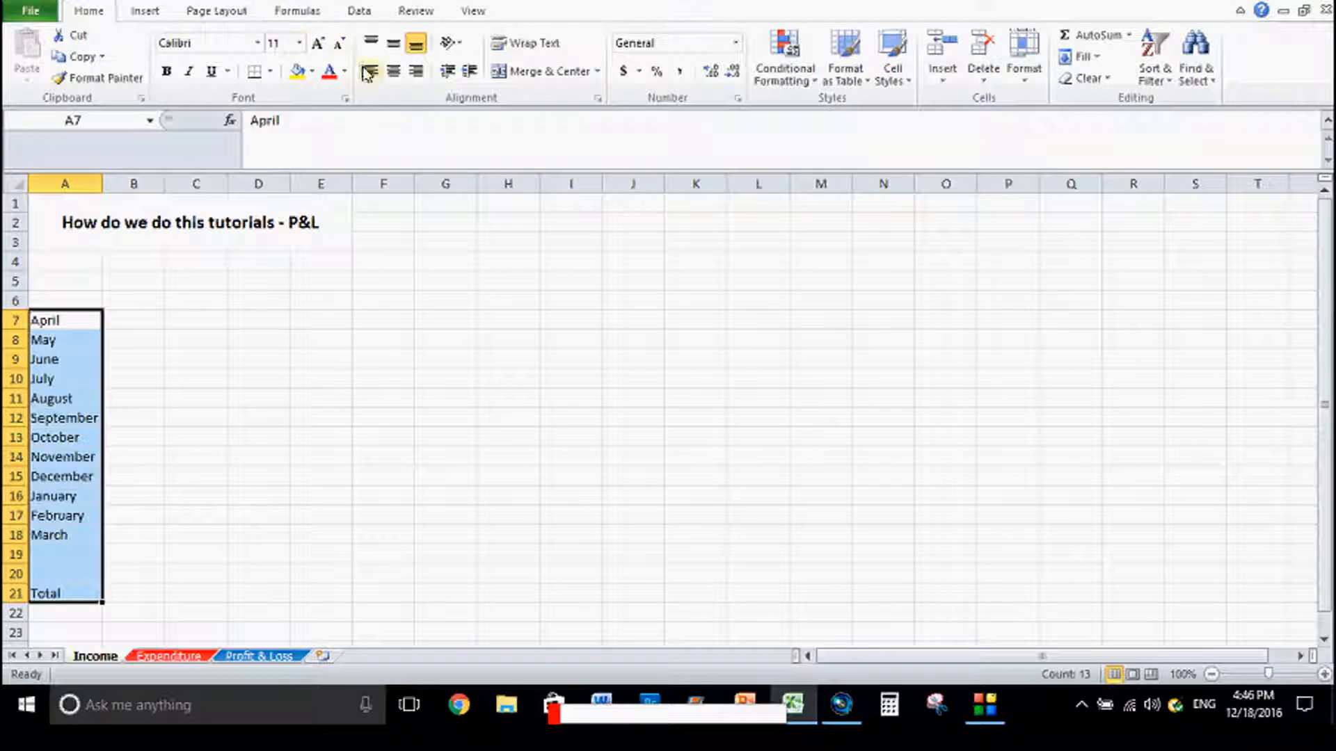
click(392, 71)
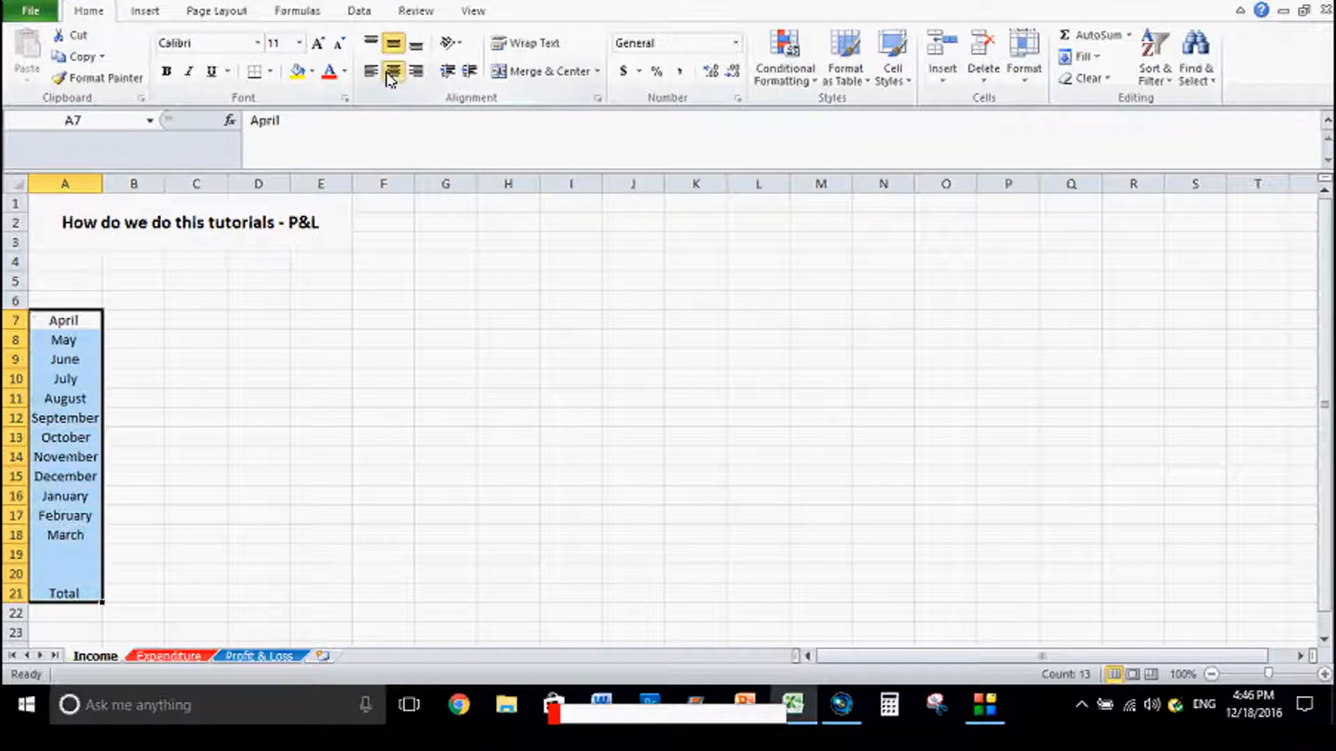
click(133, 320)
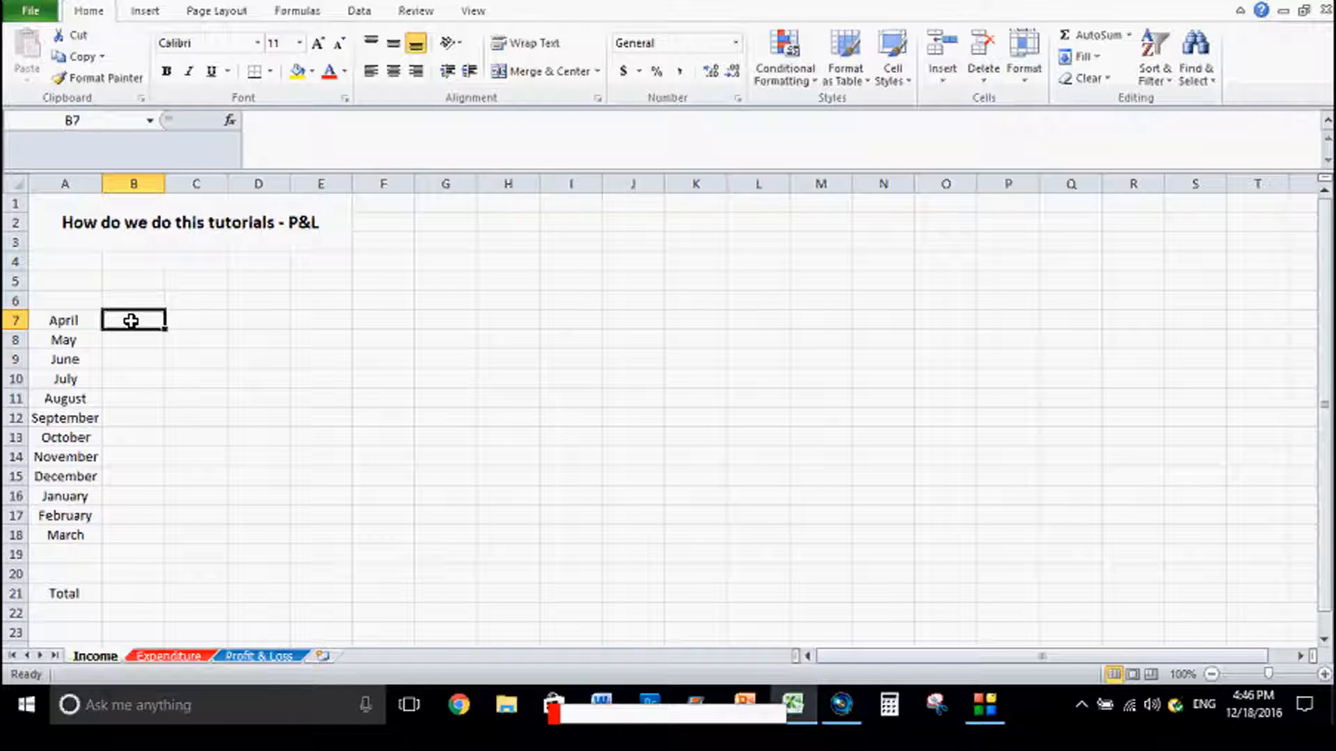
mouse_move(77, 309)
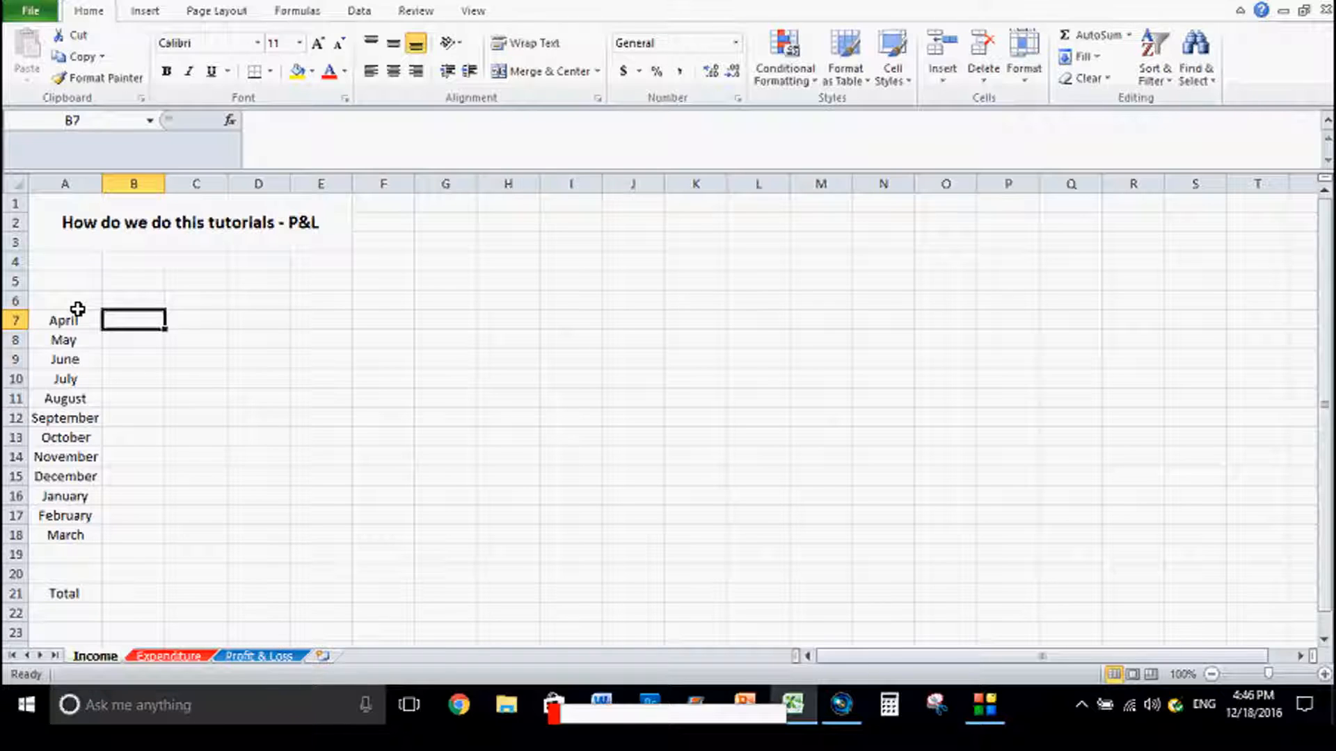
Add 'Cash' and 'Bank' headings in B5 and C5
click(64, 280)
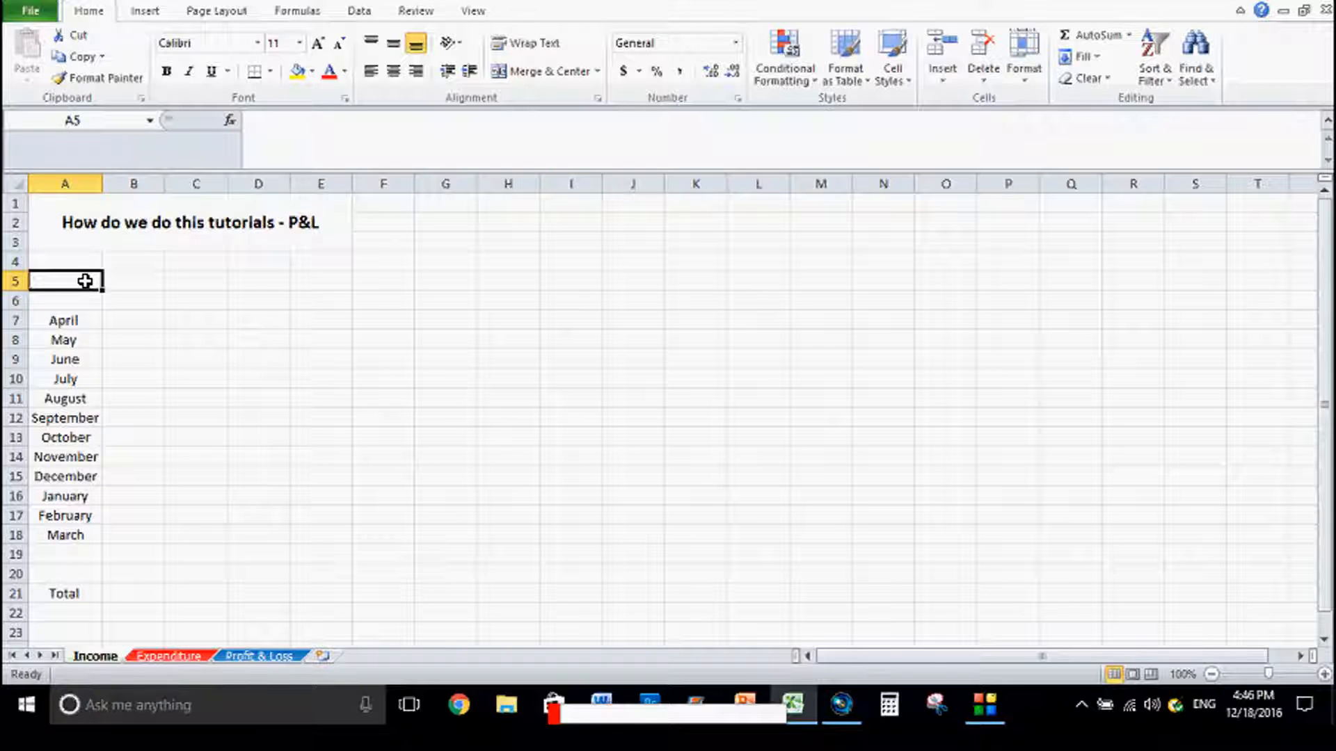
click(133, 279)
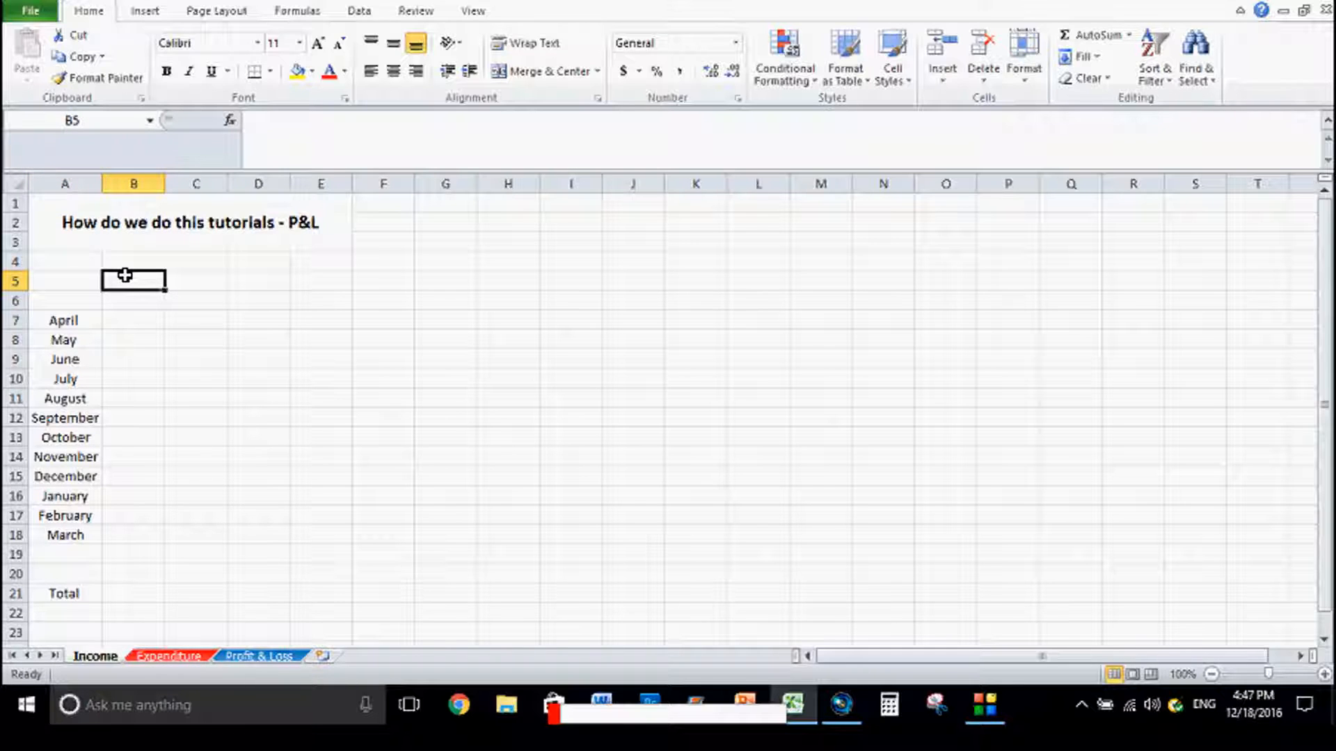
text(Cash)
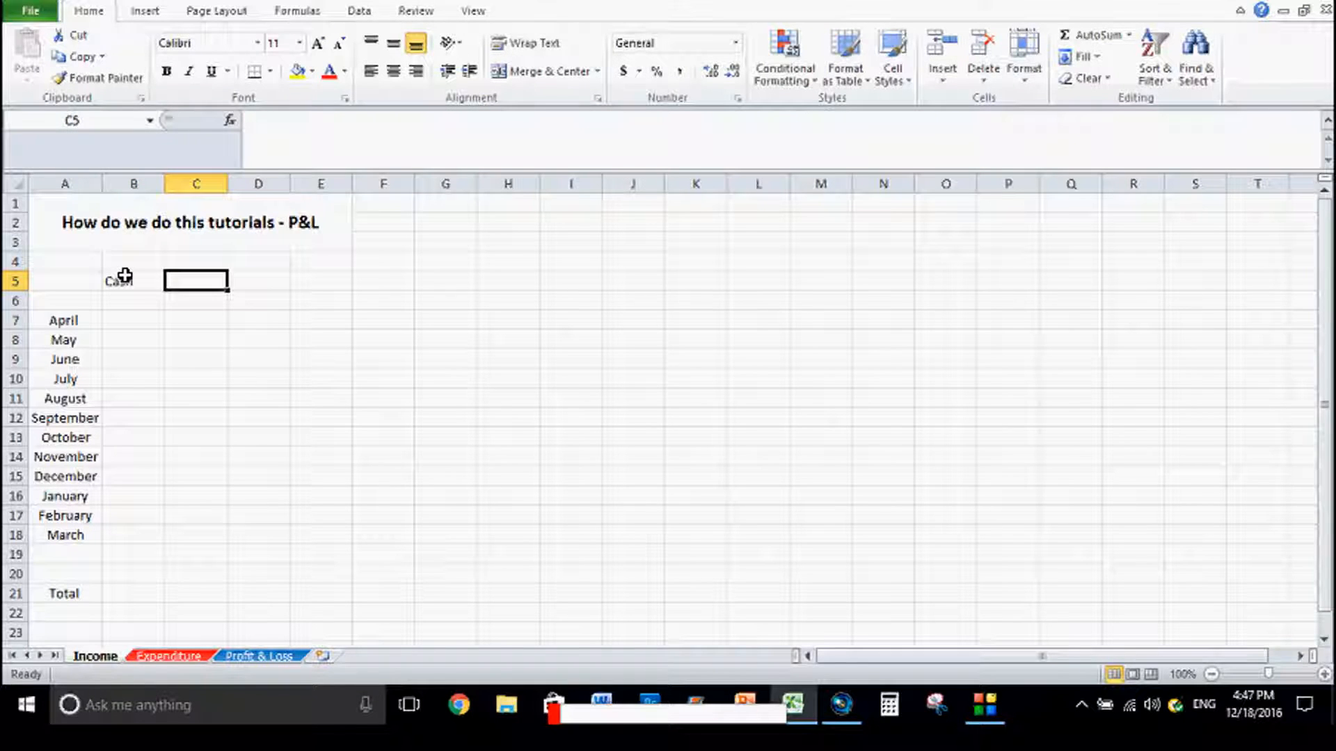
text(Bank)
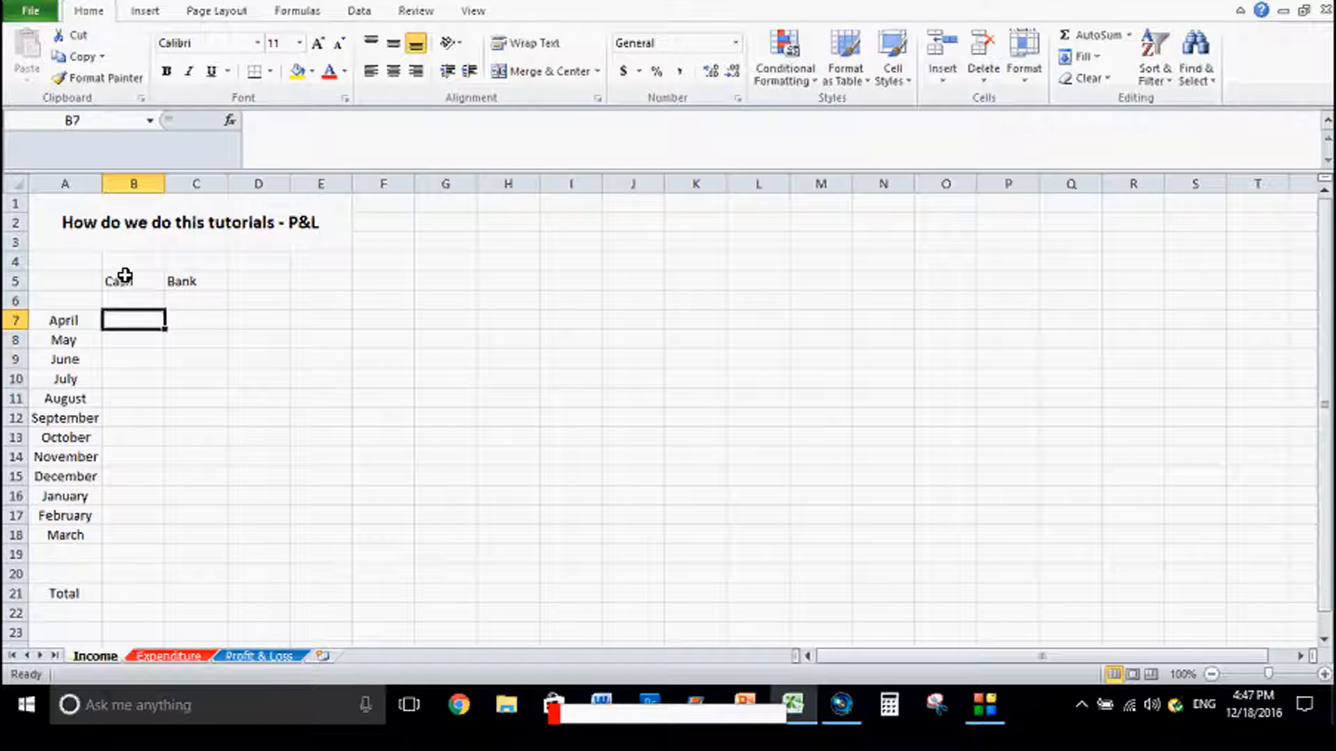
click(259, 280)
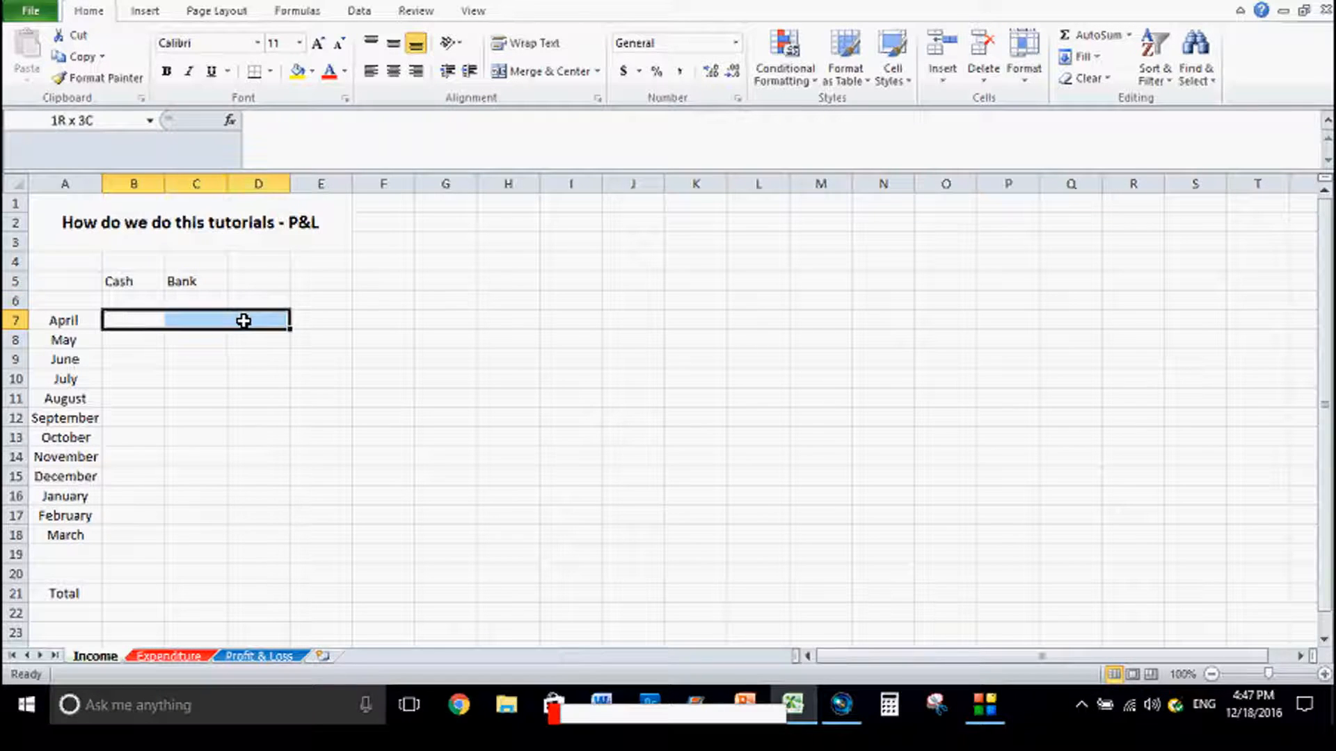
Add a centred 'Total' label in D19
click(133, 320)
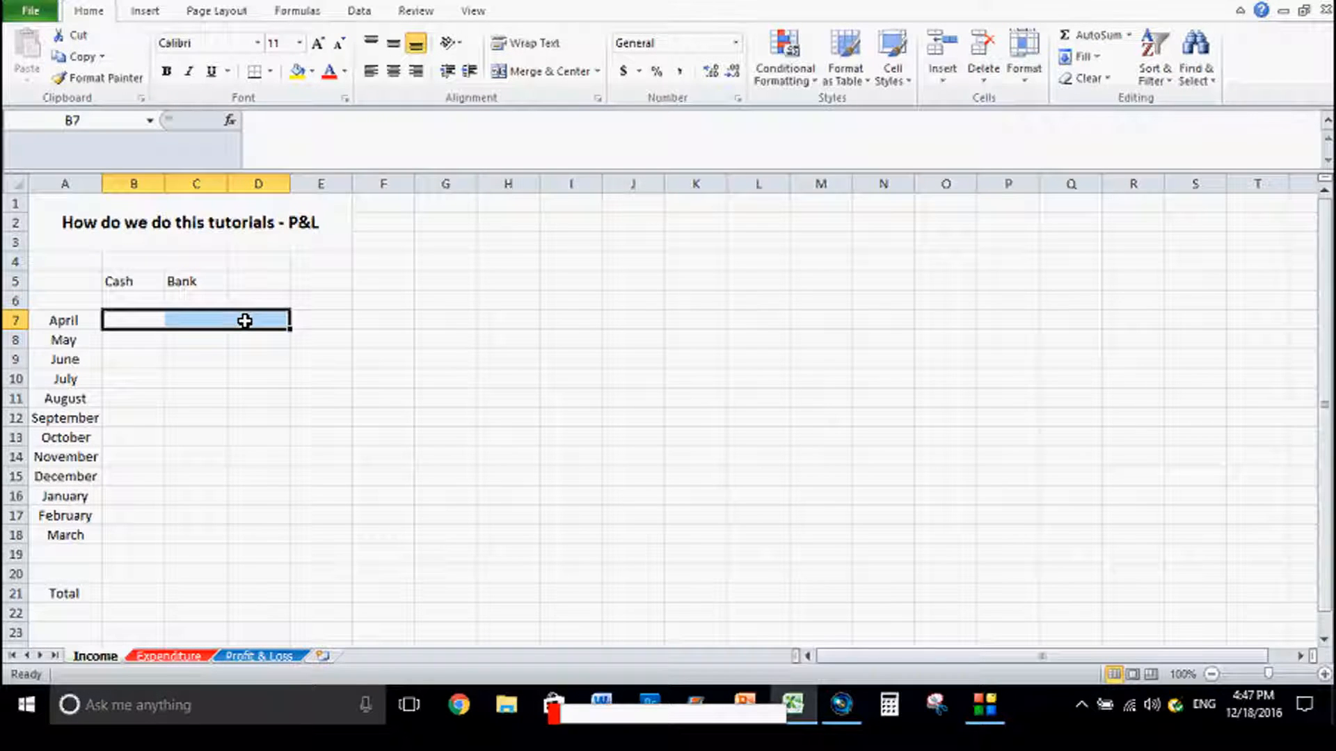
mouse_move(238, 399)
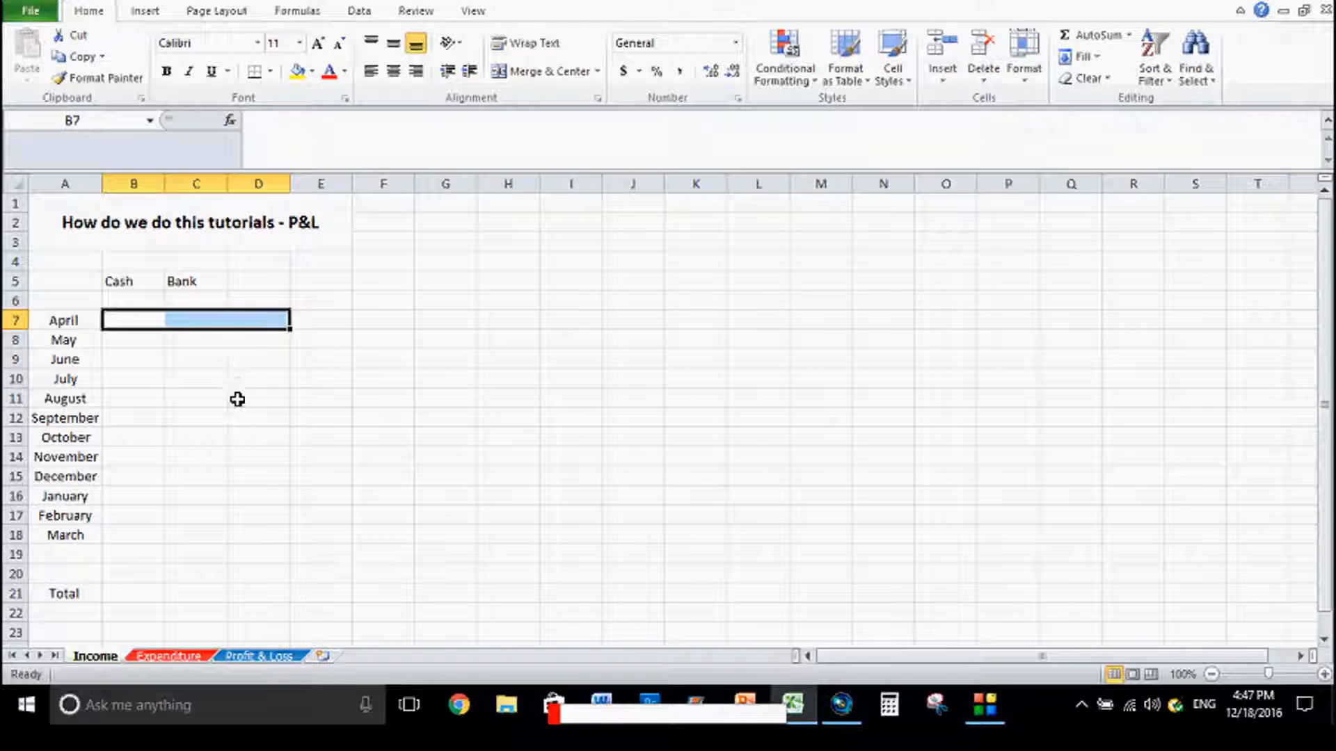
click(64, 593)
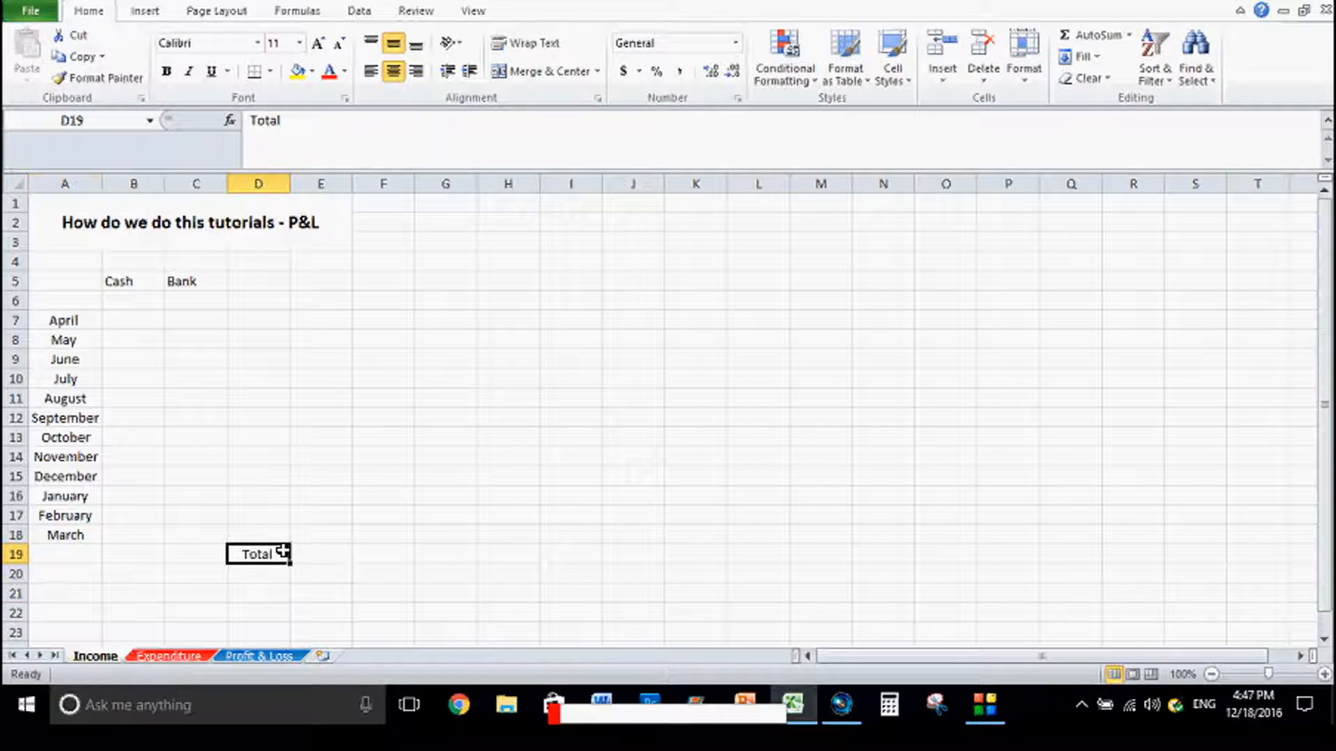
mouse_move(357, 480)
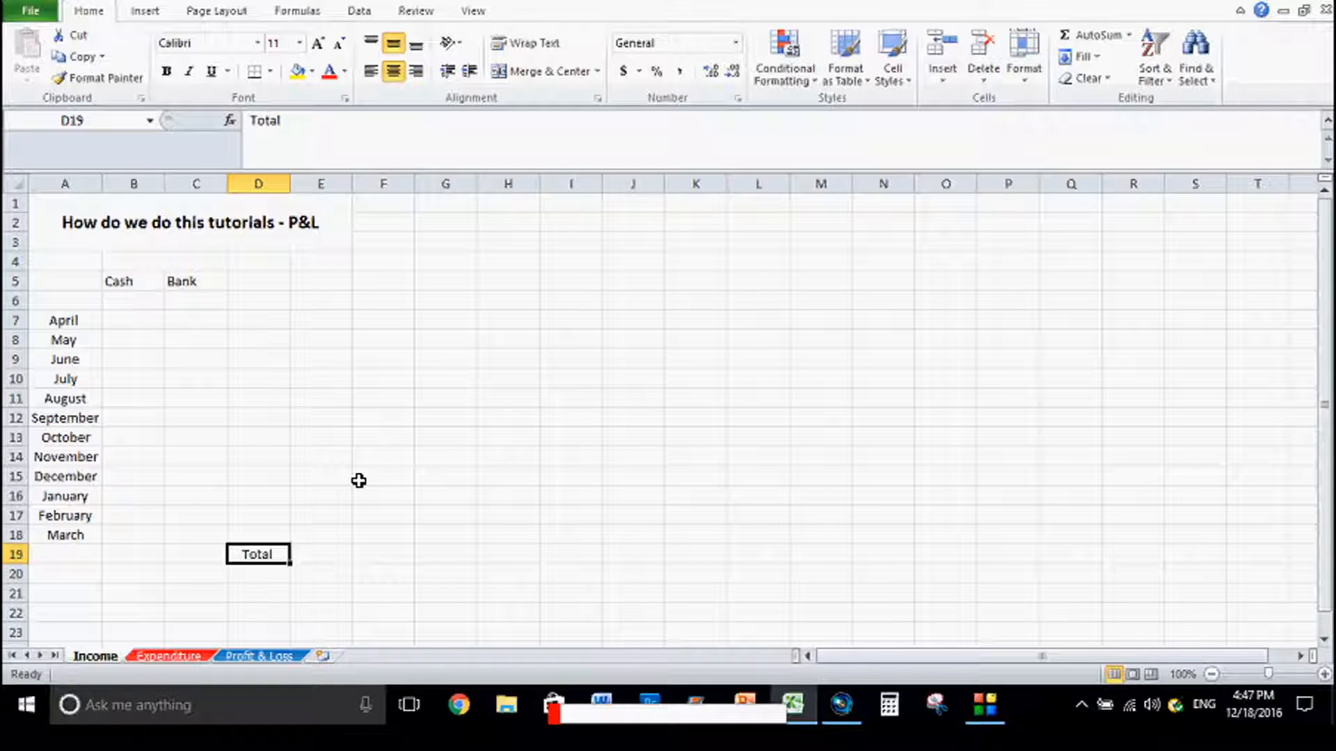
click(383, 476)
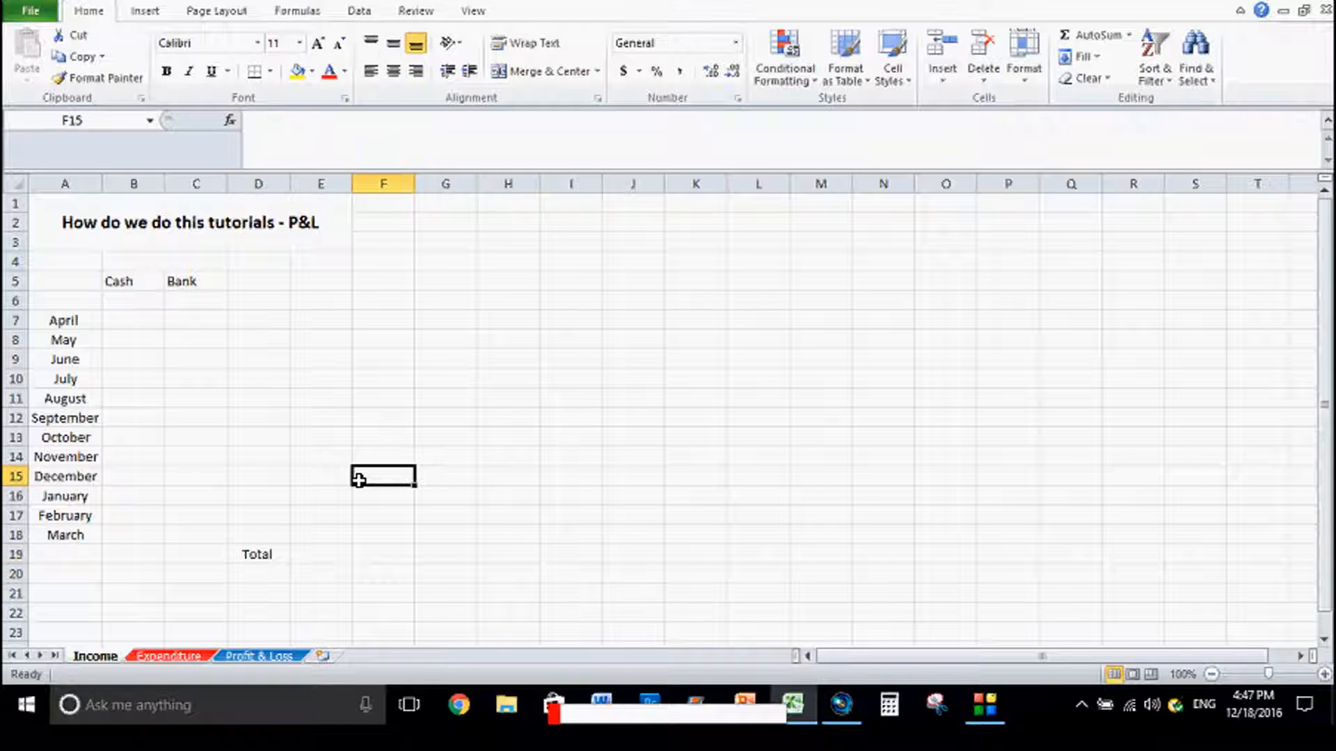
Enter monthly Cash and Bank amounts and AutoSum each column in row 21, giving 952 and 9120
click(134, 320)
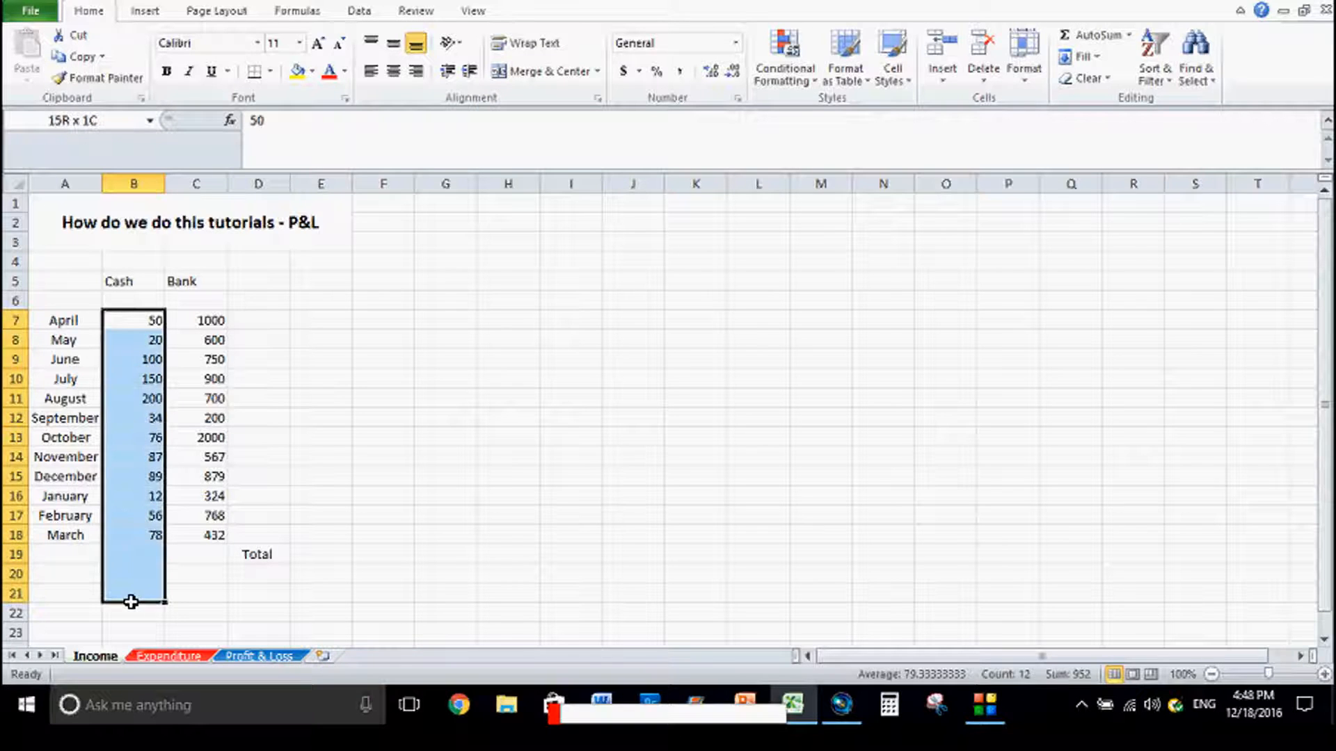
click(1088, 33)
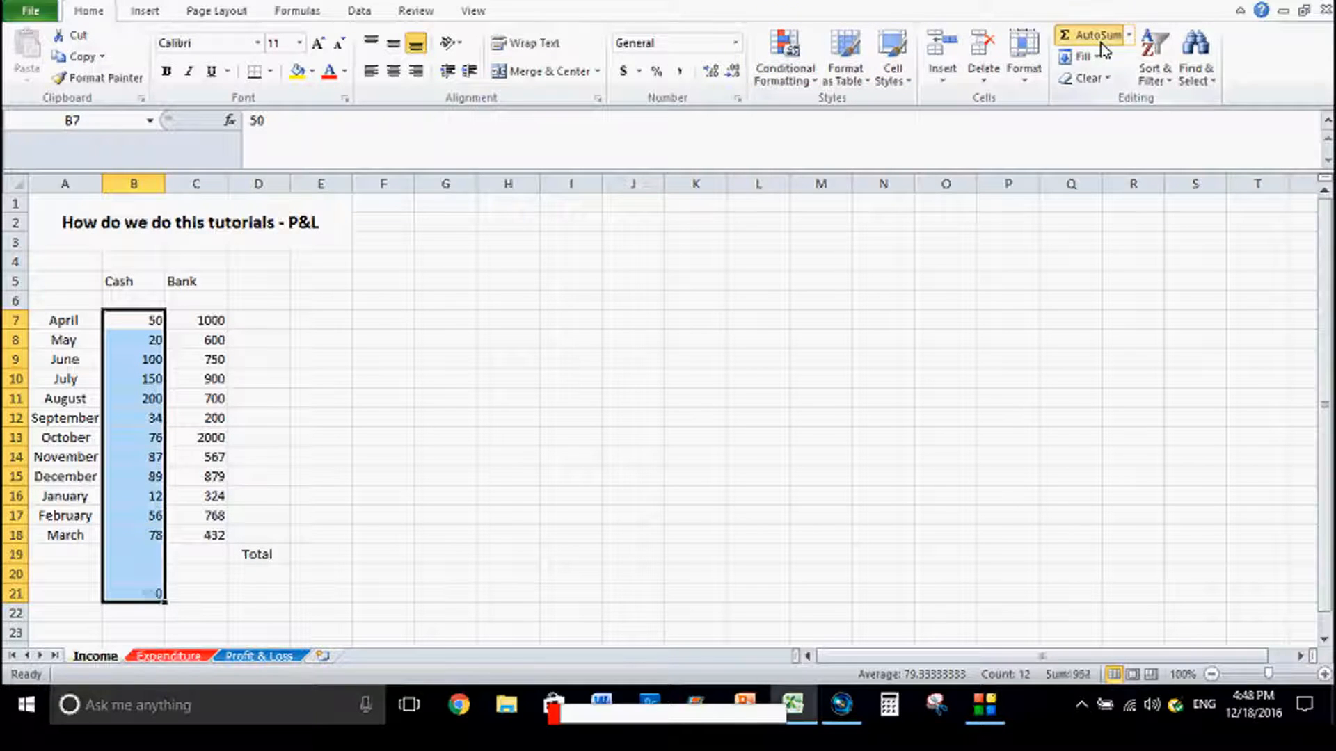
click(1093, 33)
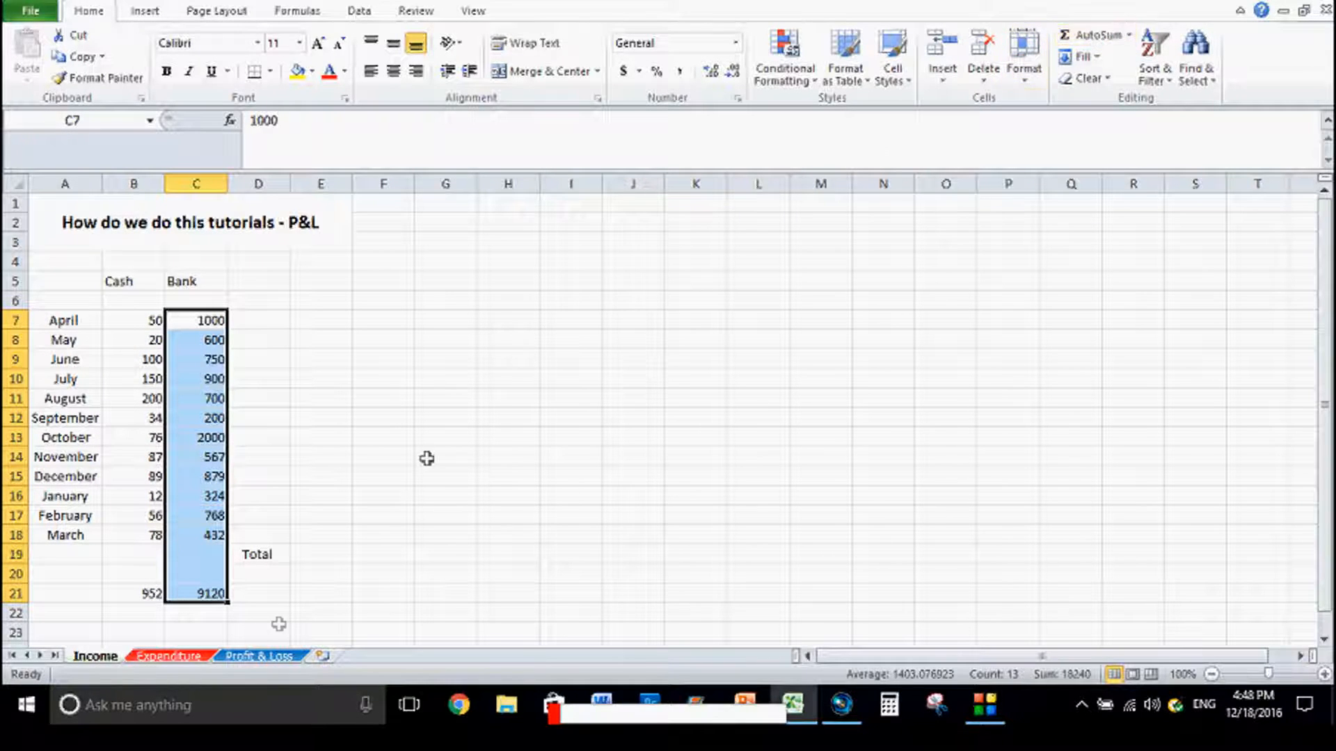
click(257, 632)
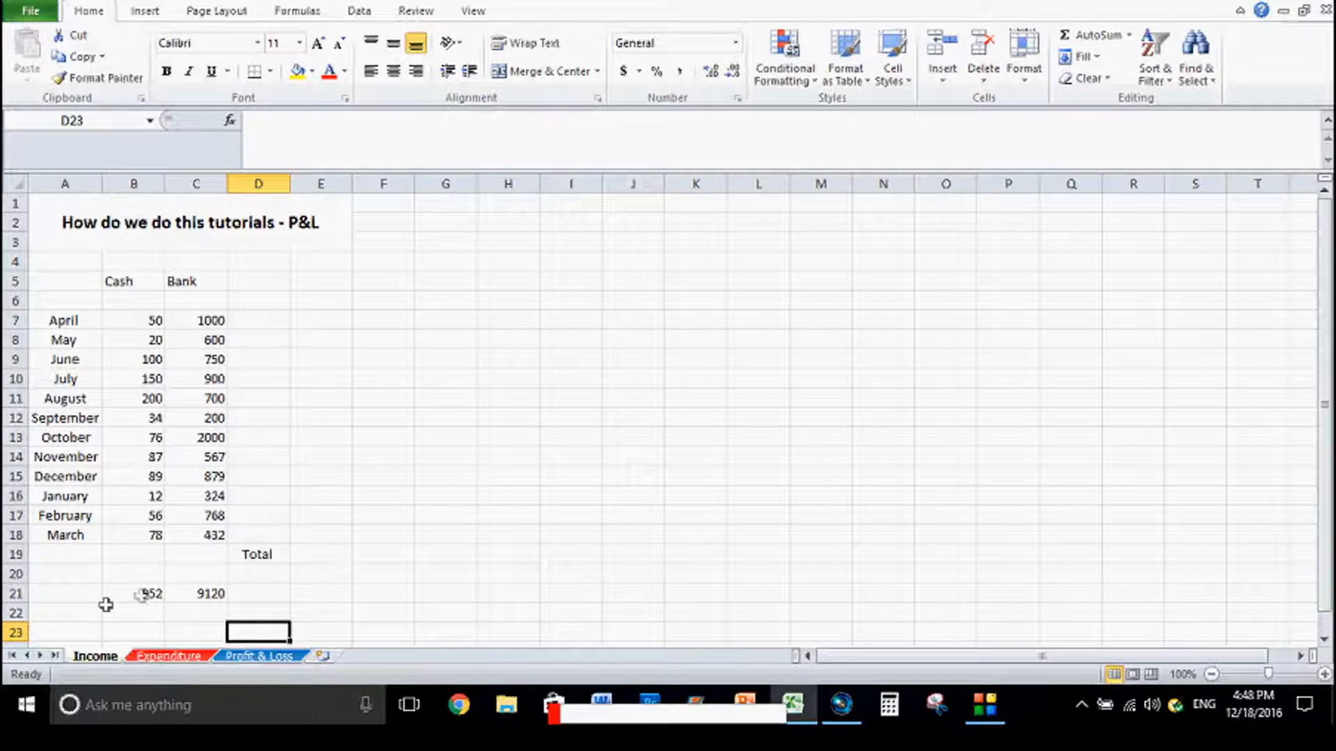
Make E19 sum B21 and C21 for a grand total of 10072, then select the Cash and Bank figures
click(320, 555)
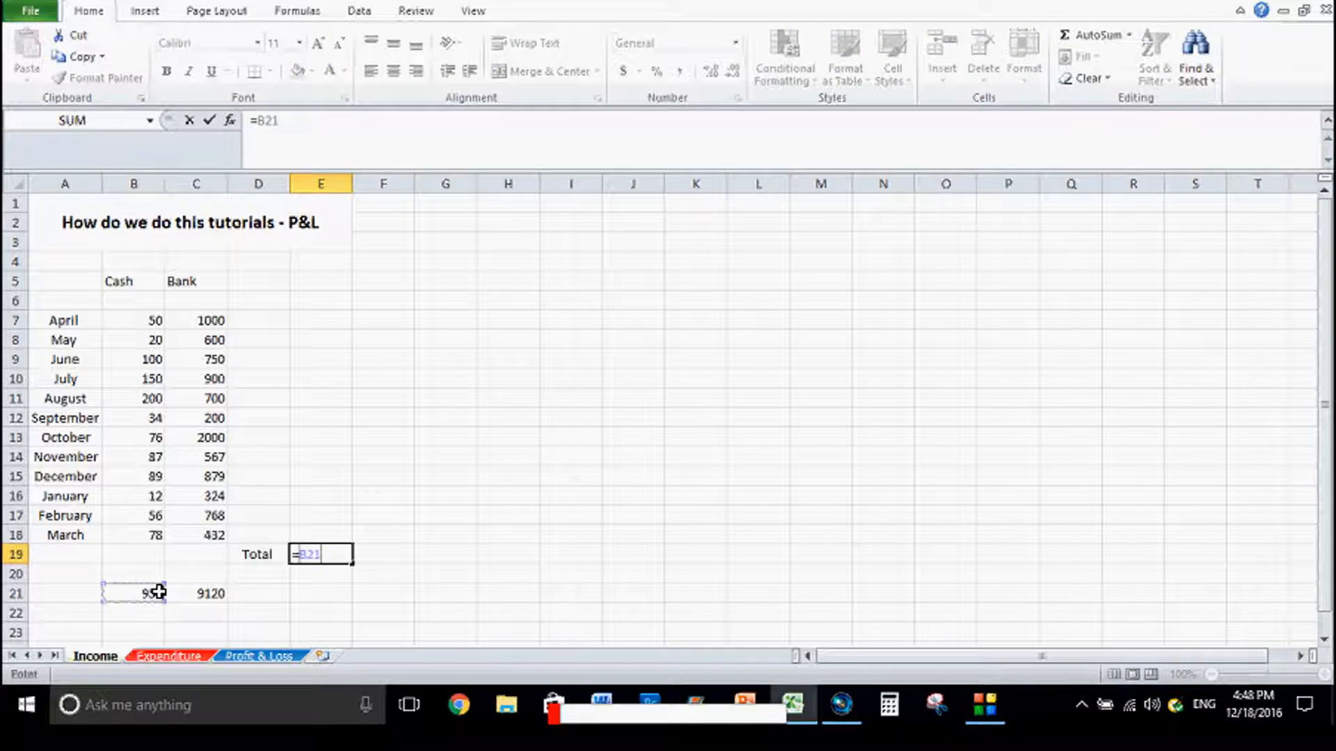
click(134, 592)
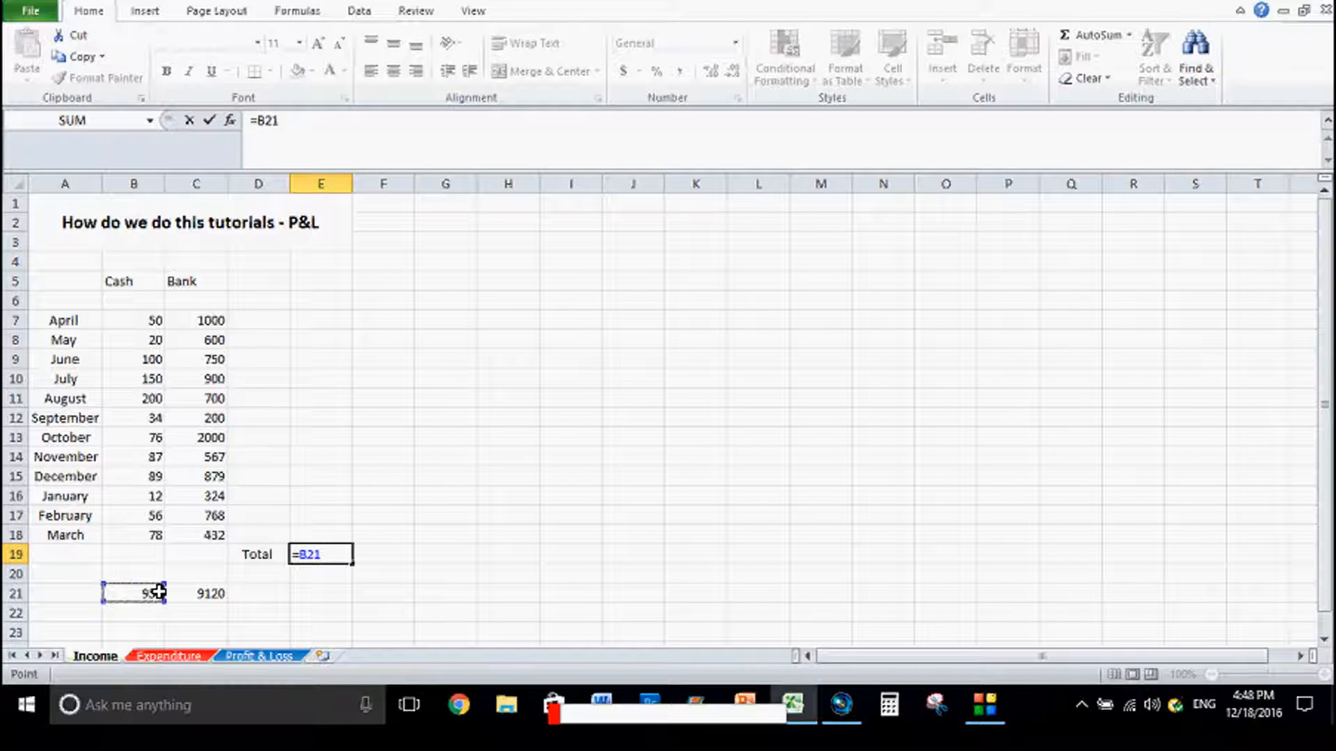
text(+)
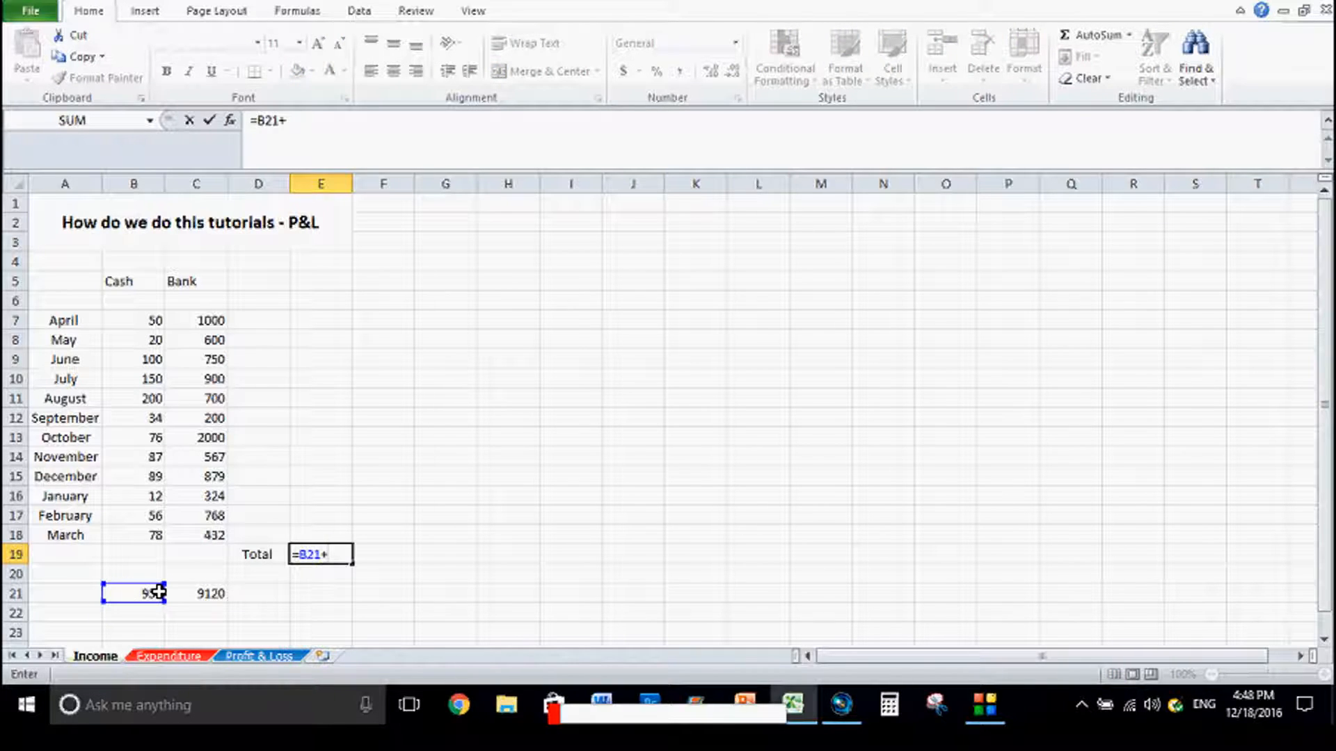
key(Return)
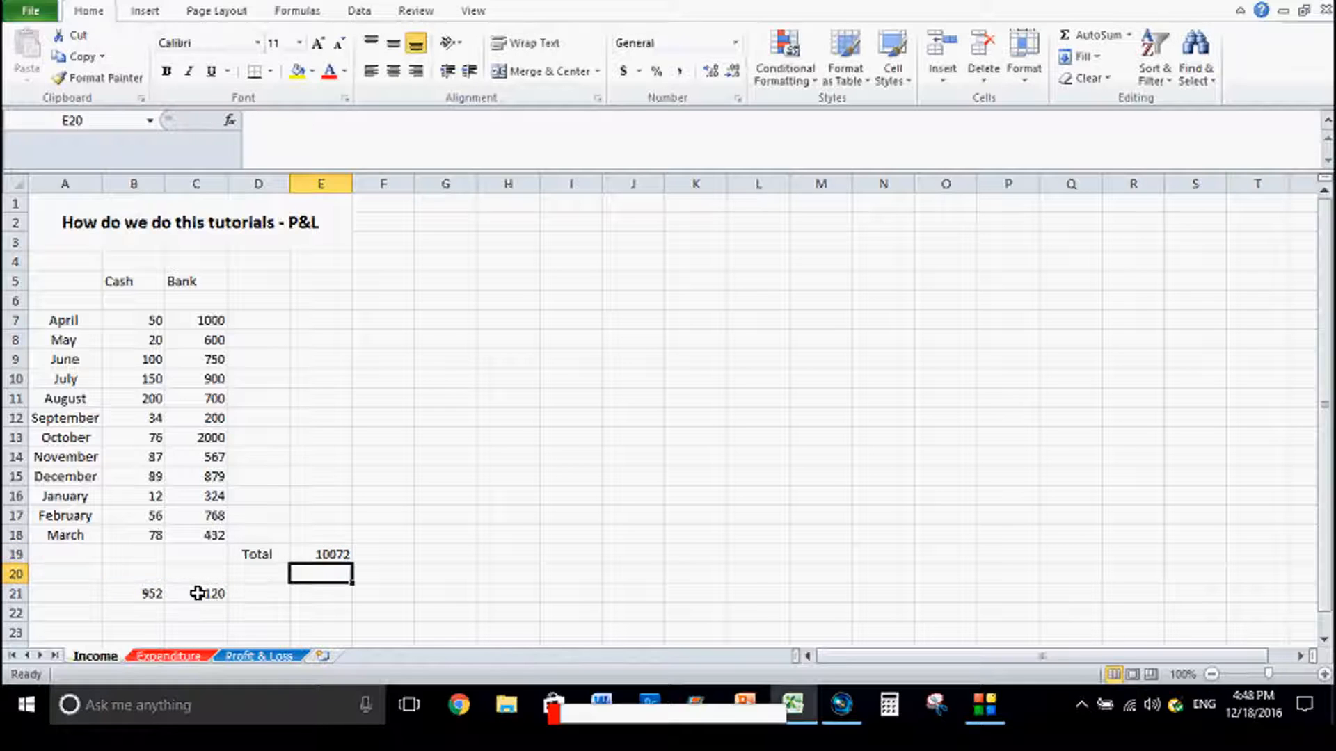
click(320, 553)
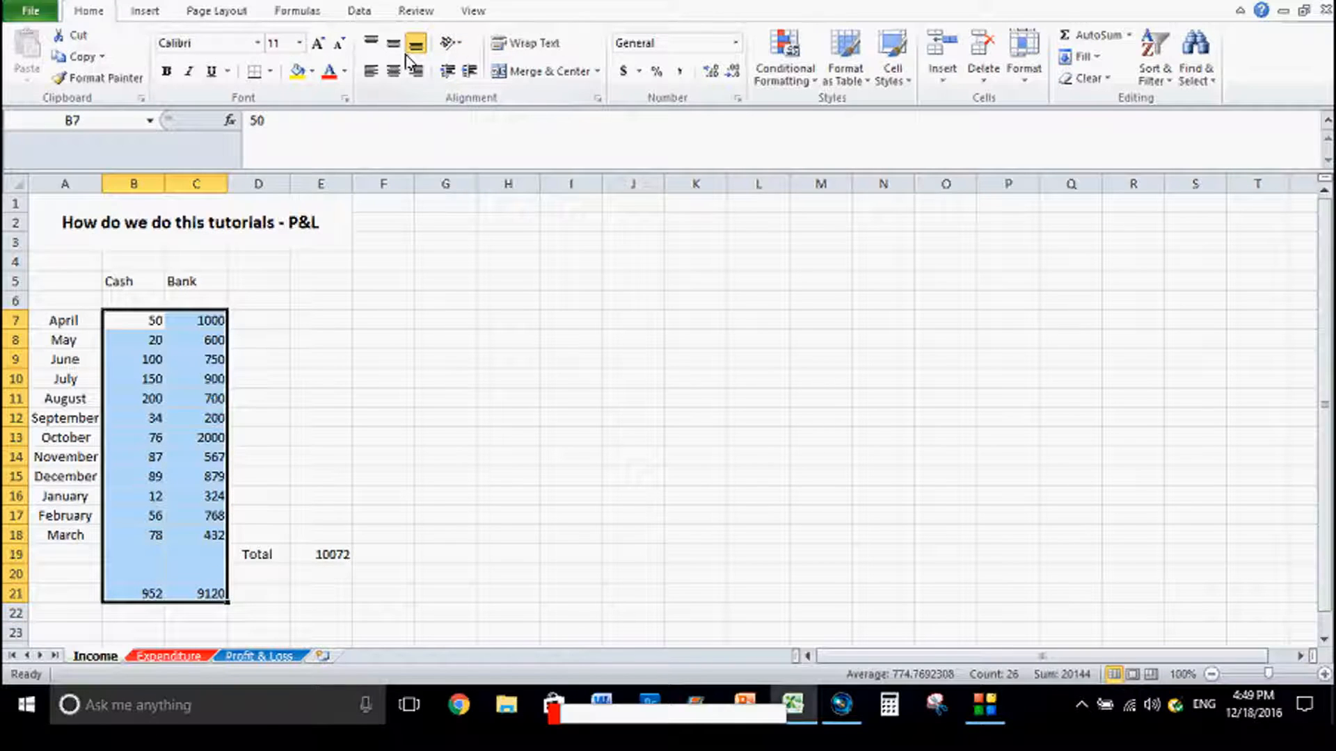
Format the Cash and Bank figures and the E19 Total as £ English (U.K.) accounting amounts
click(639, 70)
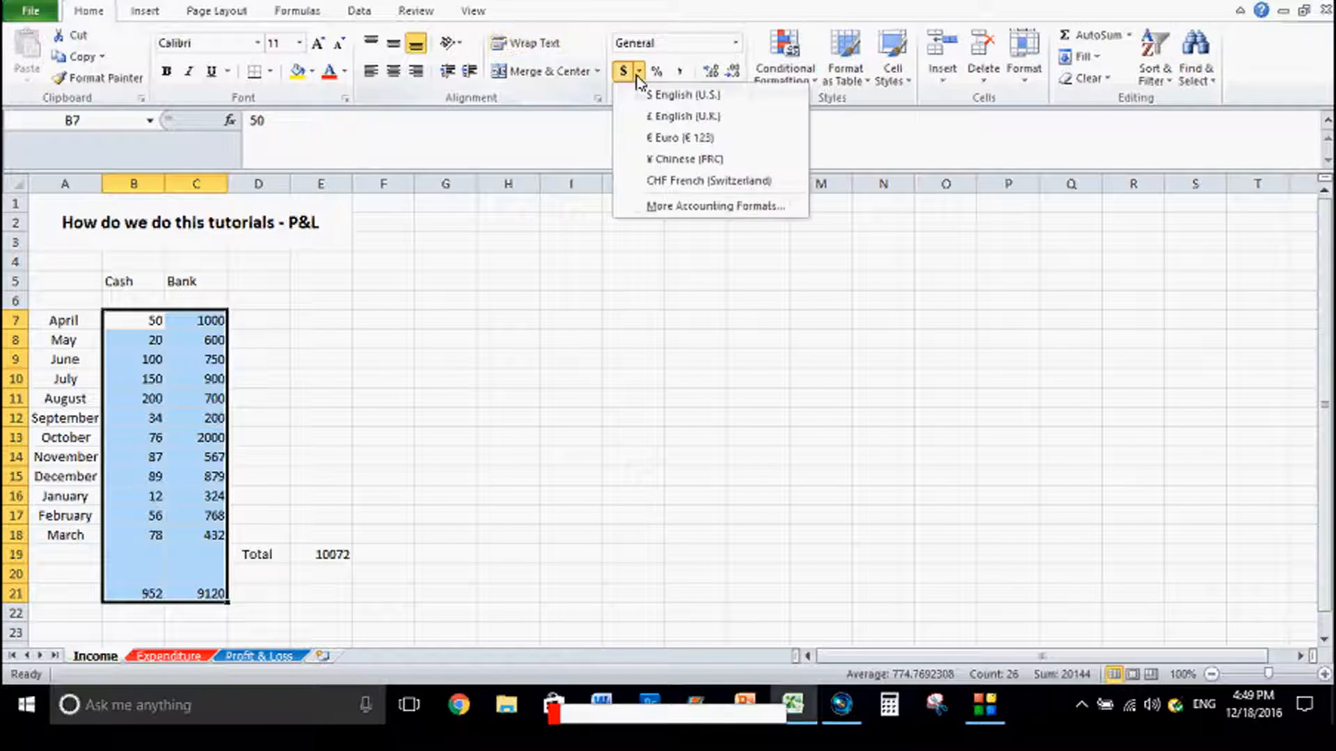
click(681, 116)
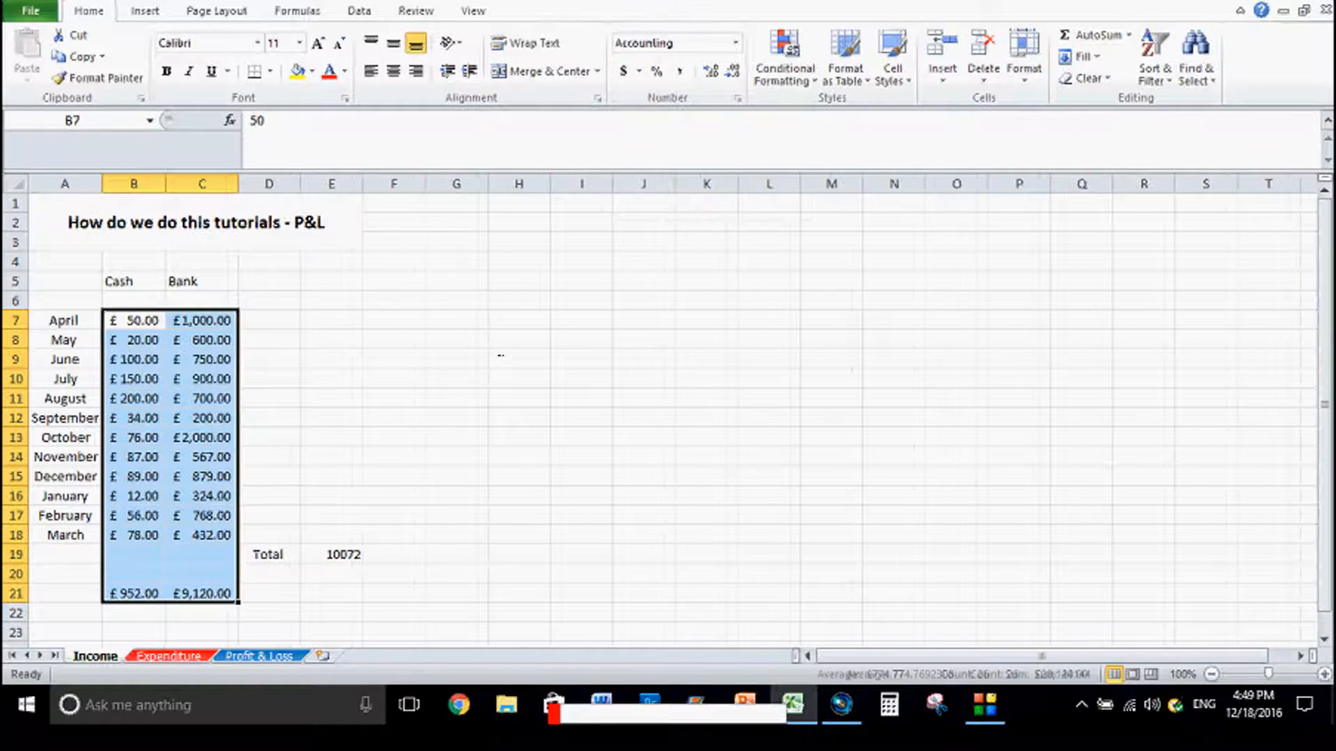
click(331, 554)
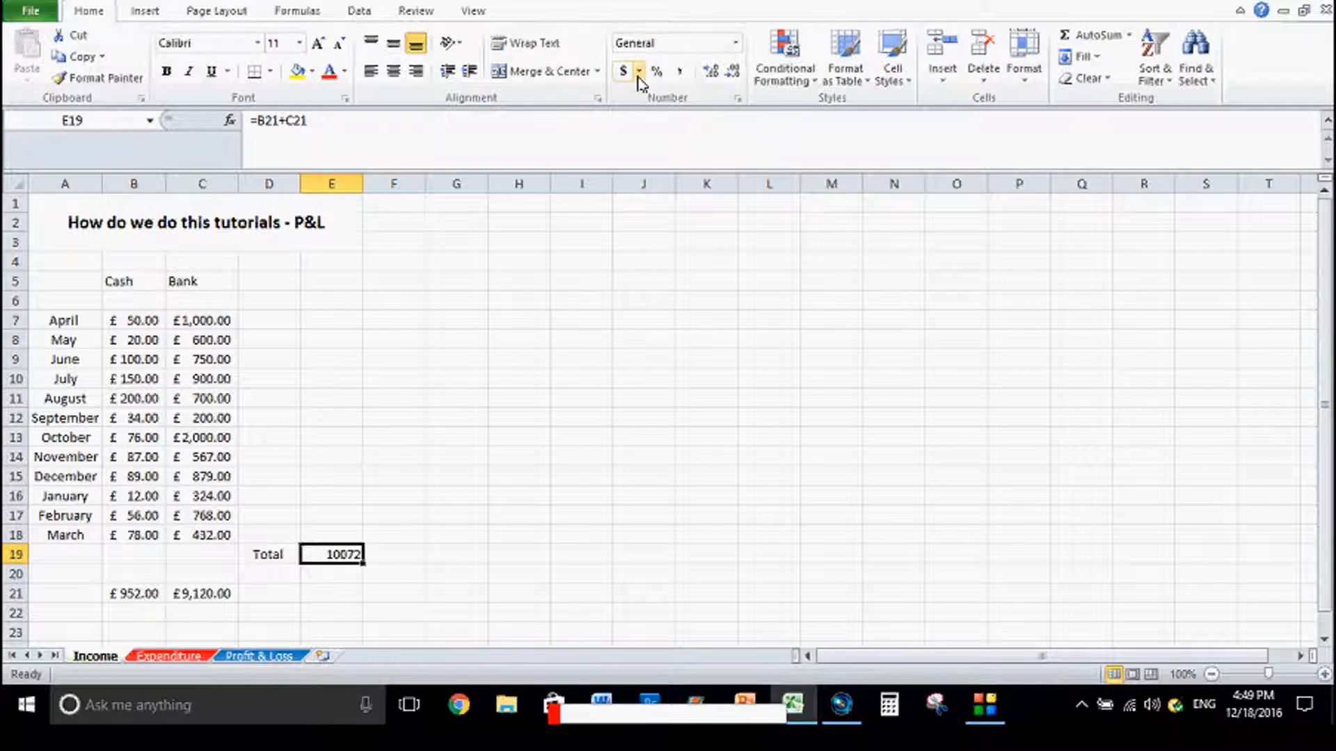
click(623, 71)
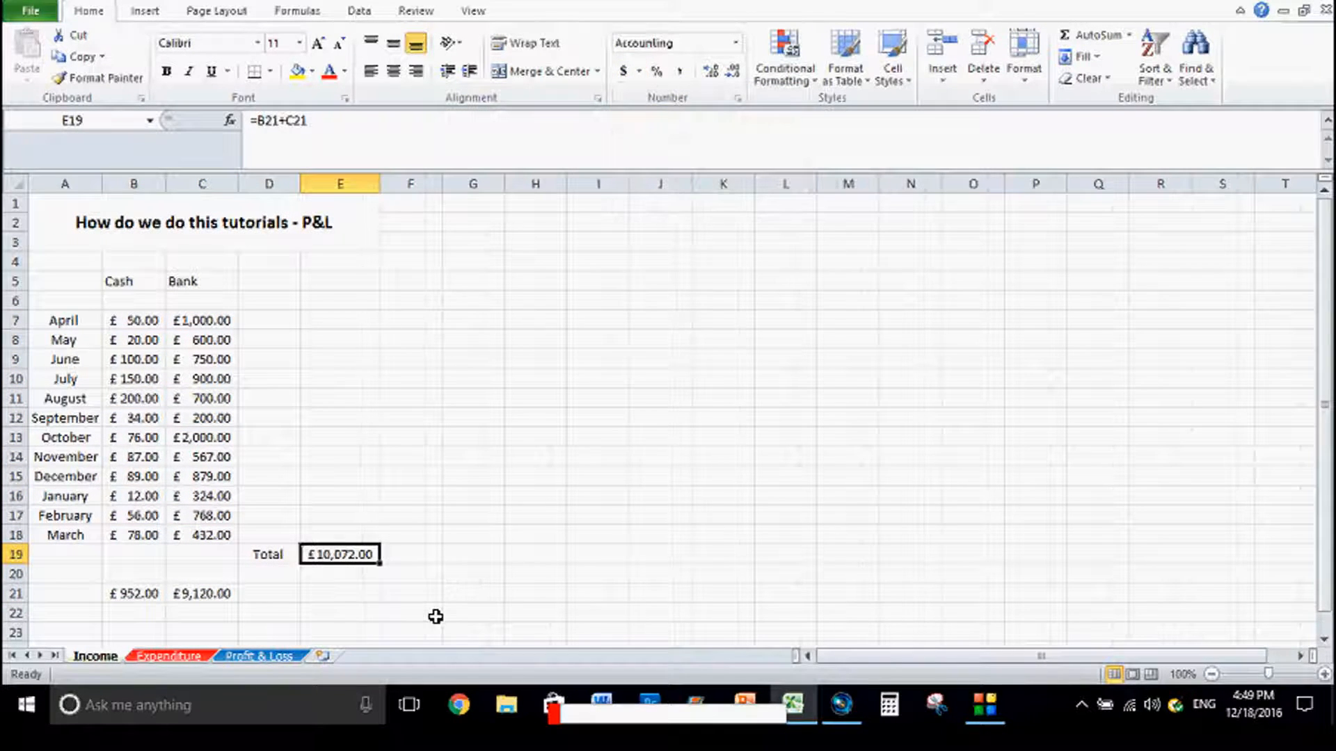
Move off the formatted Total and return to row 21 of the Income sheet
click(409, 613)
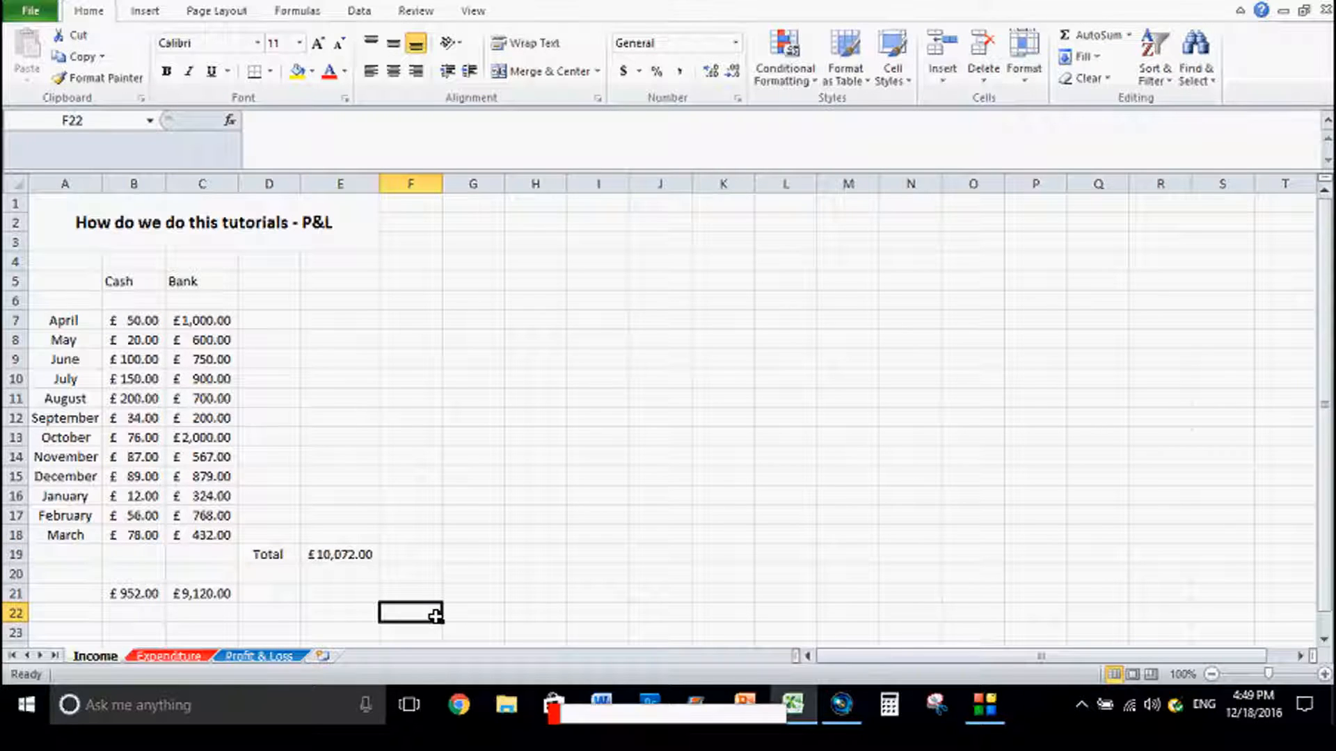
mouse_move(331, 489)
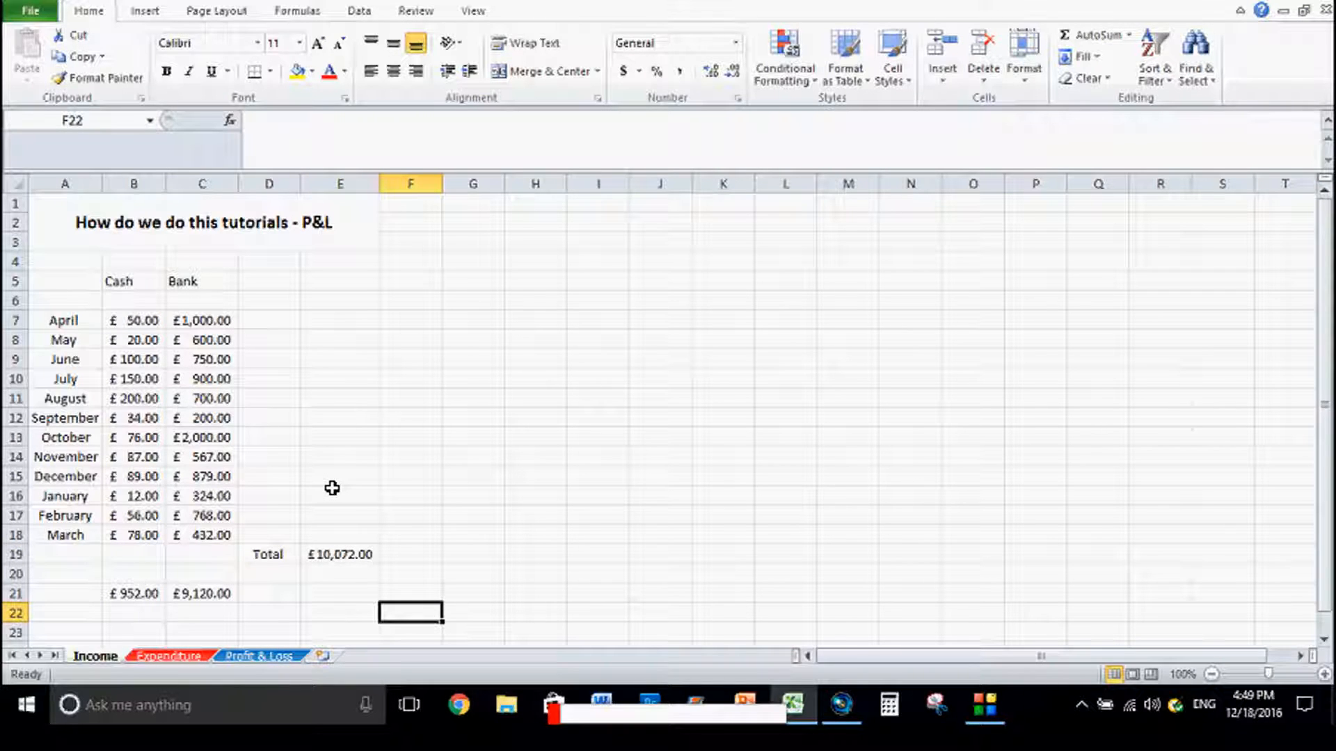
click(410, 515)
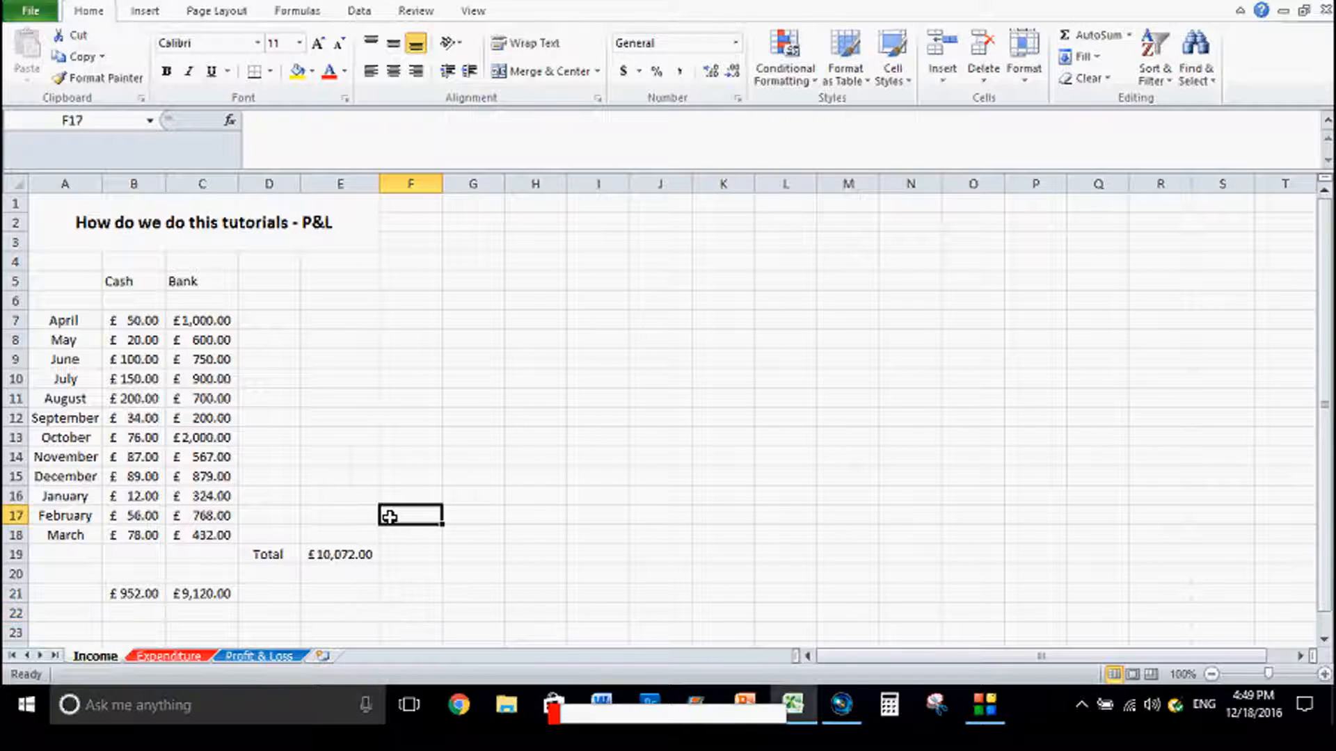
click(63, 594)
text(MIT)
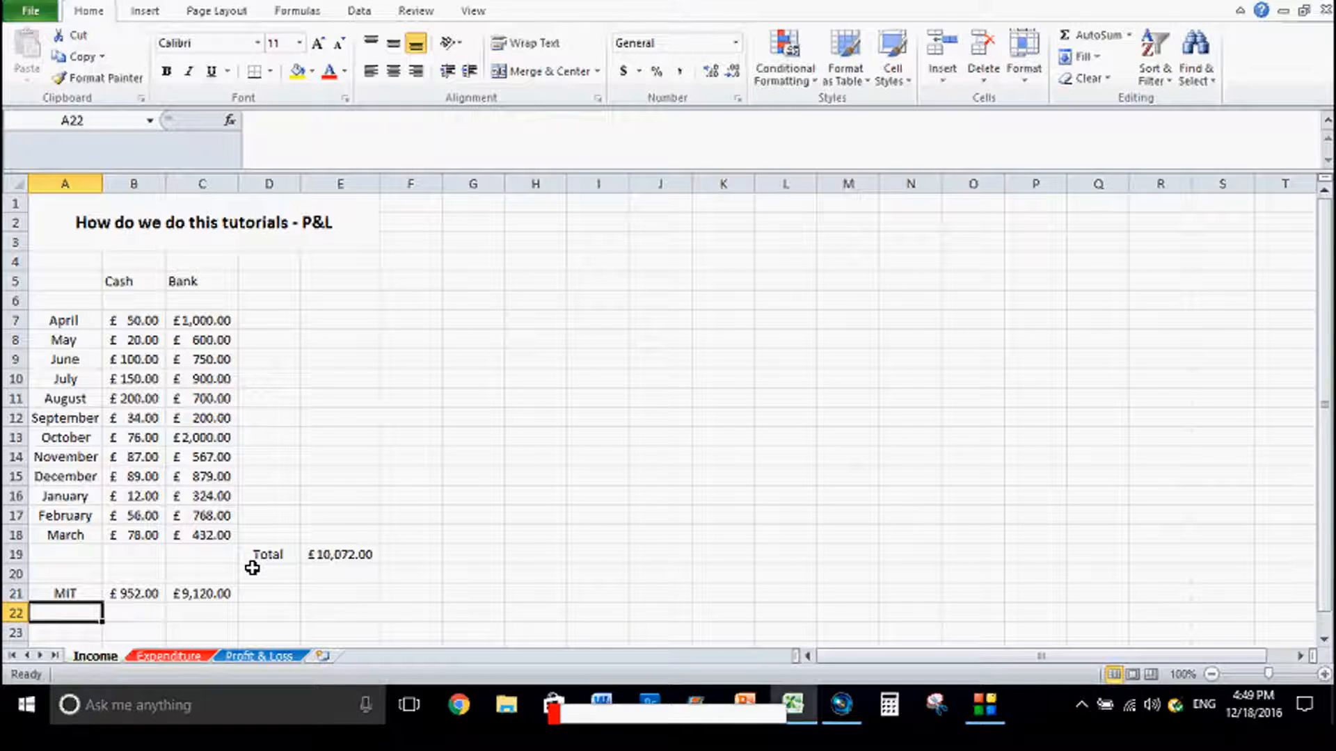
mouse_move(205, 572)
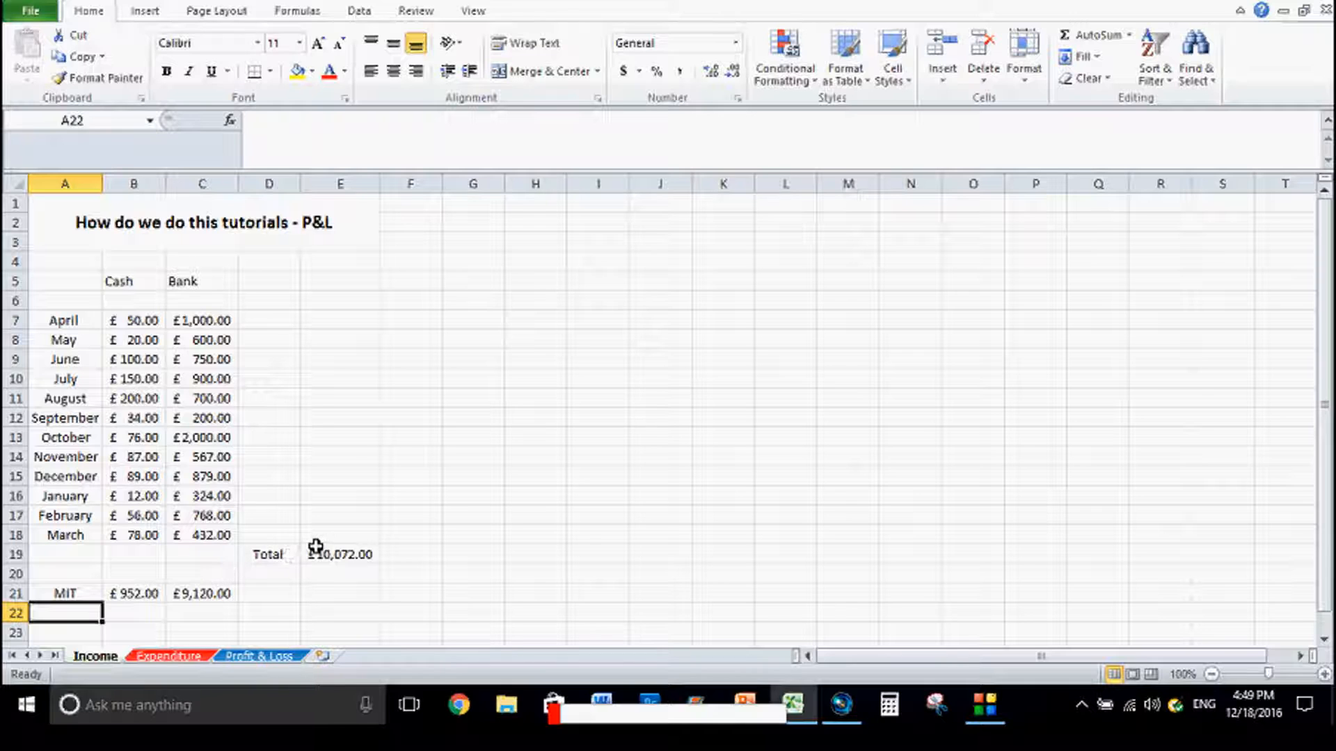
Switch to the Expenditure sheet
click(409, 553)
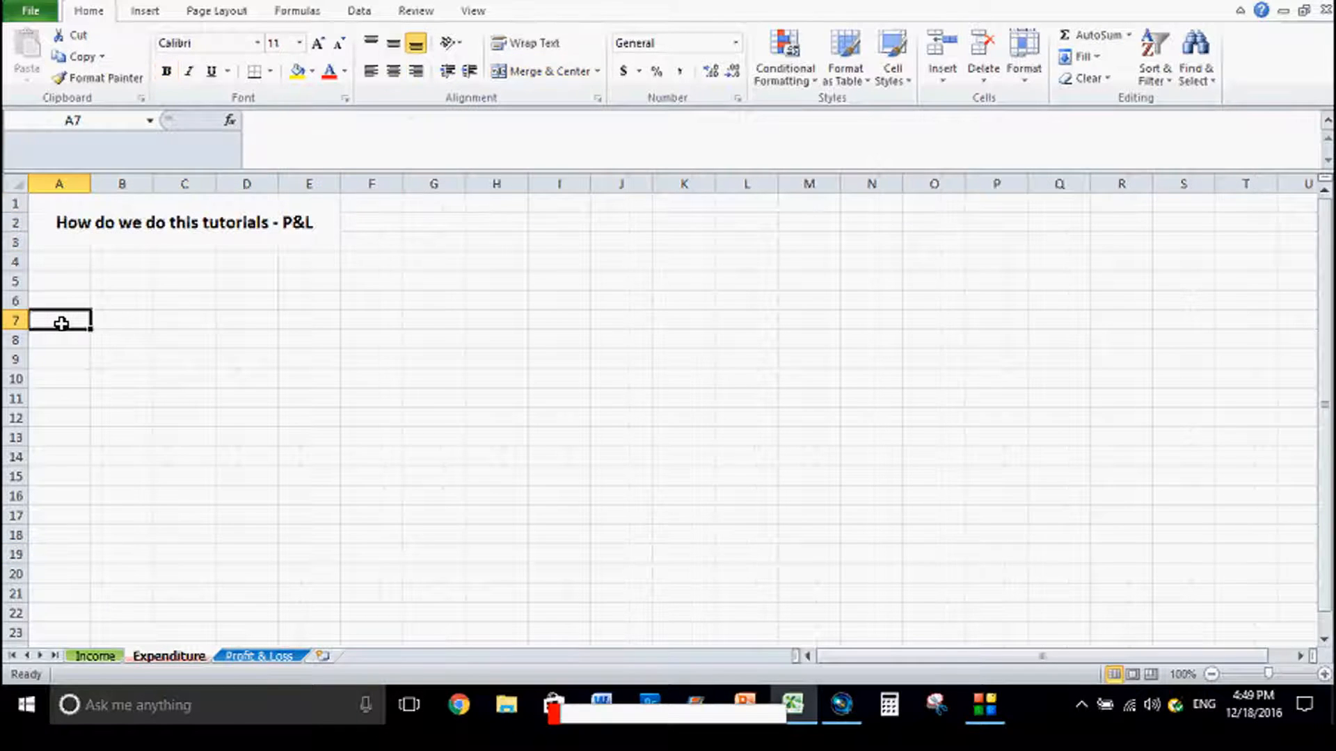
Fill April to March across row 7 and insert a new column A so the months start in B
text(April)
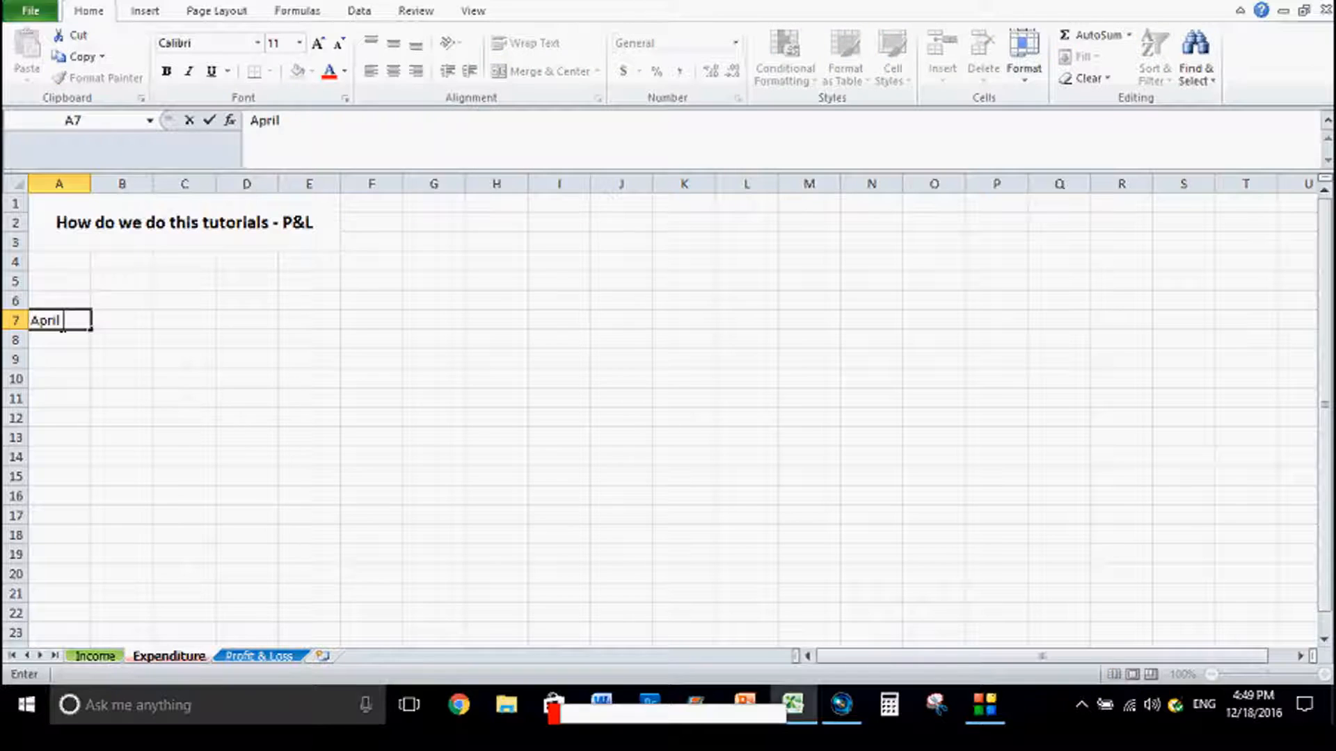
text(May)
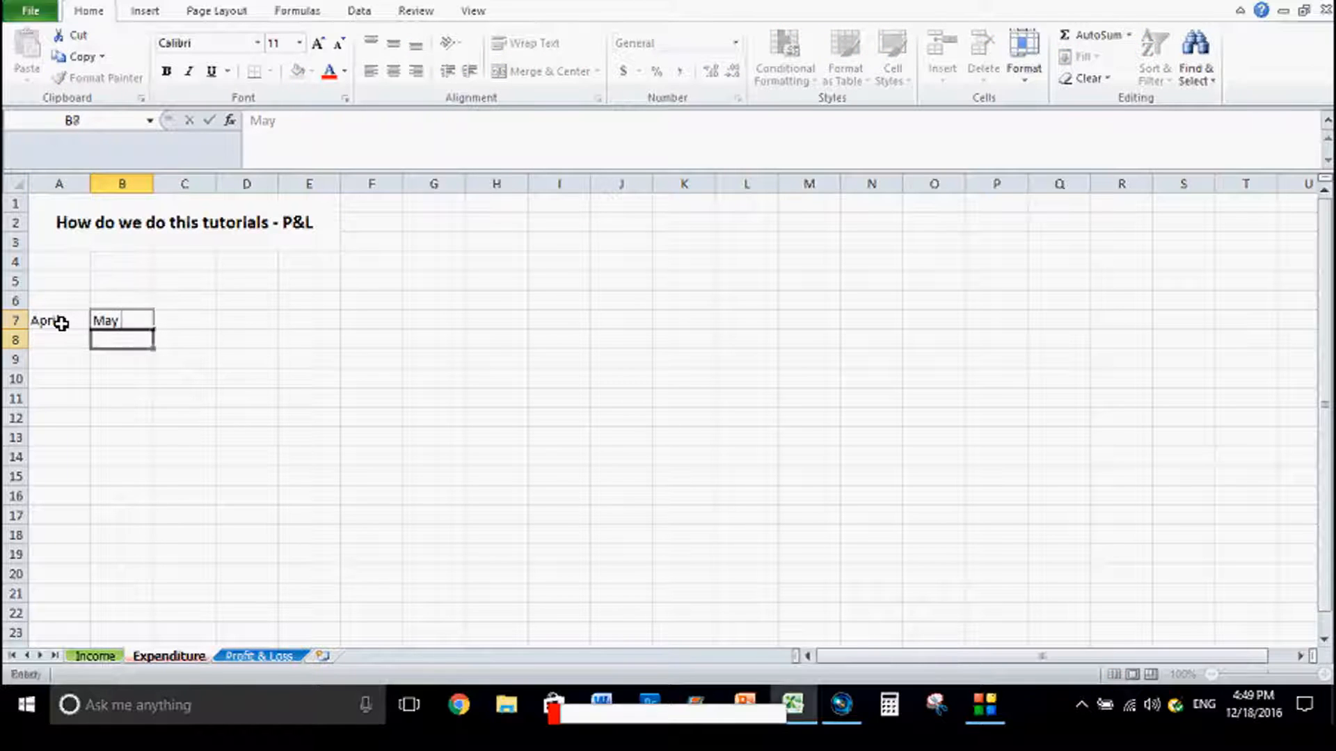
click(121, 398)
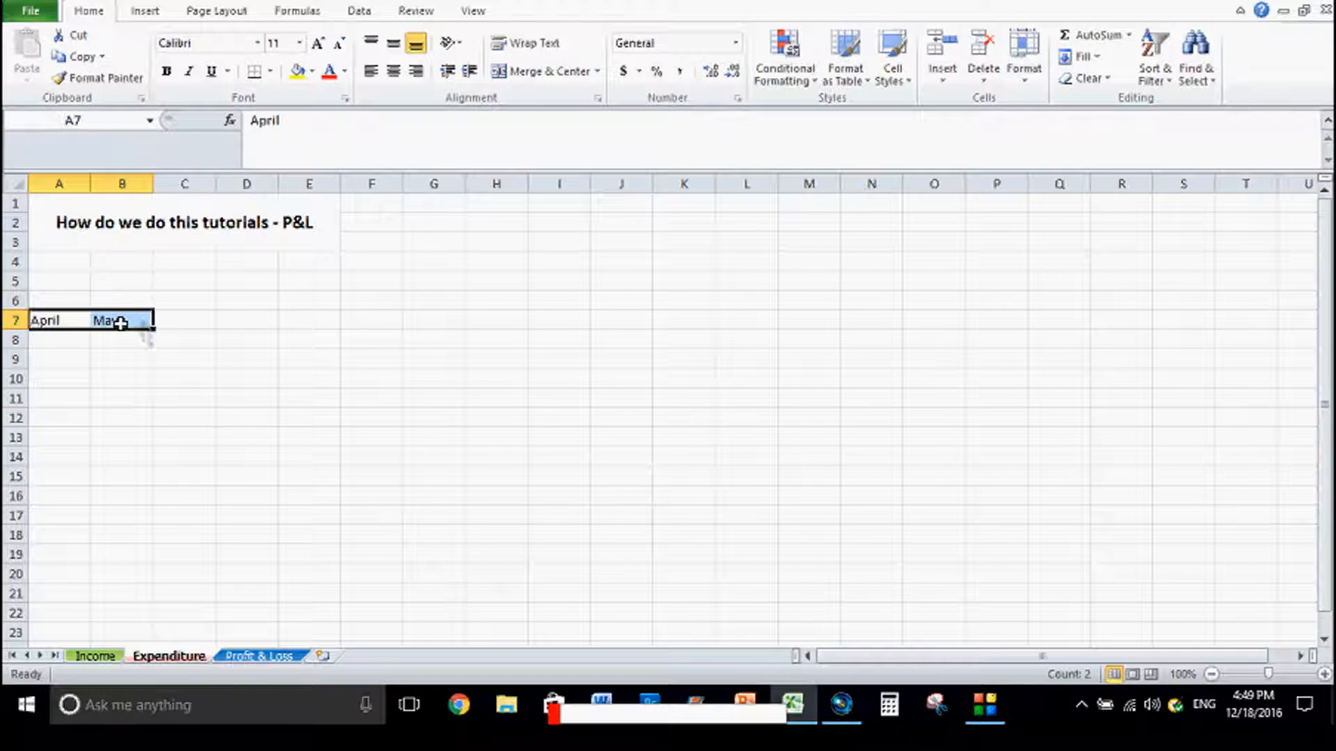
drag(152, 320, 450, 320)
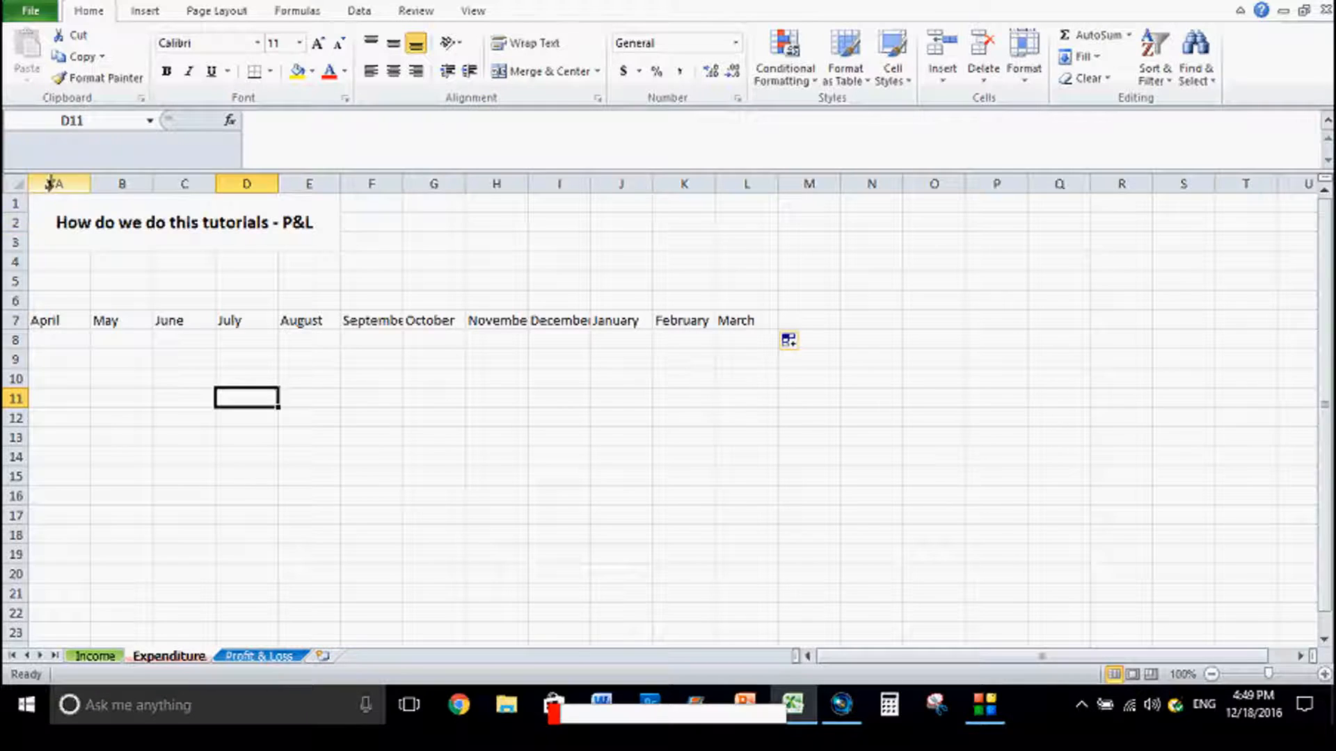
right_click(59, 183)
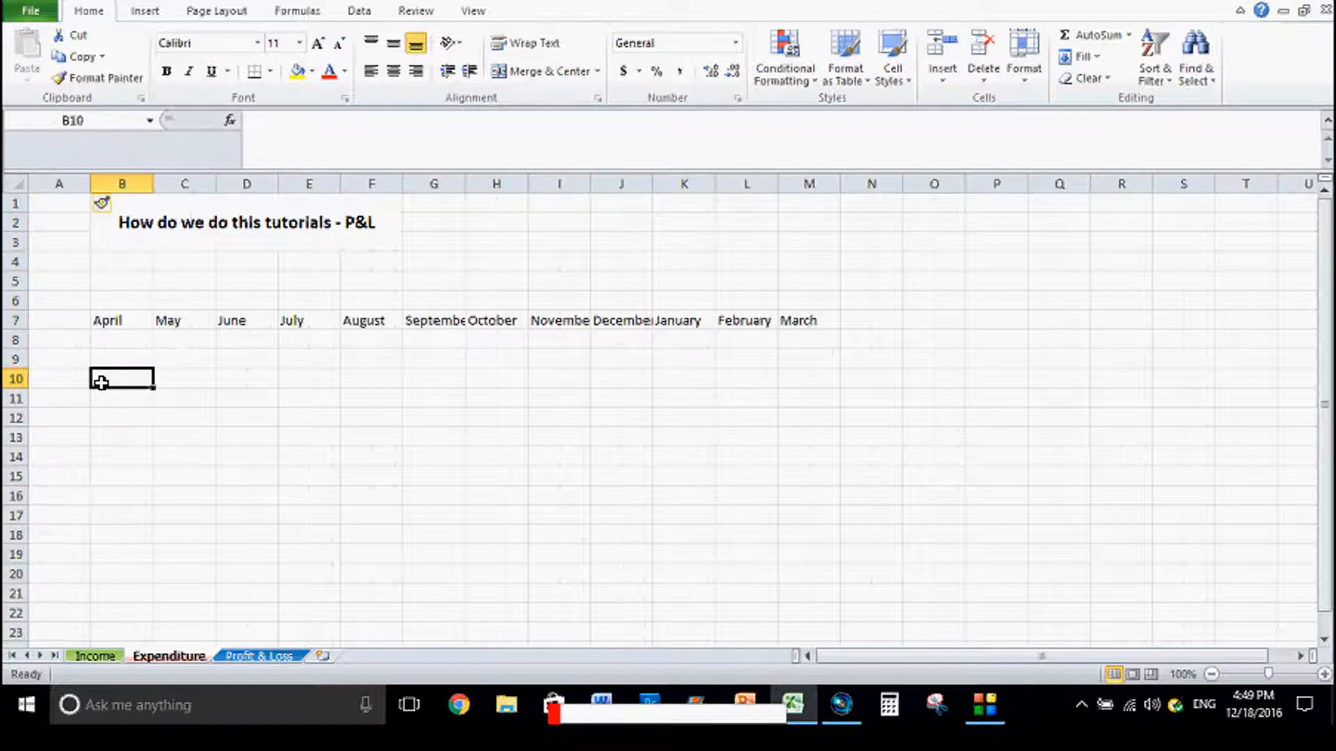
mouse_move(60, 339)
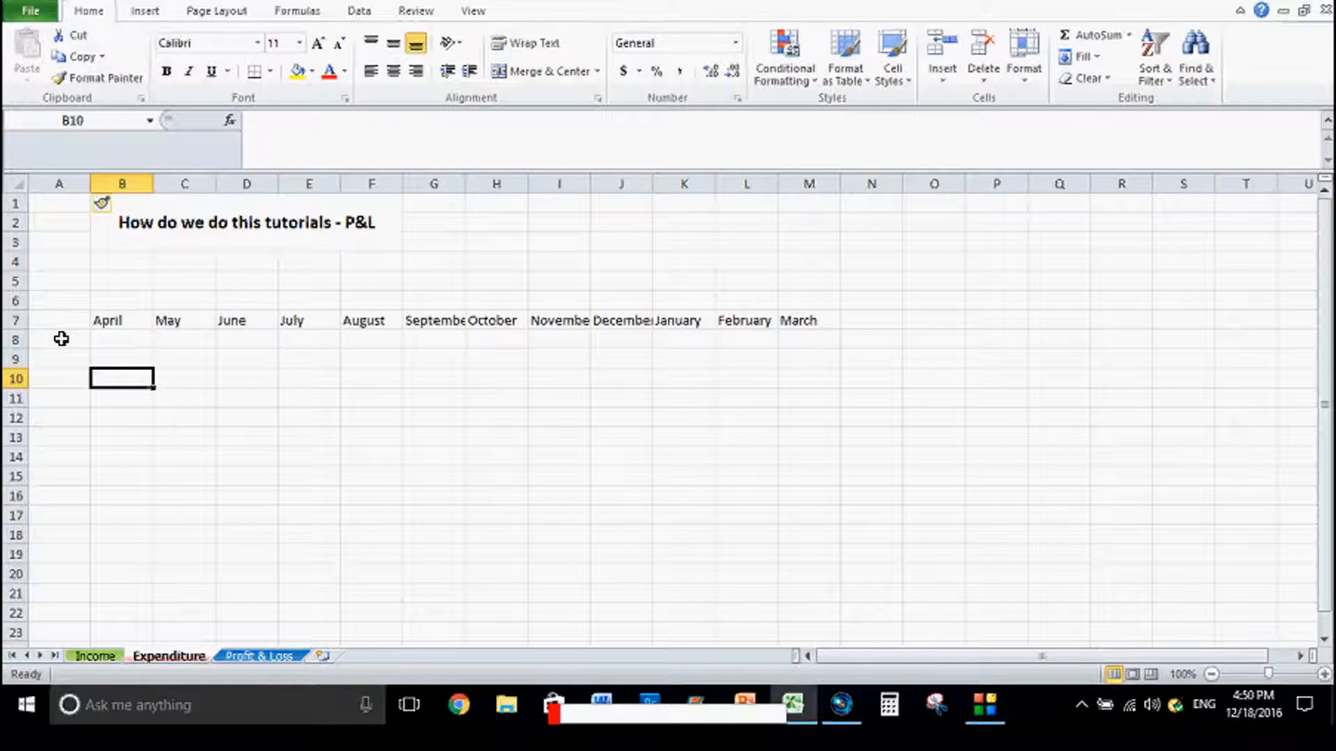
List expense categories Utilities, Stock, Petrol and Contractors down column A from A9
click(58, 339)
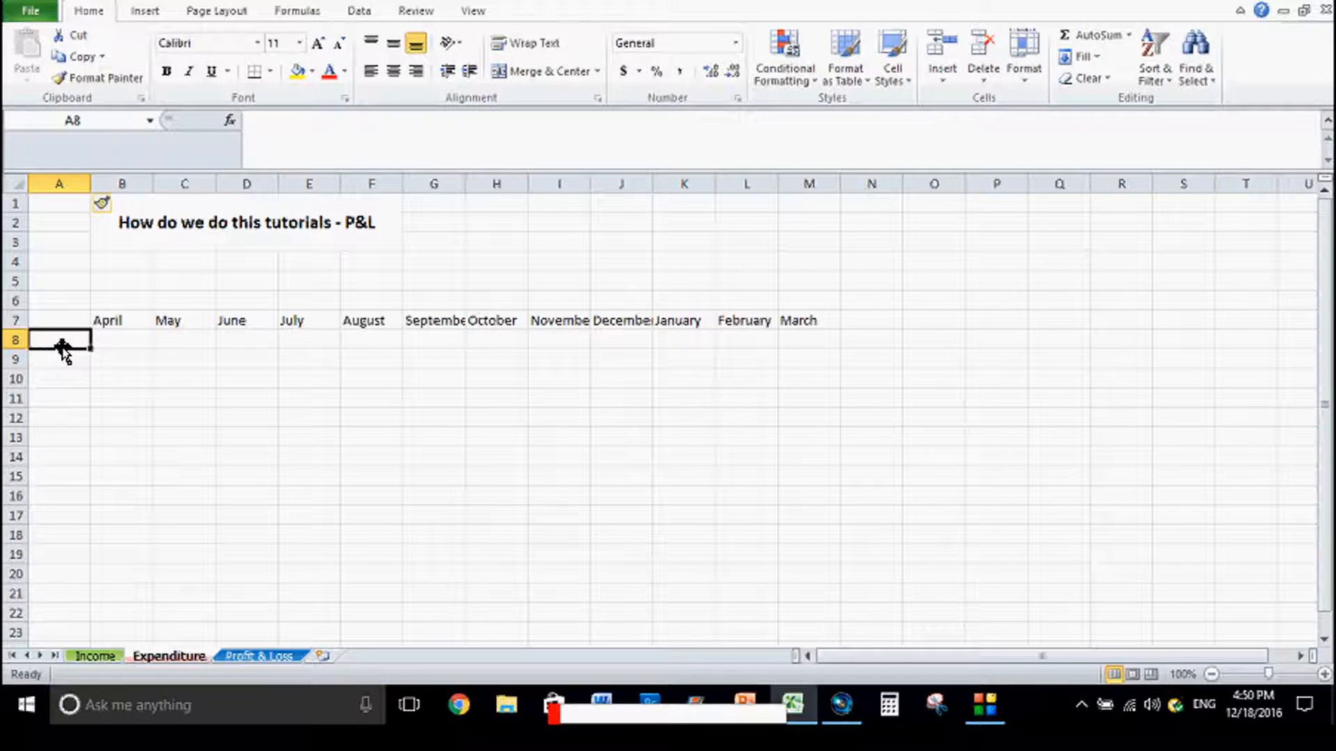
click(59, 359)
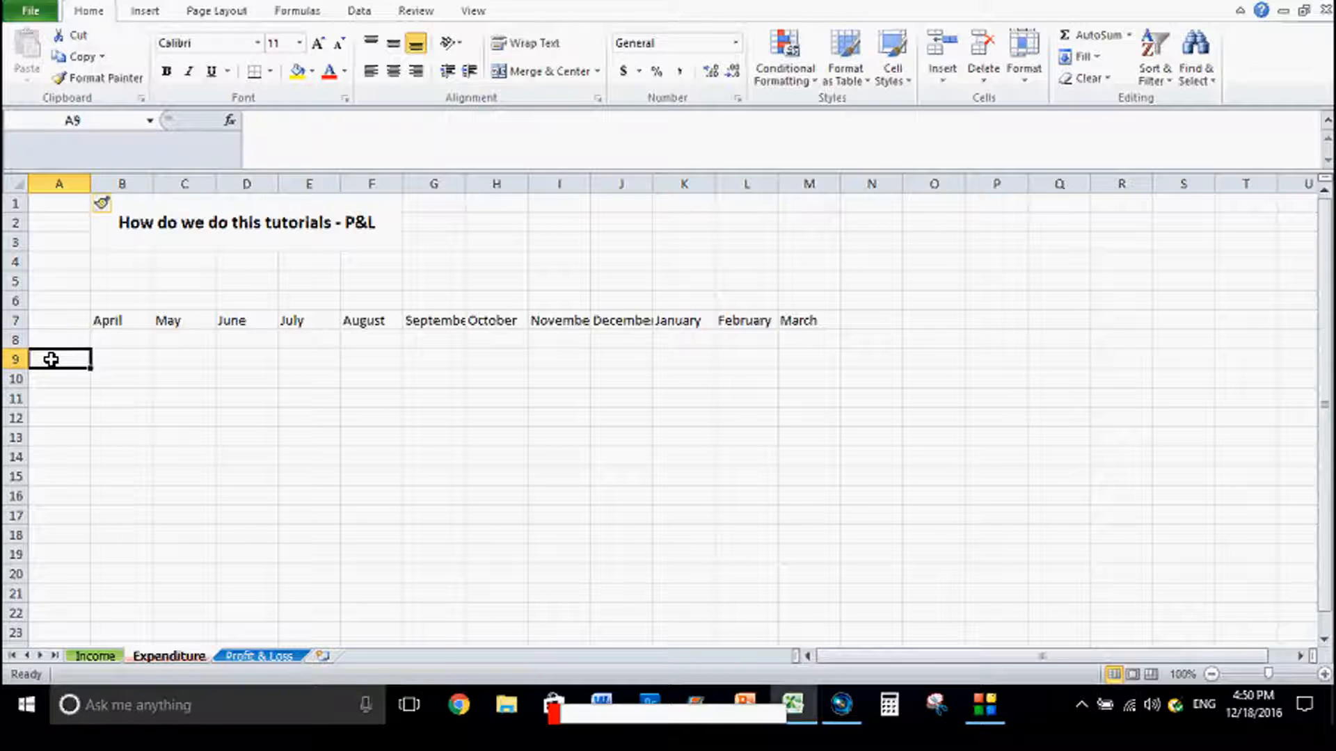
text(Utilities)
click(58, 379)
text(Stock)
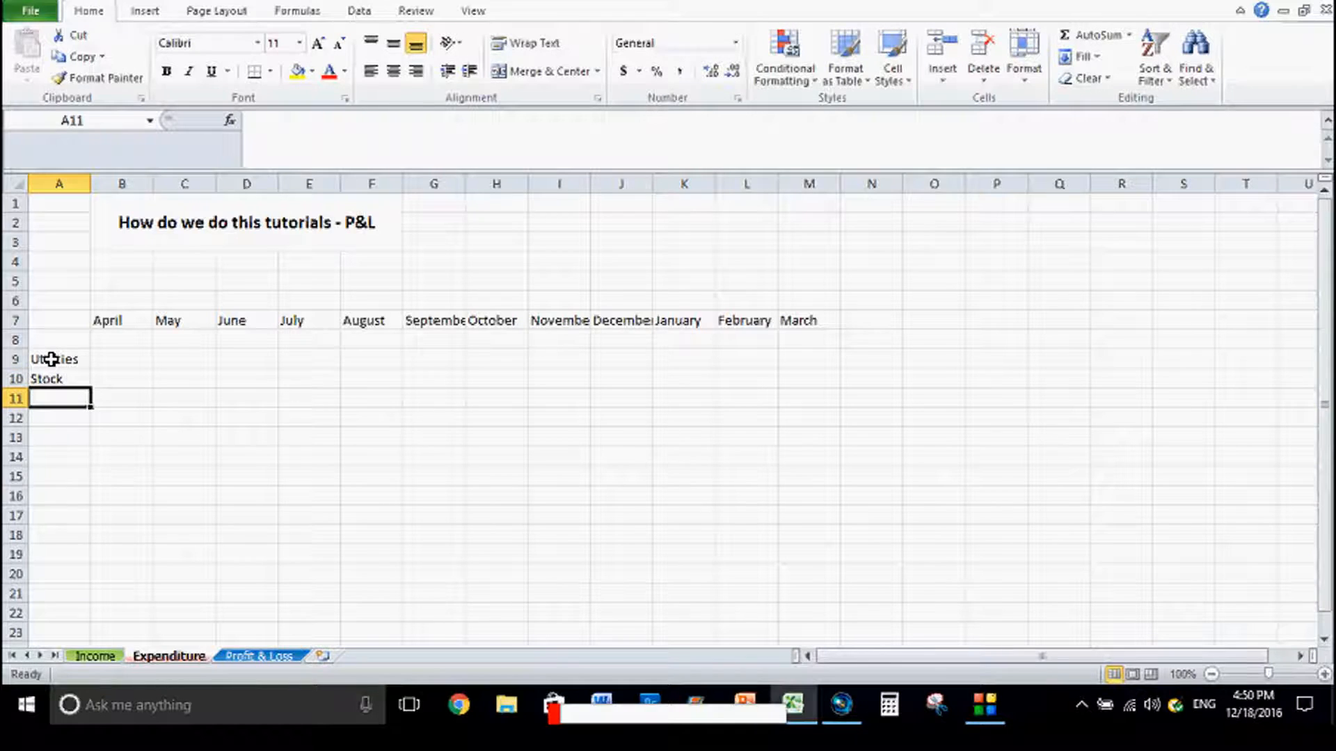
text(gas)
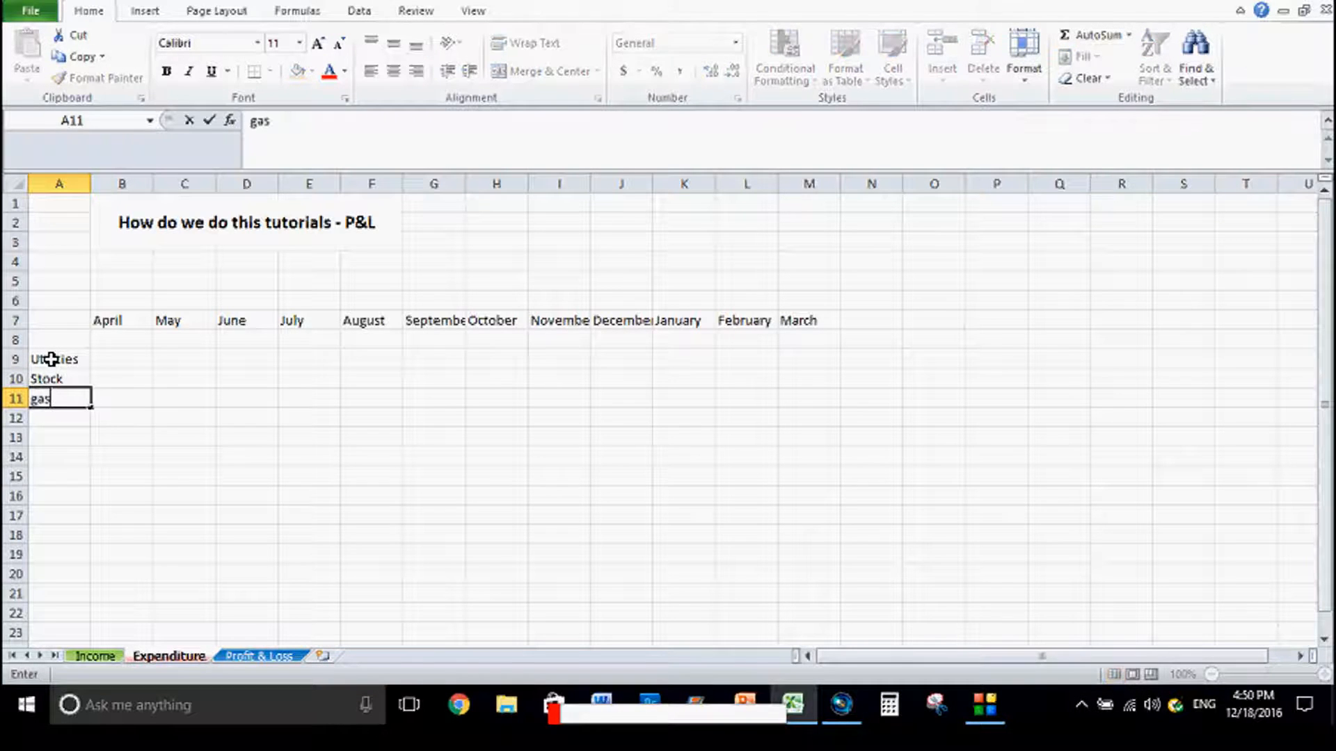
text(Petrol)
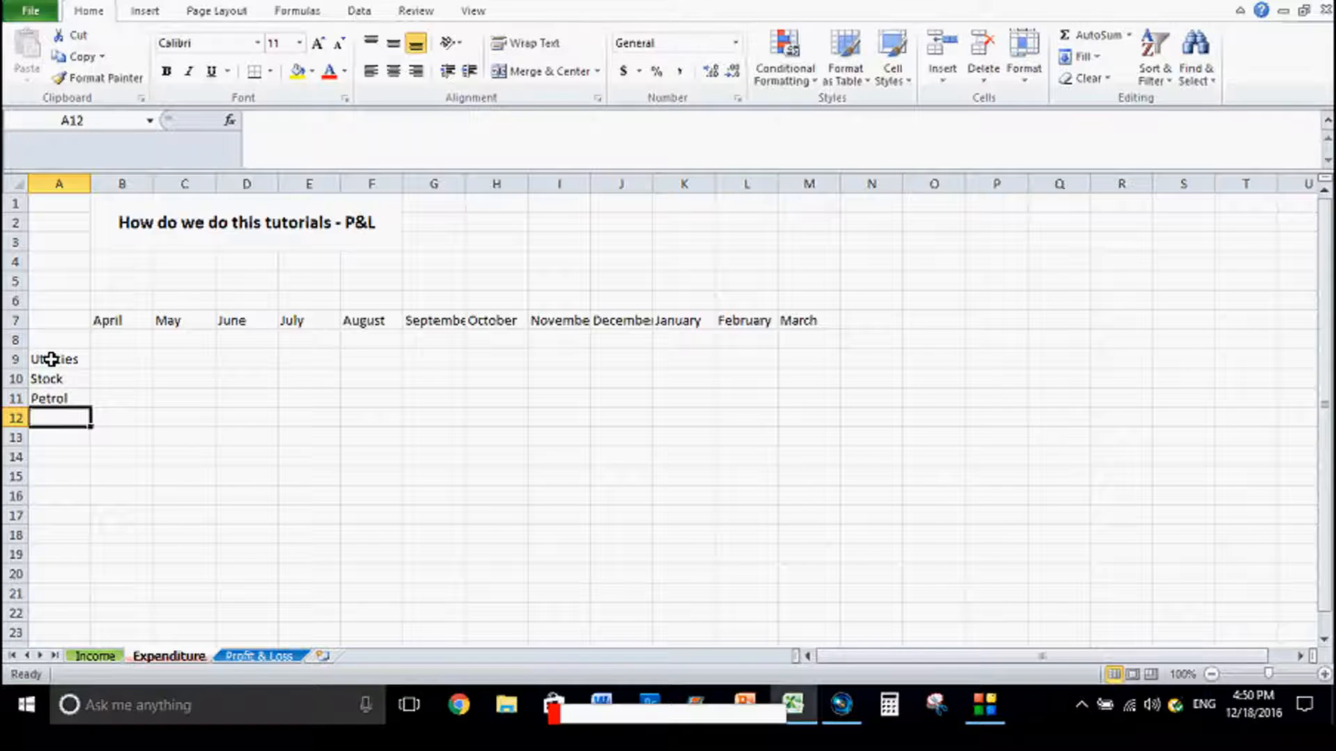
text(Con)
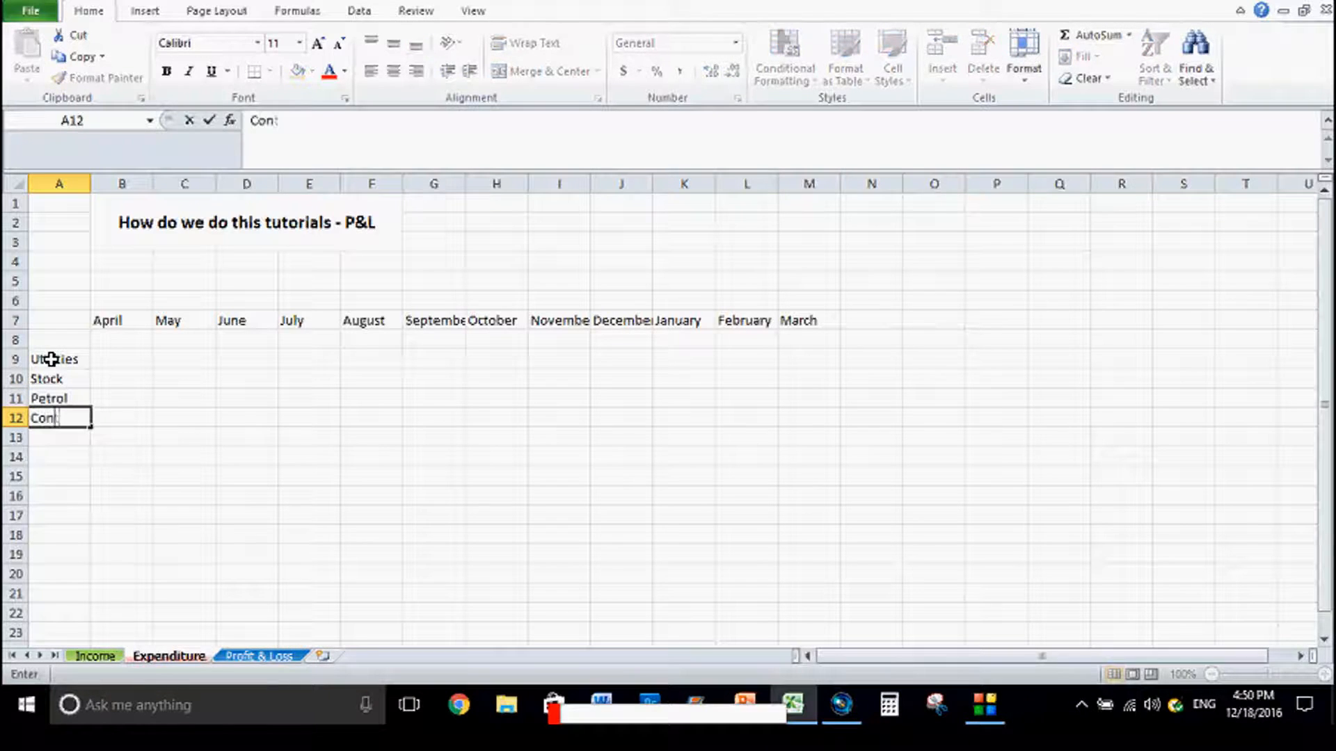
text(tractors)
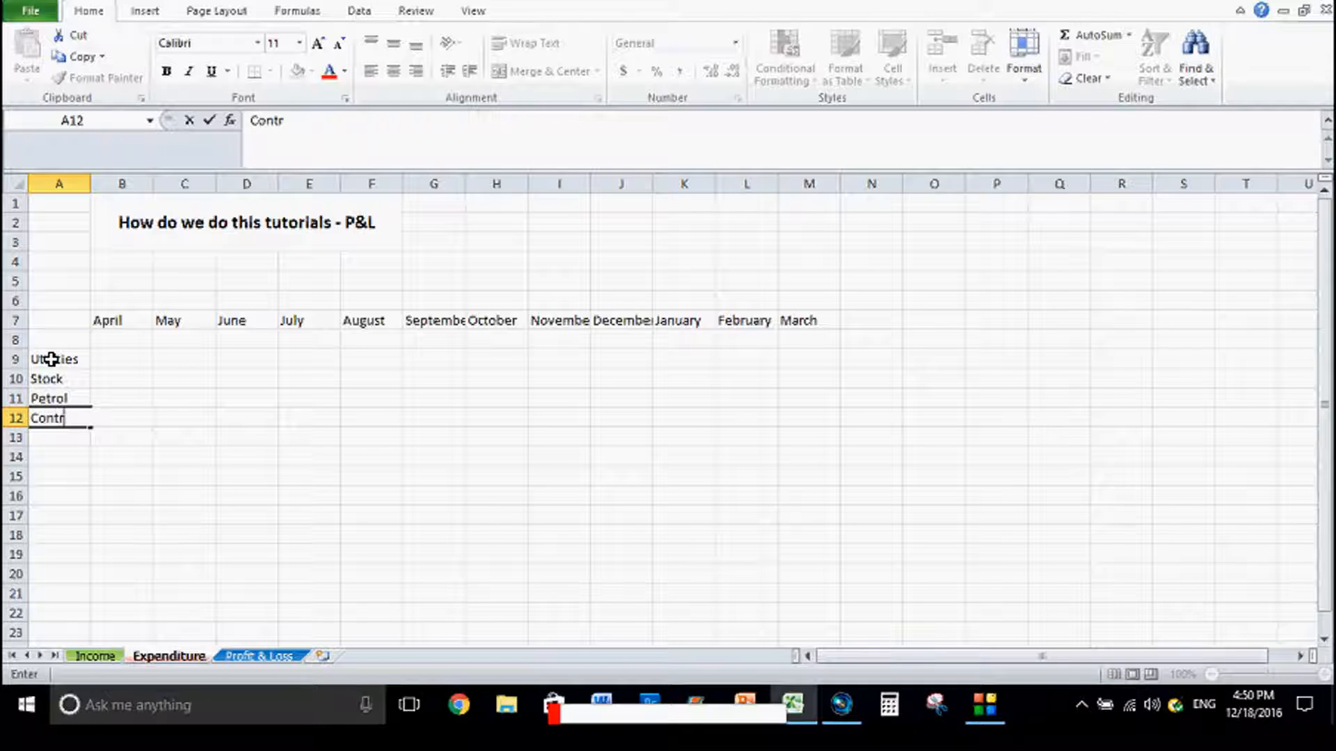
key(Return)
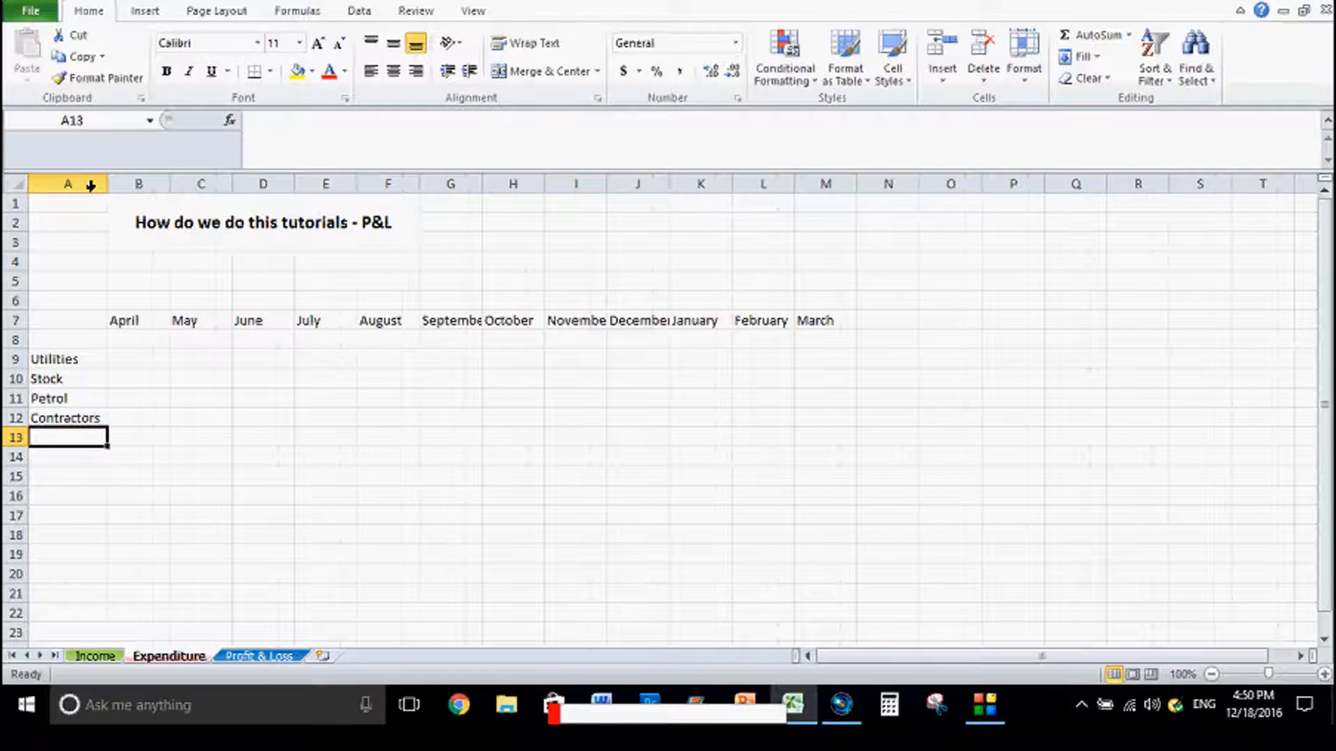
mouse_move(86, 388)
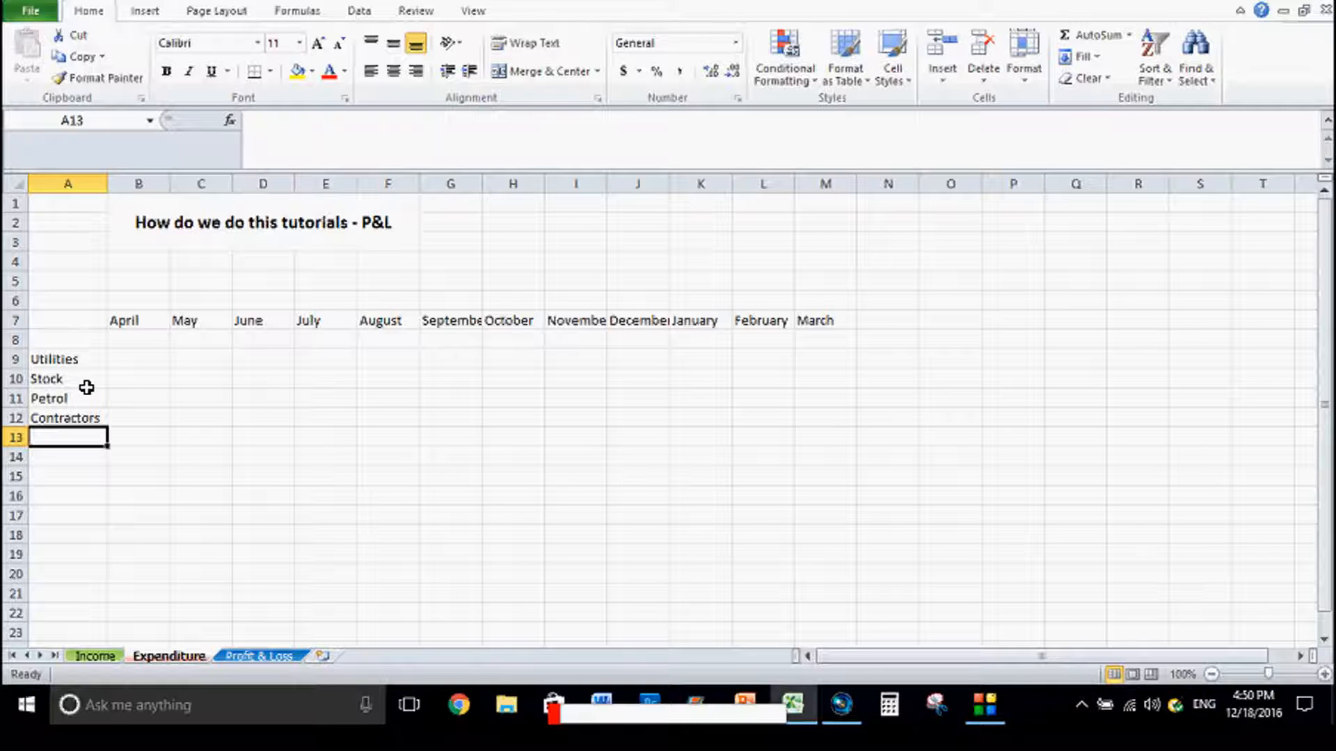
Add a 'drawings' expense row in A13 beneath Contractors
text(drawings)
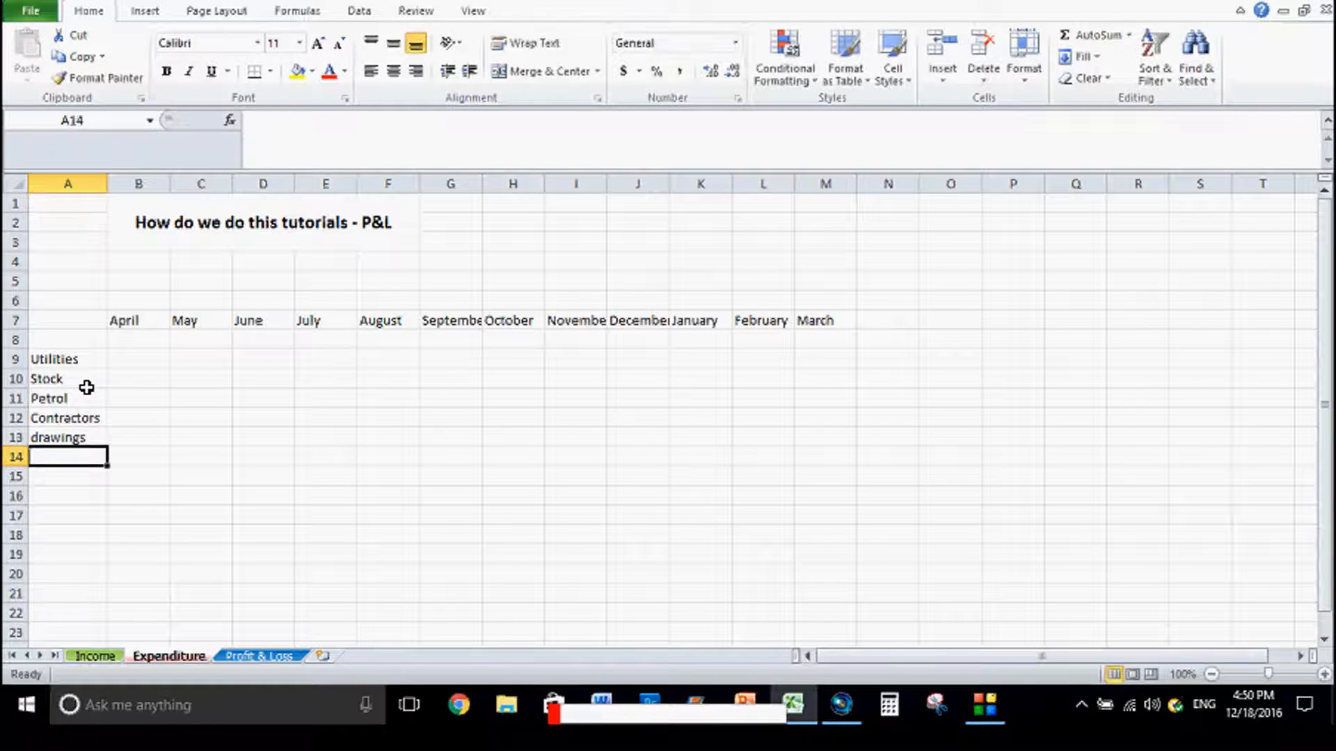
click(67, 378)
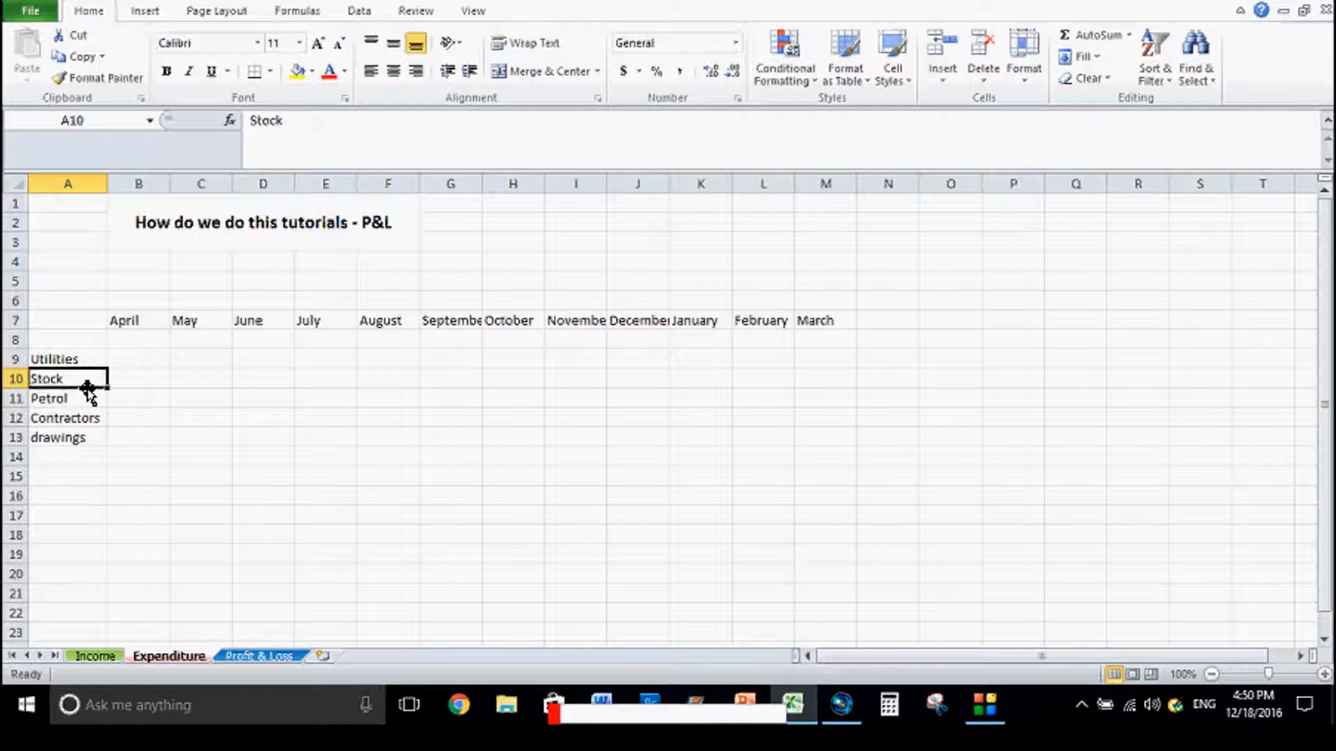
Enter monthly amounts across rows 9-13 starting with 10 for April Utilities, and label a Total row below
click(137, 357)
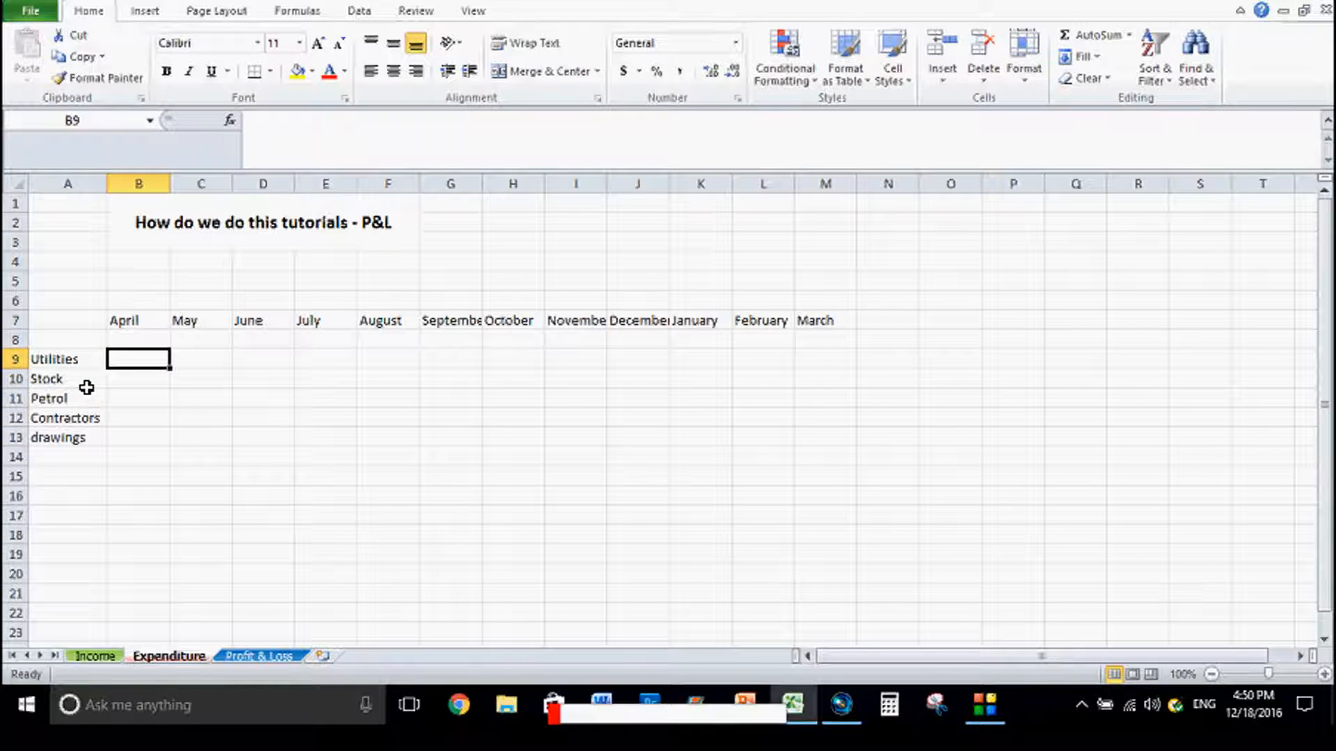
text(10)
click(138, 378)
text(700)
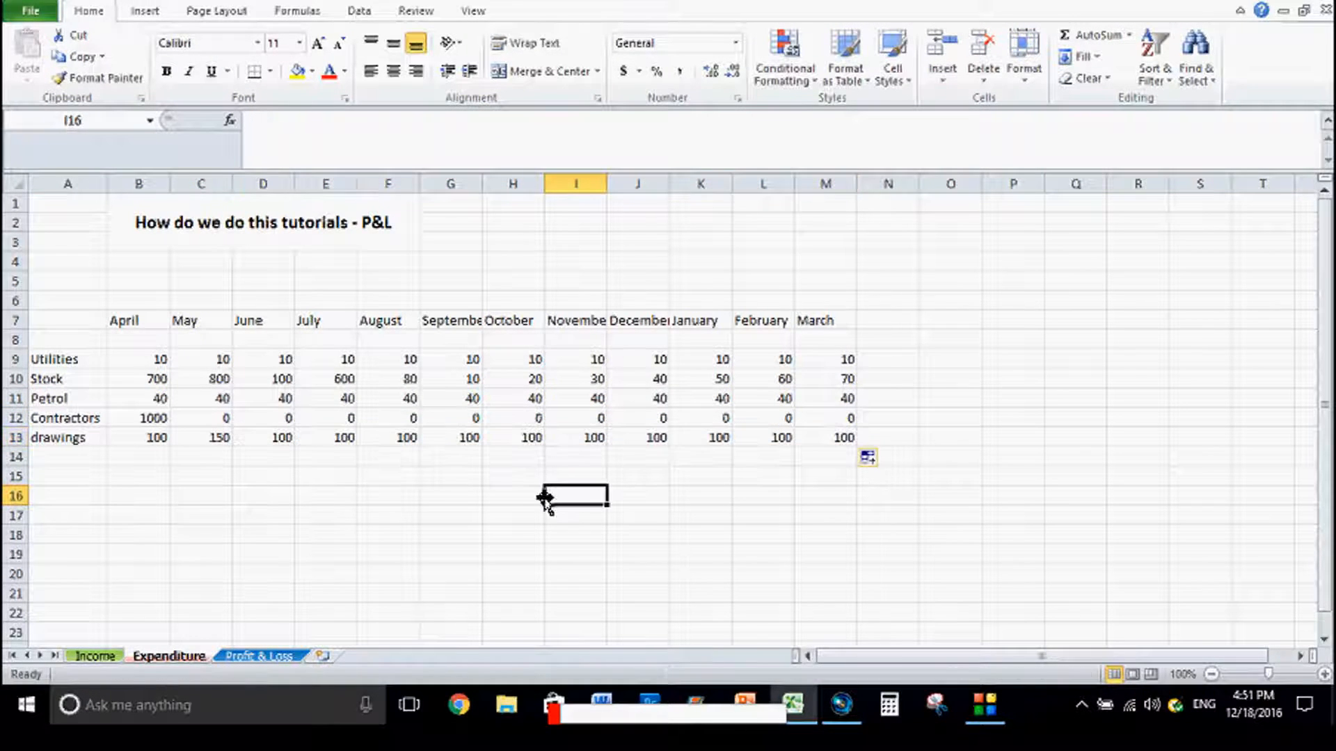
click(68, 456)
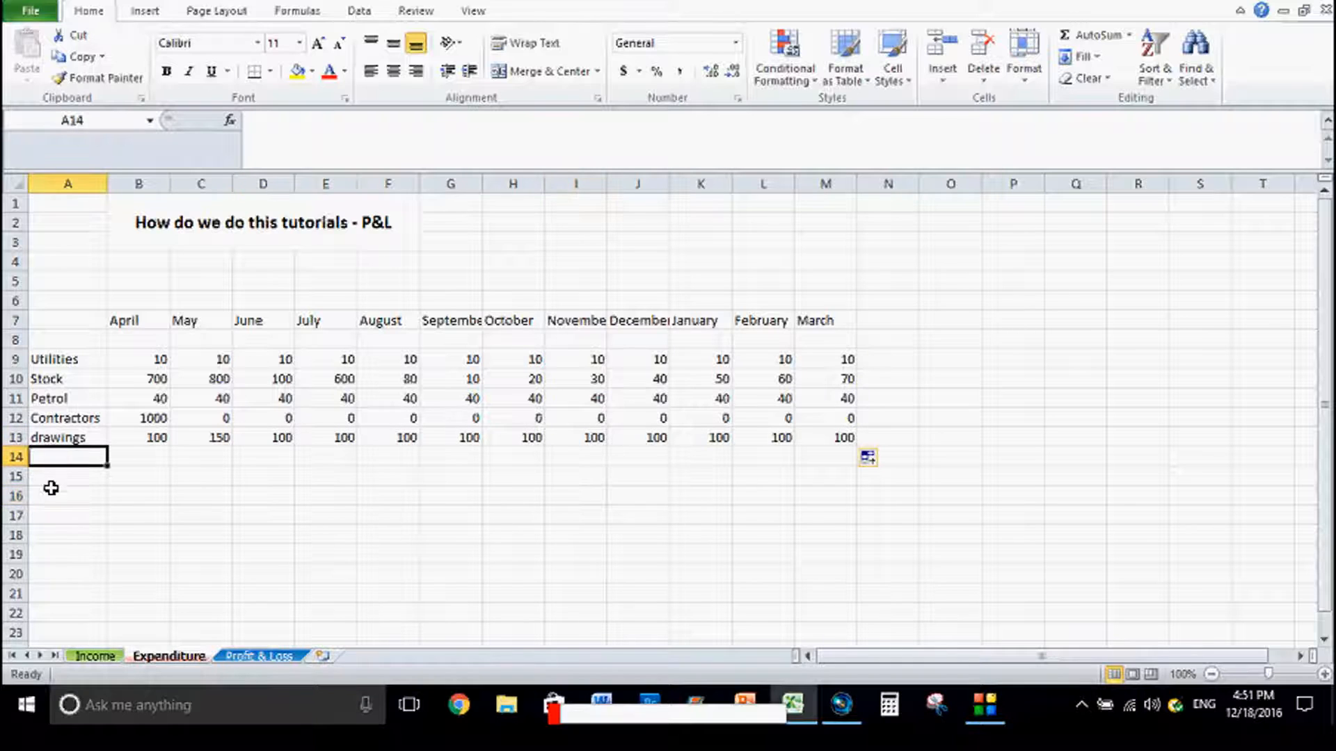
click(68, 613)
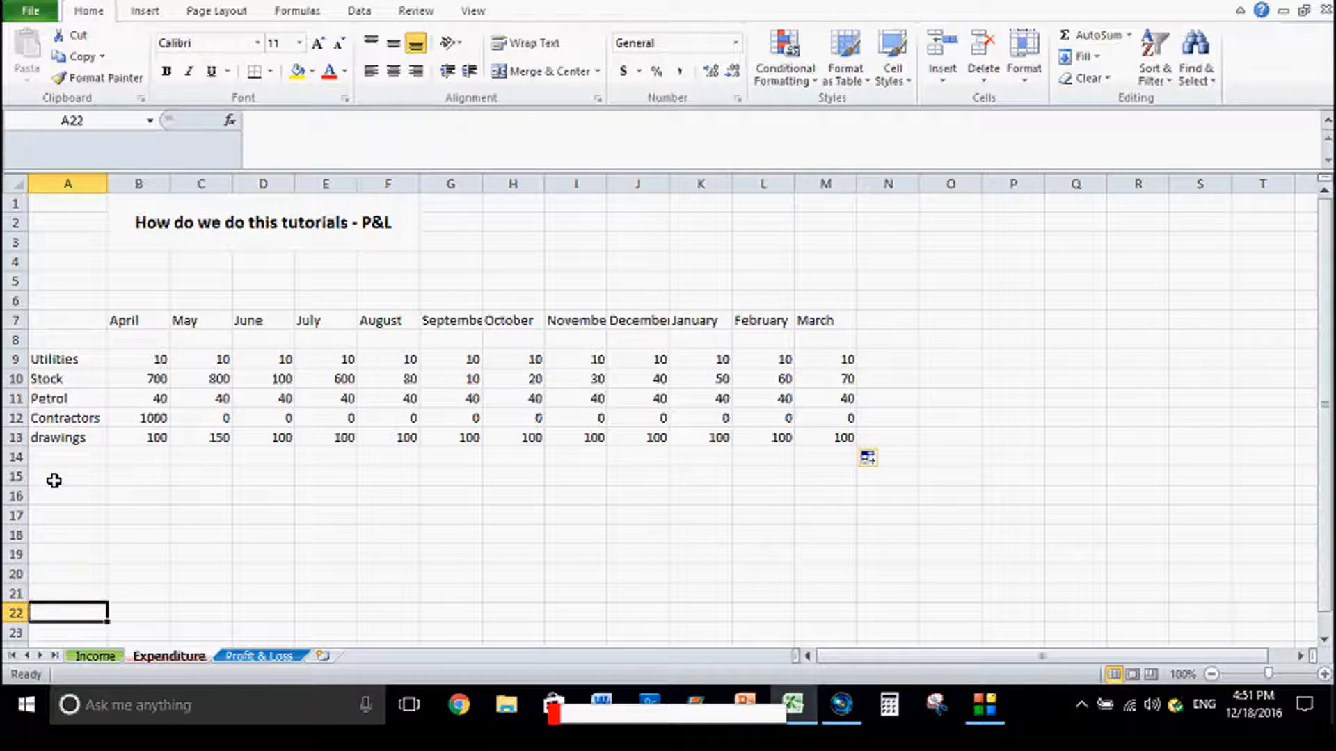
click(67, 573)
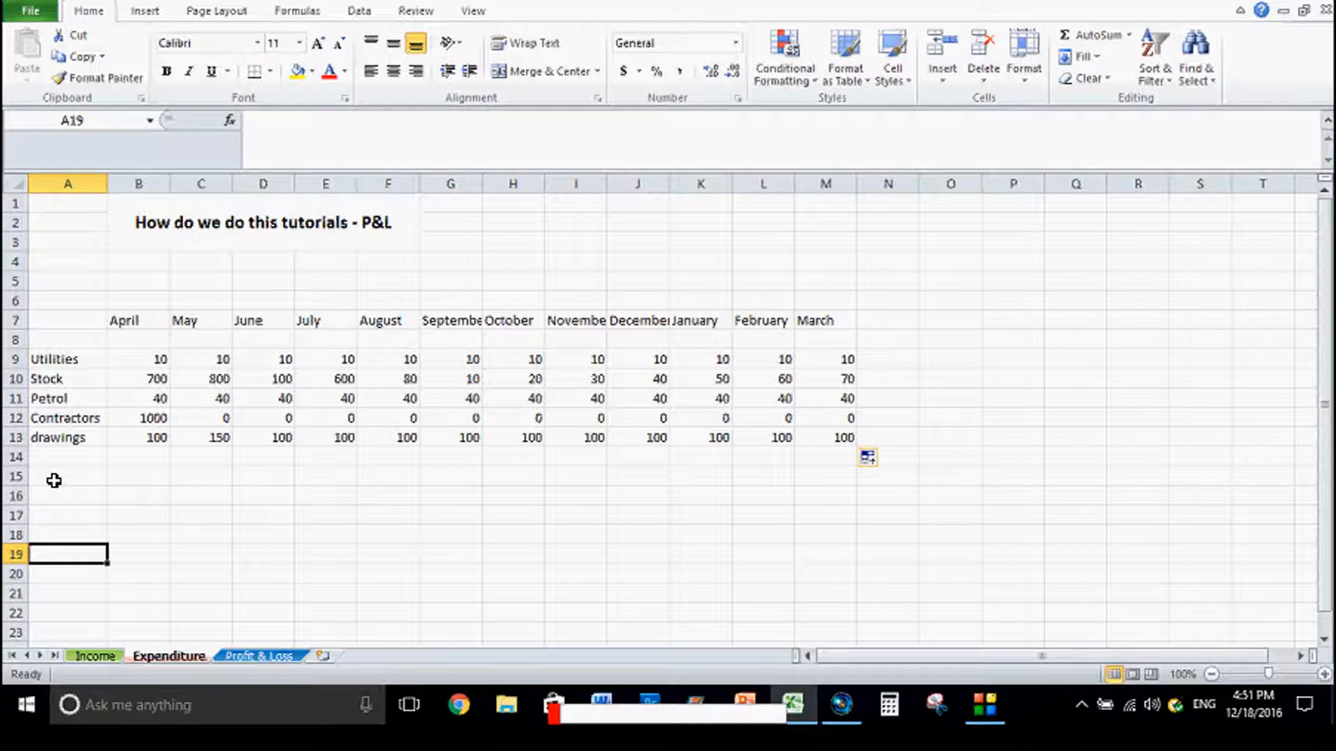
text(Total)
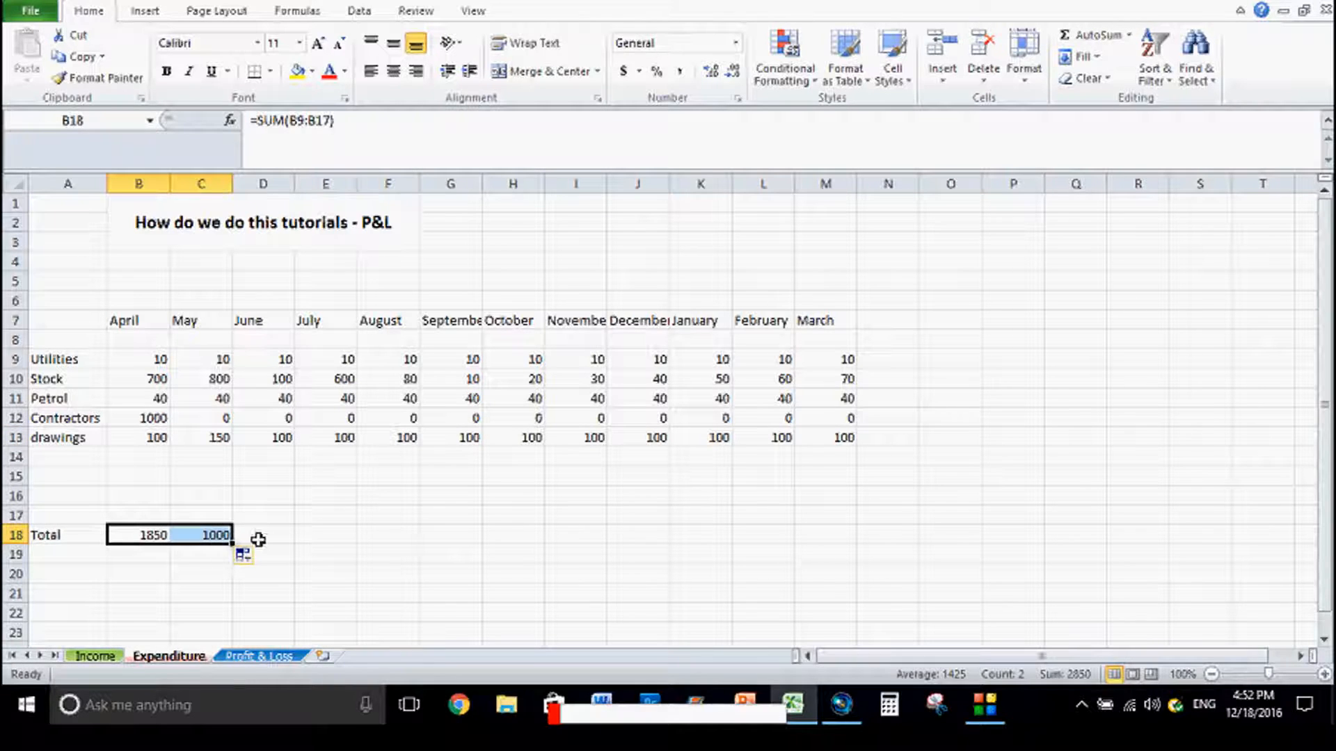
mouse_move(268, 541)
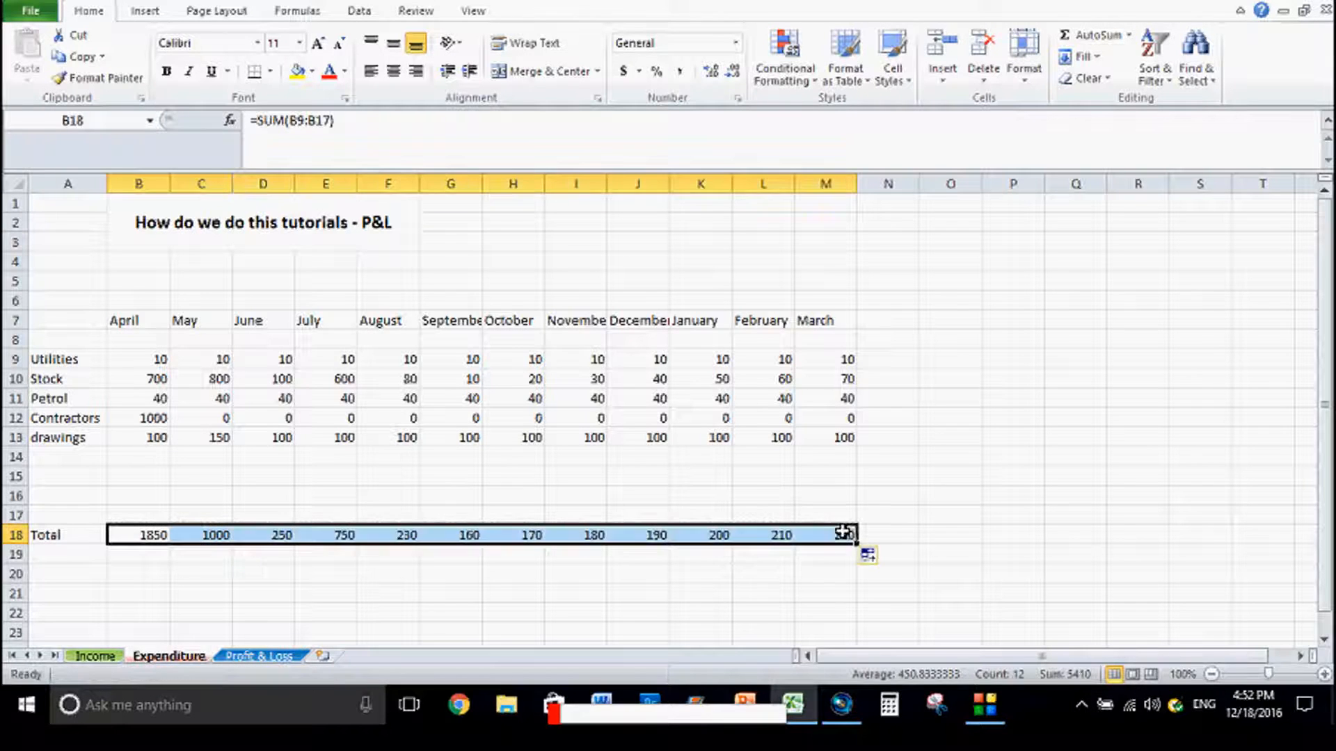
mouse_move(996, 488)
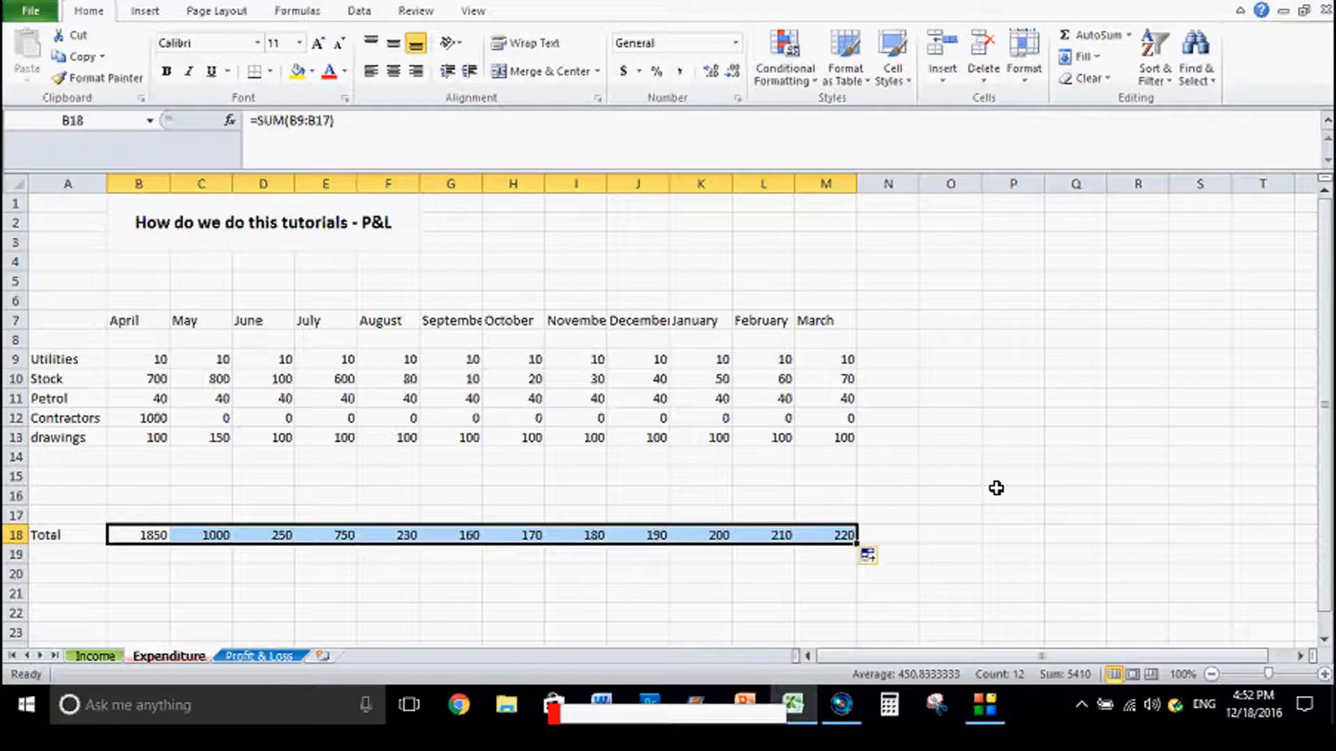
Leave the filled Total row and select April's 1000 Contractors figure in B12 for annotation
click(1011, 495)
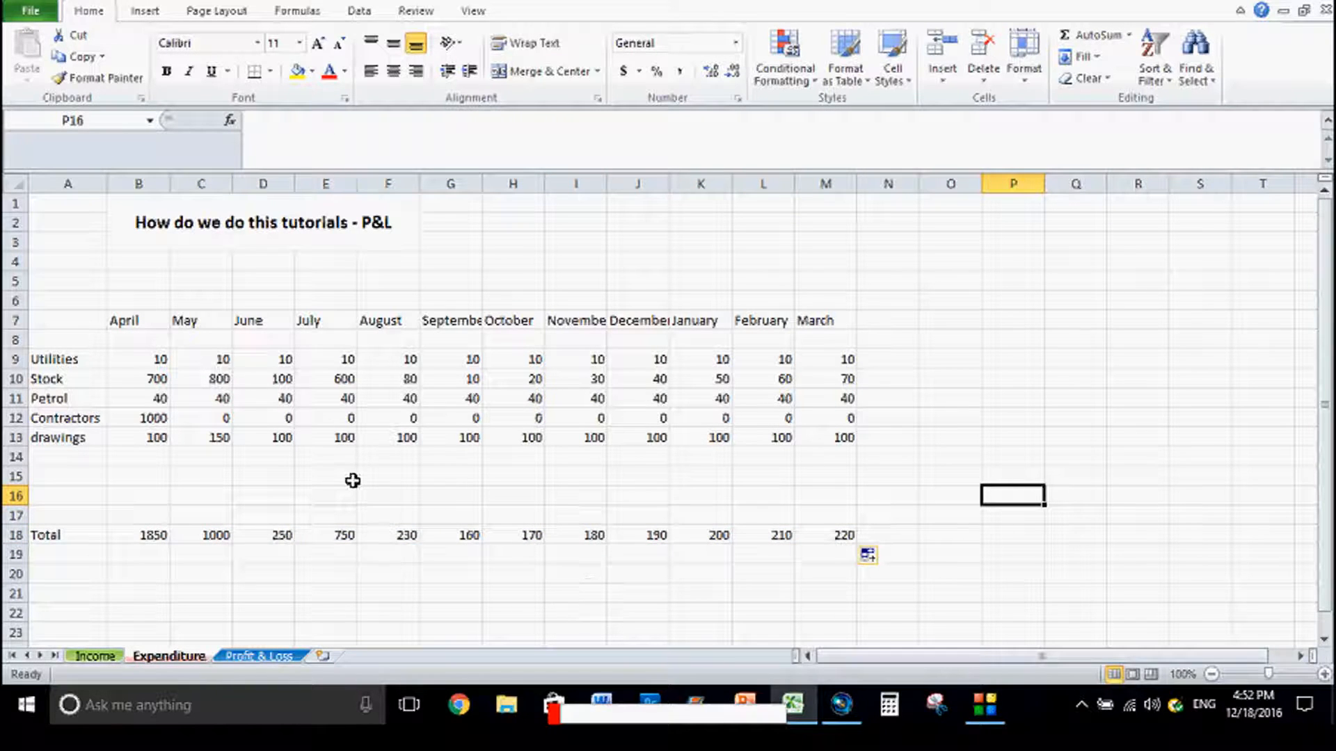
mouse_move(241, 469)
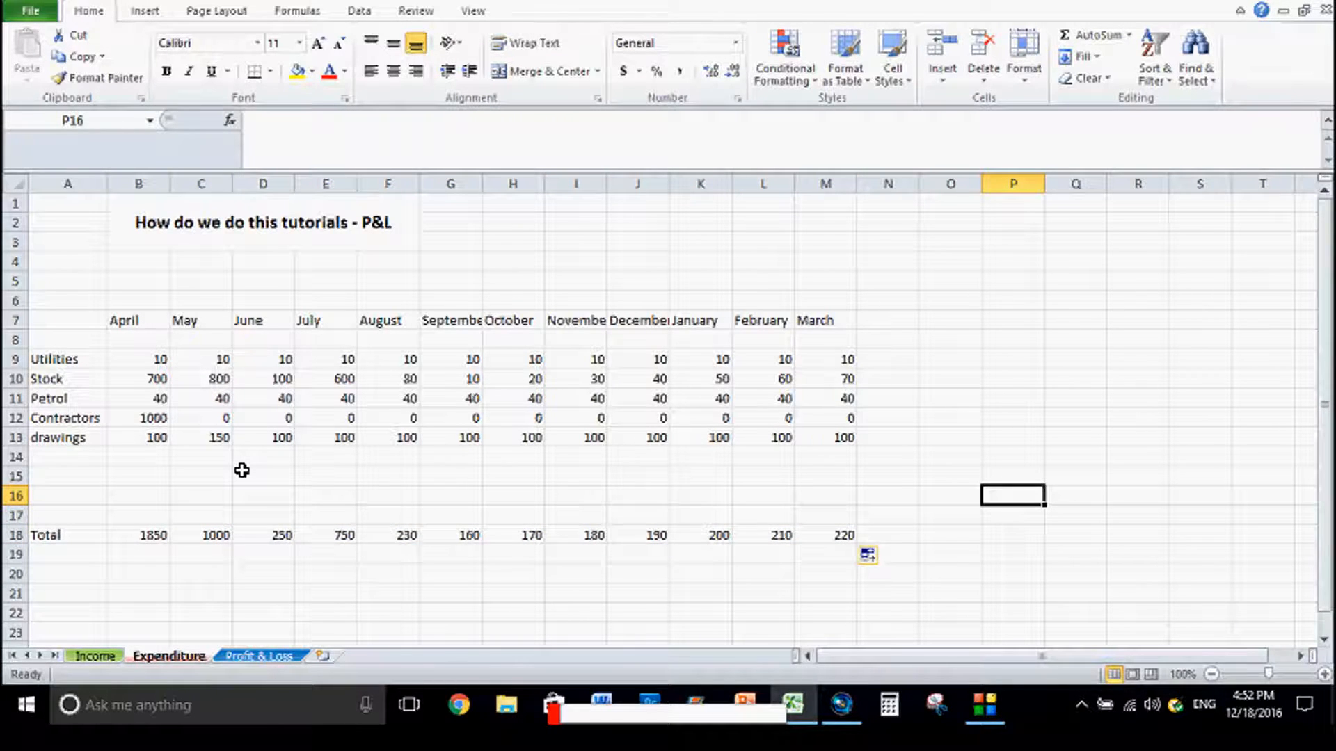
click(138, 417)
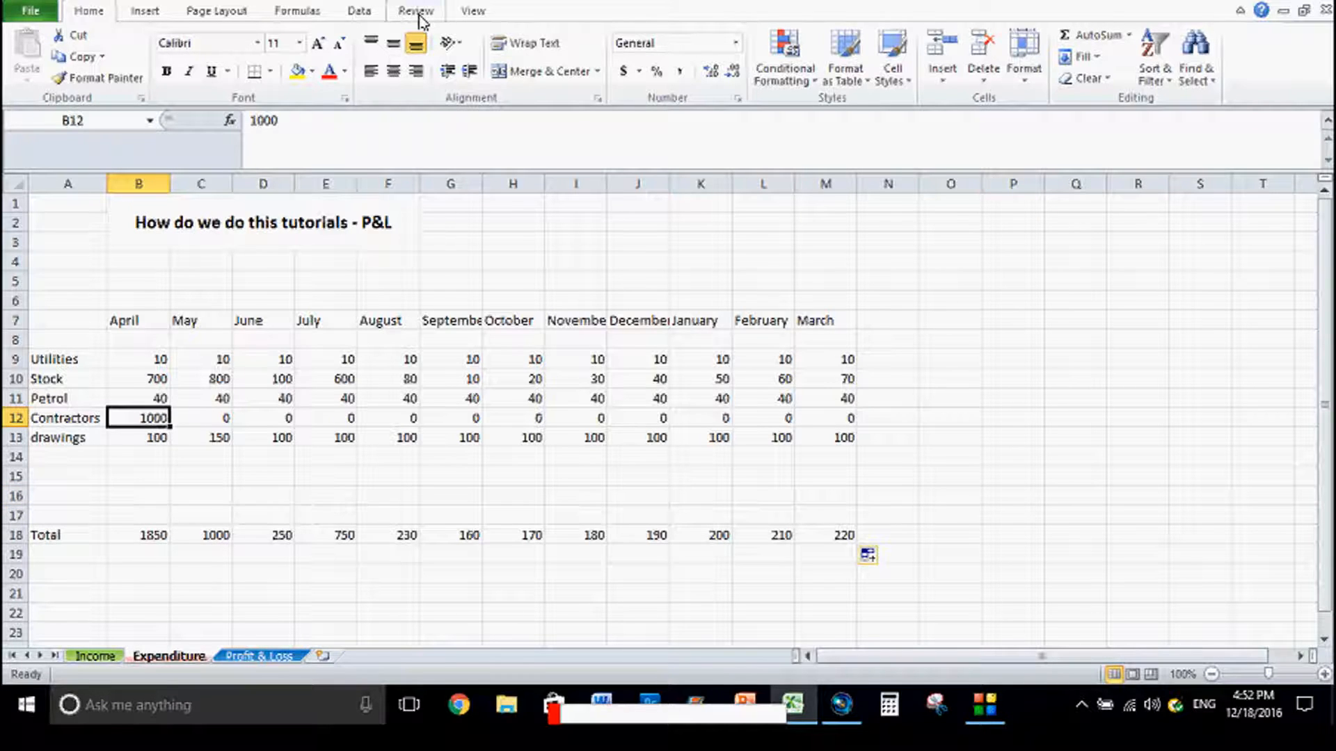
Attach a 'Shop decoration' comment to April's Contractors figure, then return to the Total label cell
click(416, 10)
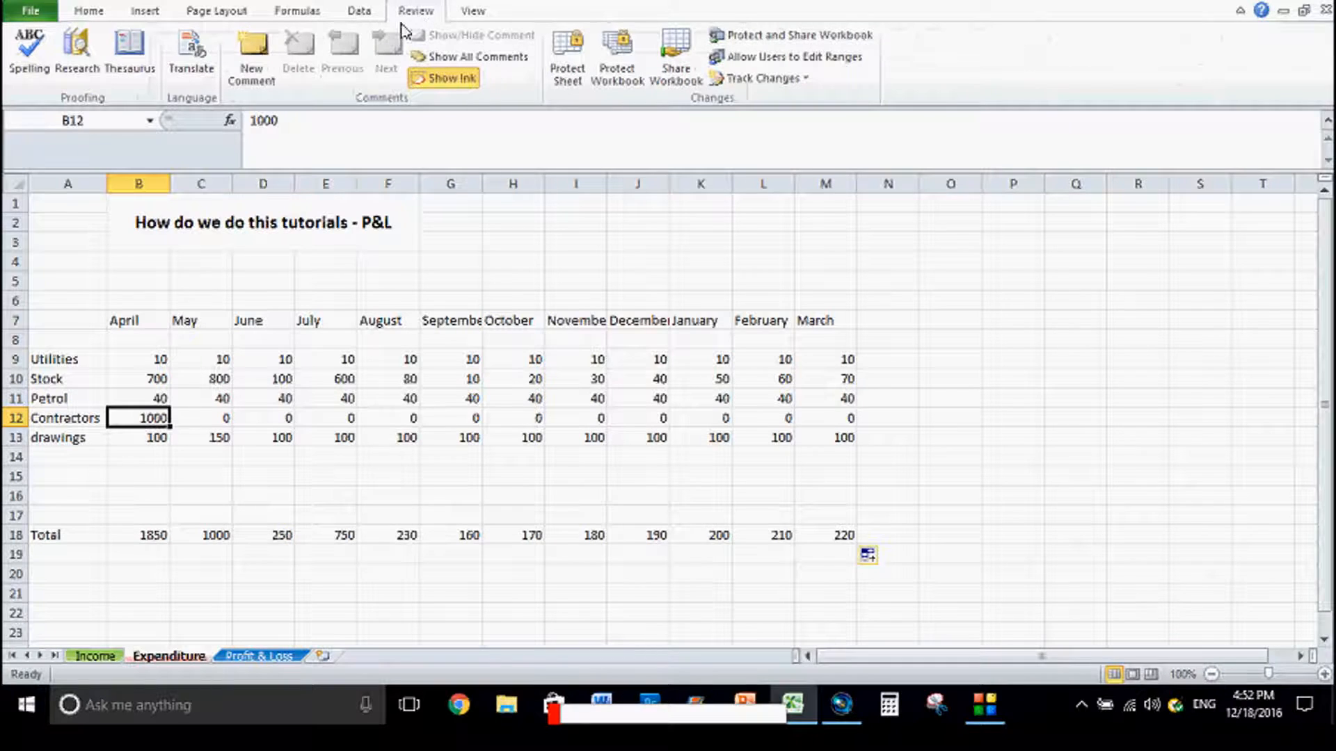
mouse_move(251, 55)
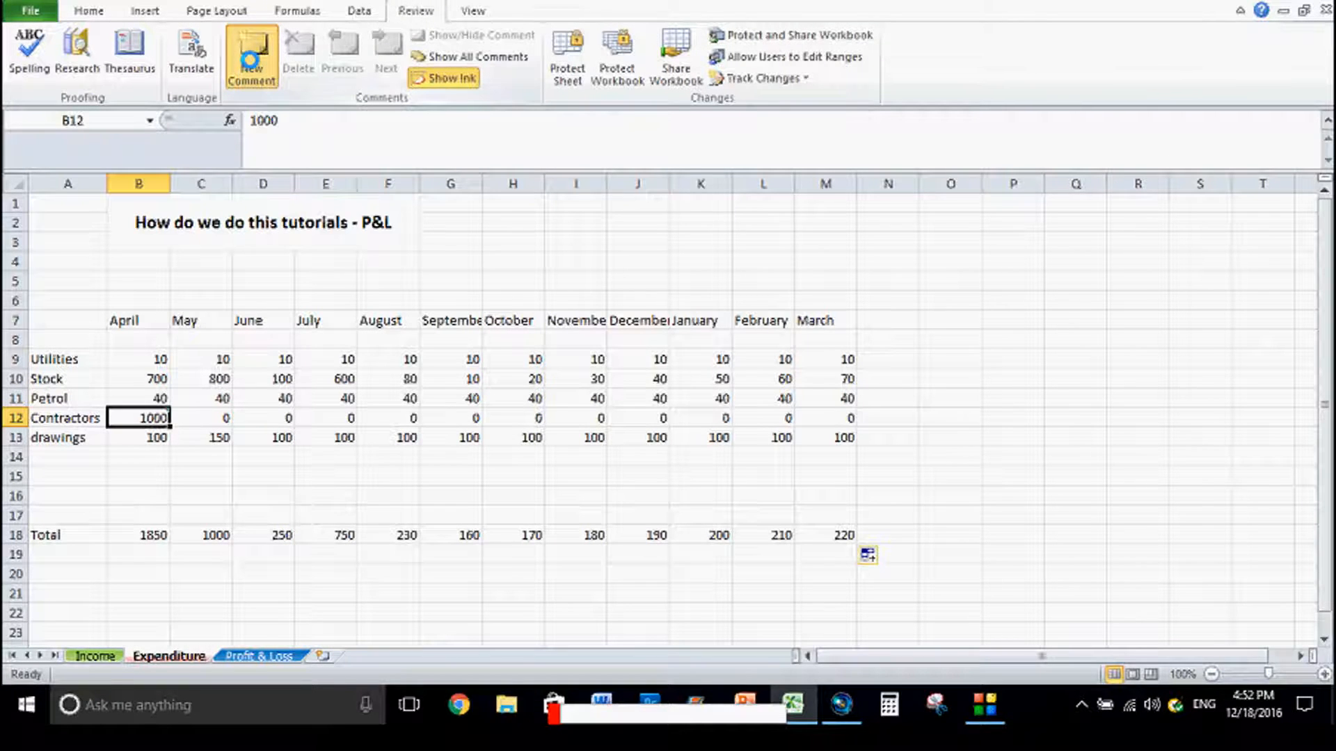
click(251, 52)
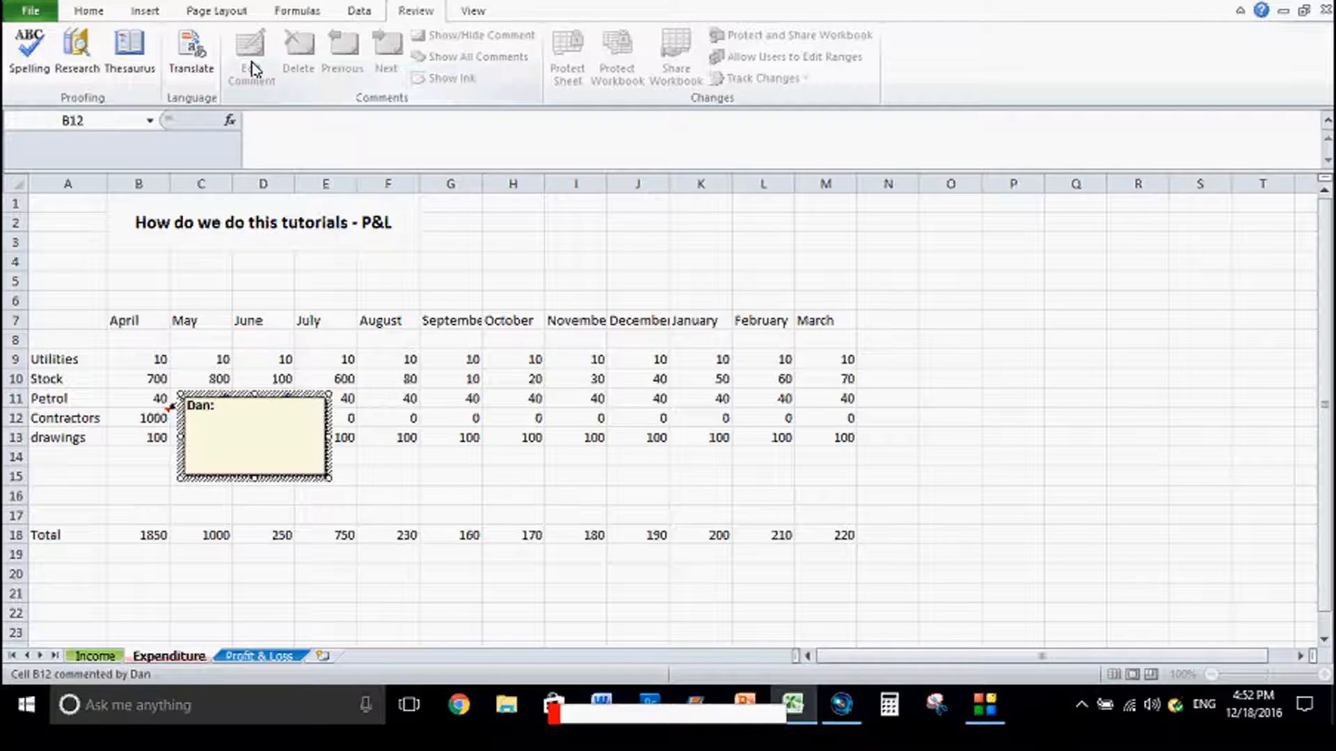
text(Shop de)
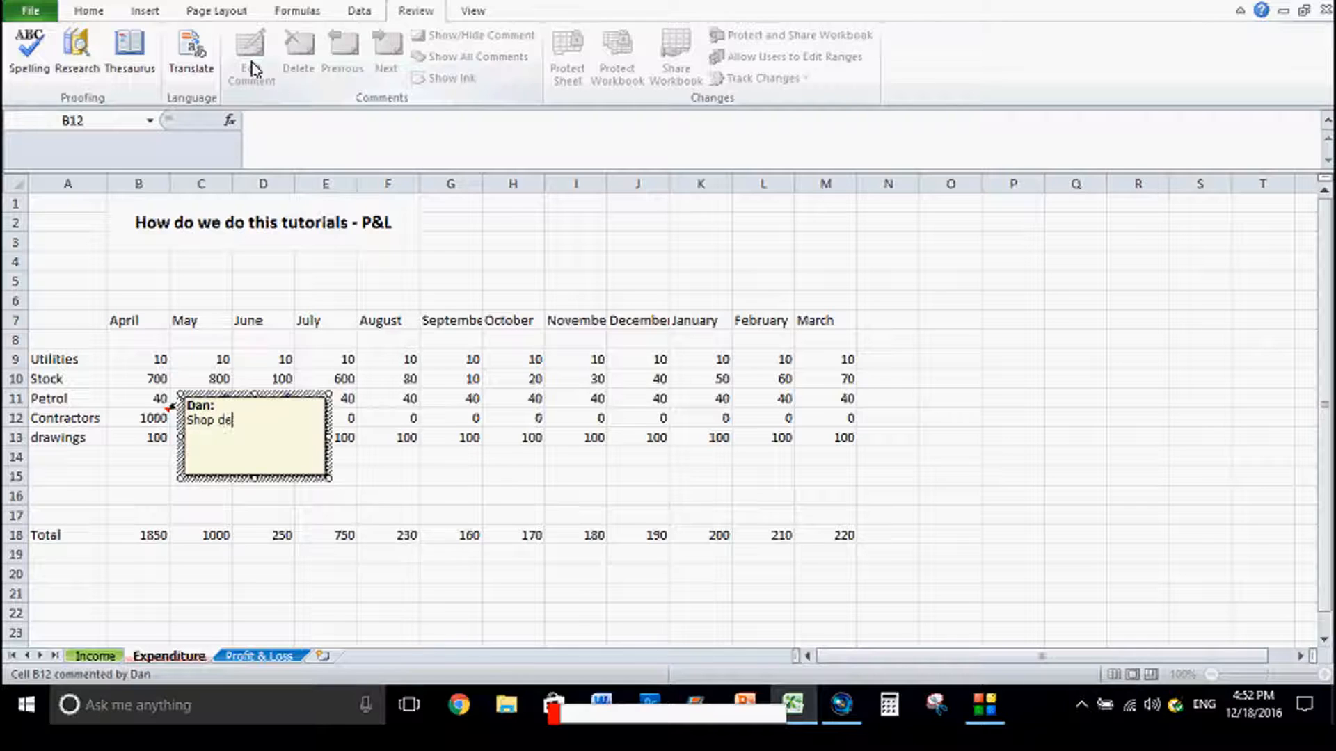
text(coration)
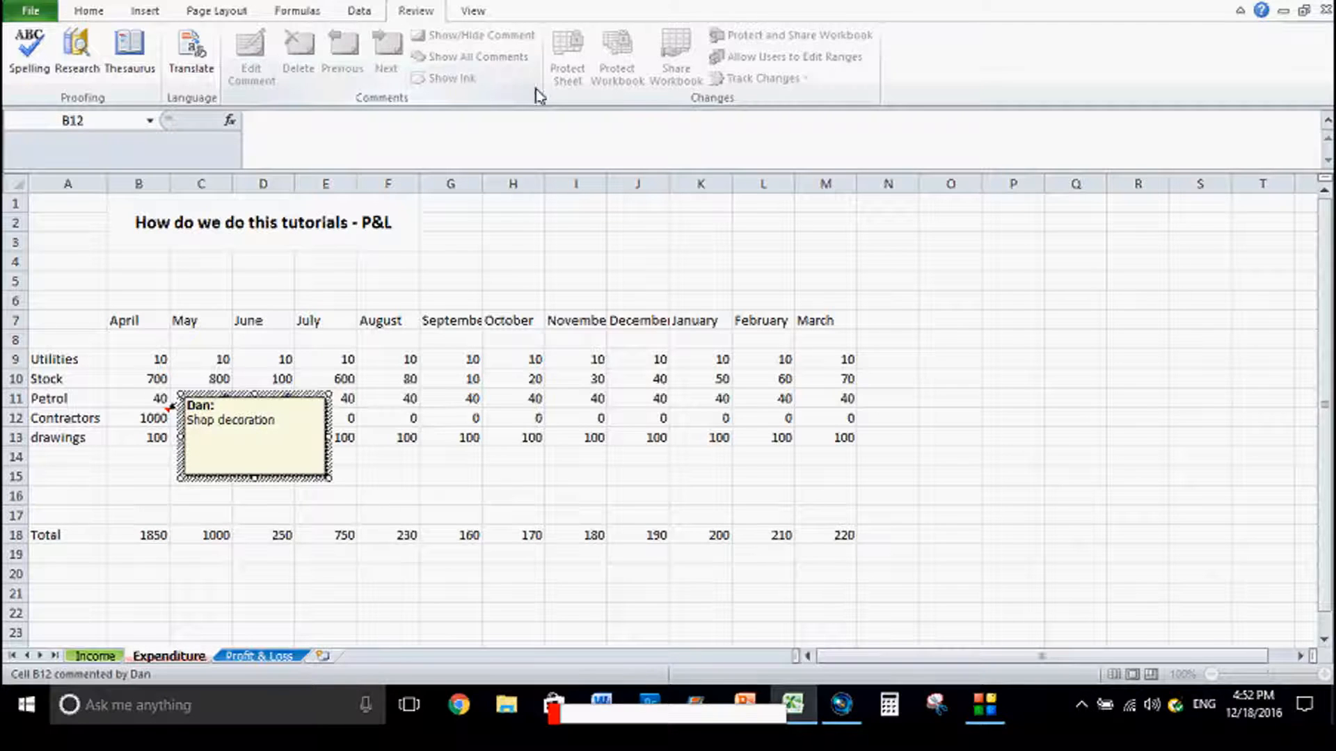
click(449, 494)
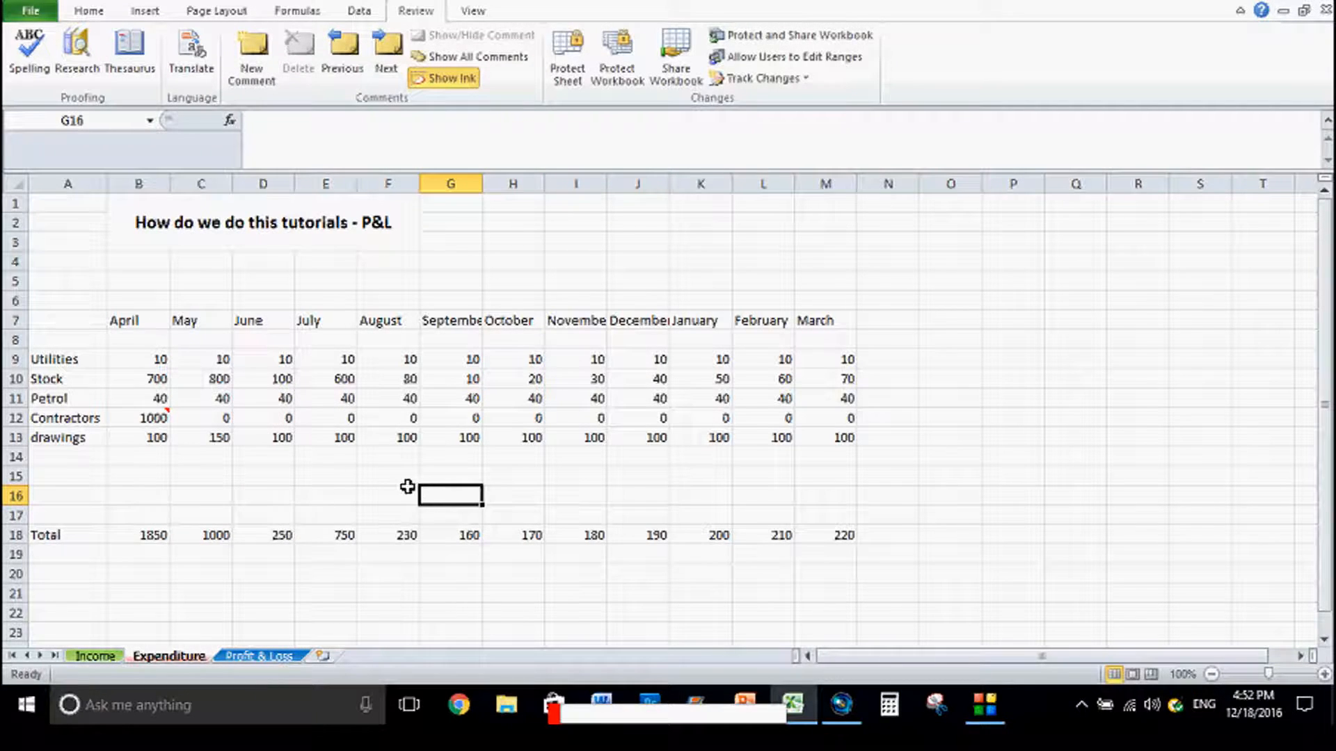
mouse_move(294, 456)
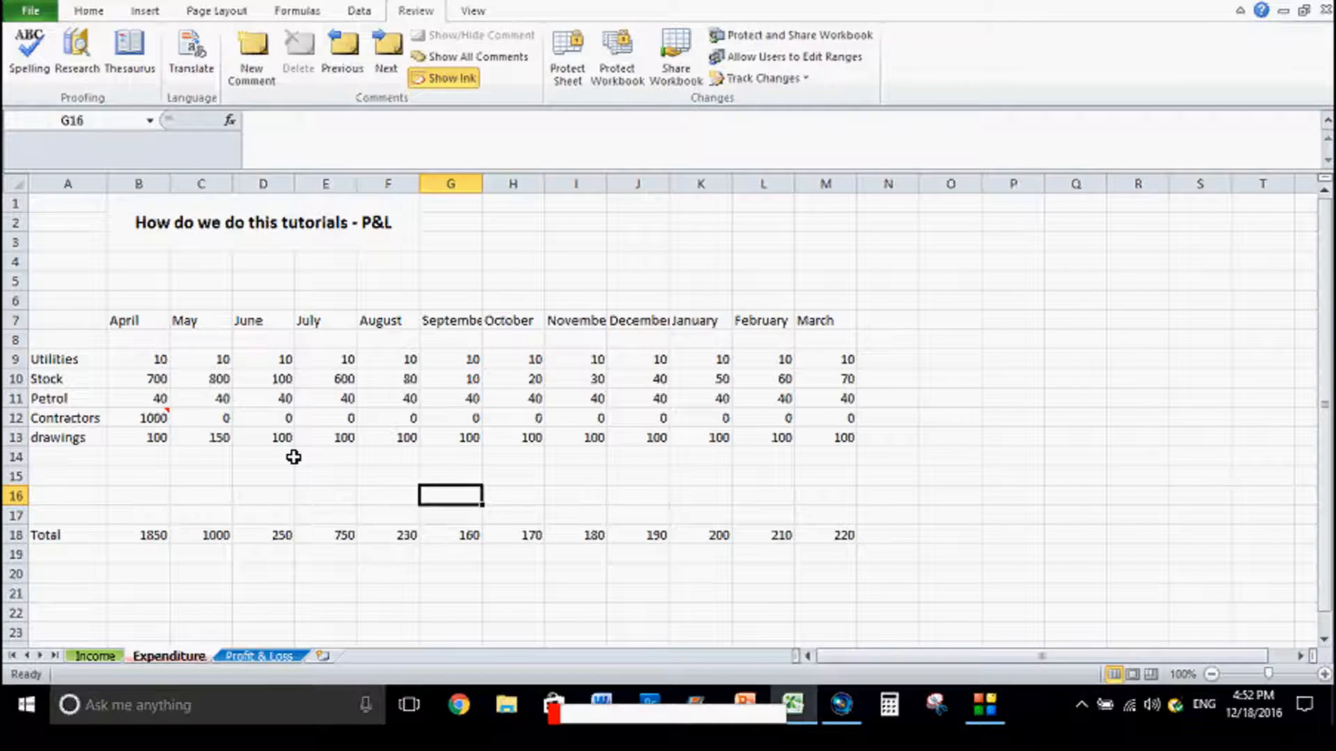
mouse_move(1102, 559)
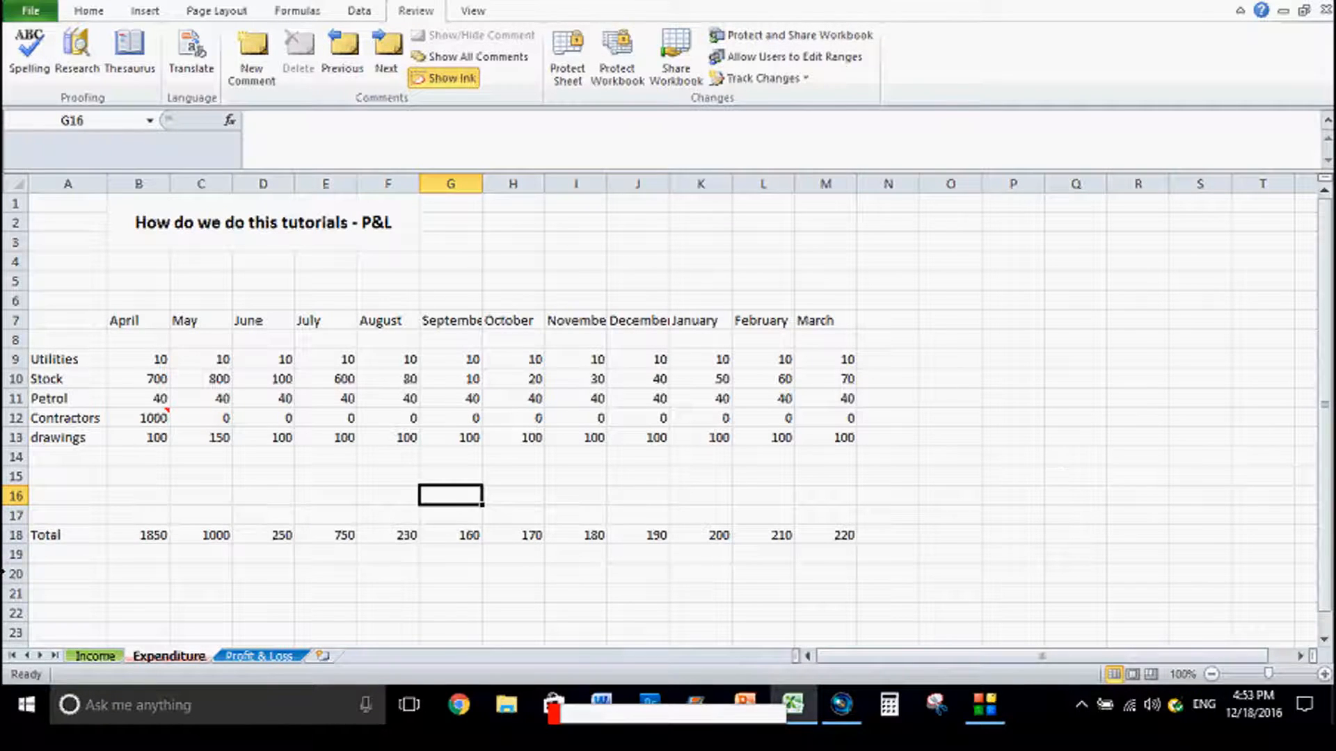
click(66, 535)
text(T)
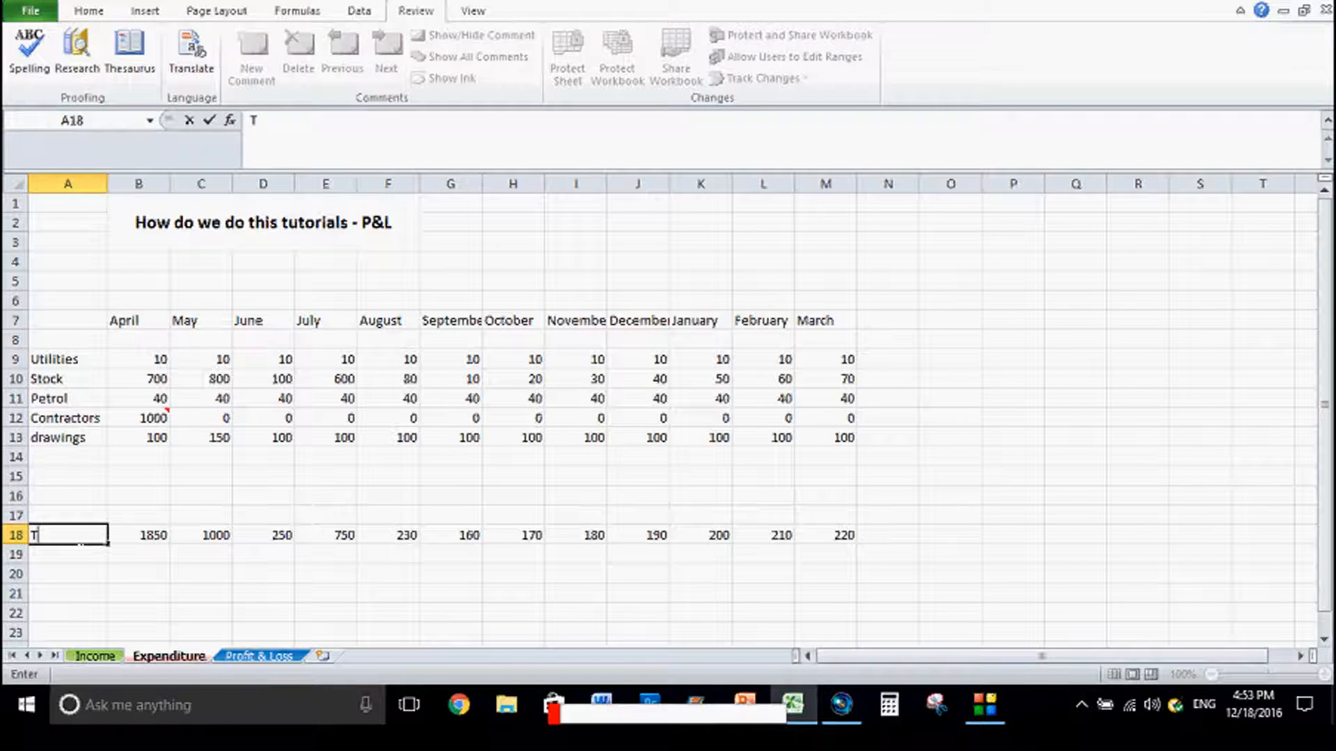
Relabel row 18 as MET and type a Total heading in Q8
text(ME)
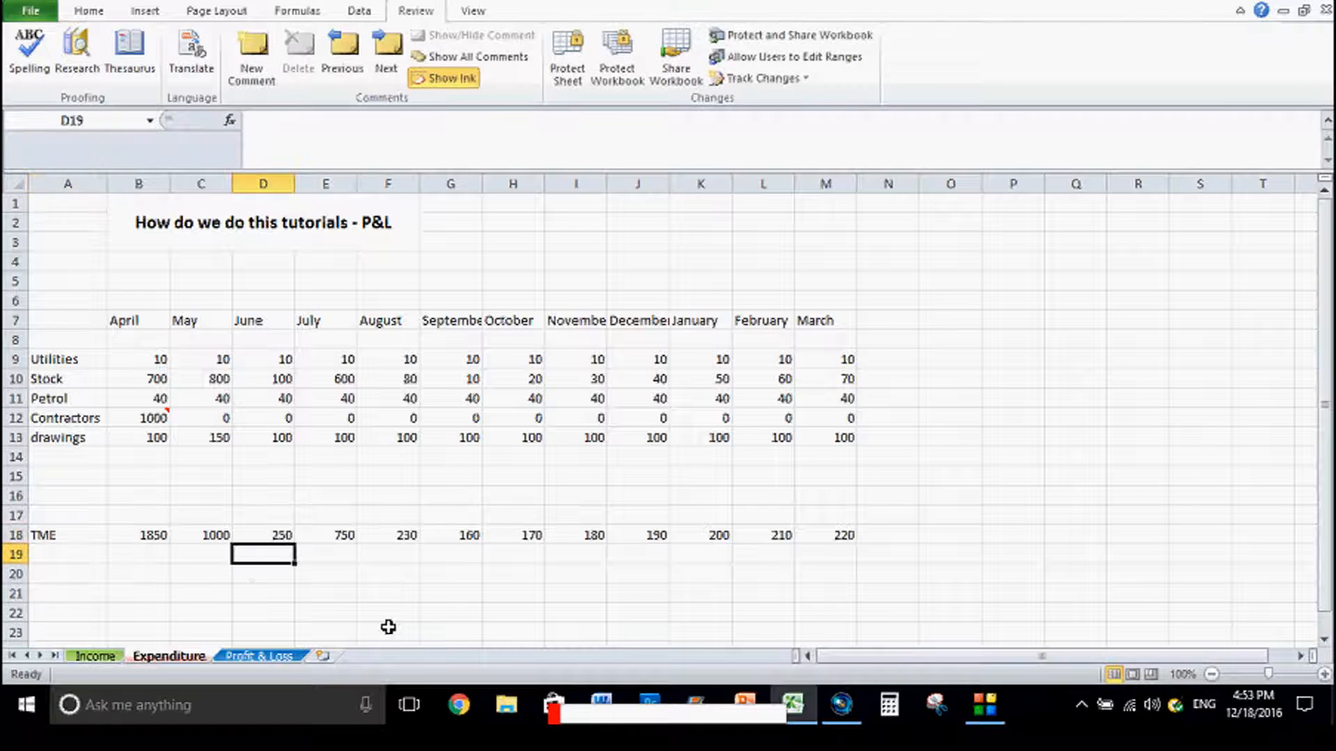
click(94, 655)
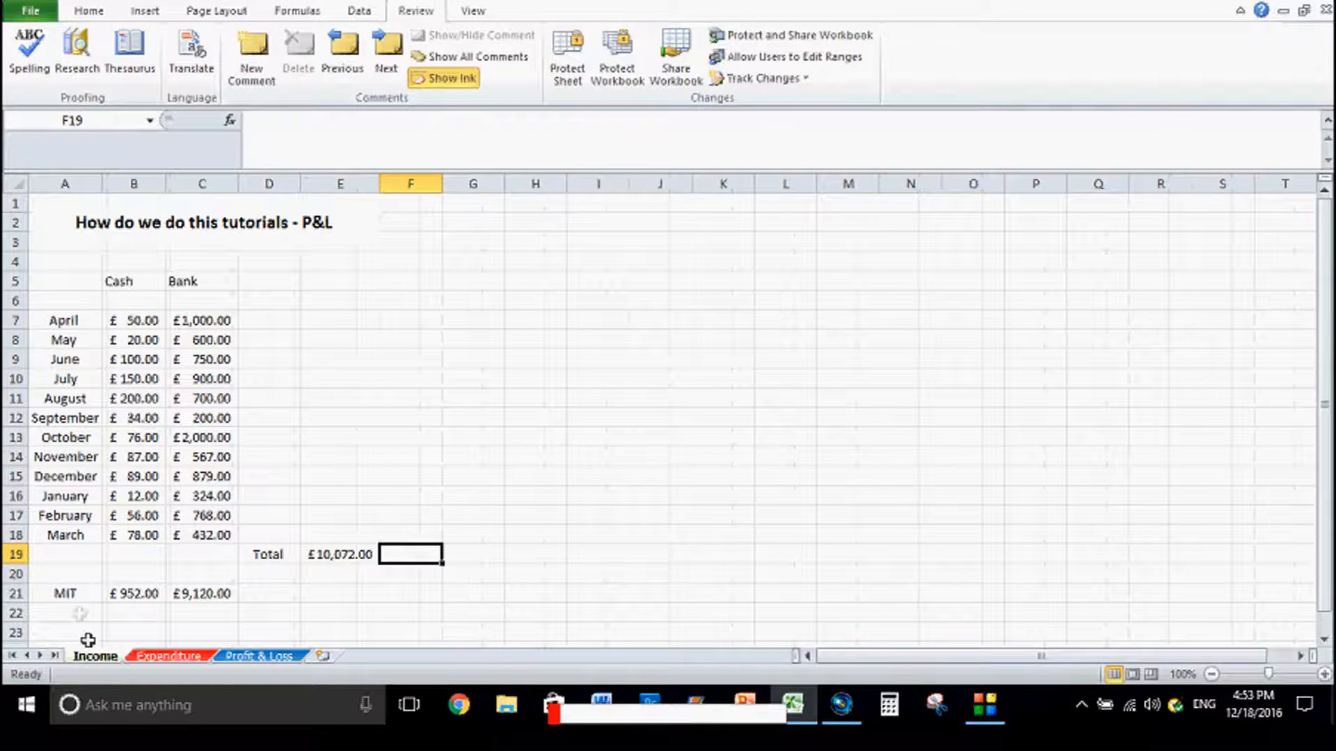
click(168, 656)
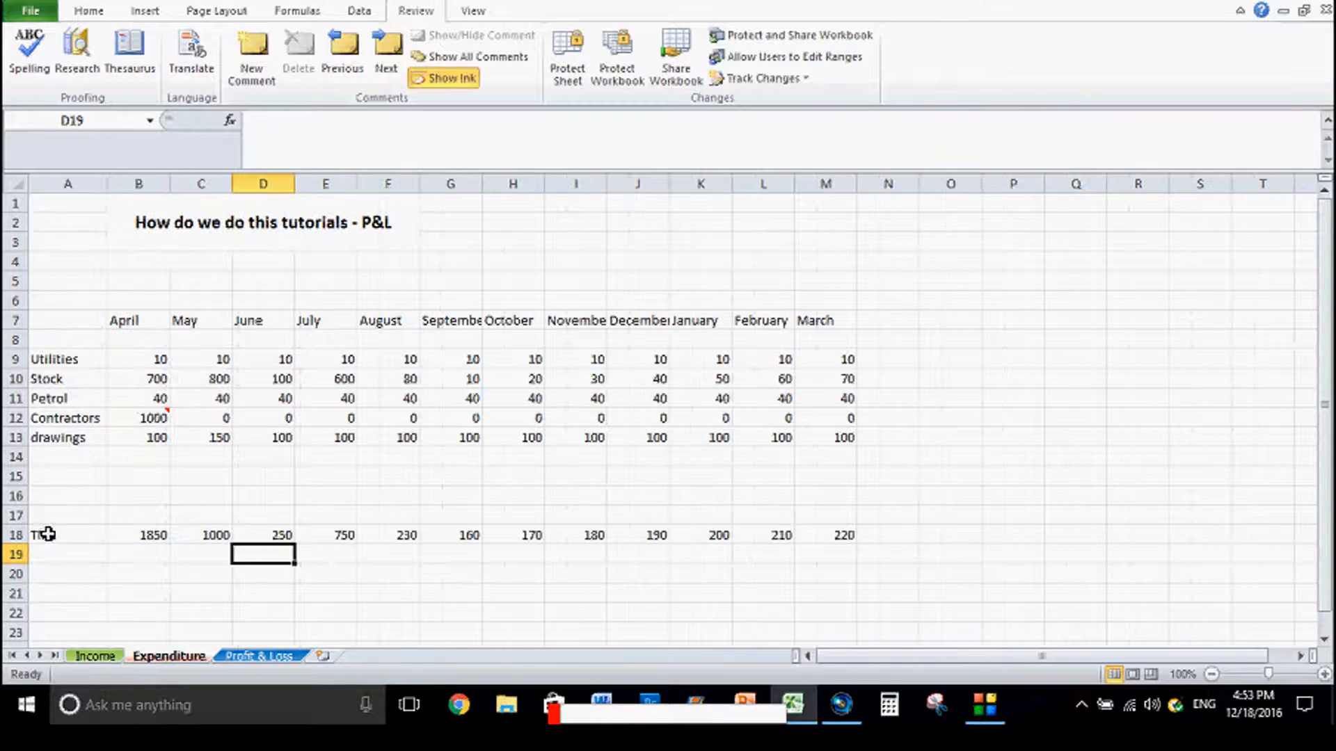
click(67, 534)
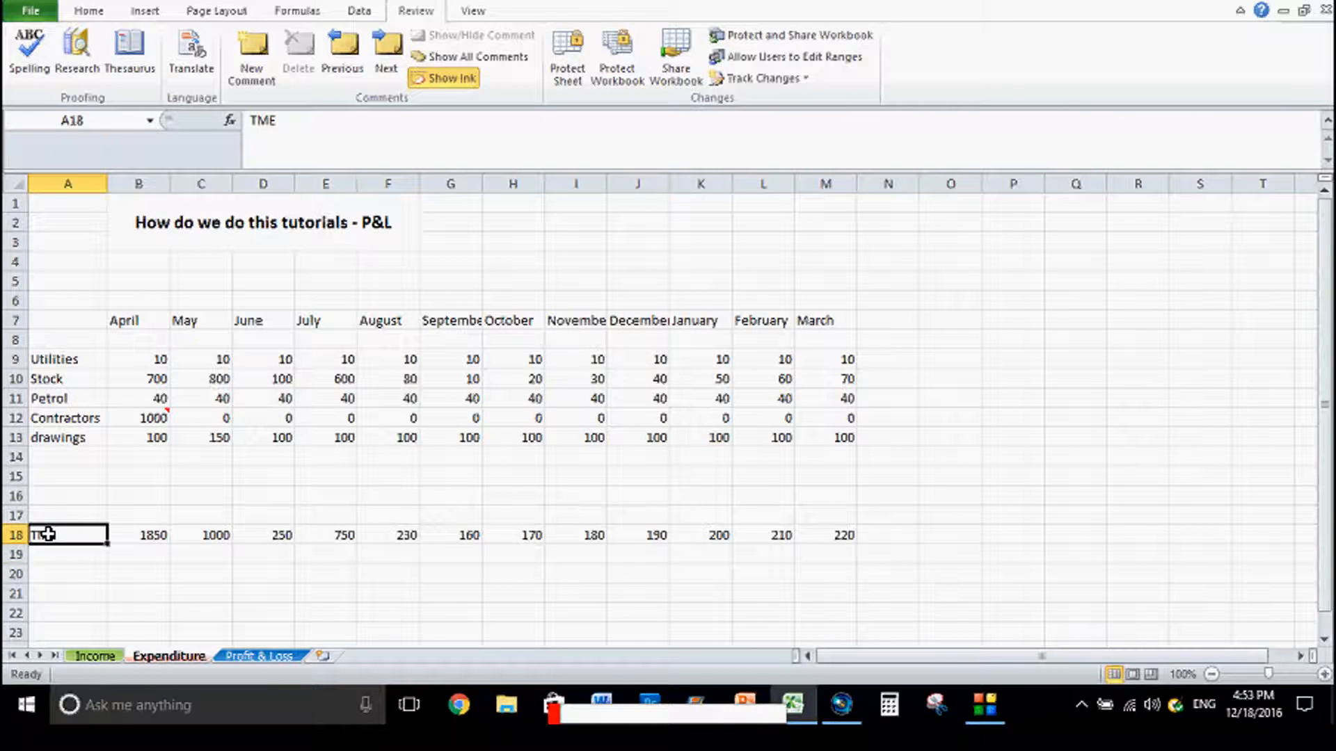
text(M)
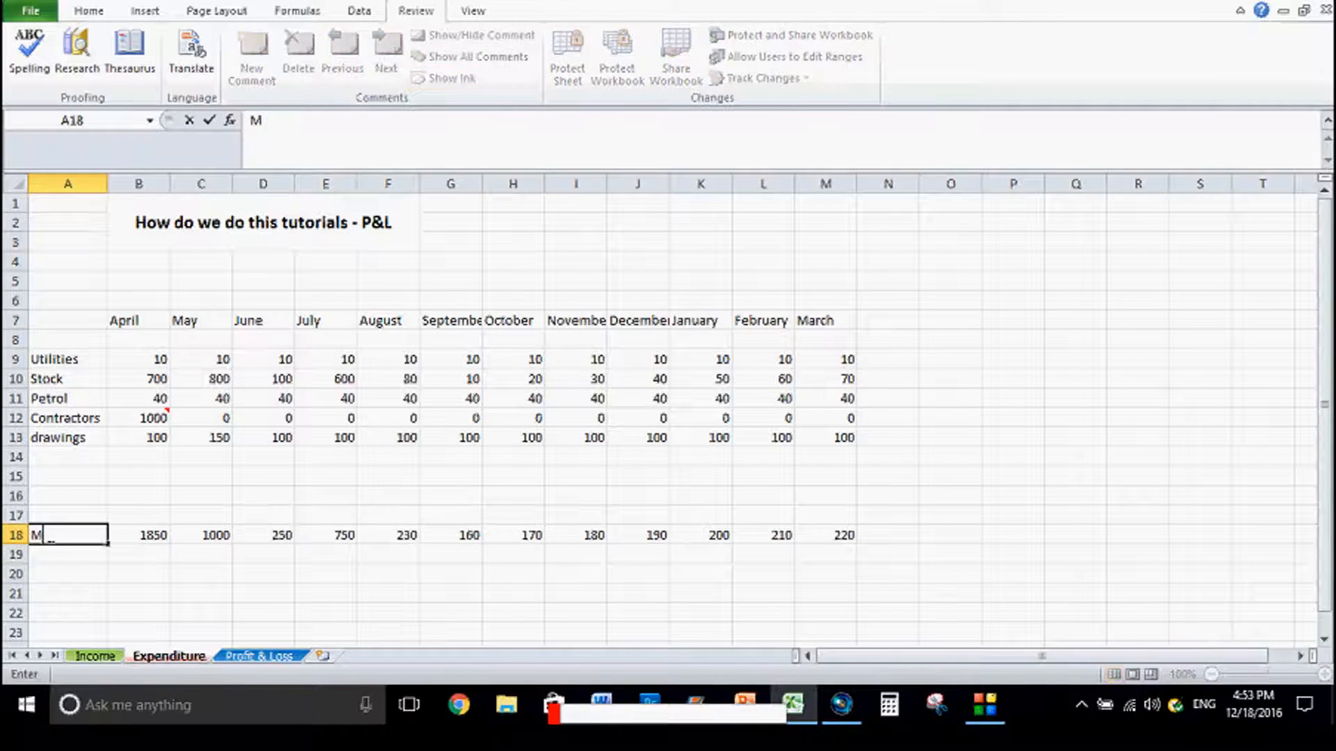
text(E)
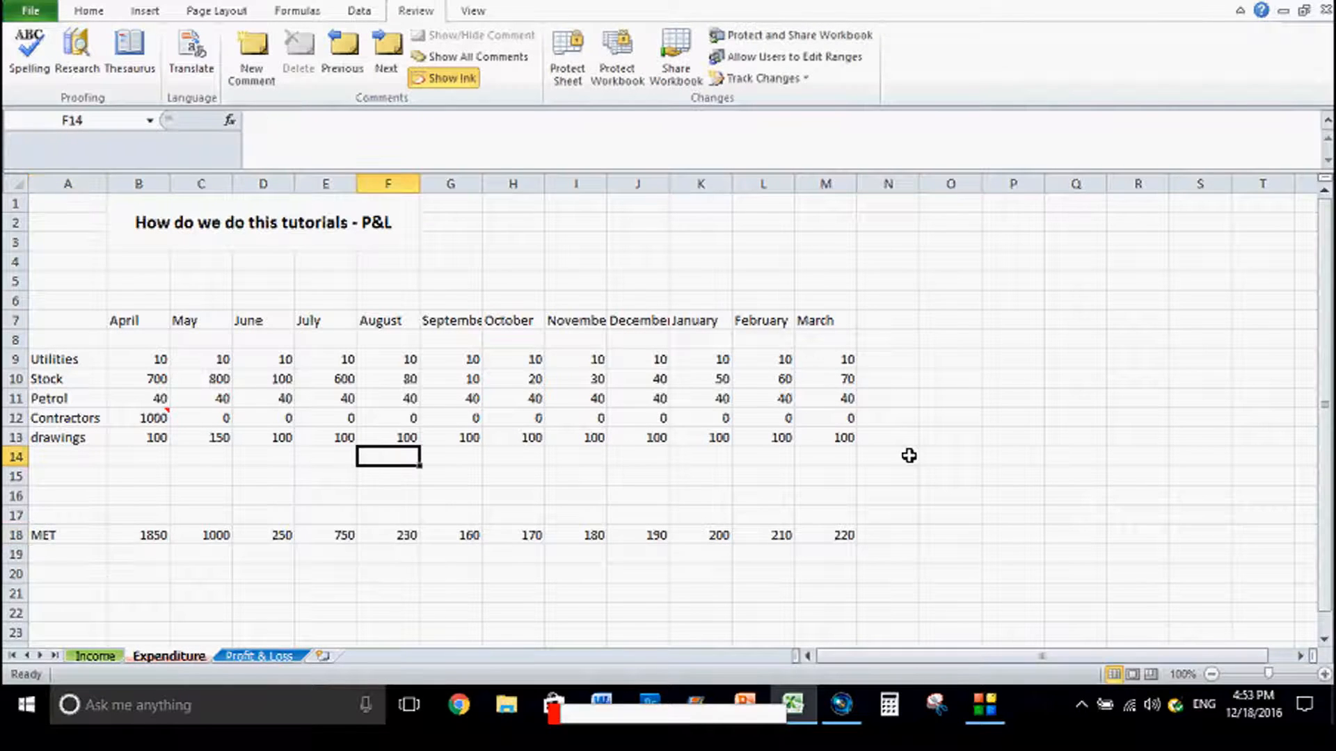
text(Total)
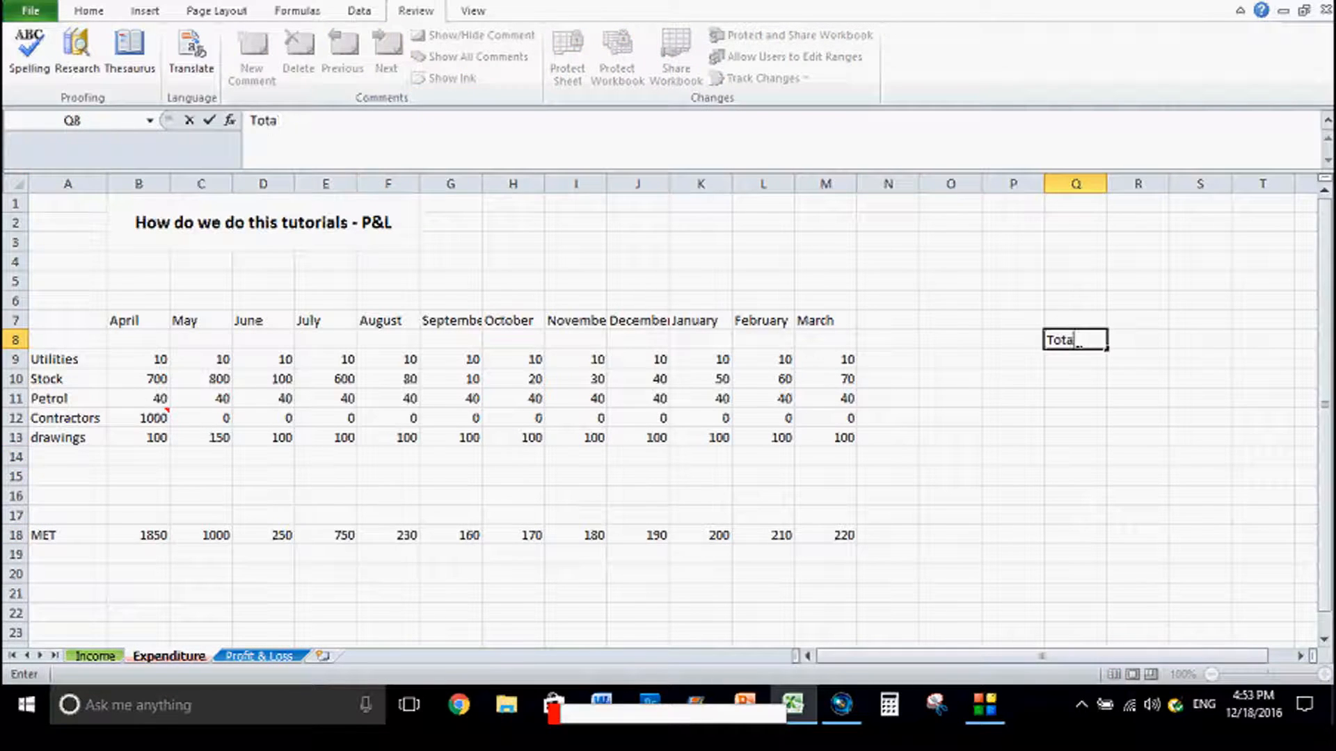
Try =B18:M18 in R8, delete the #VALUE! result, put Total in Q18 and select B18:P18
key(Return)
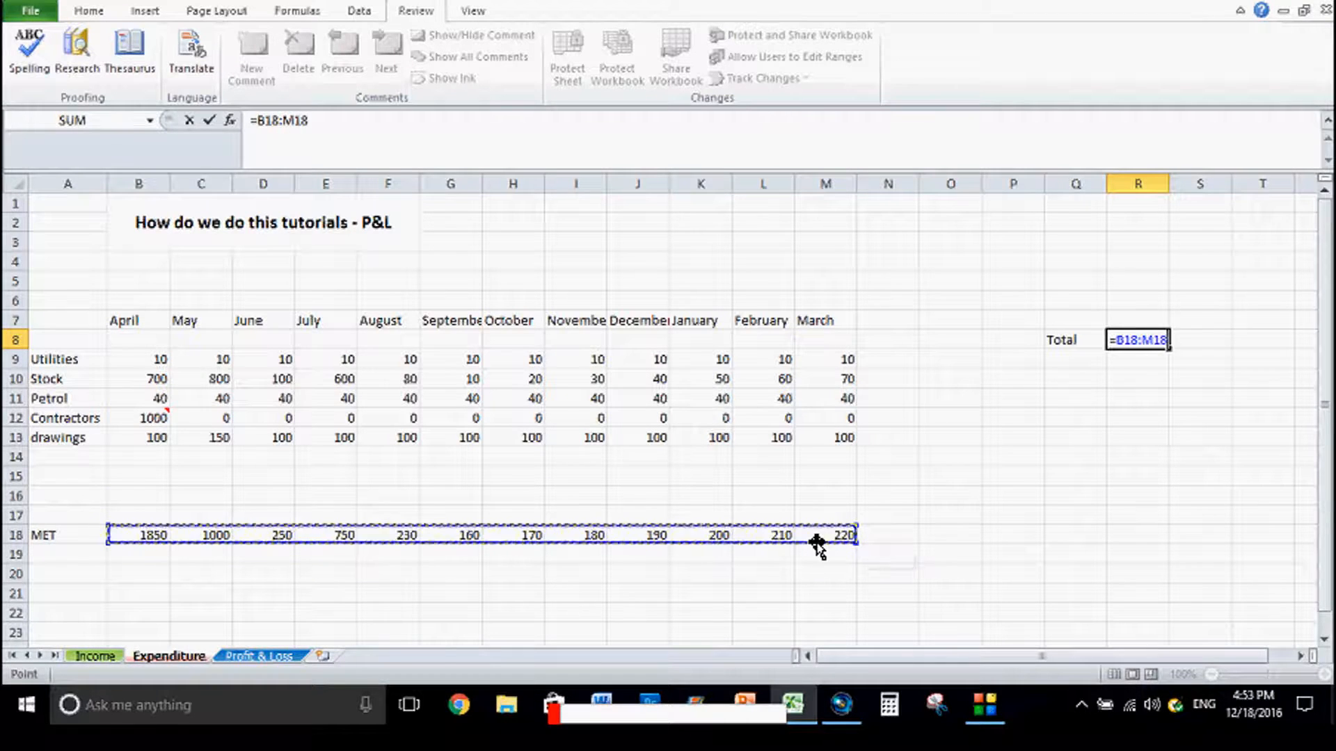
key(Return)
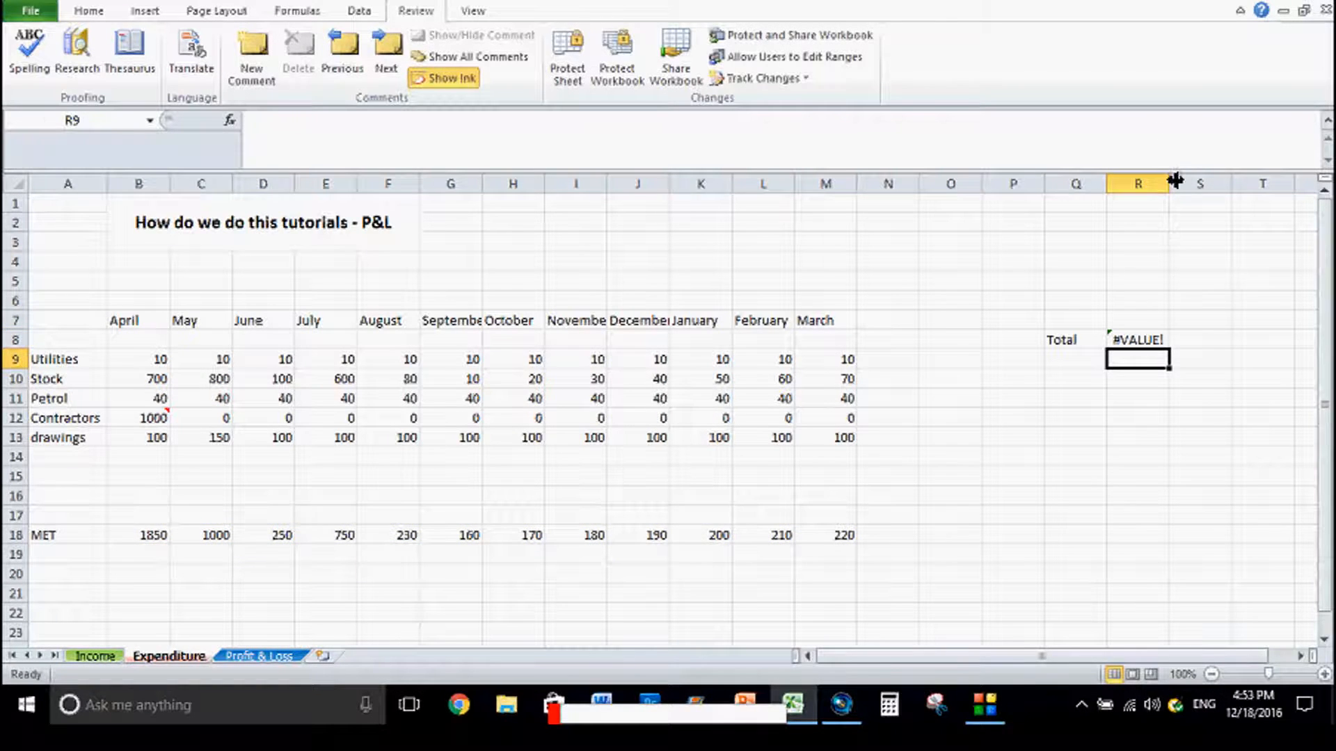
click(1135, 340)
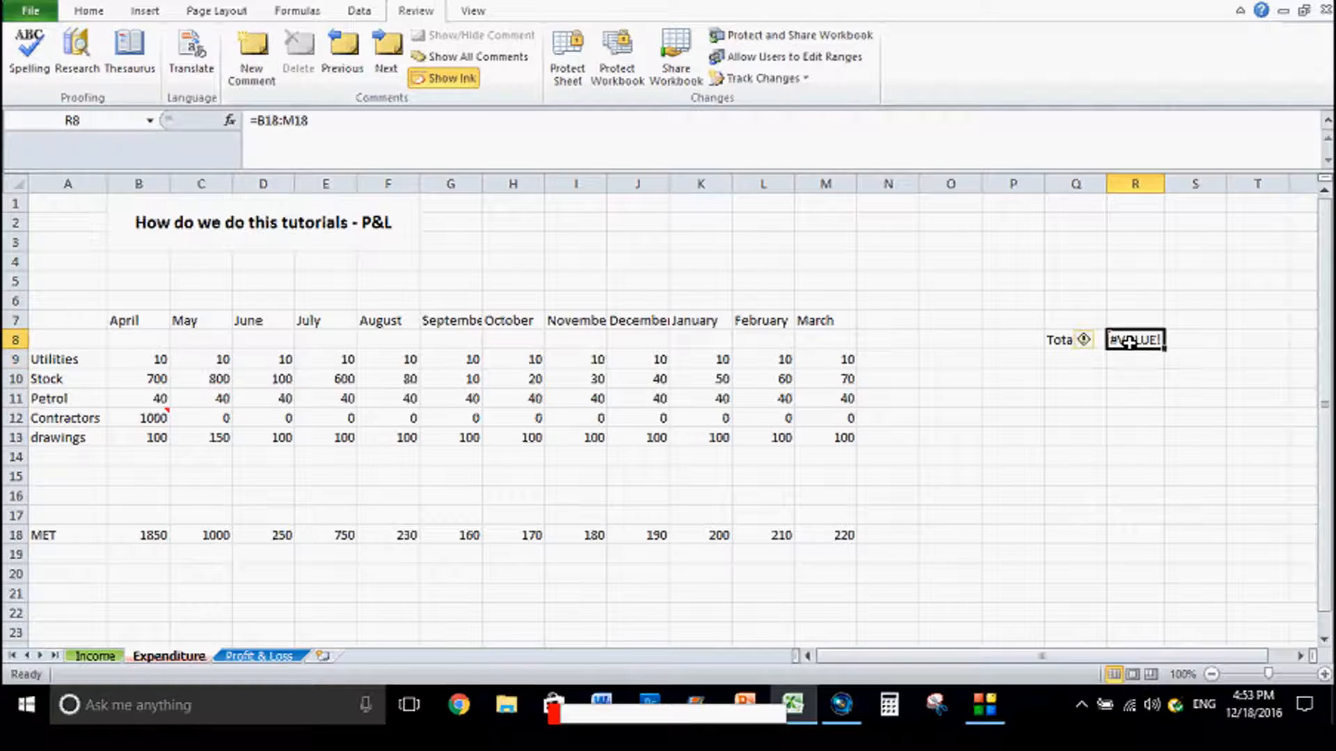
key(Delete)
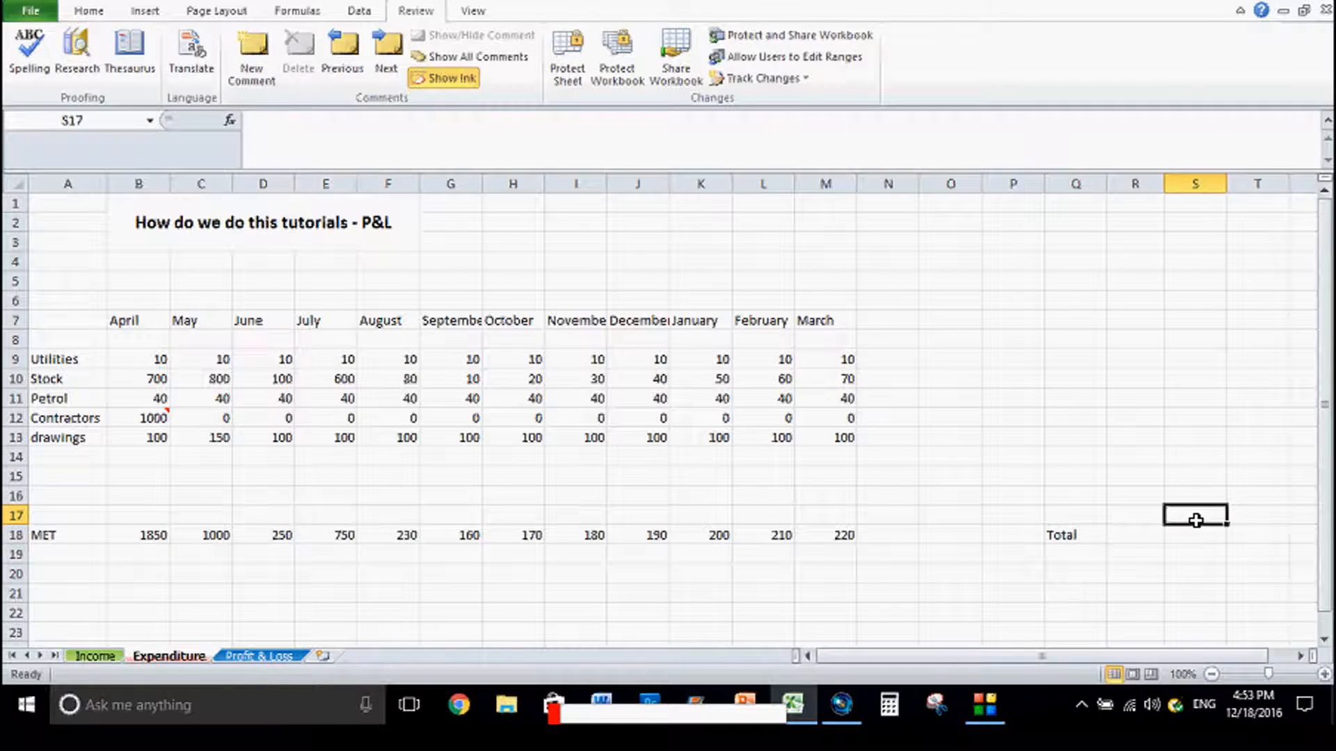
click(1074, 534)
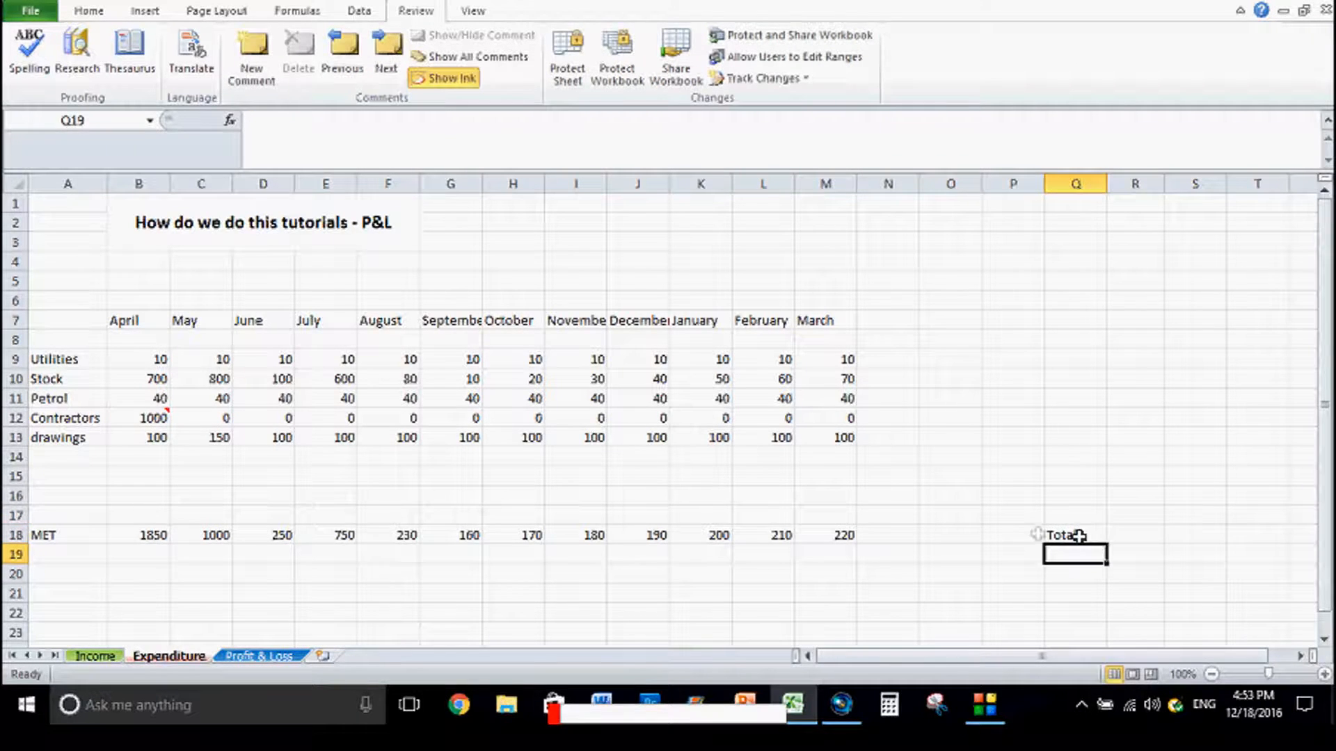
mouse_move(260, 560)
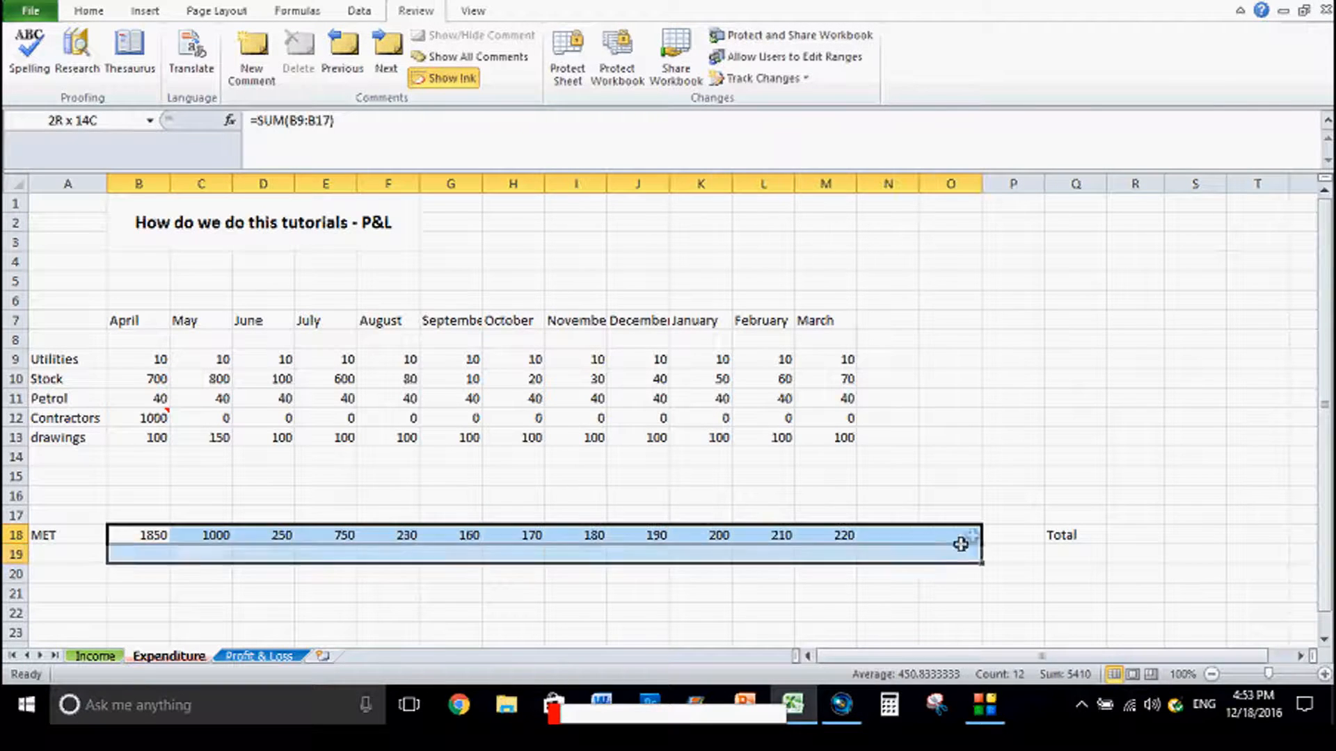
click(140, 534)
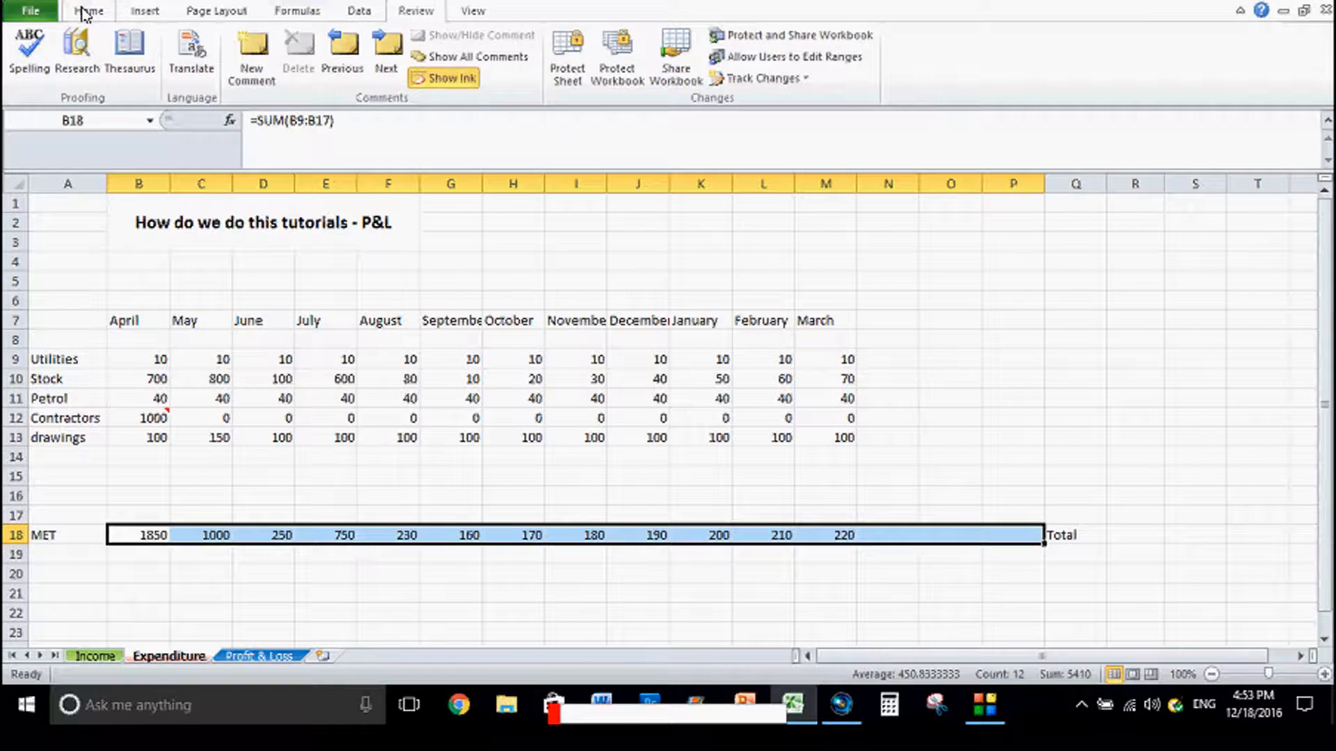
AutoSum the MET row to £5,410.00 and show the expenditure figures in Accounting pounds
click(88, 10)
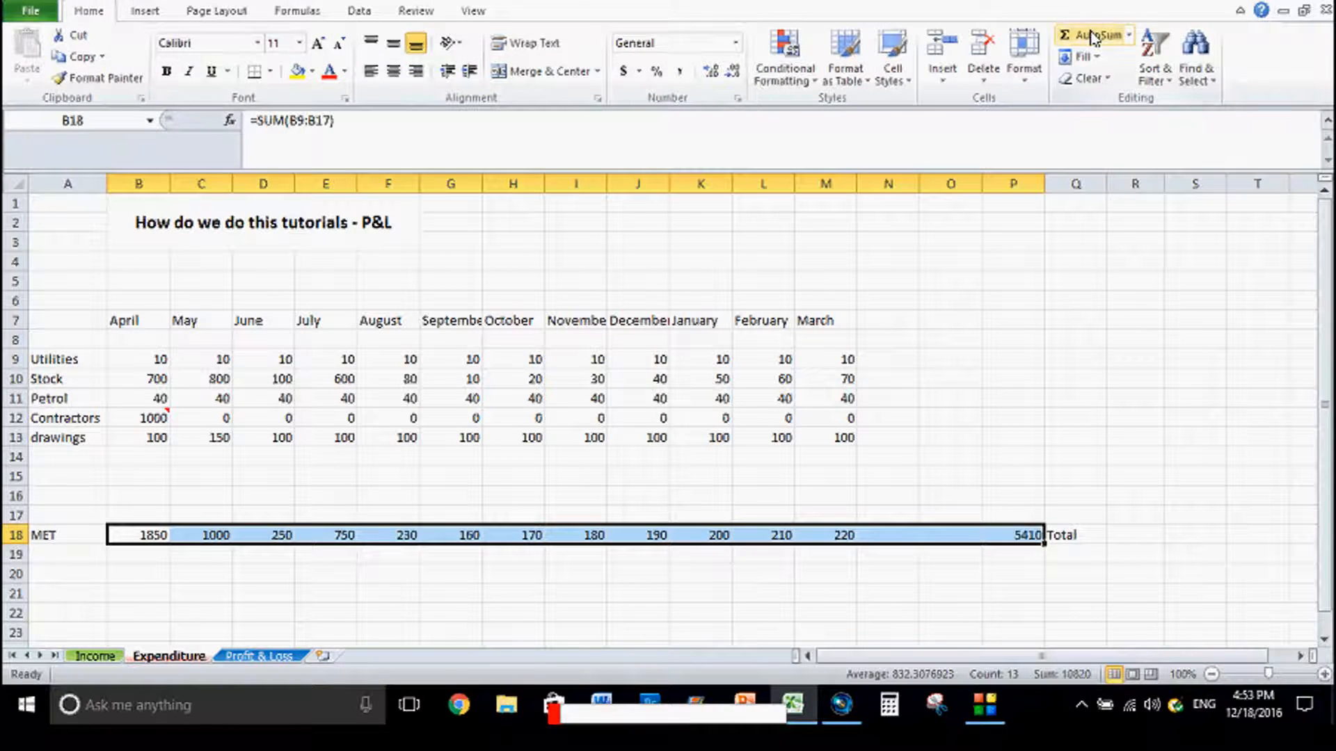
click(1013, 534)
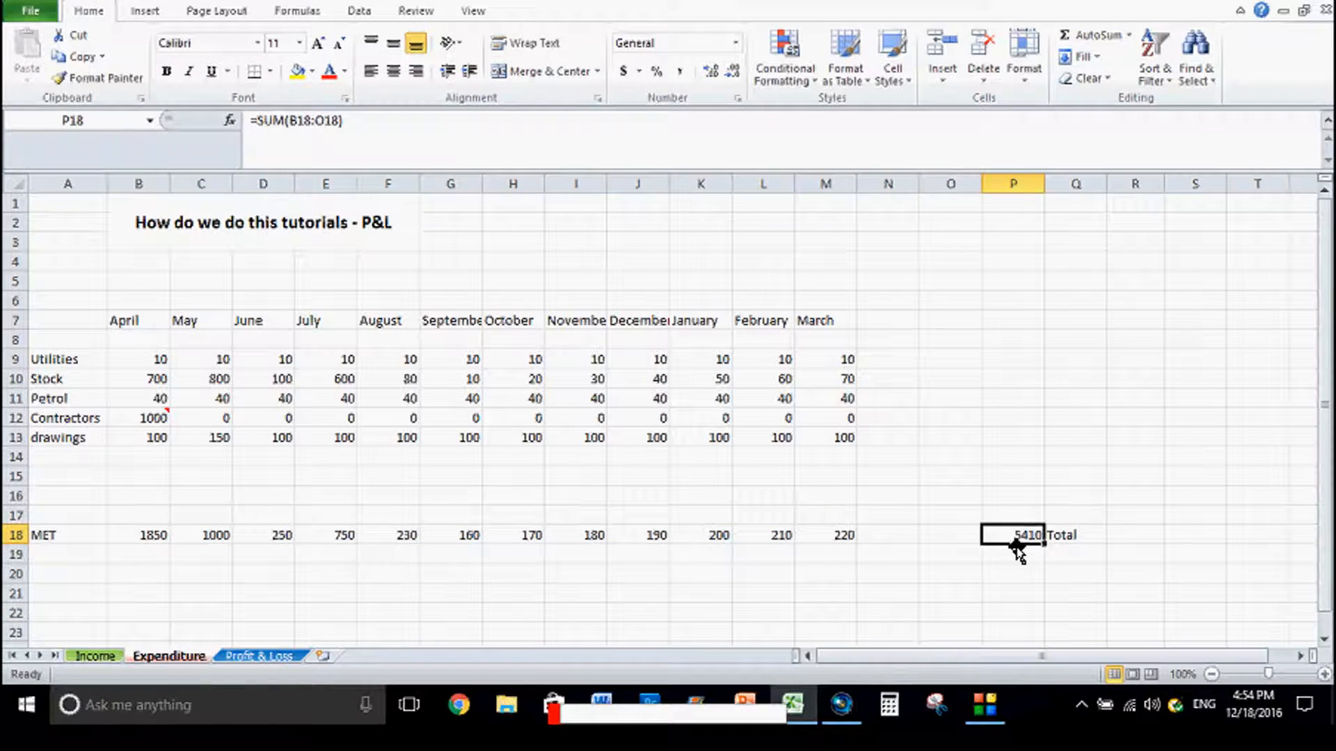
click(1076, 555)
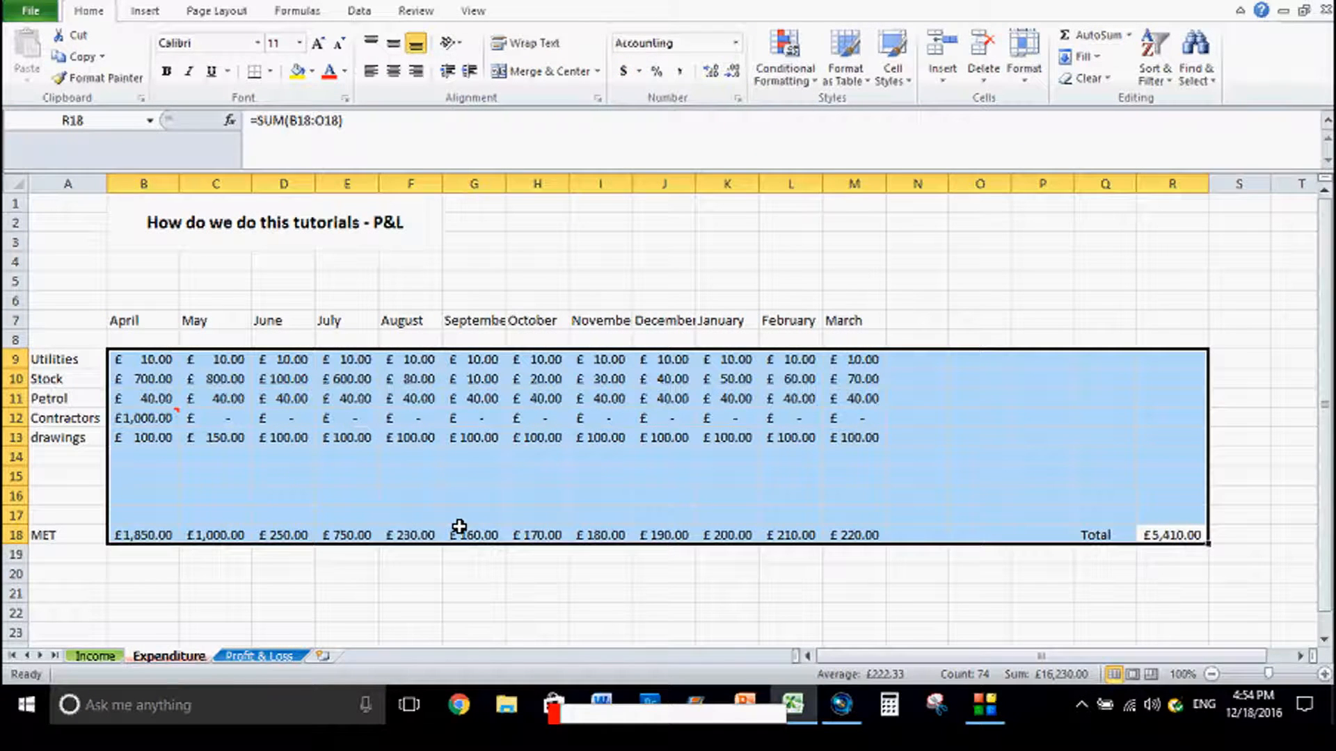
Give the whole row 18 a top and thick bottom border
click(346, 494)
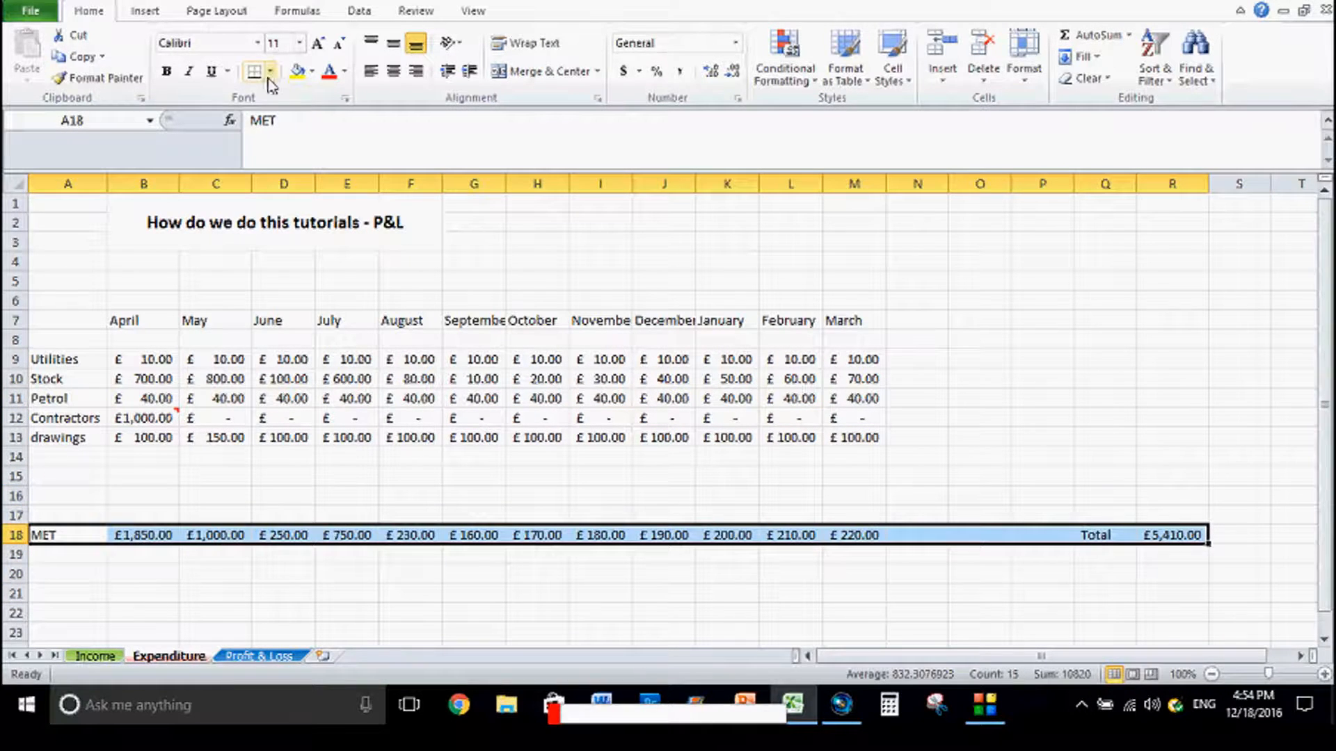
click(272, 71)
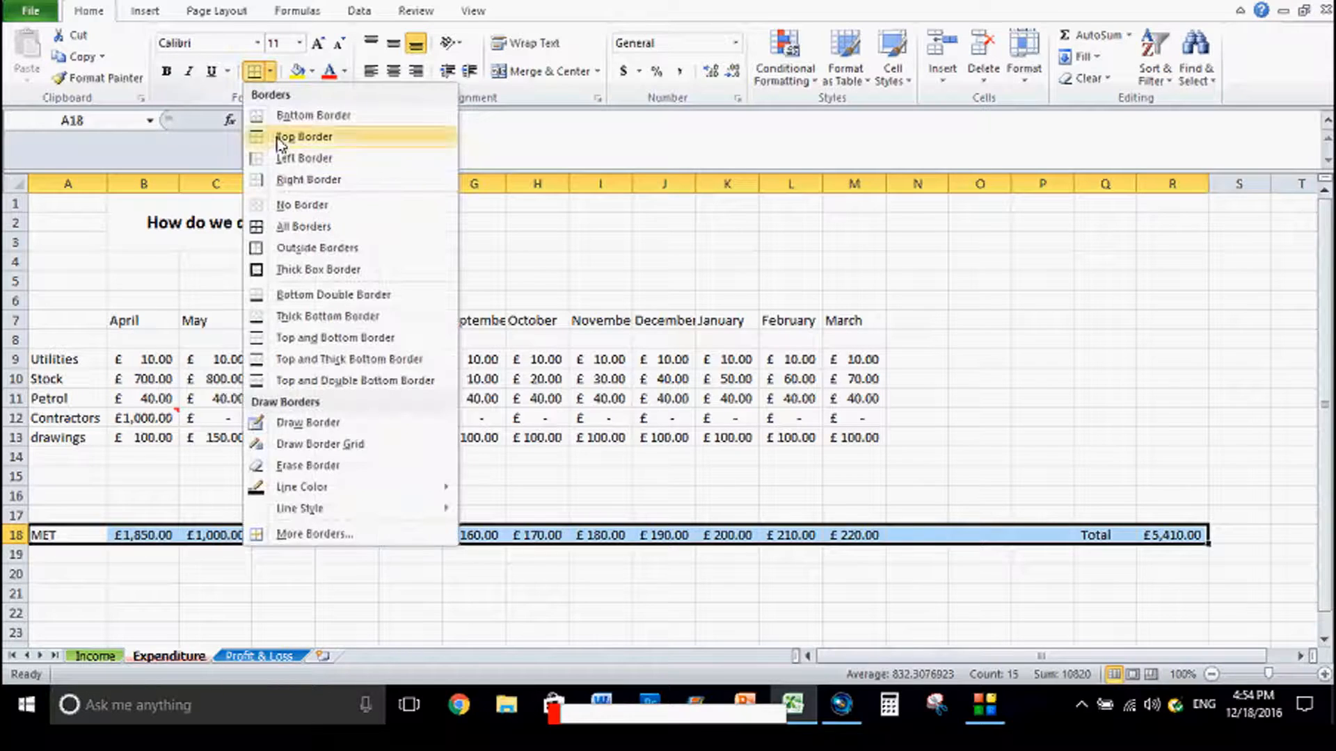
mouse_move(348, 359)
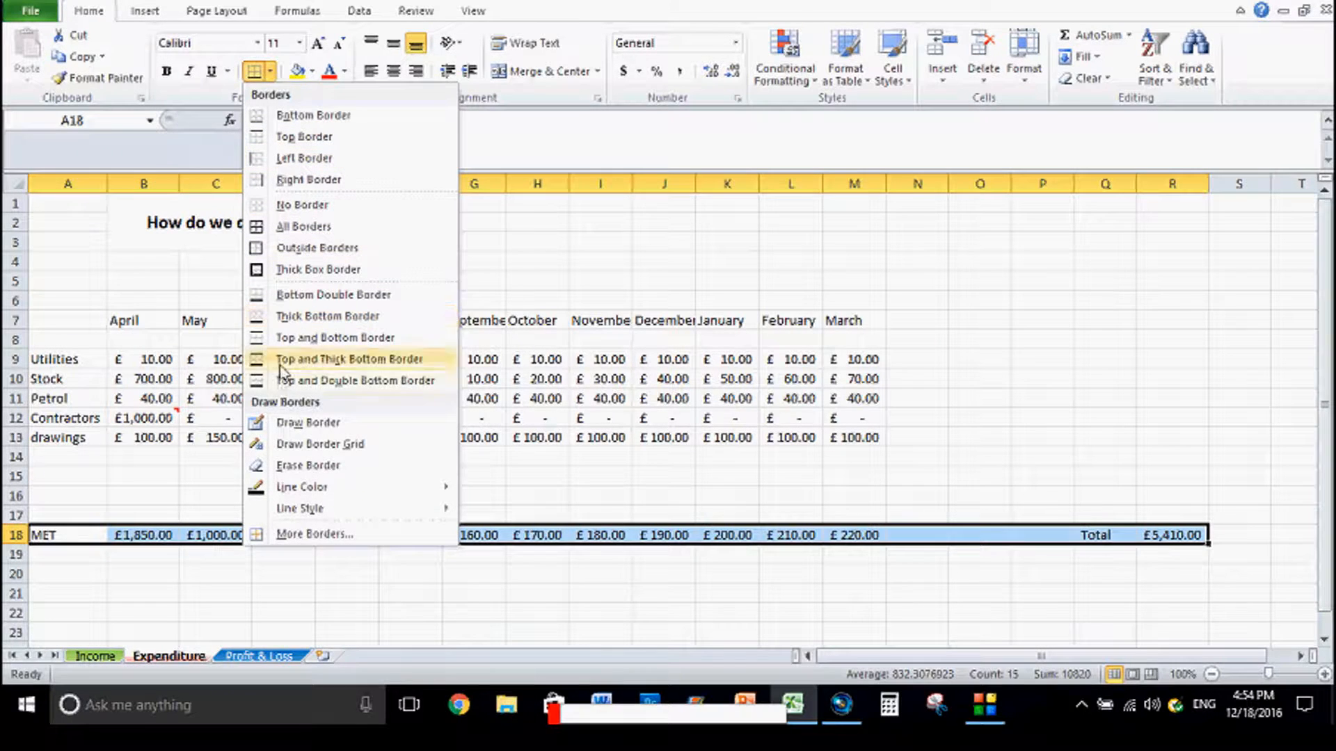
click(409, 417)
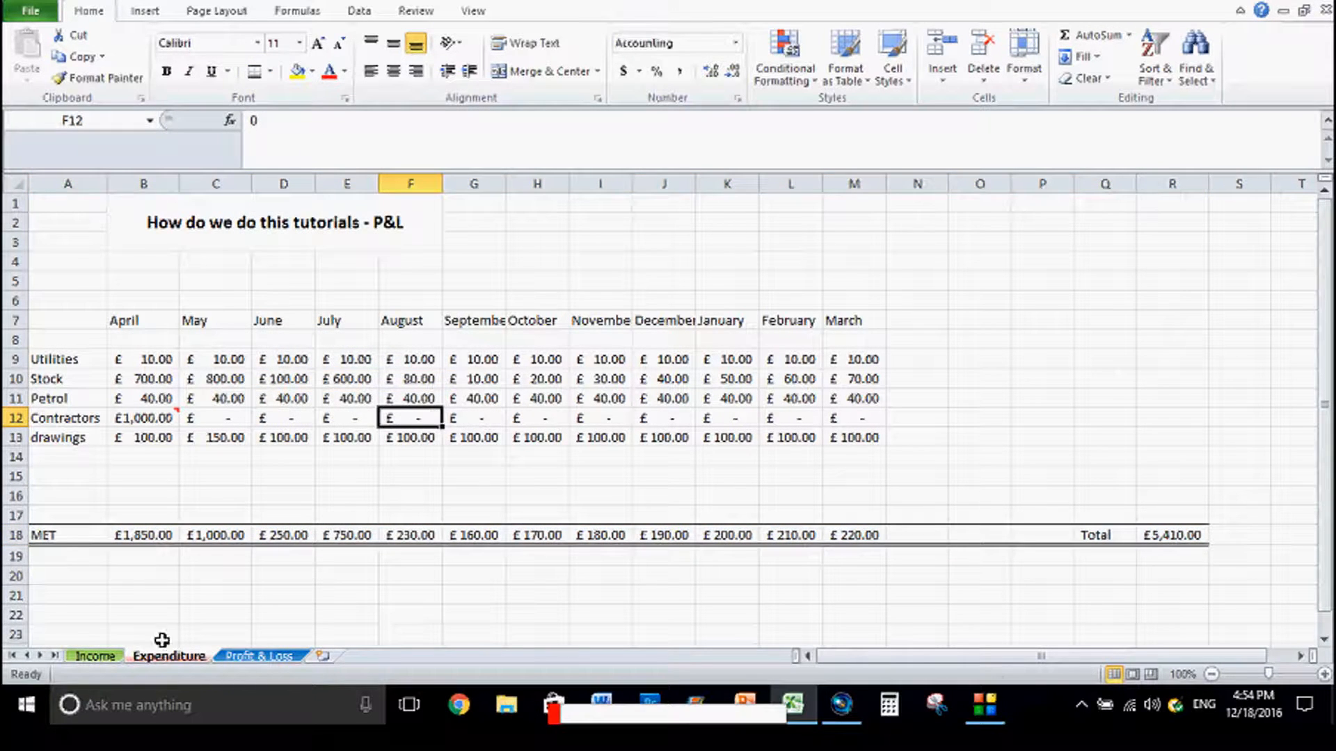
Check the bordered MIT row on the Income sheet, then switch to the Profit & Loss sheet
click(95, 655)
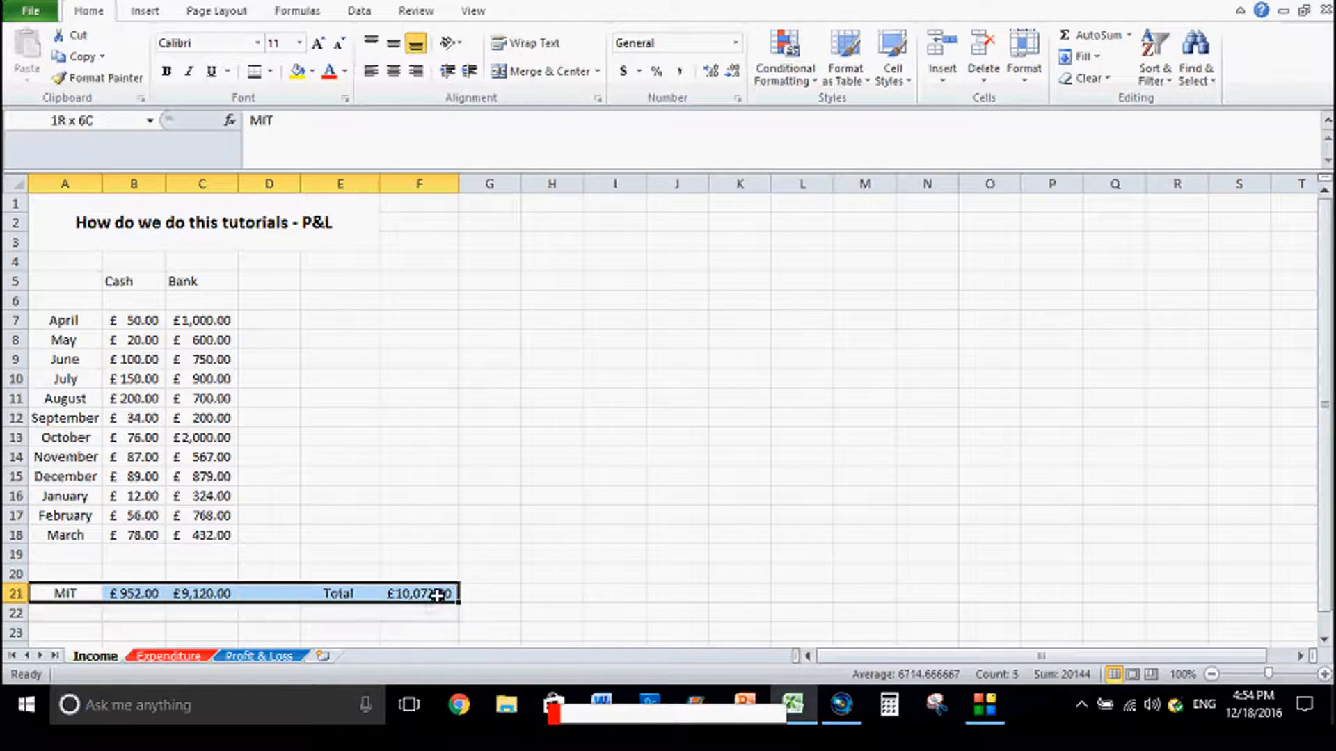
click(488, 475)
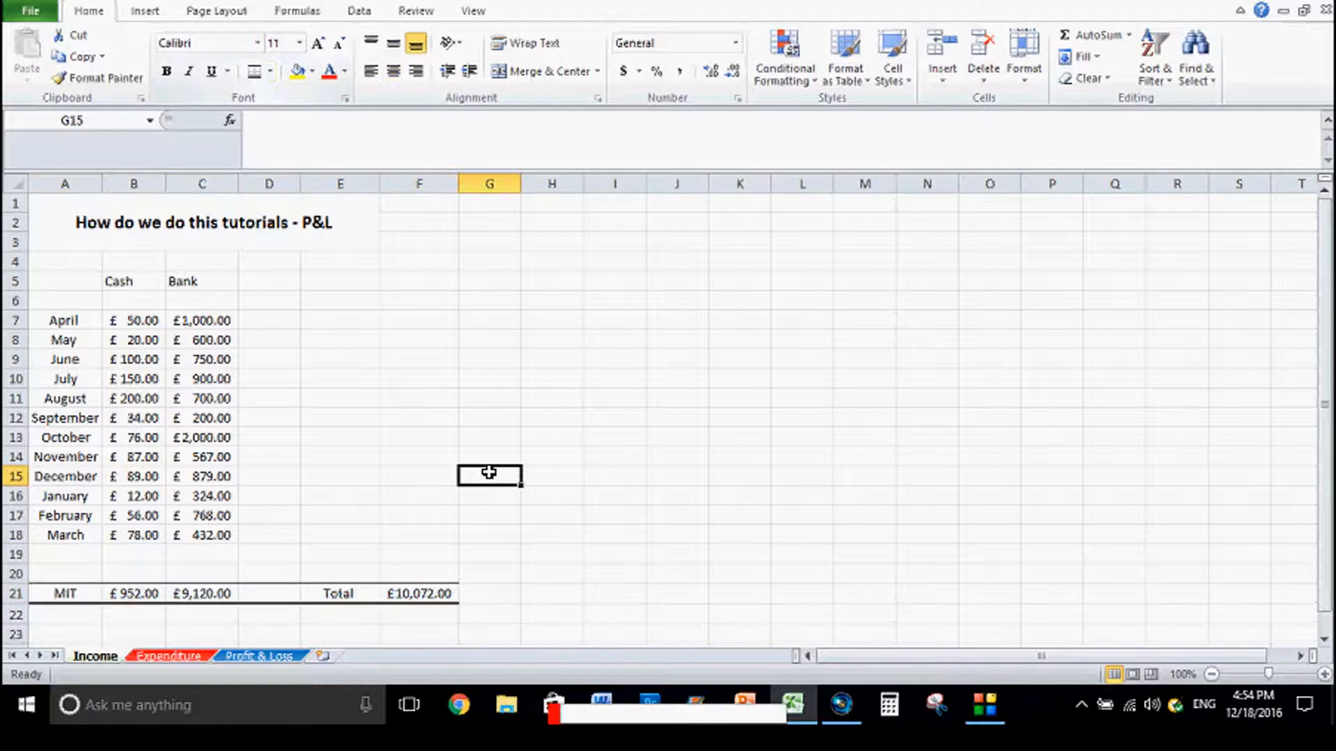
click(260, 655)
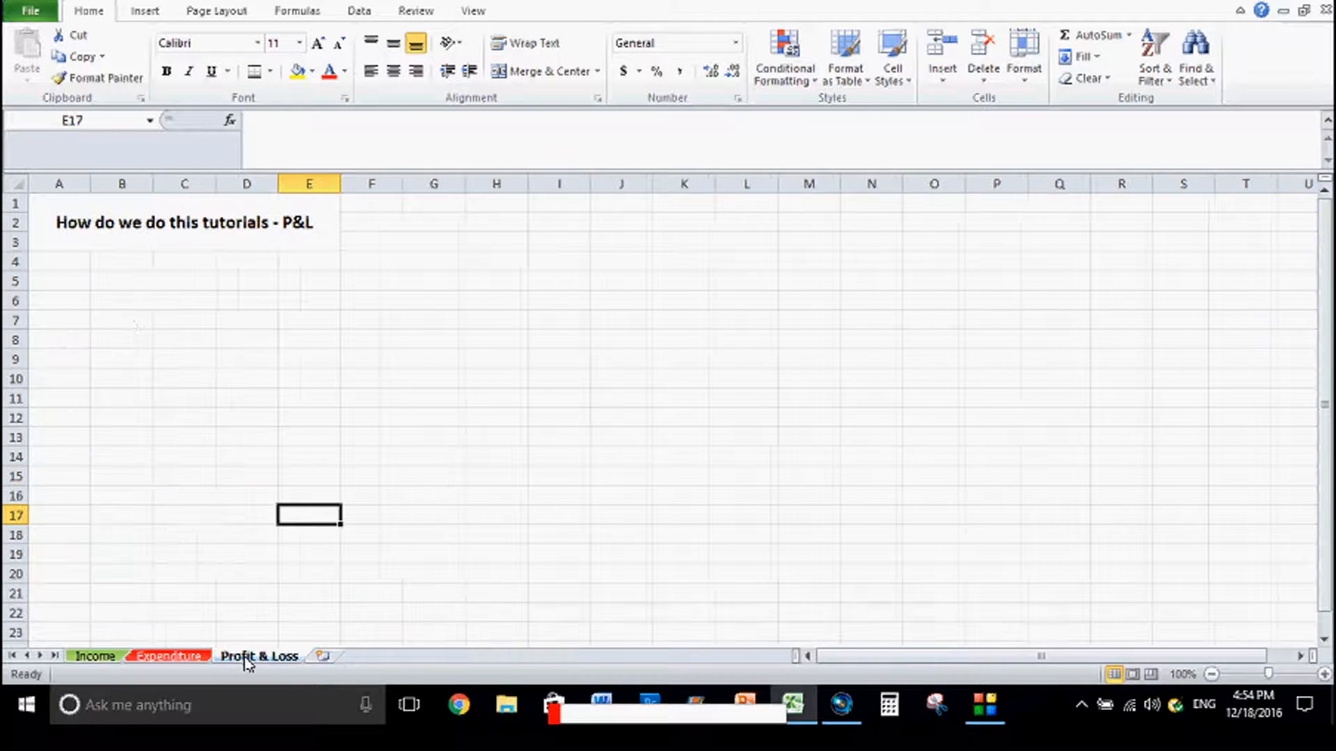
Enter the Profit heading and move to the Loss heading cell
text(p)
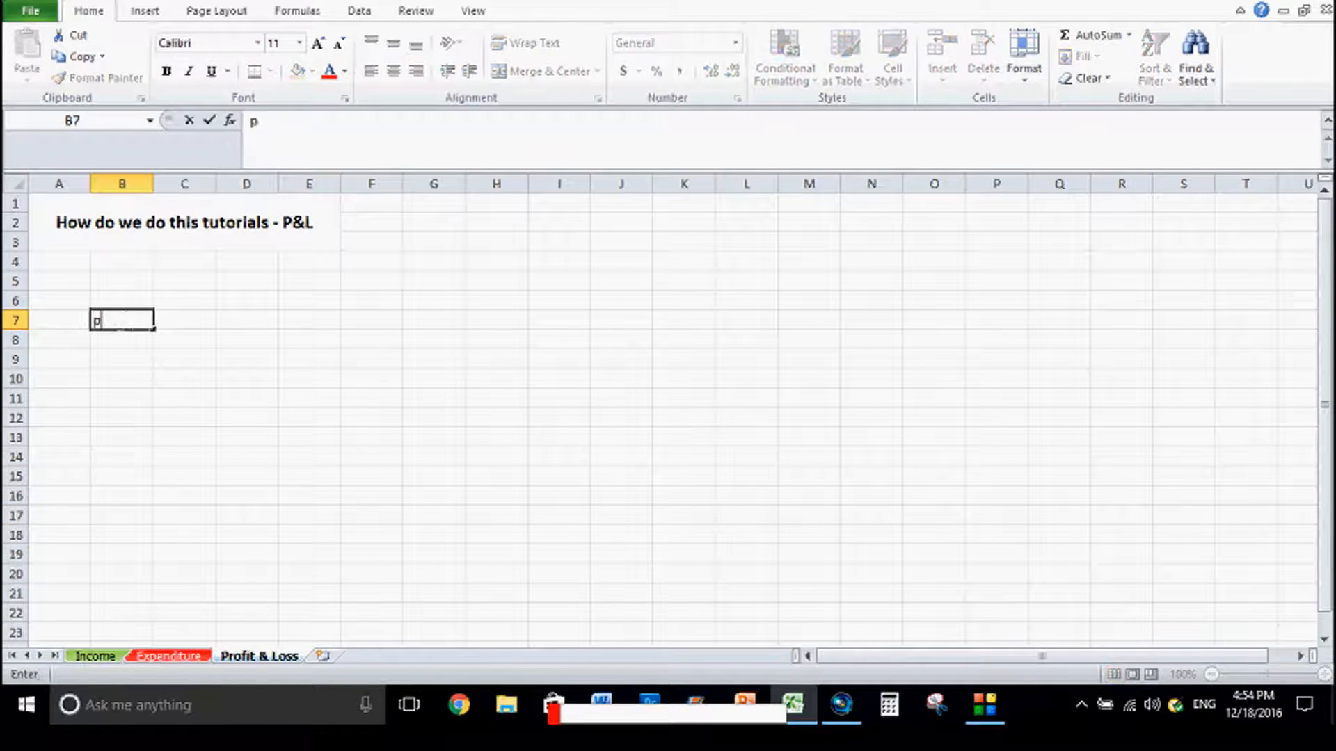
text(r)
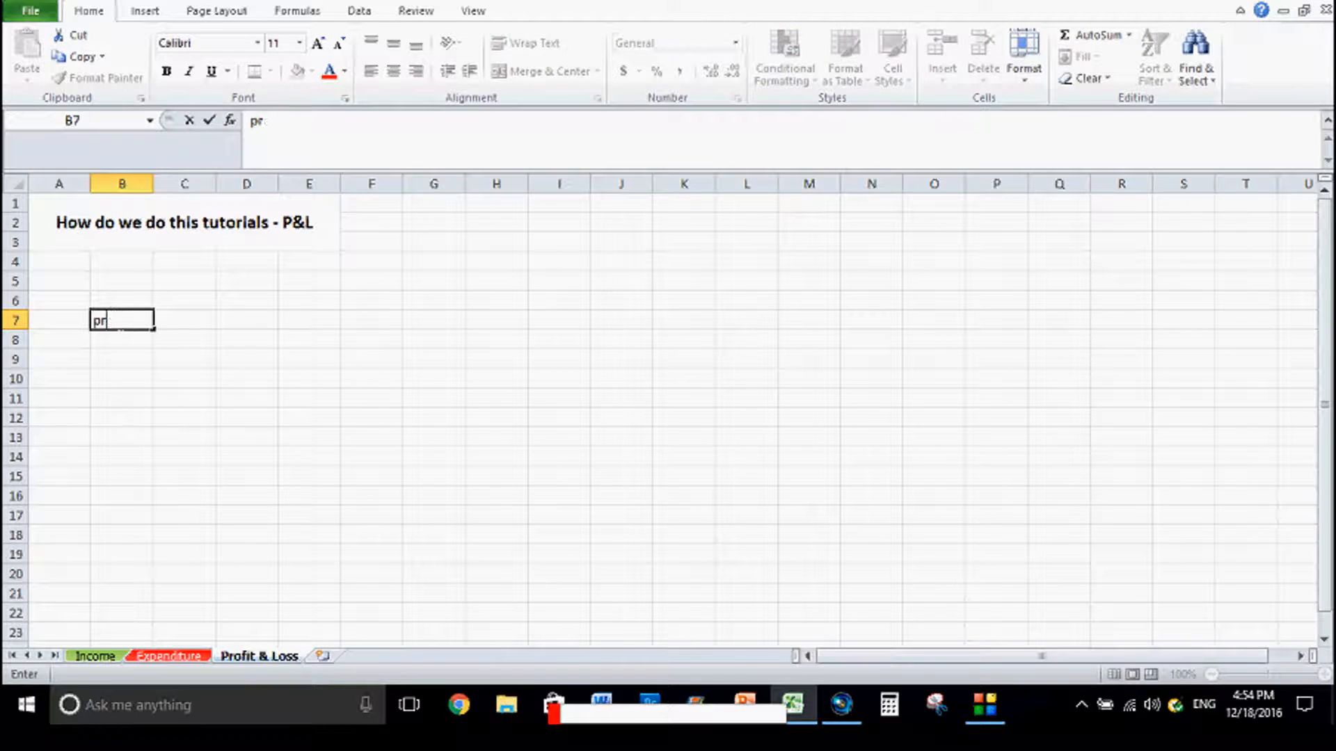
text(ofit)
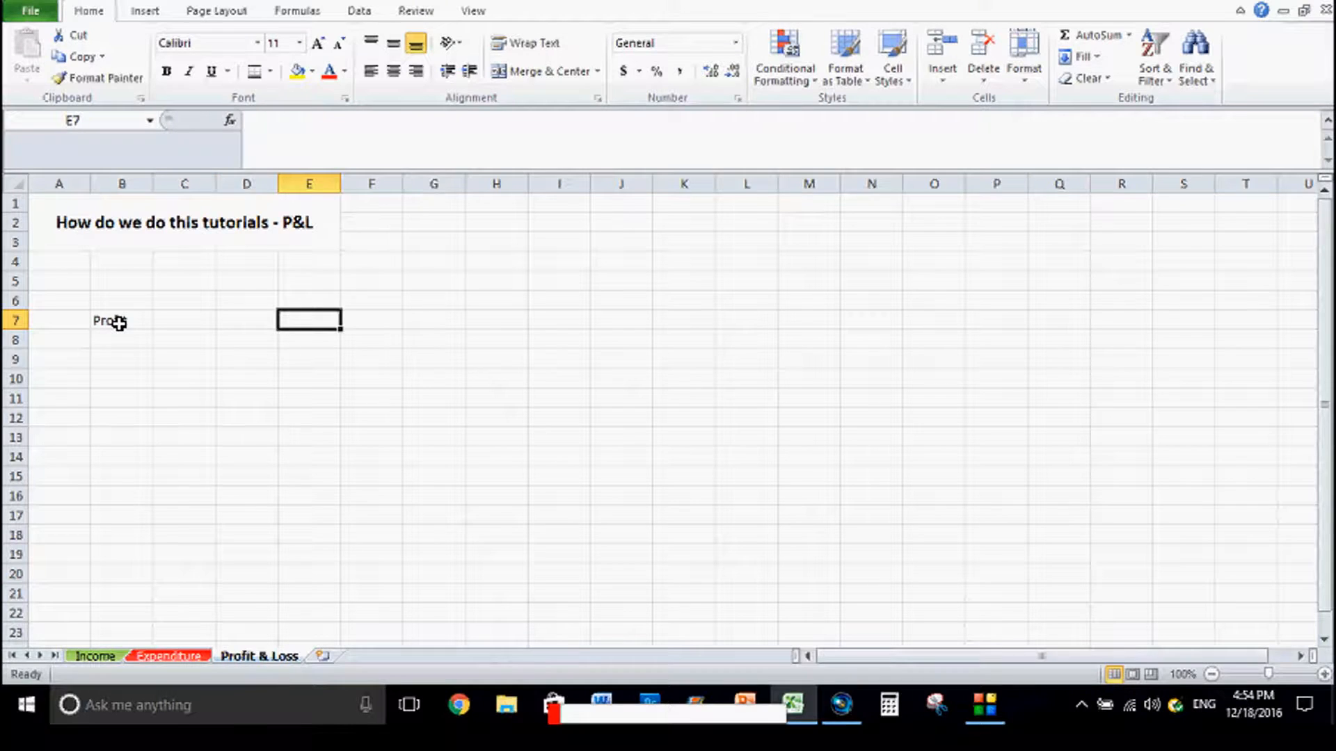
click(247, 320)
text(Loss)
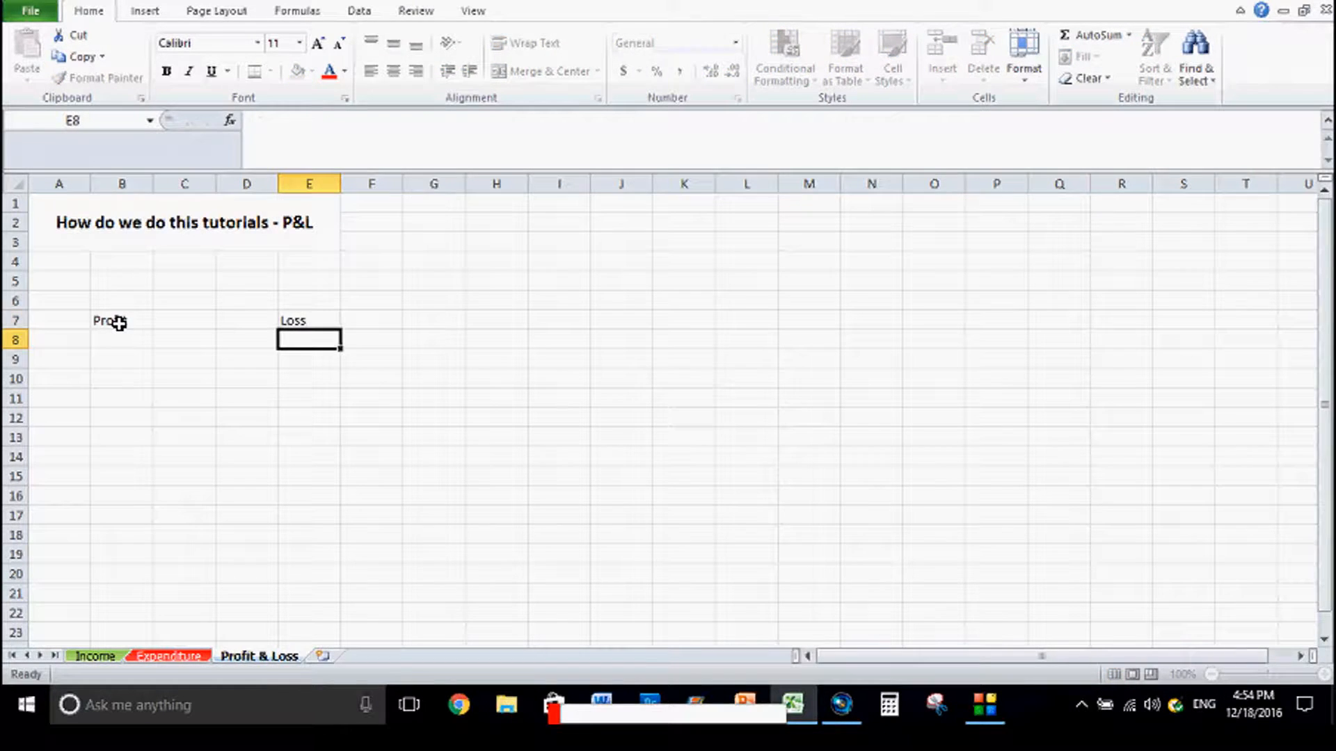
Link the Profit figure to the Income sheet total, showing 10072
text(=)
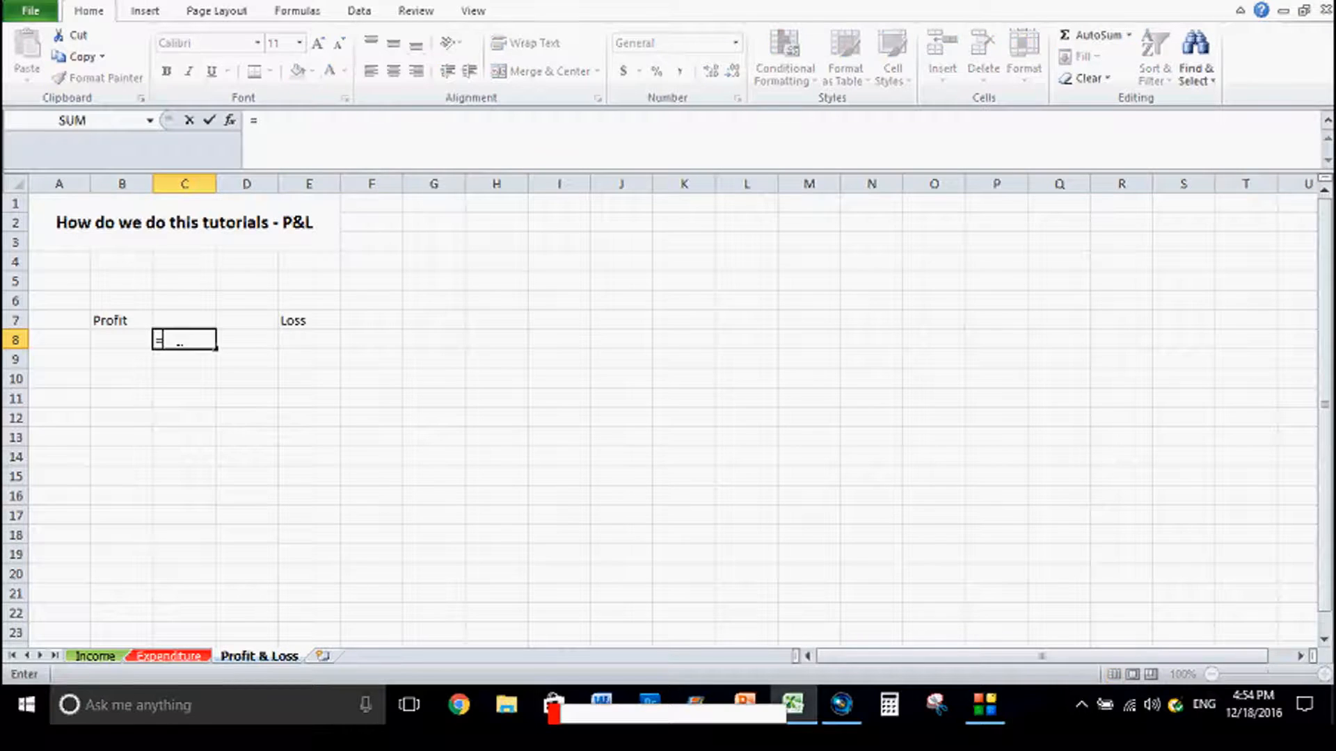
click(95, 656)
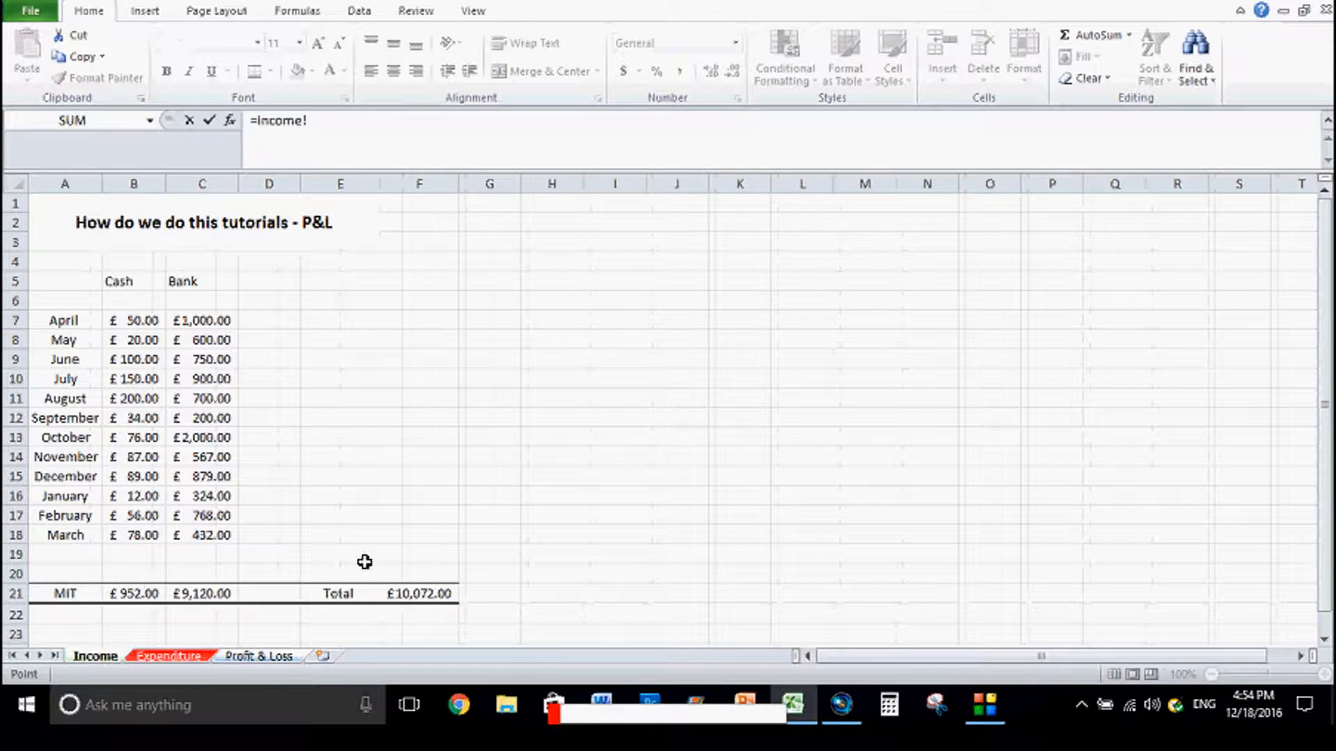
click(258, 655)
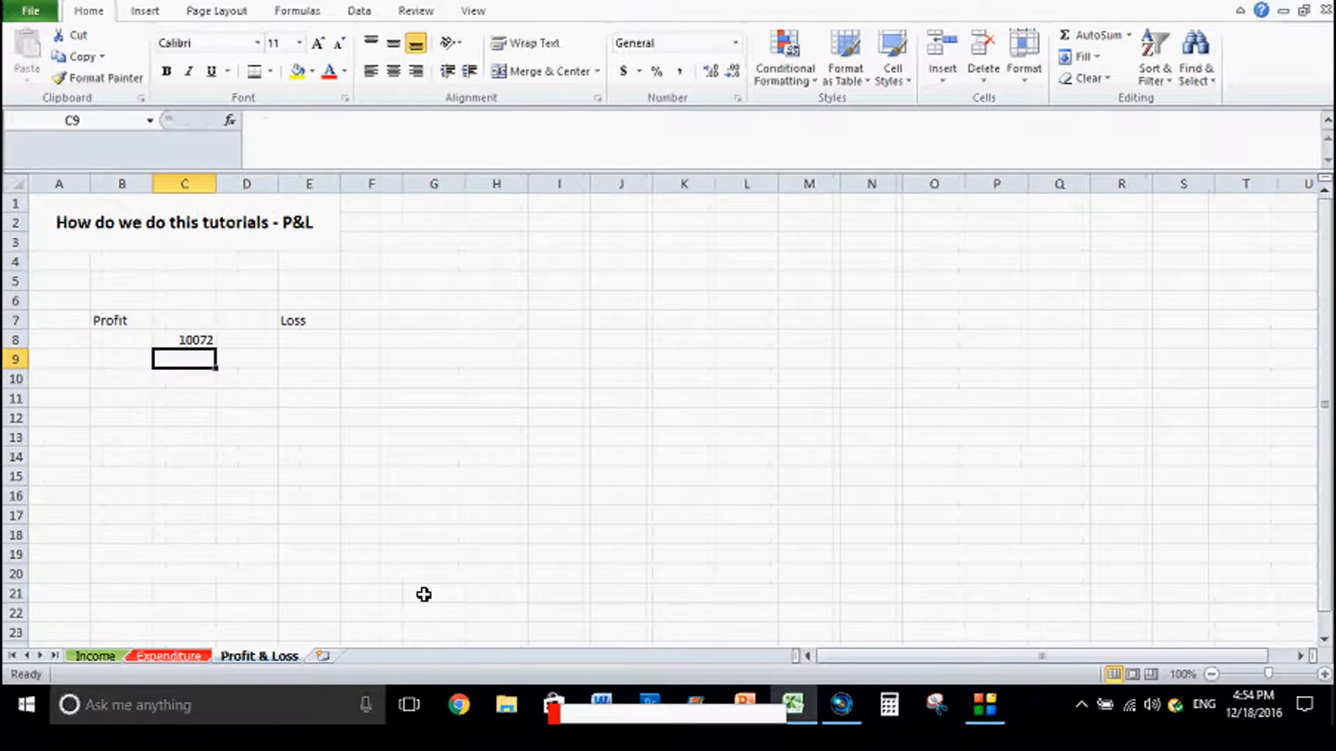
Link the Loss figure to the Expenditure total in R18, showing 5410
click(246, 339)
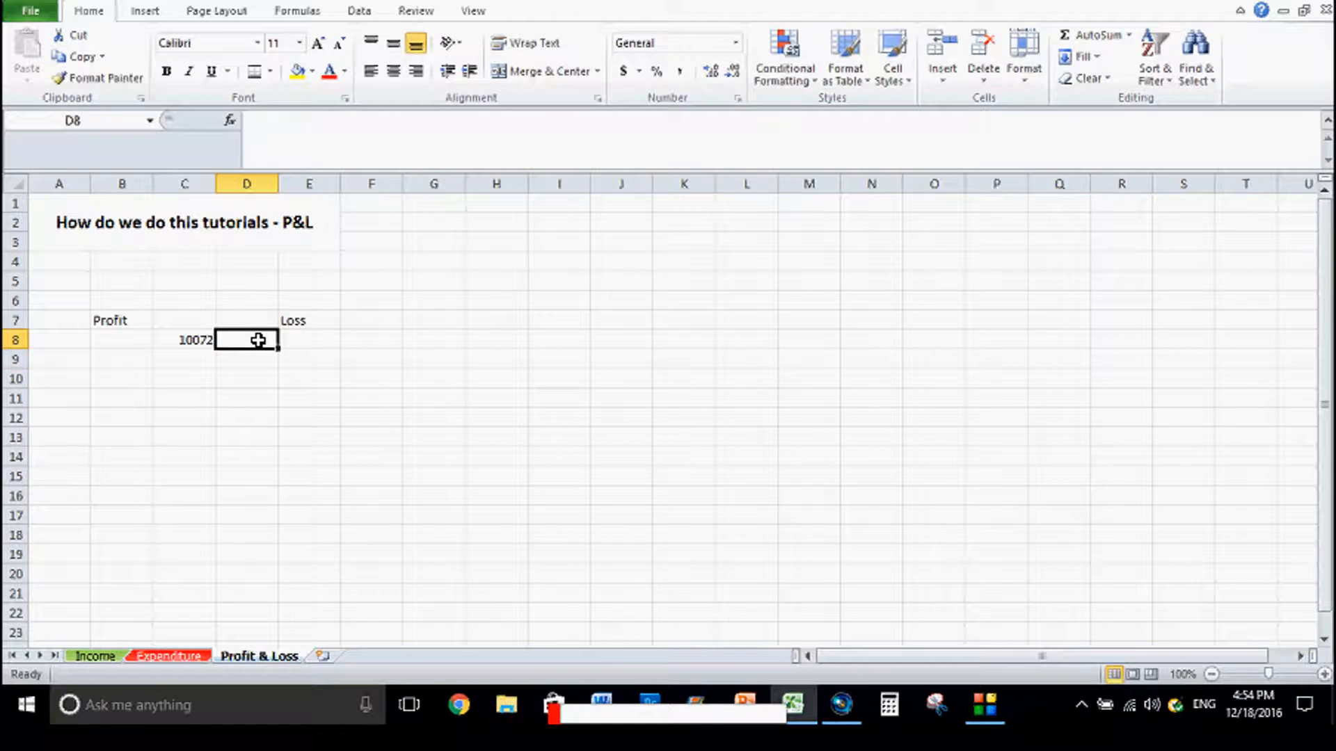
click(167, 656)
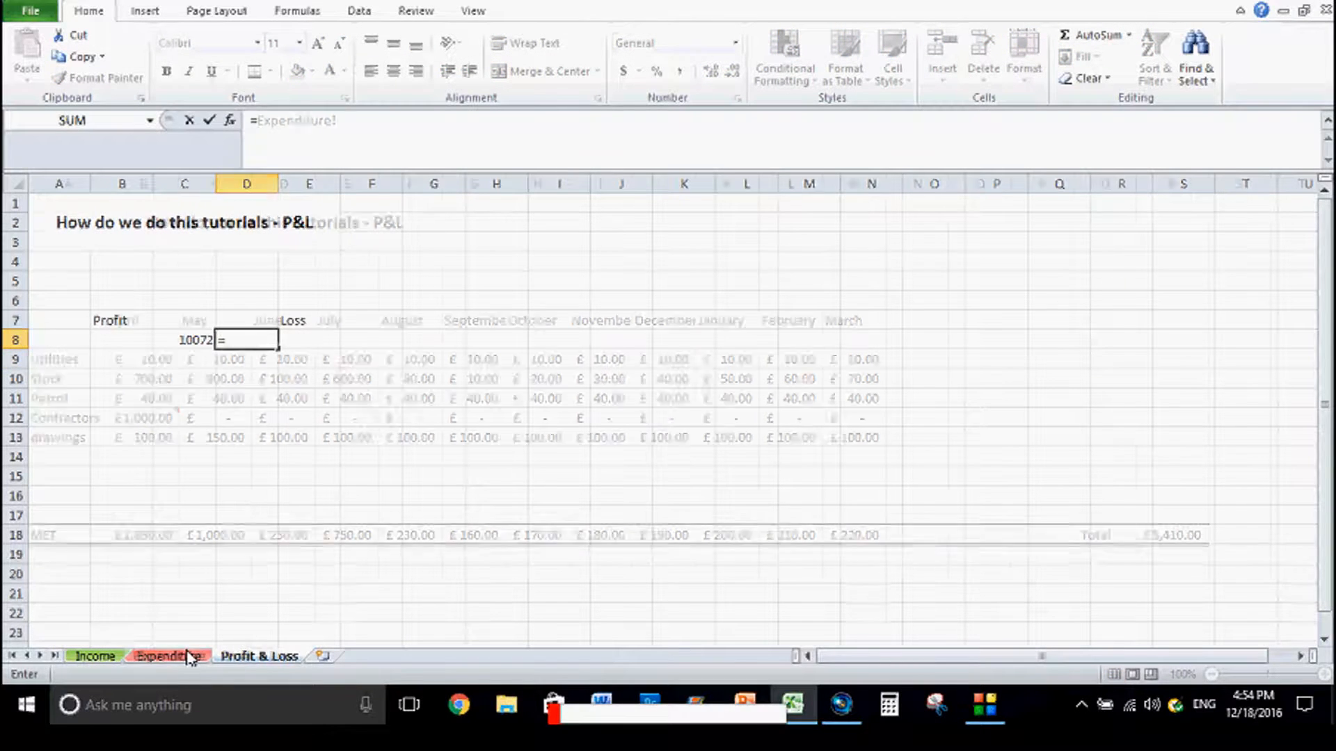
click(1172, 534)
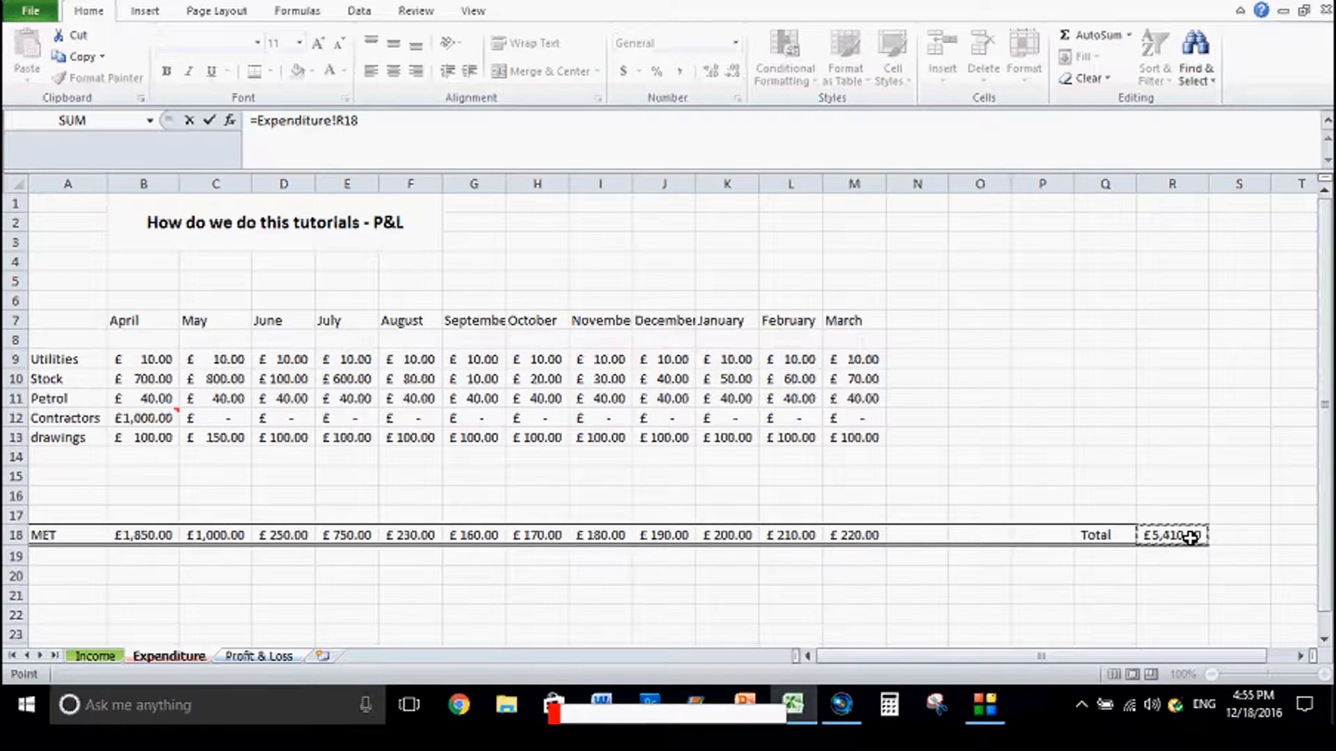
click(258, 655)
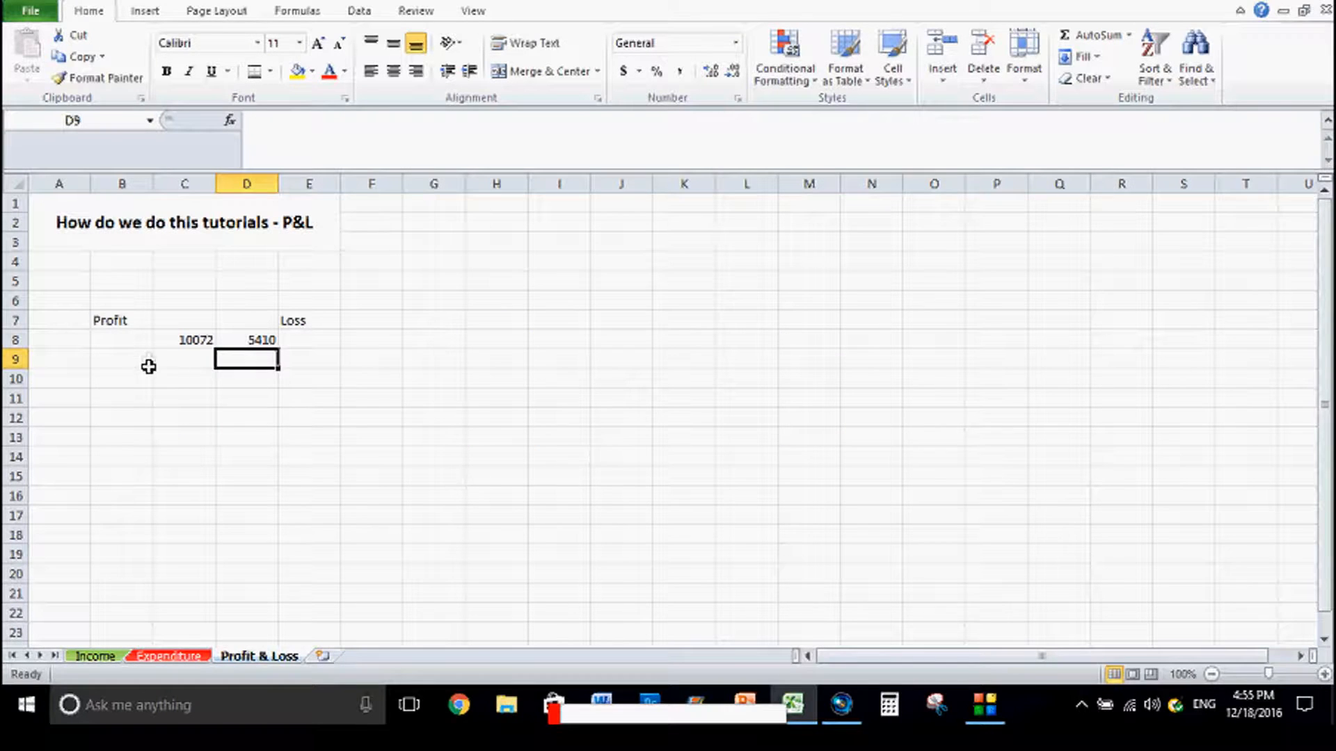
mouse_move(166, 397)
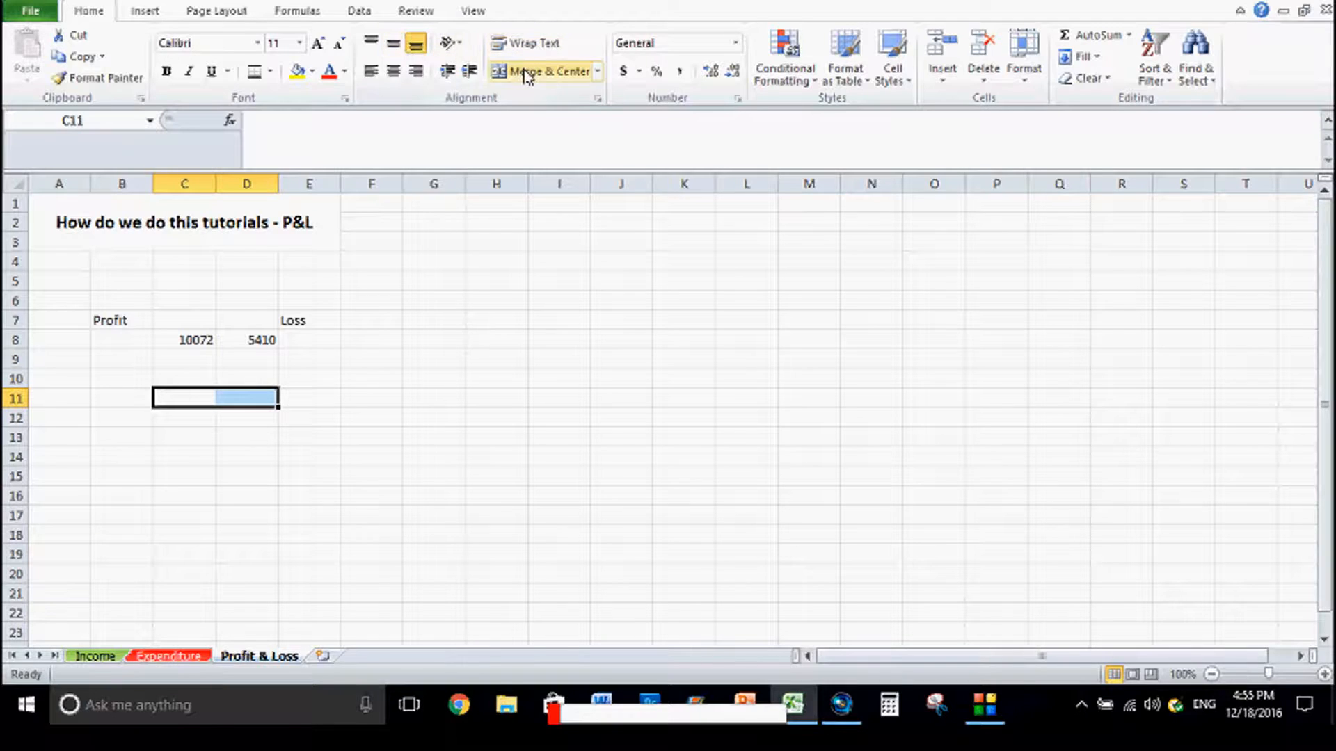
Label row 11 Total and enter =C8-D8 in the merged C11:D11, giving 4662
click(537, 71)
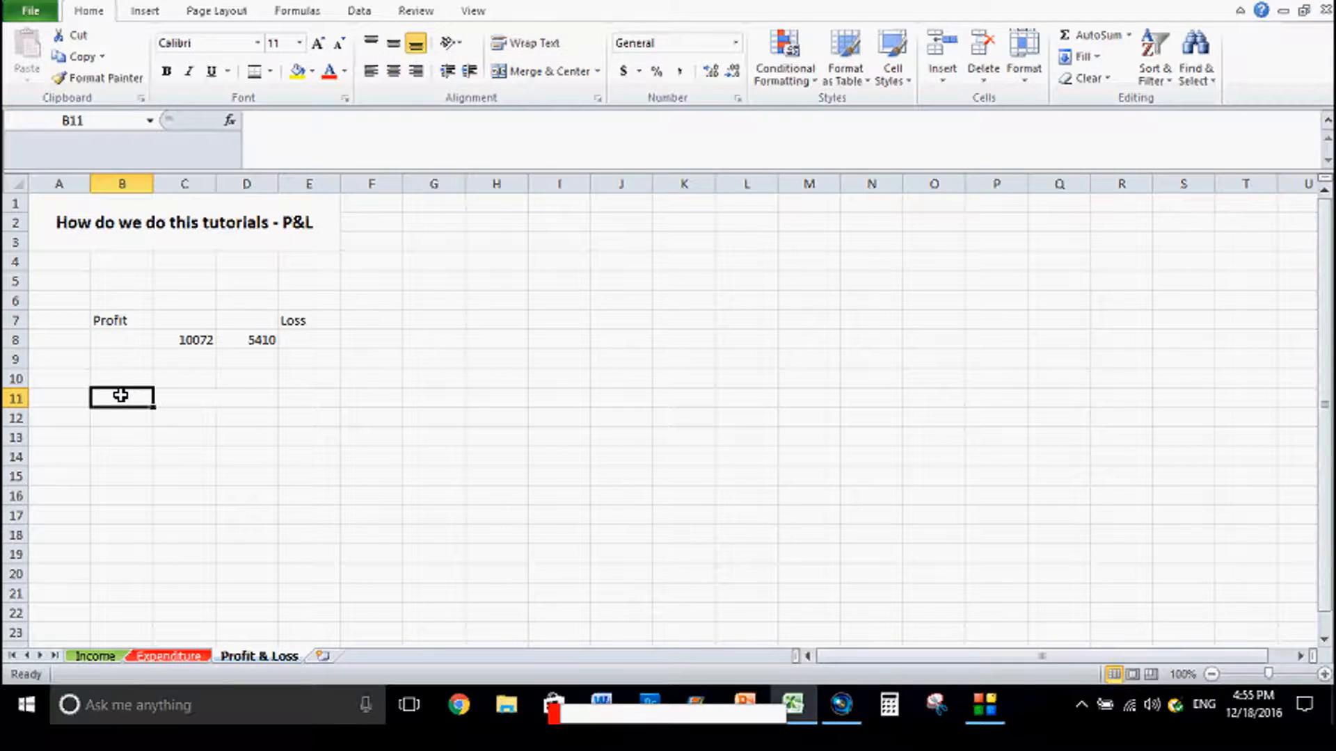
text(Total)
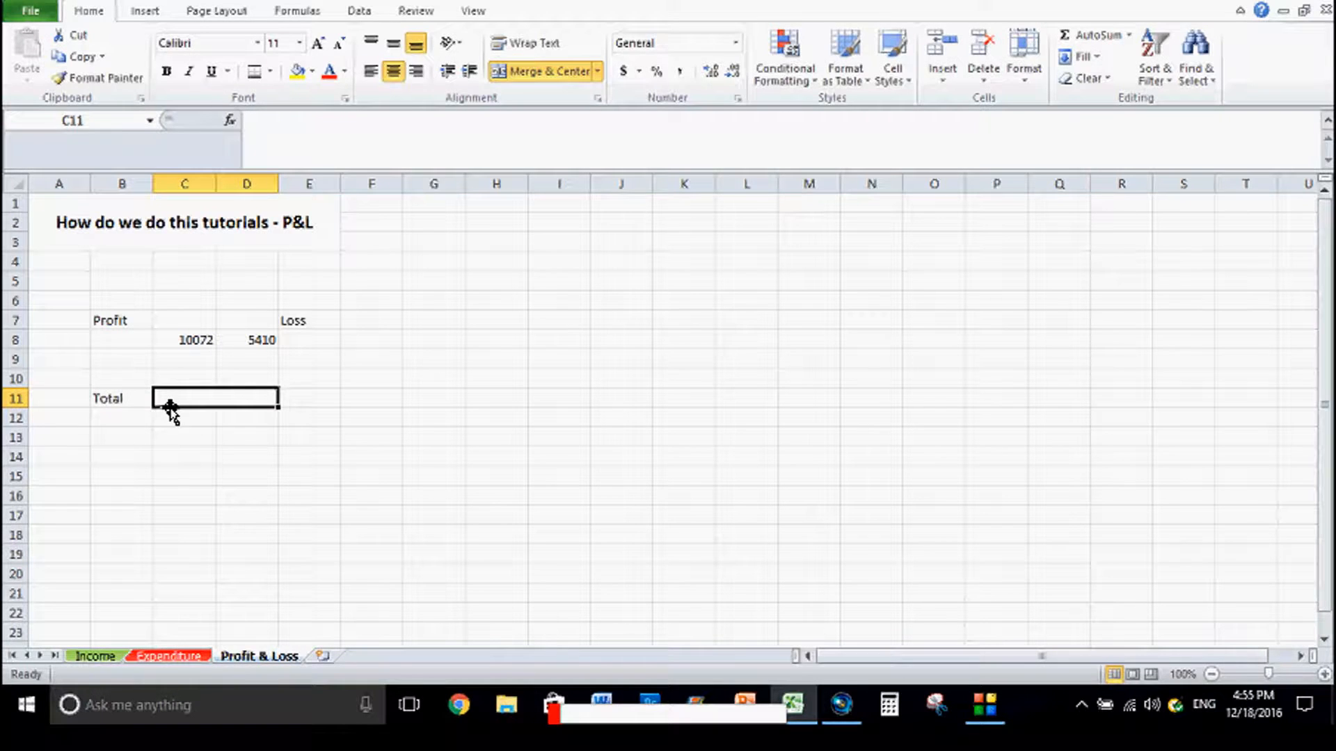
text(=)
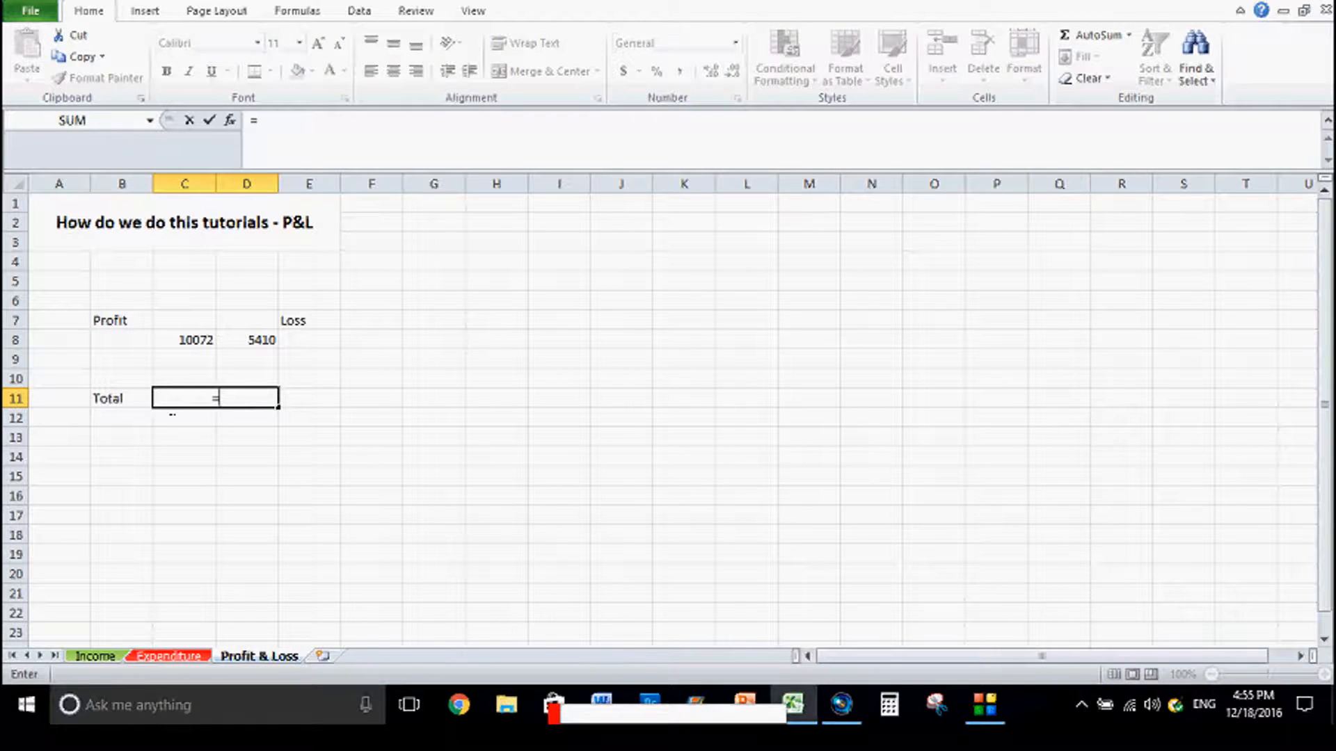
click(184, 339)
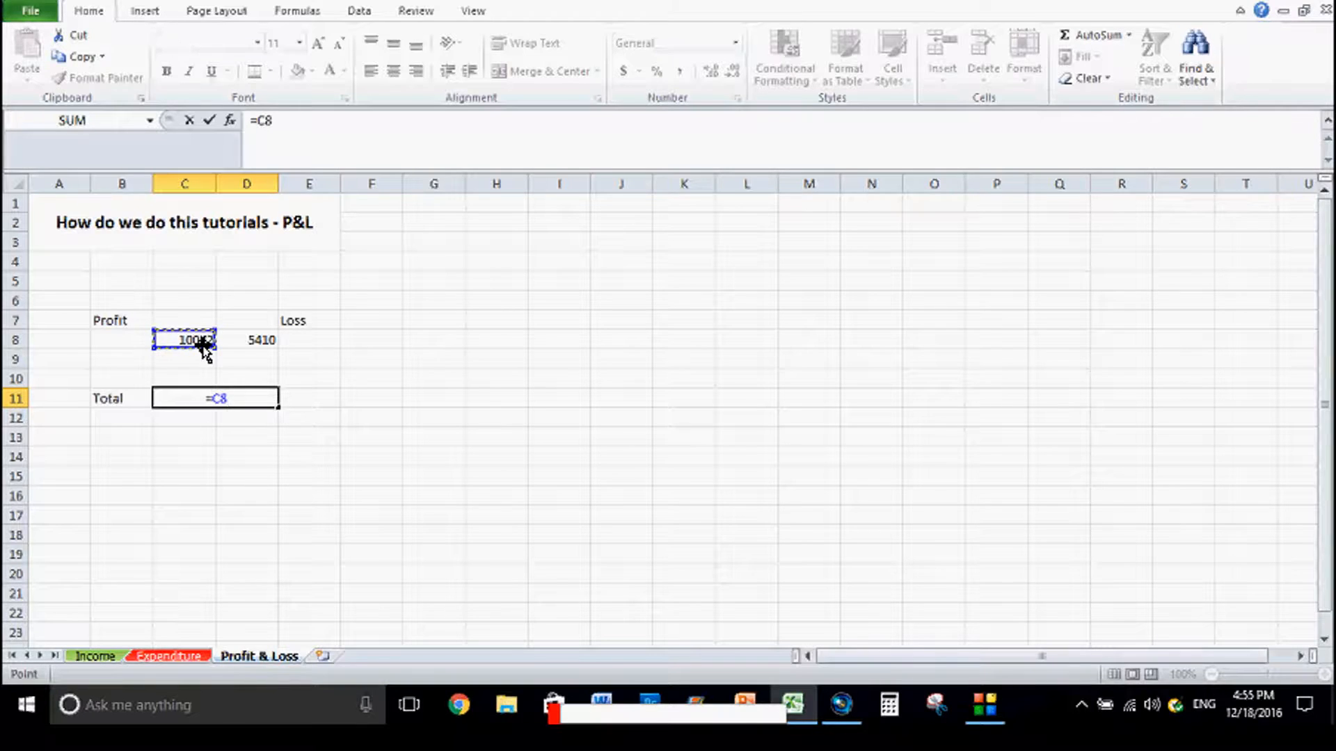
text(-)
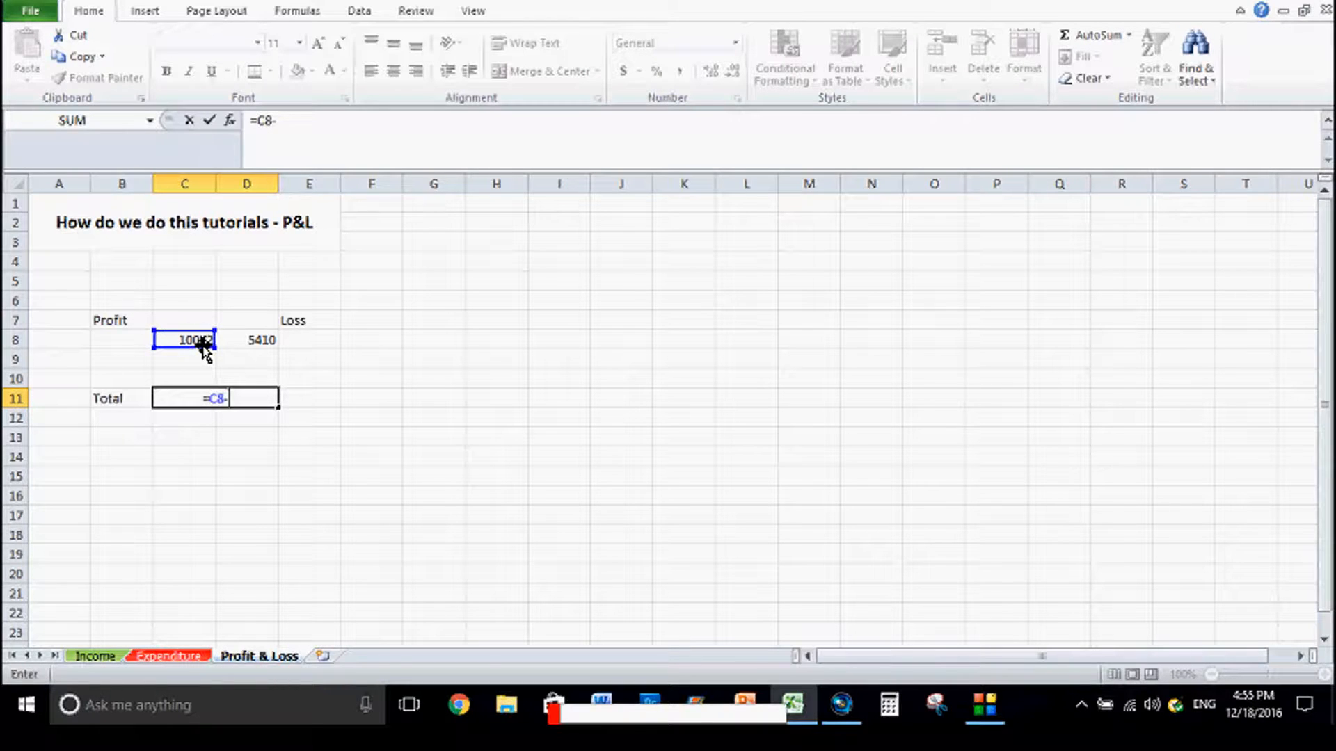
click(247, 339)
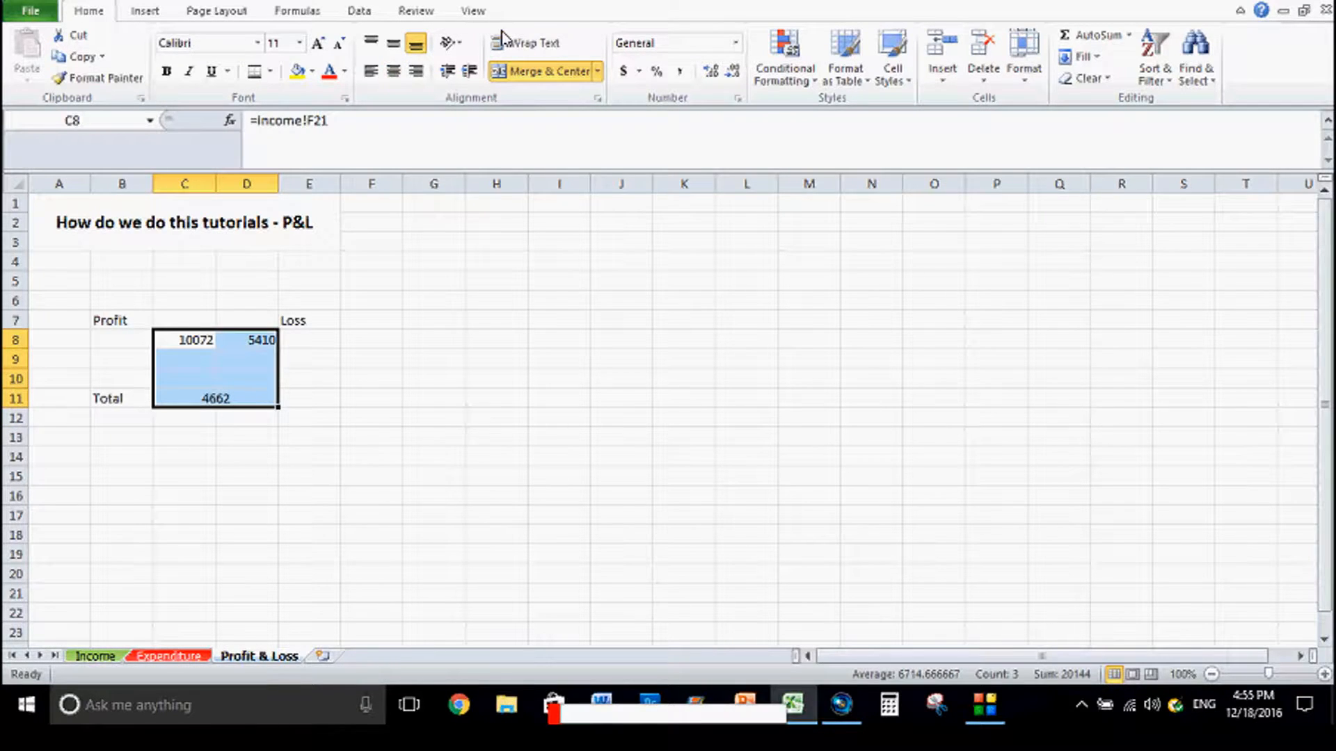
click(637, 71)
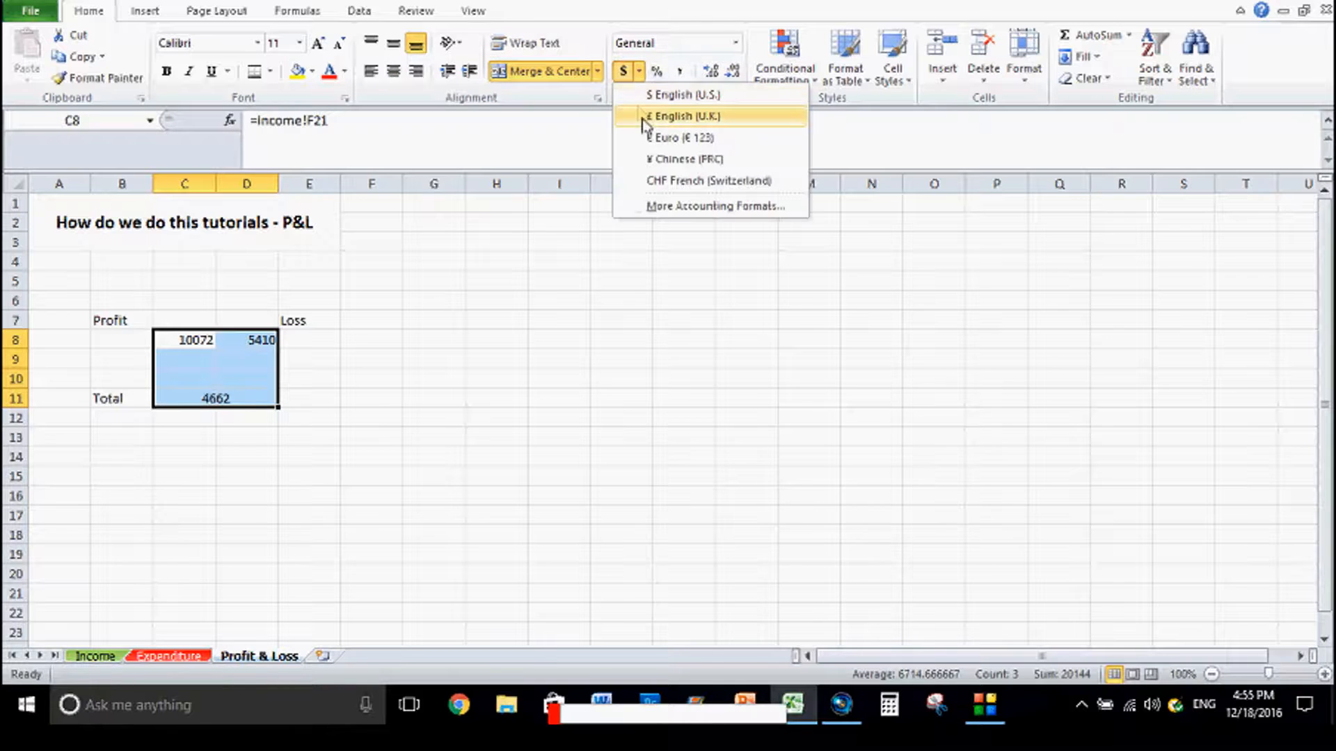
mouse_move(673, 94)
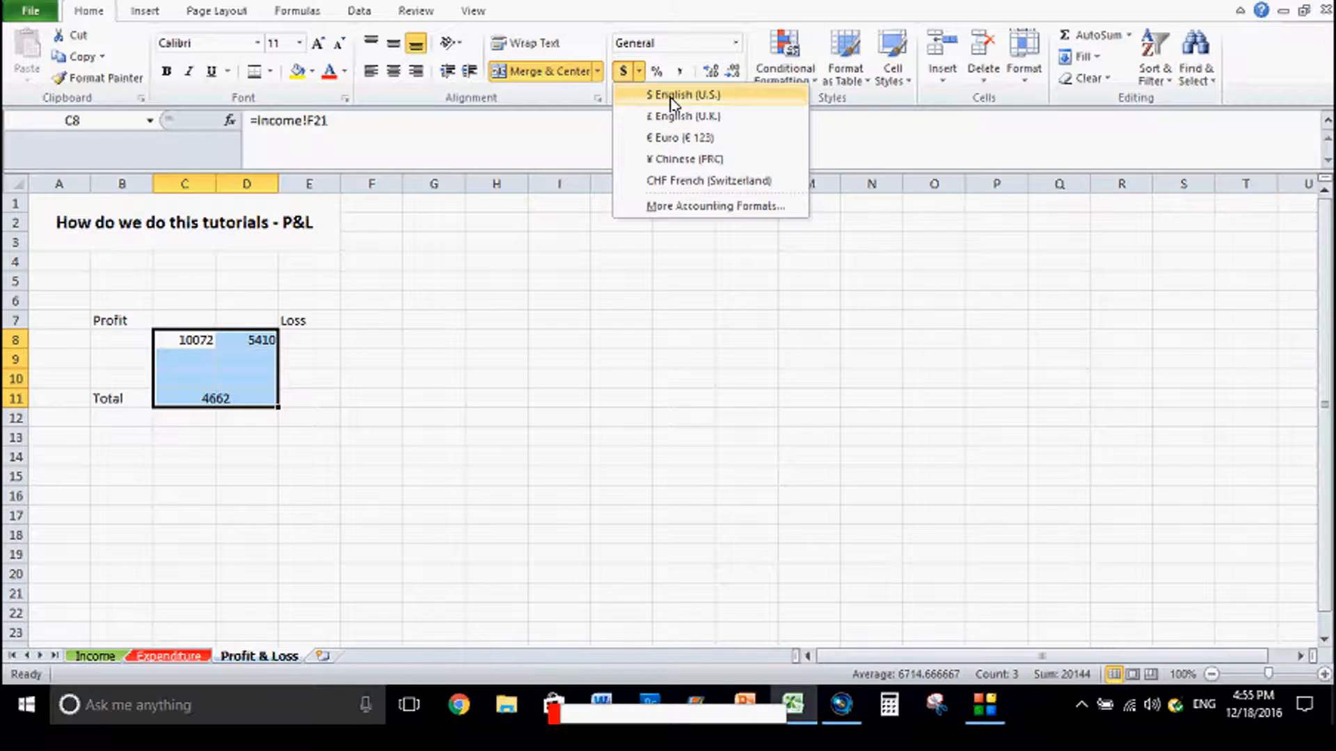
Format the figures as £ English (U.K.) and confirm the £10,072.00 and £5,410.00 source totals
click(682, 116)
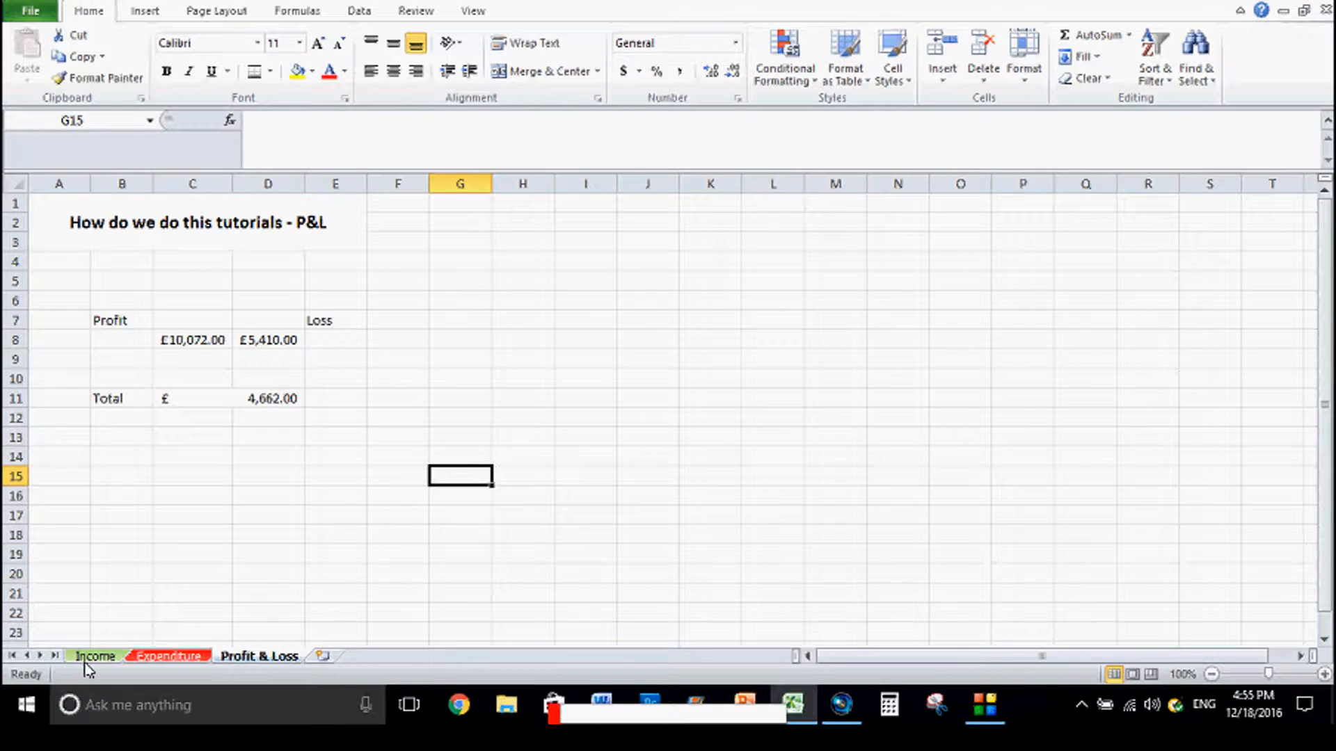
click(94, 656)
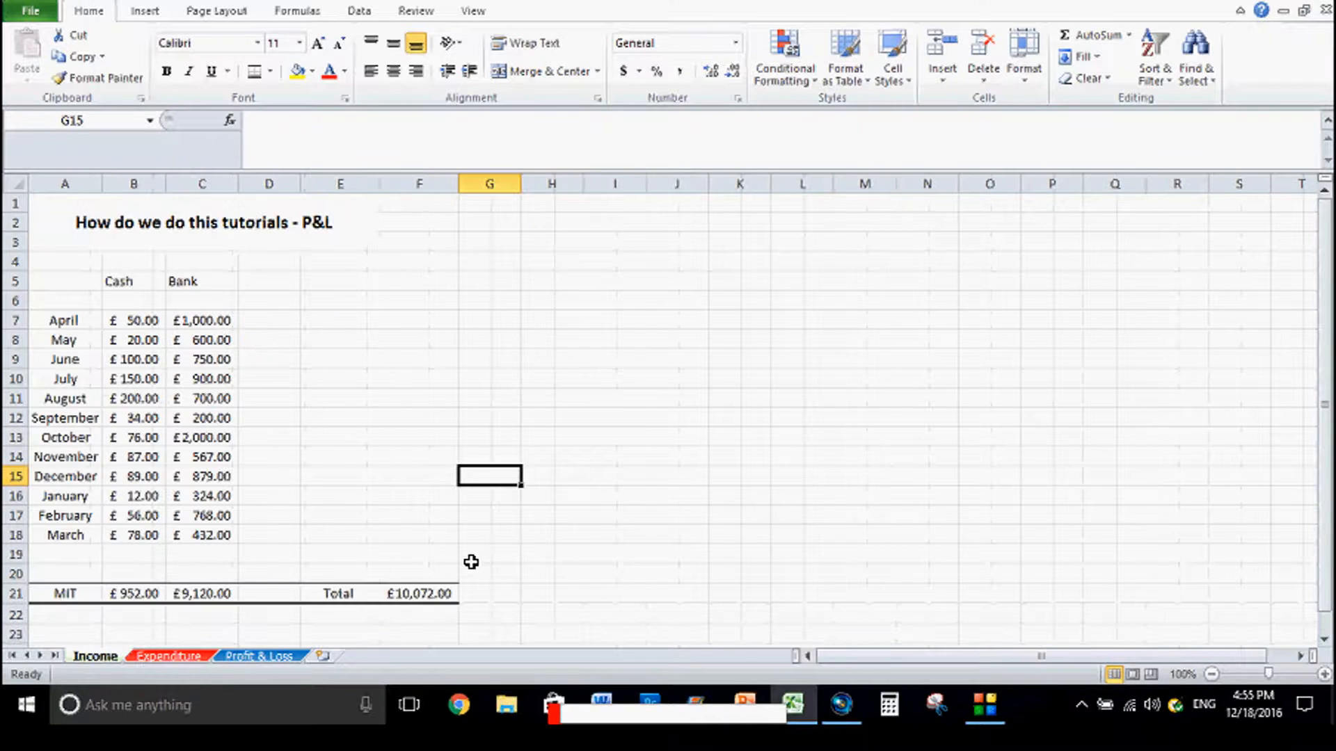
click(419, 593)
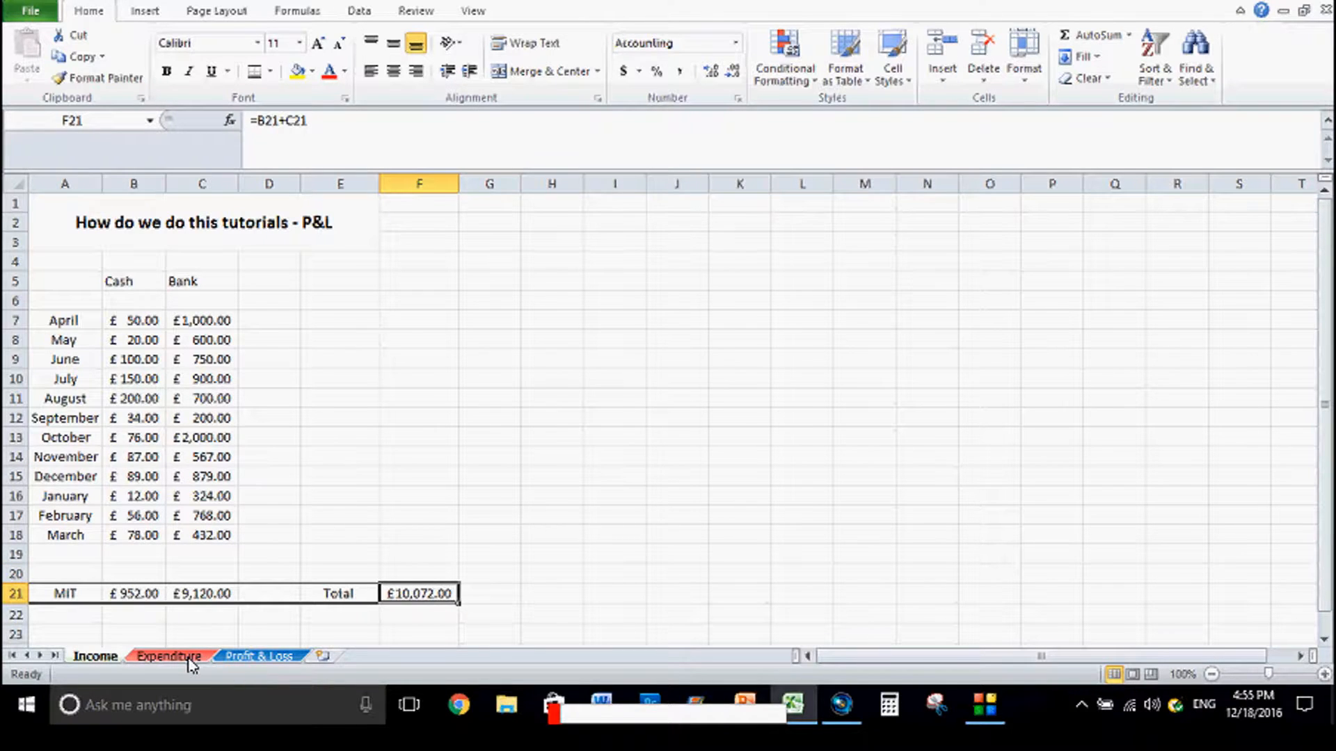
click(169, 655)
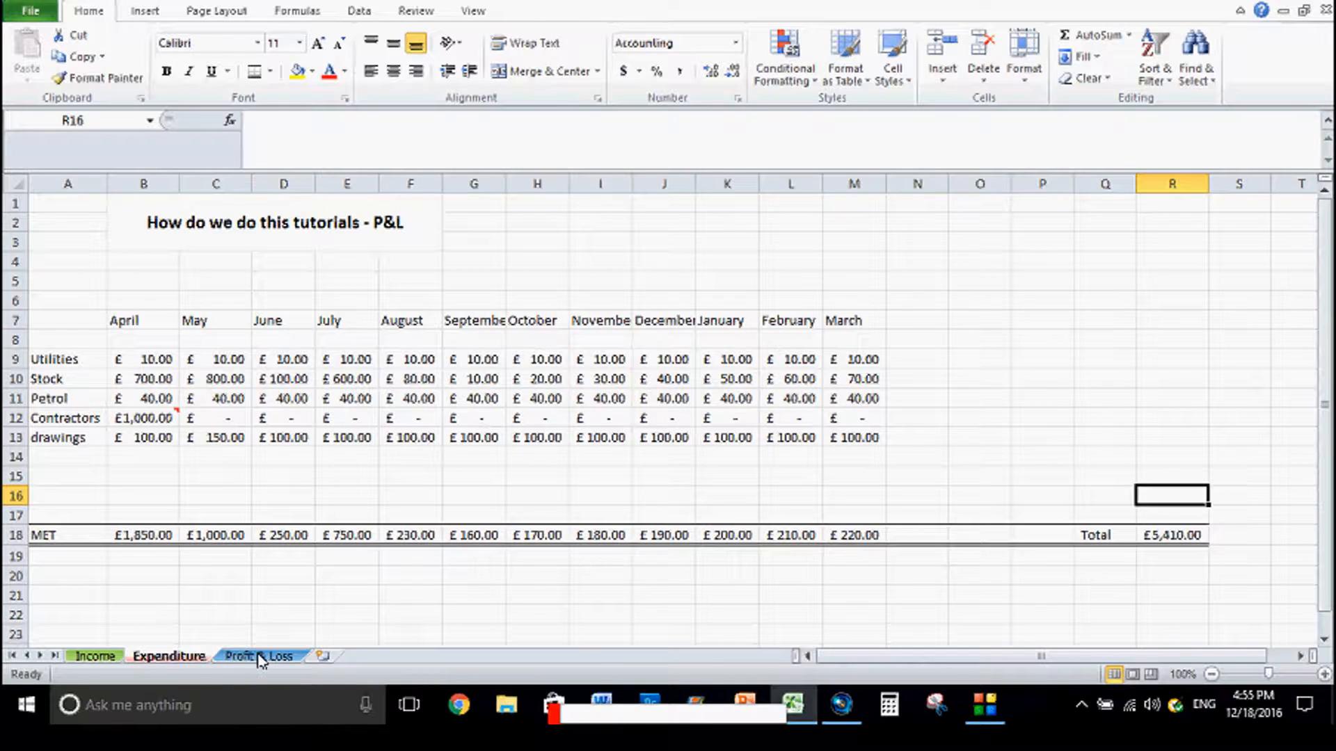
click(258, 656)
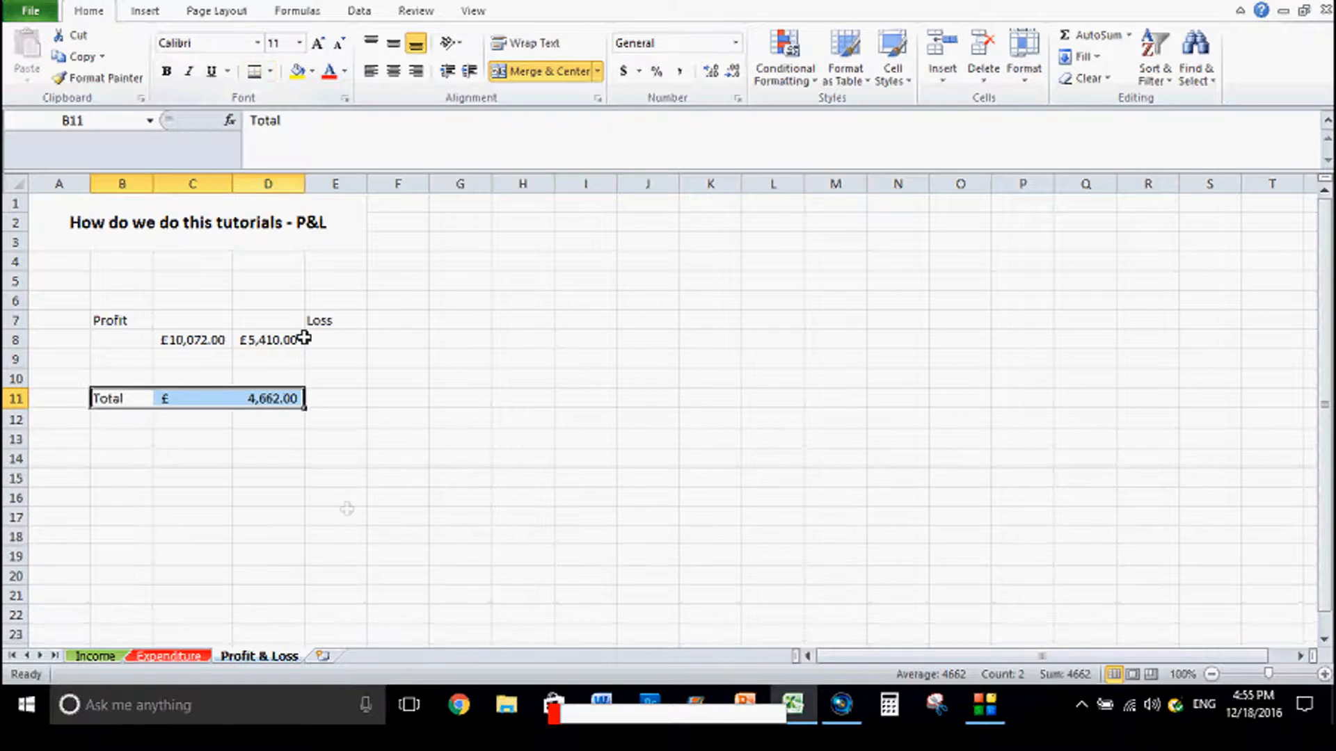
Underline the Total row, fill the Profit block B7:C10 green and the Loss block D7:E10 red
click(336, 516)
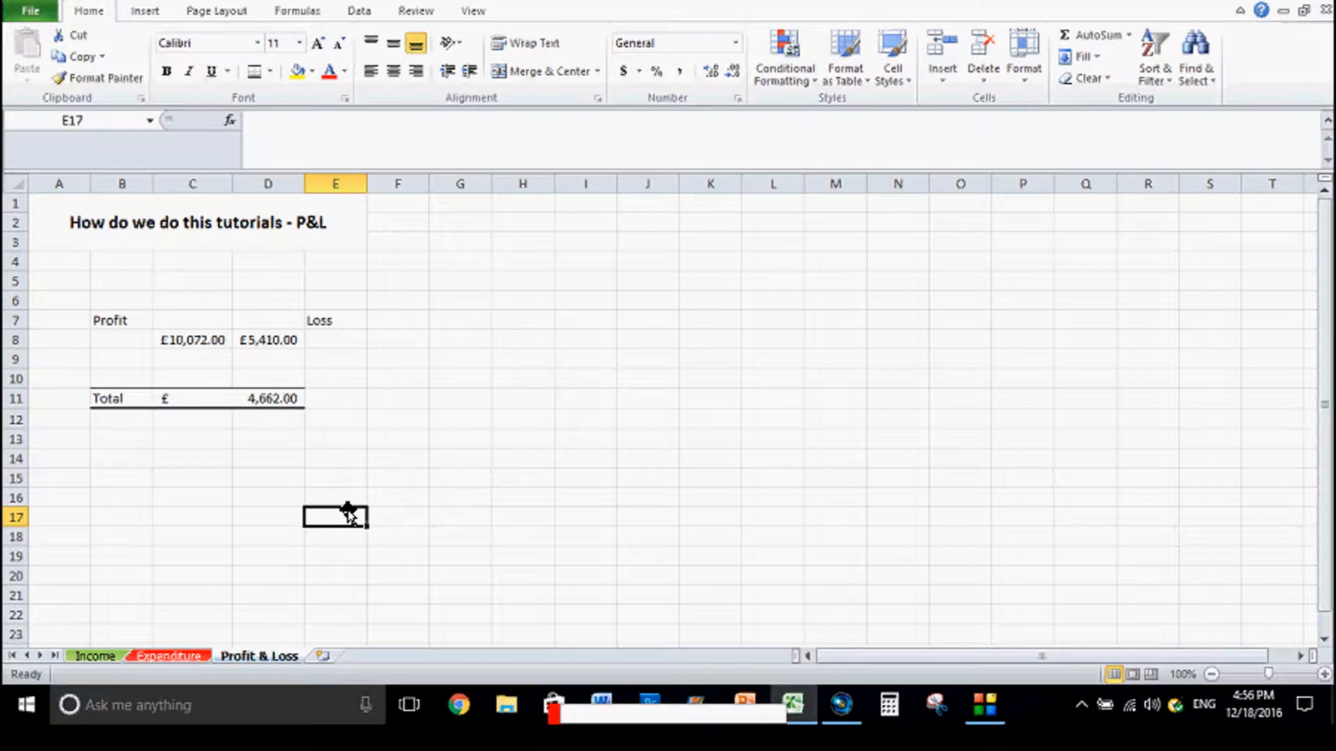
mouse_move(108, 317)
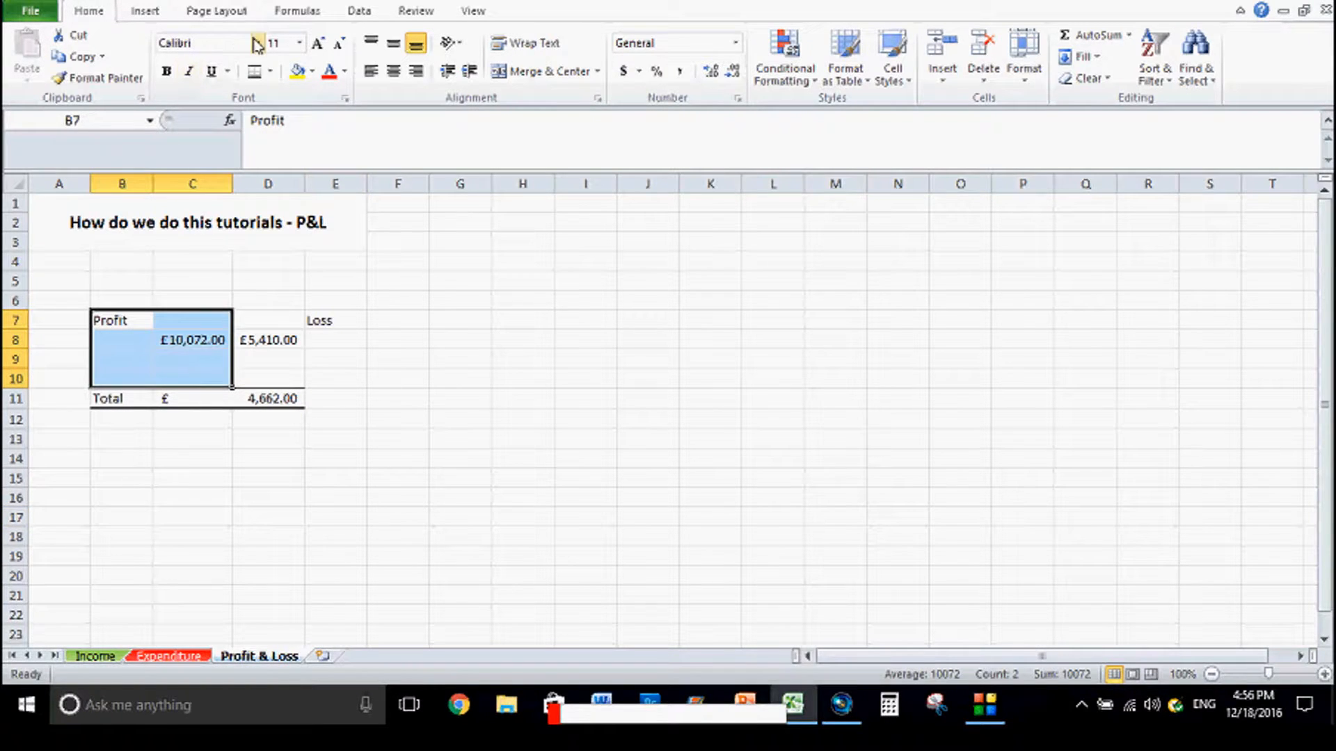
click(314, 71)
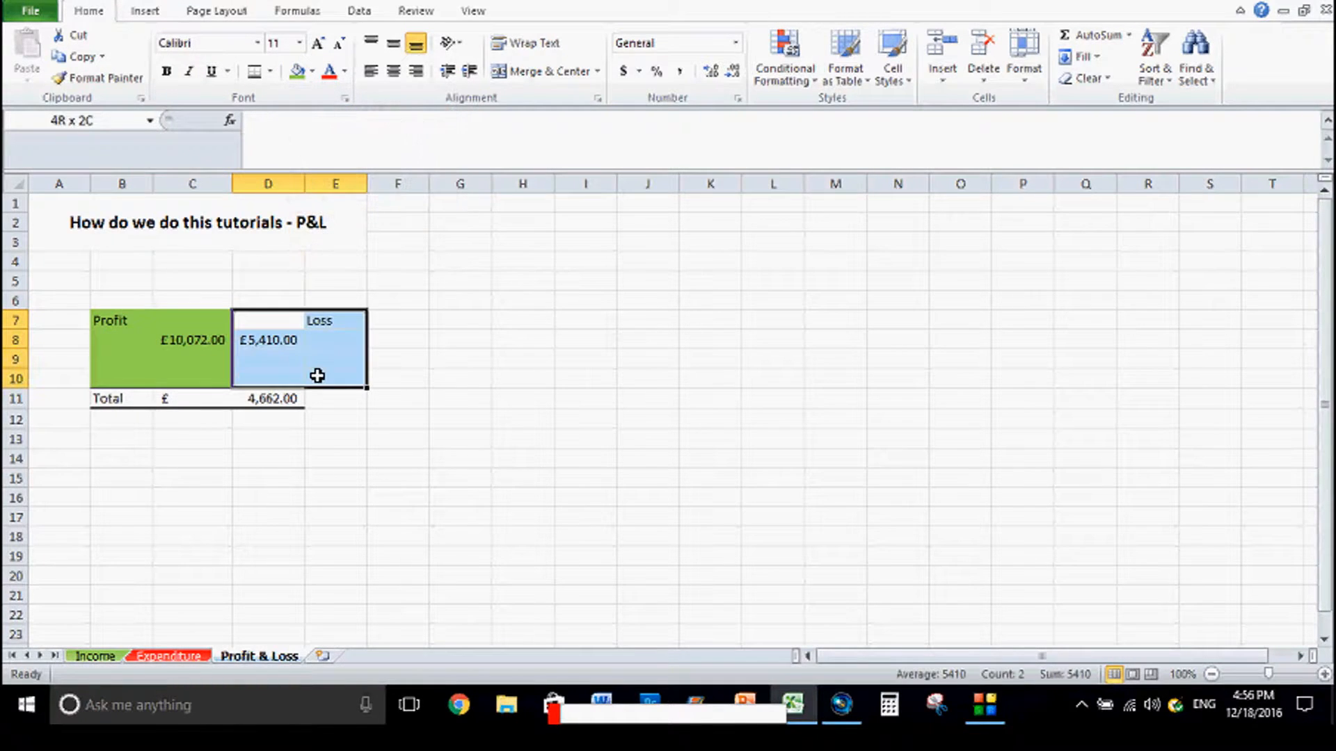
click(313, 71)
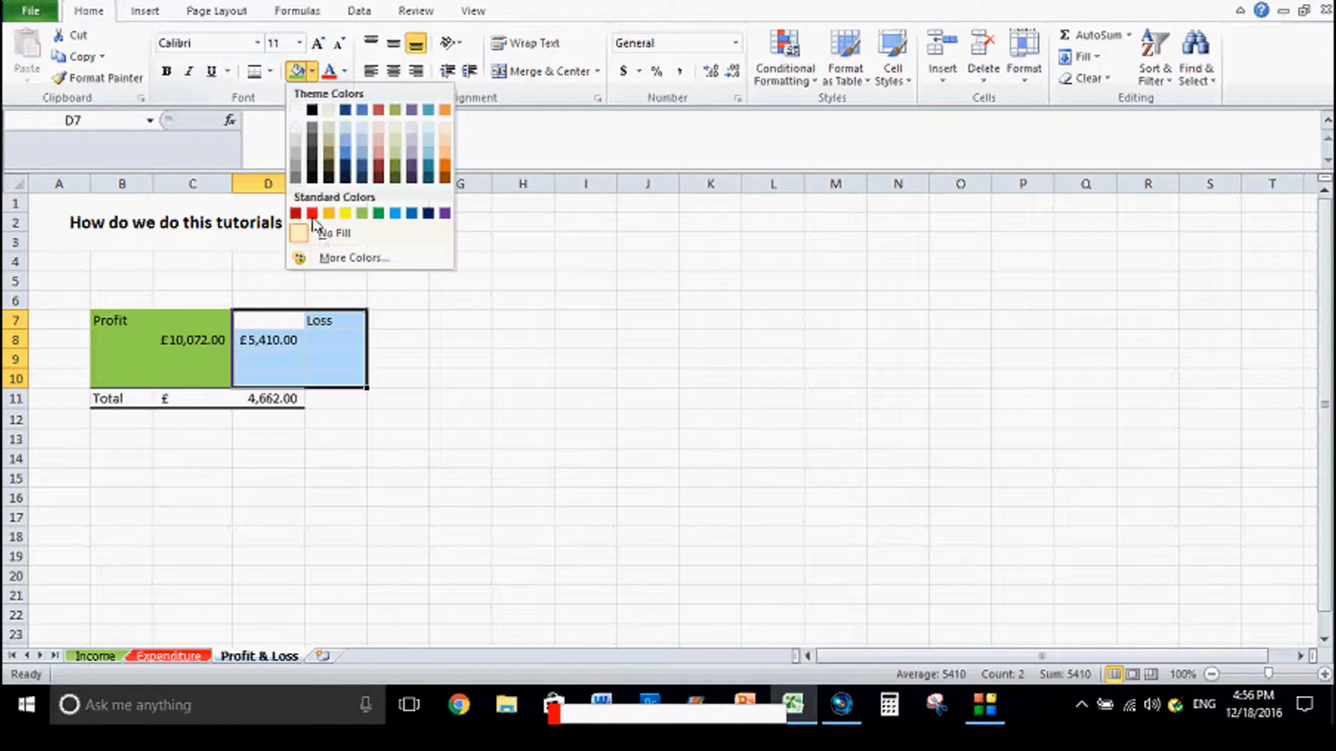
click(311, 212)
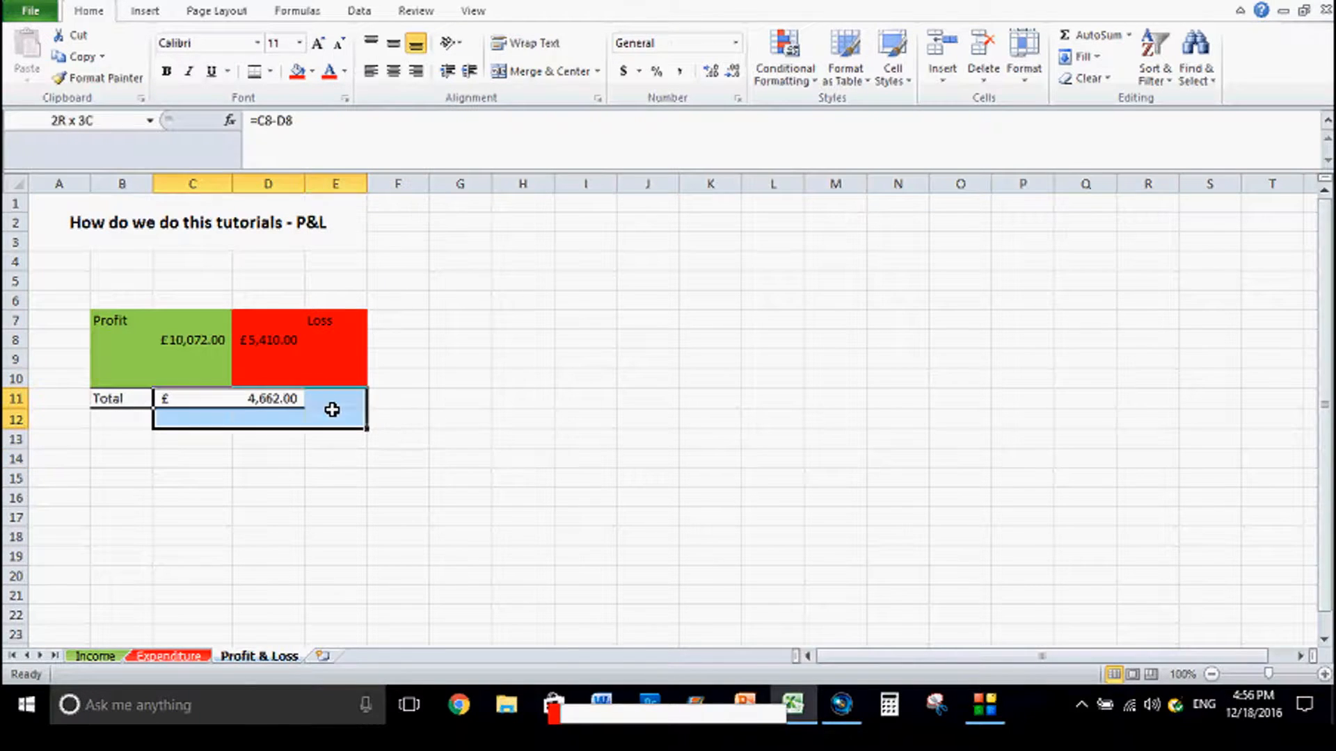
click(267, 555)
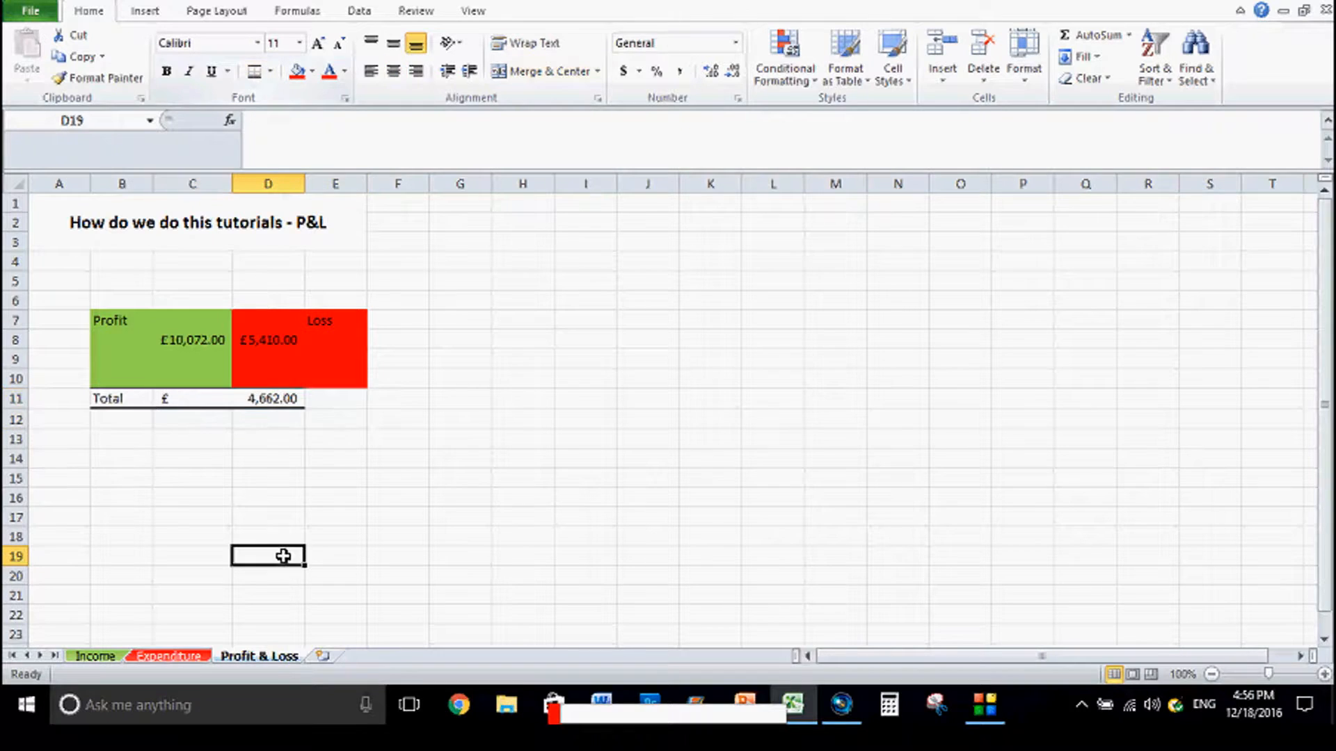
Extend the border along row 11 and fill the Total row blue
click(230, 398)
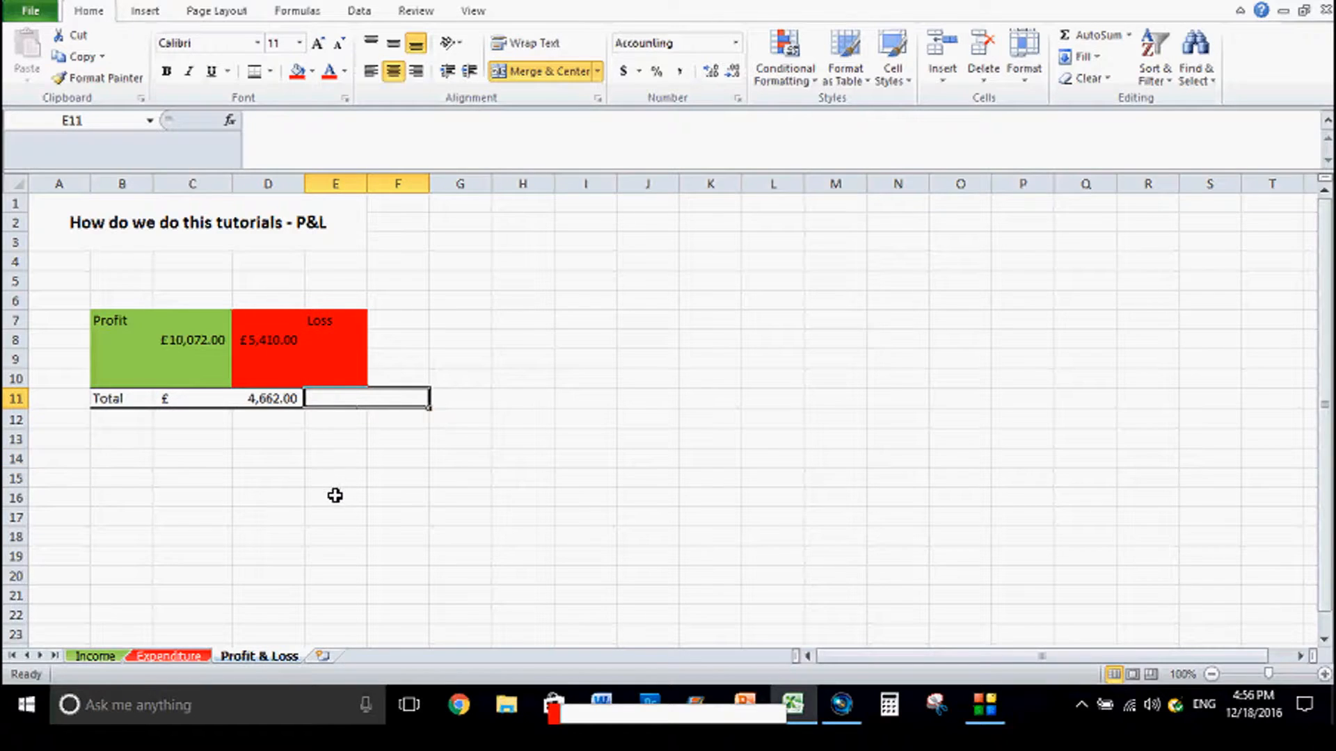
click(336, 497)
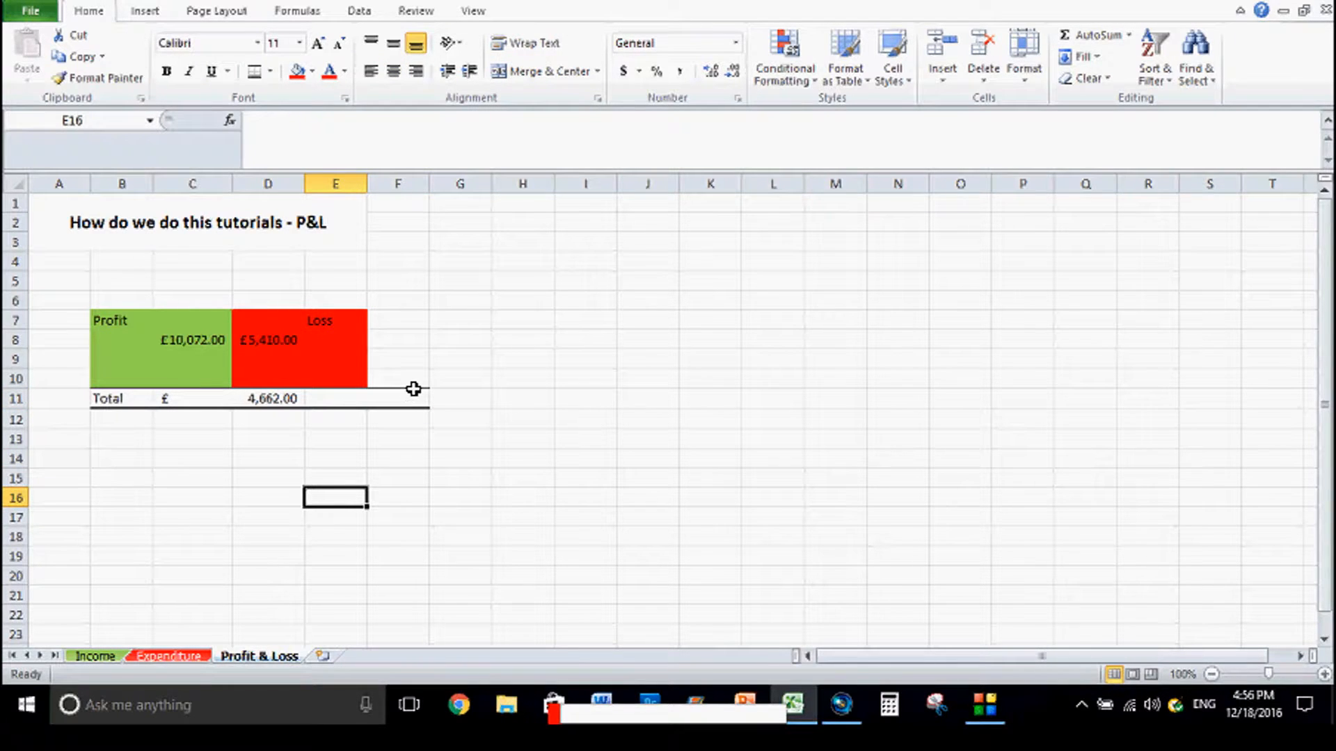
mouse_move(13, 401)
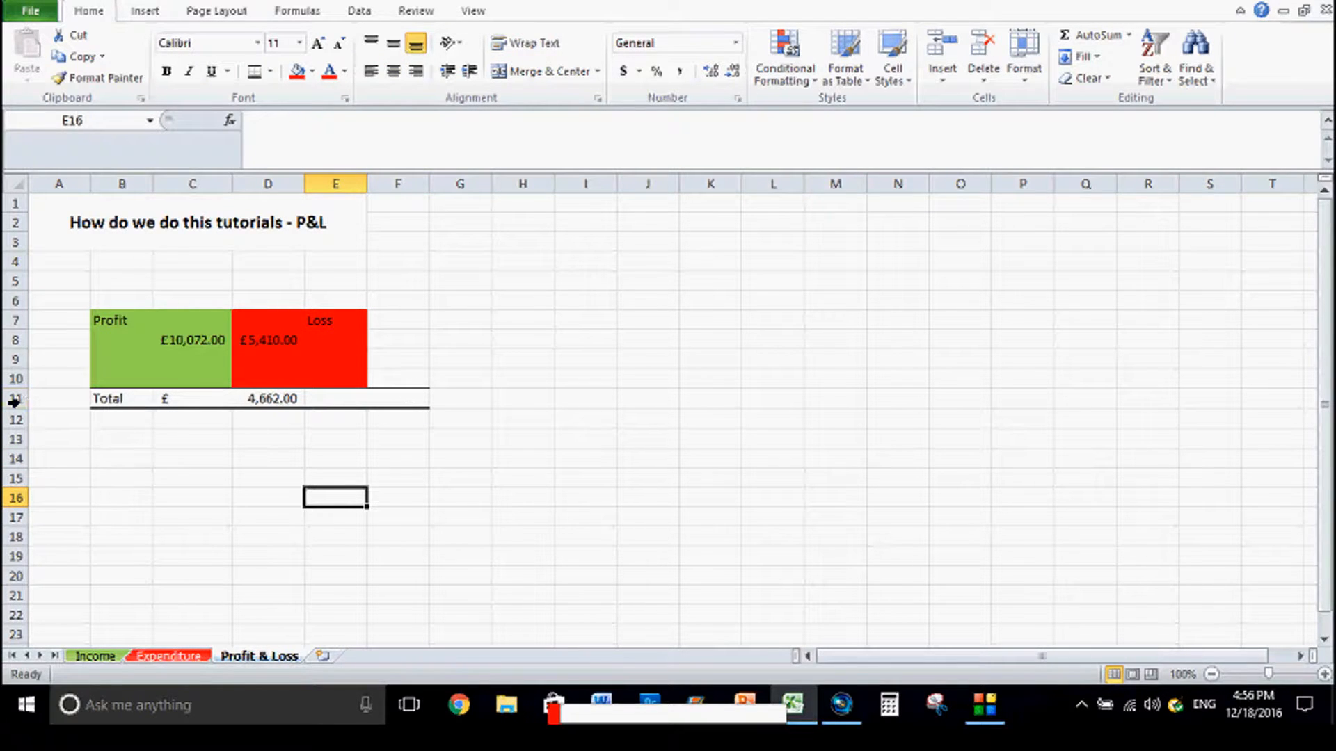
click(310, 71)
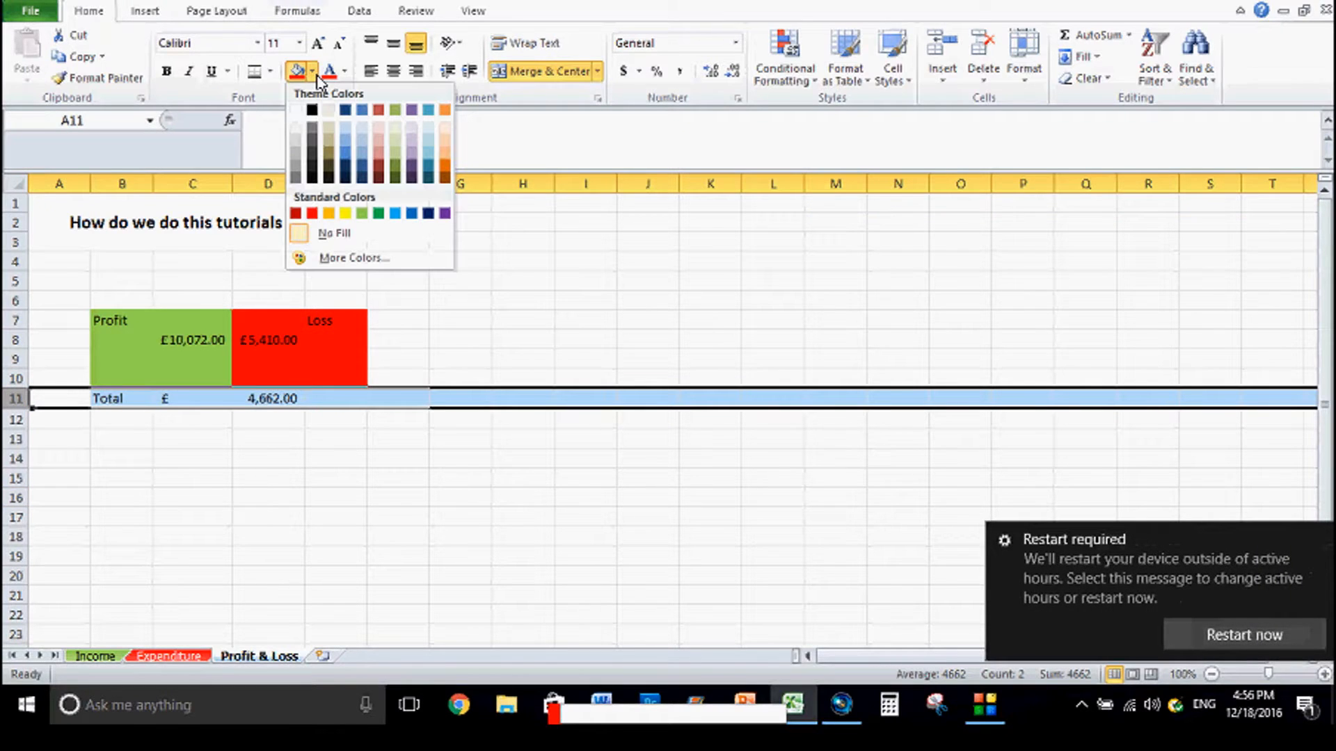
click(394, 213)
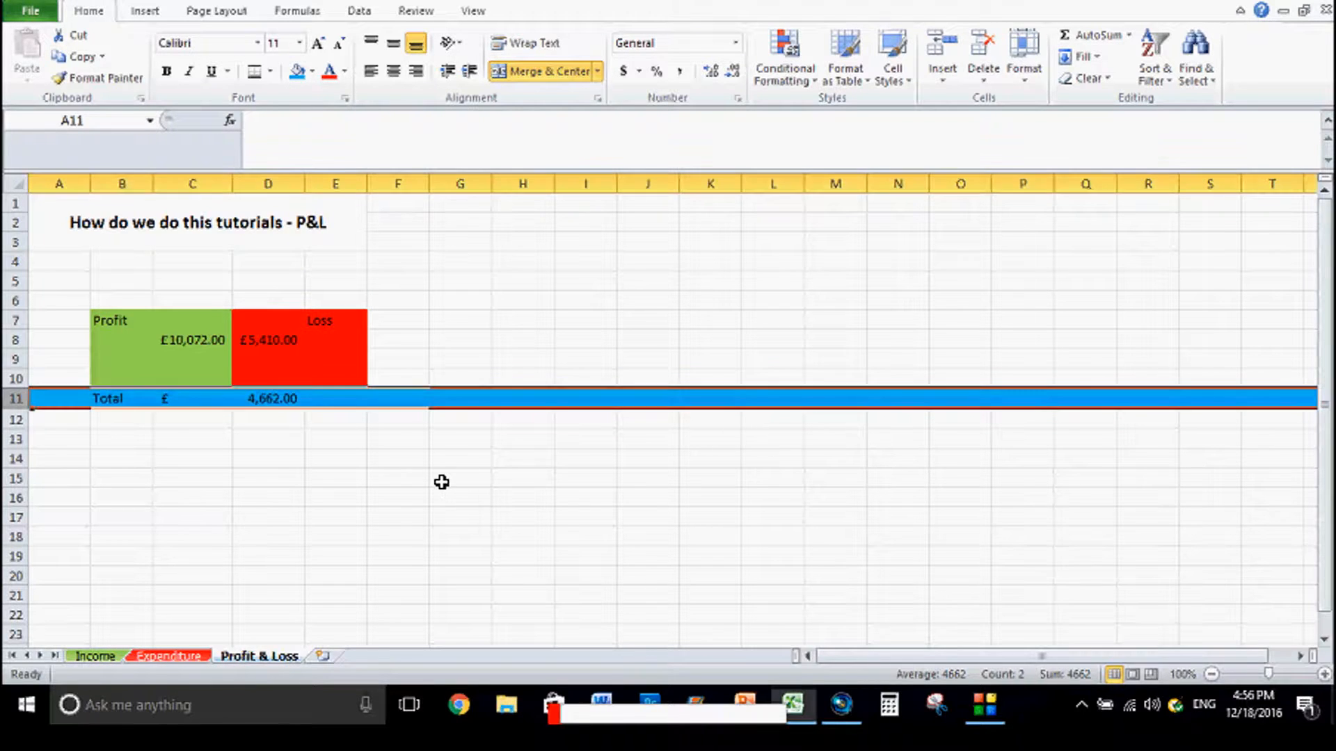
click(335, 498)
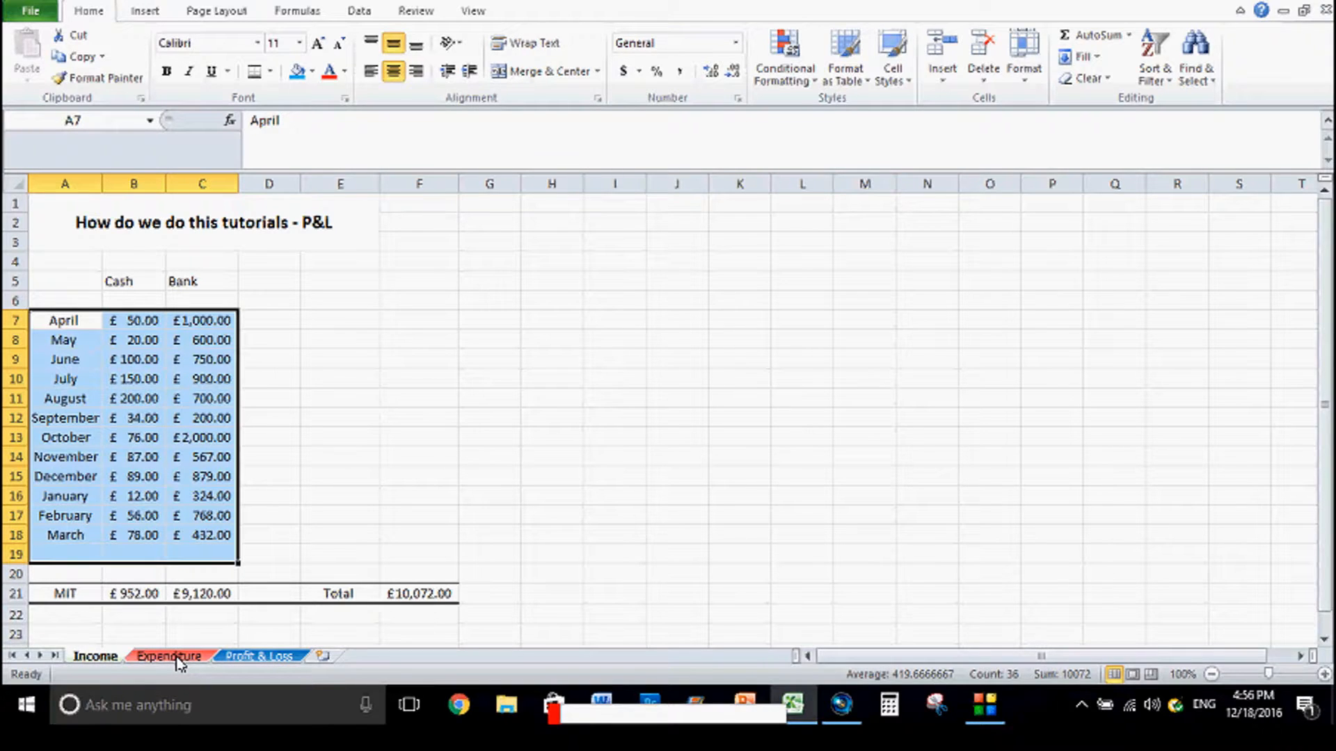
Zero the September-to-March Bank cells C12:C18 on the Income sheet
click(339, 397)
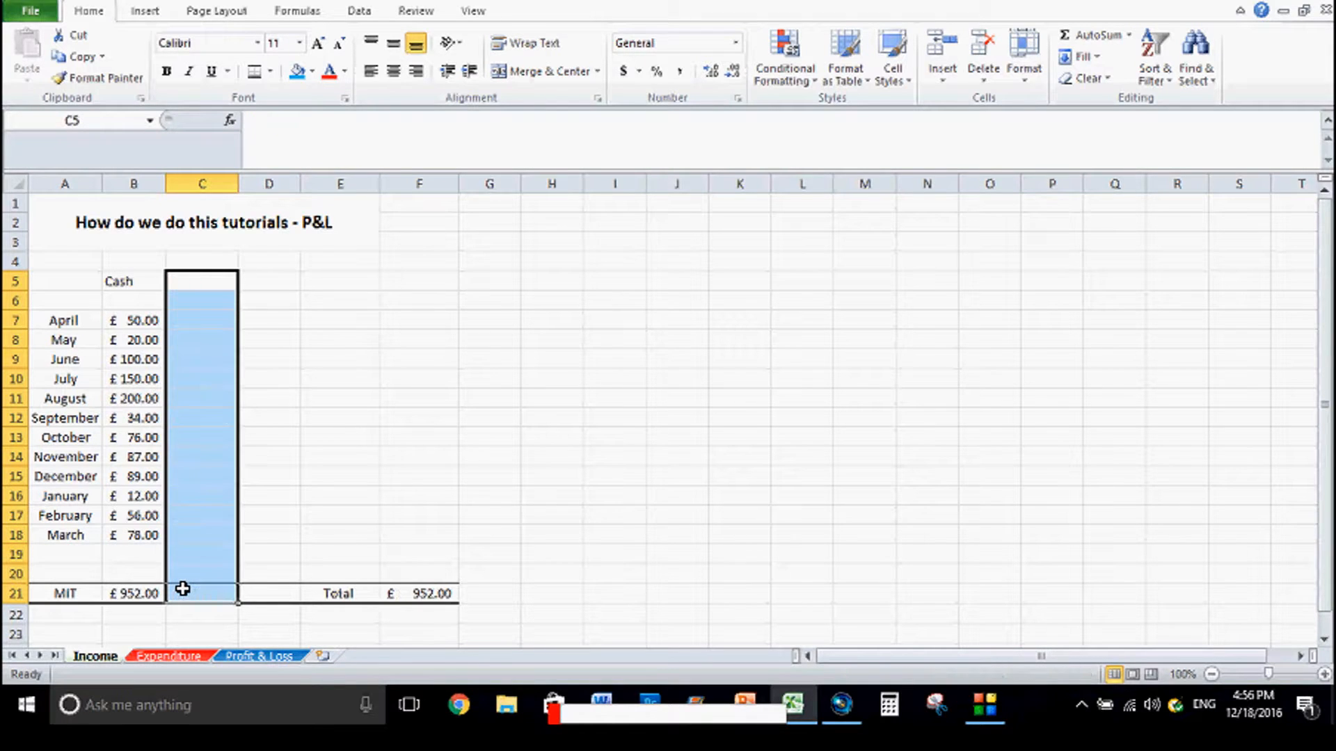
click(418, 418)
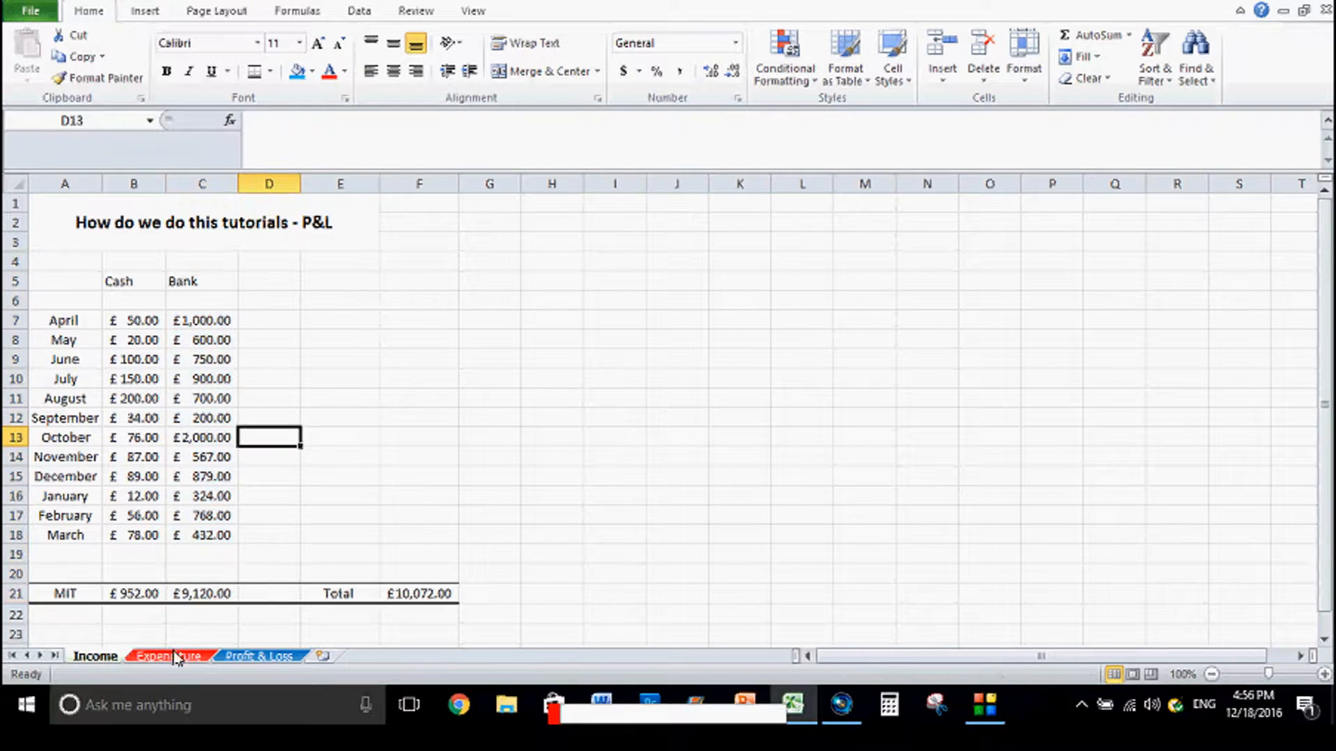
click(168, 655)
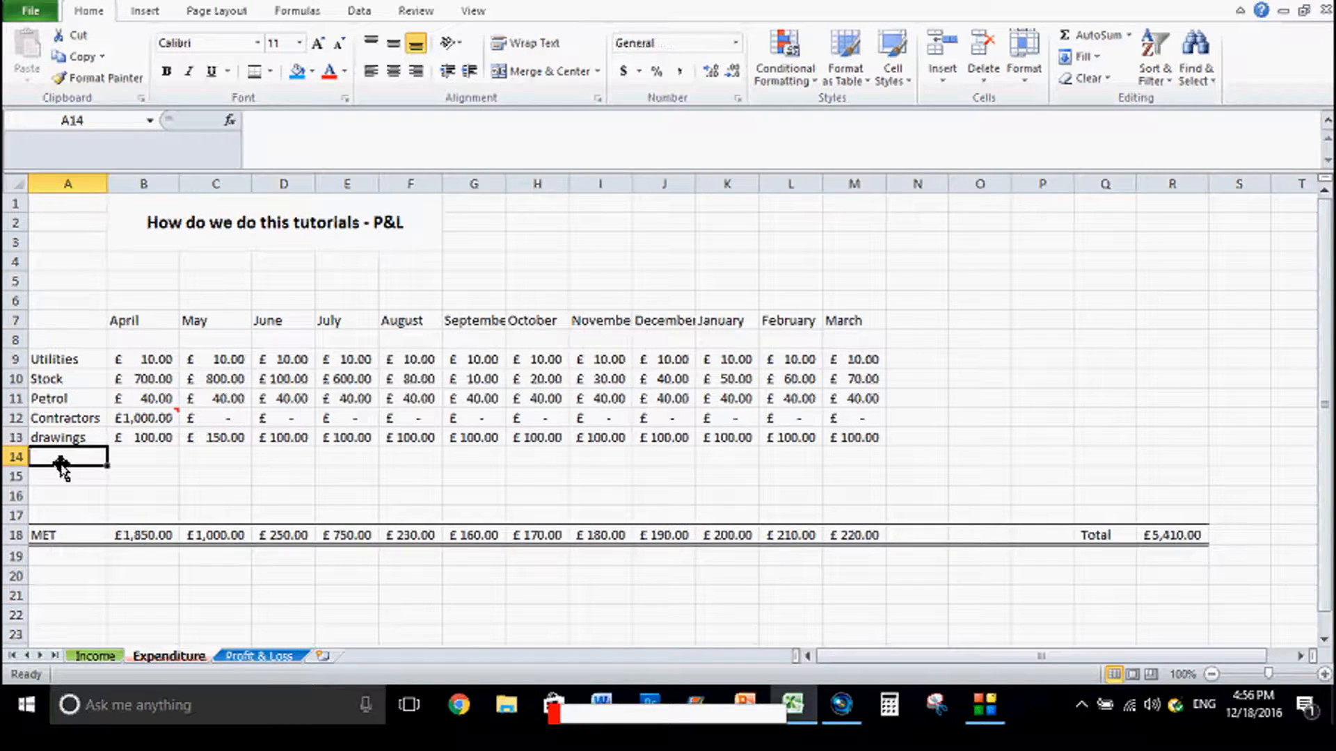
click(96, 655)
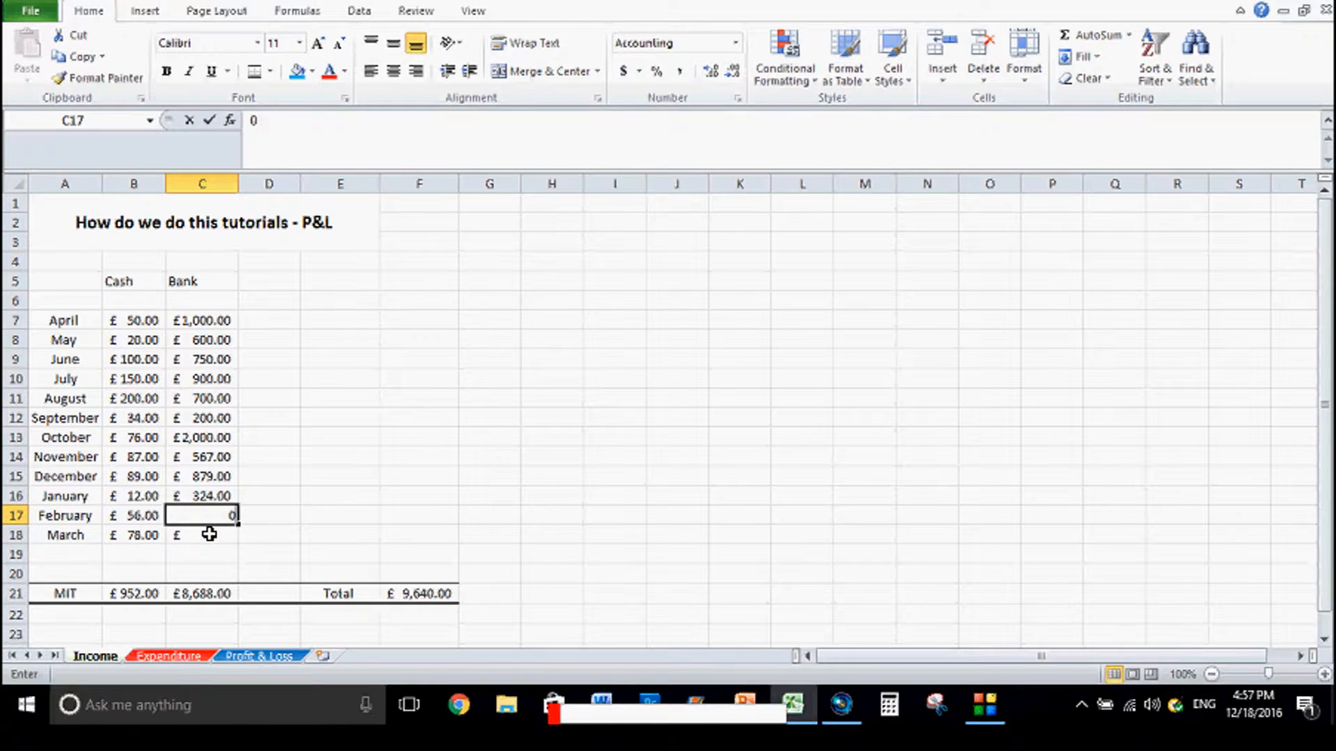
Confirm the remaining zeroed Bank figures and show the Expenditure sheet
key(Return)
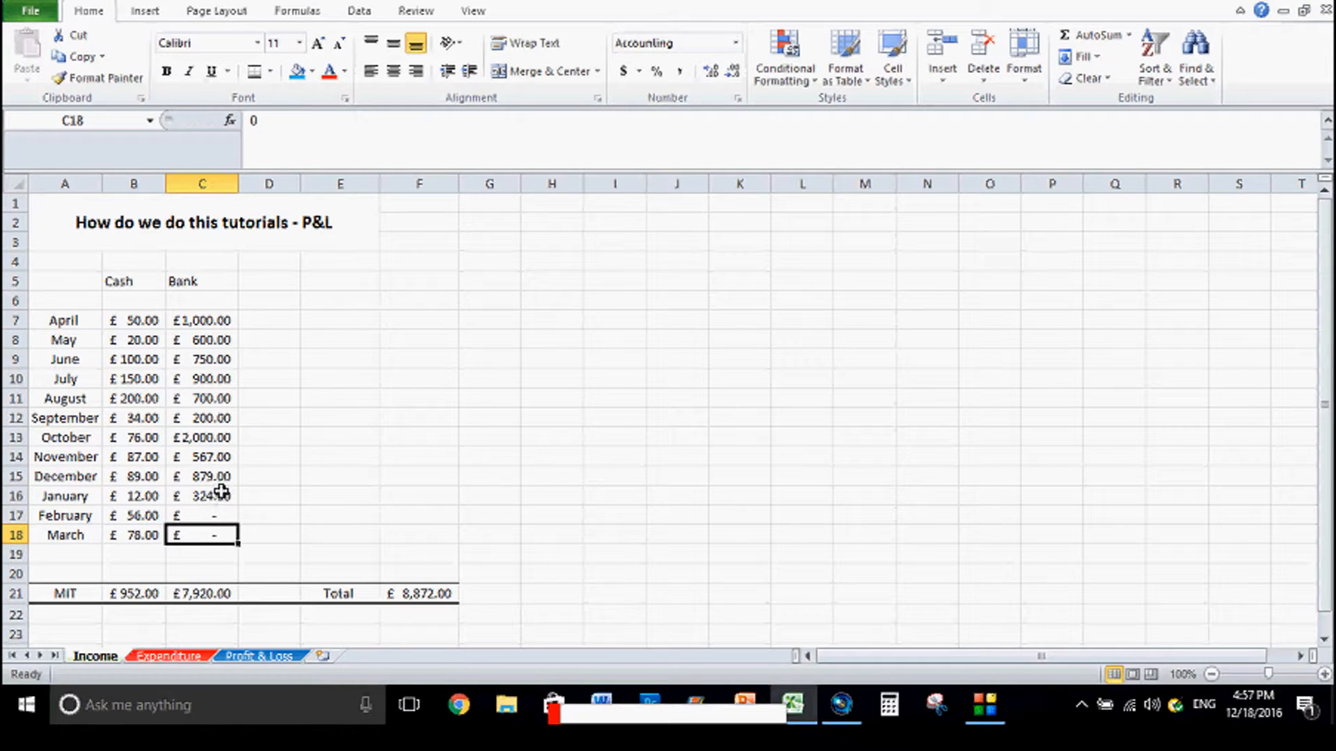
click(201, 495)
text(0)
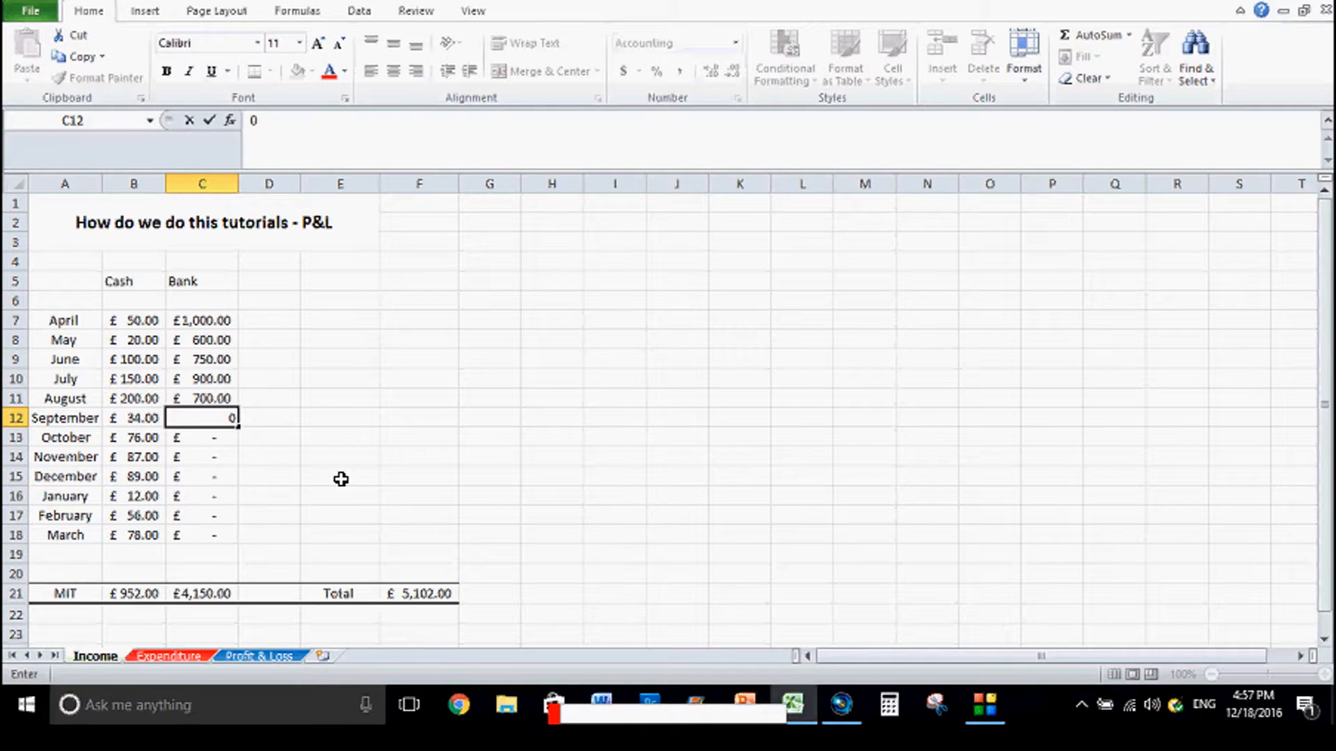
click(168, 655)
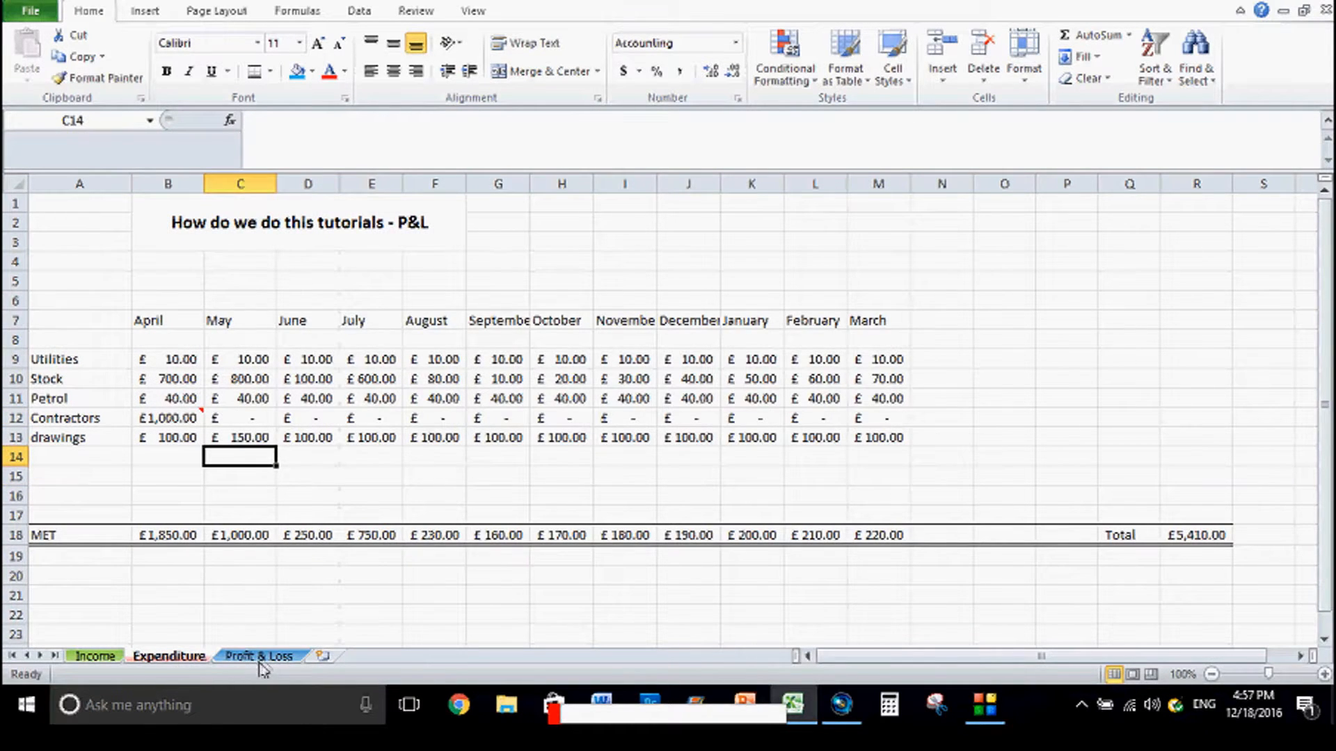
Check the =C8-D8 Total formula in C11, then review the Income sheet
click(259, 656)
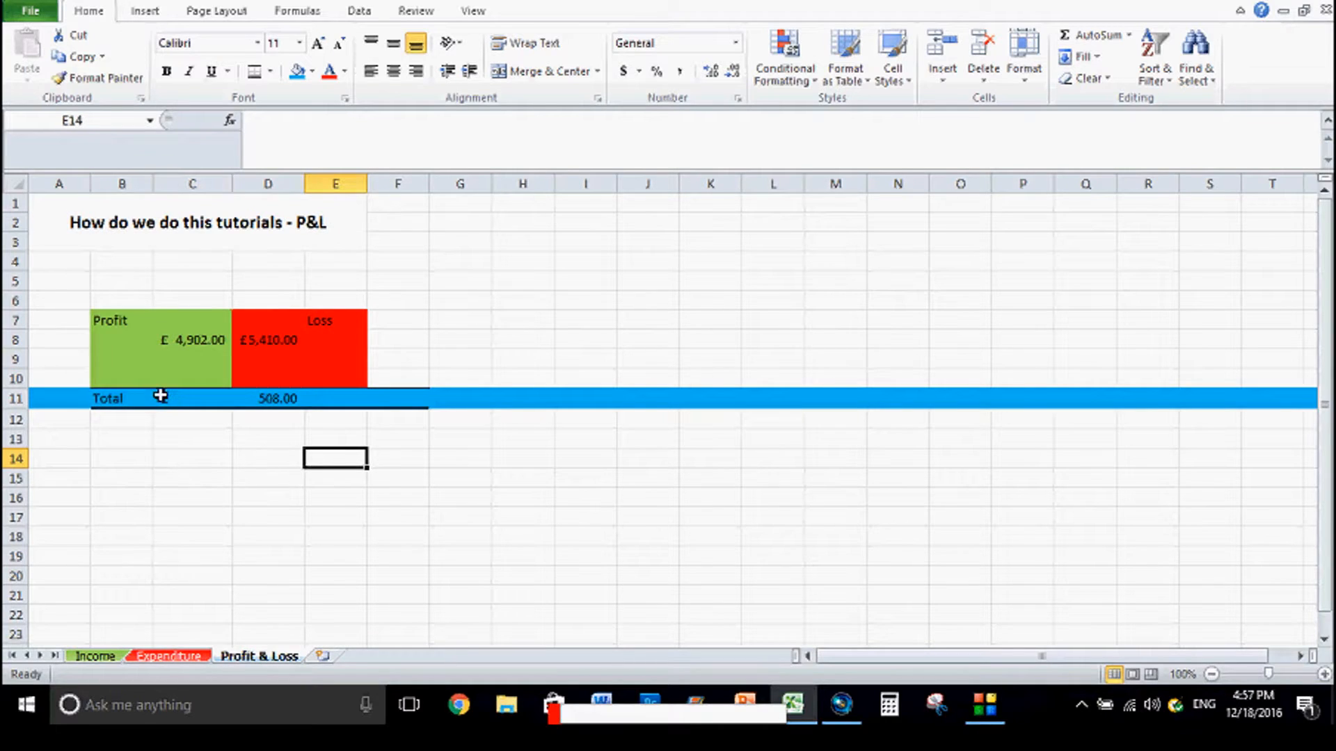
click(192, 398)
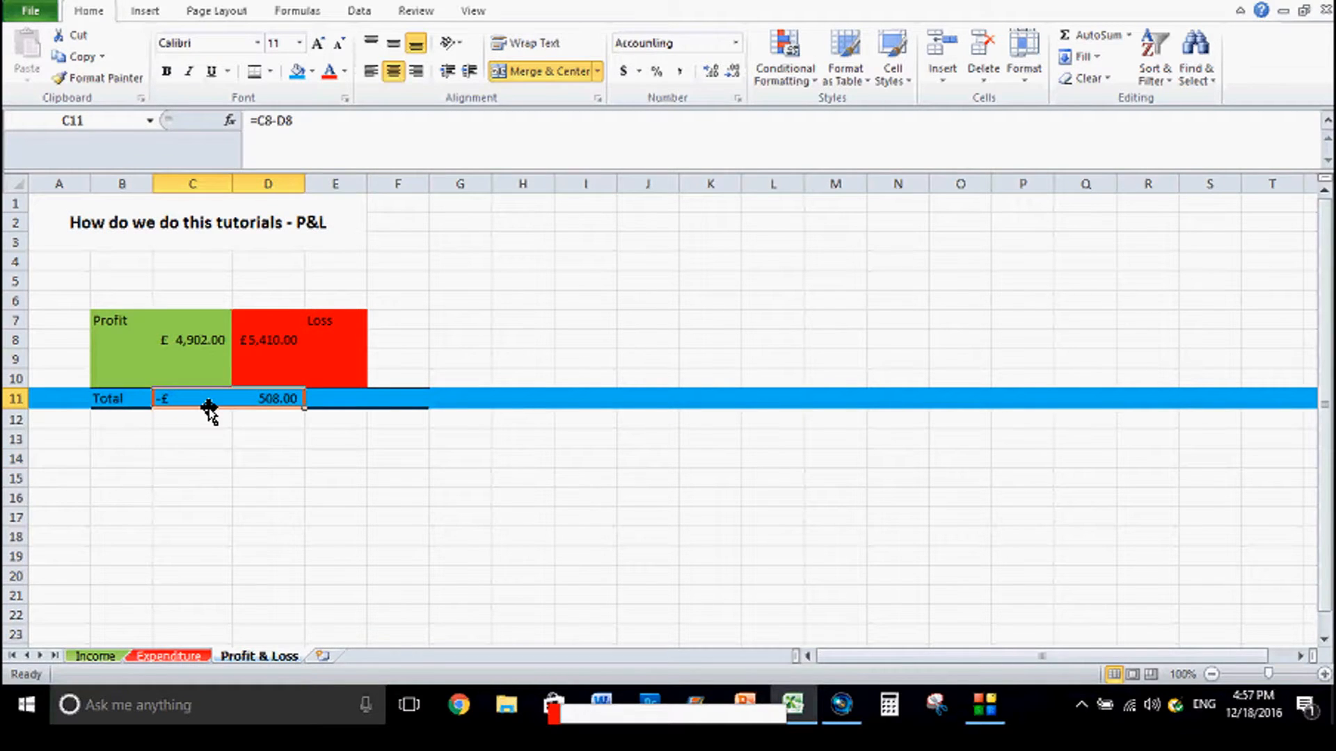
mouse_move(240, 466)
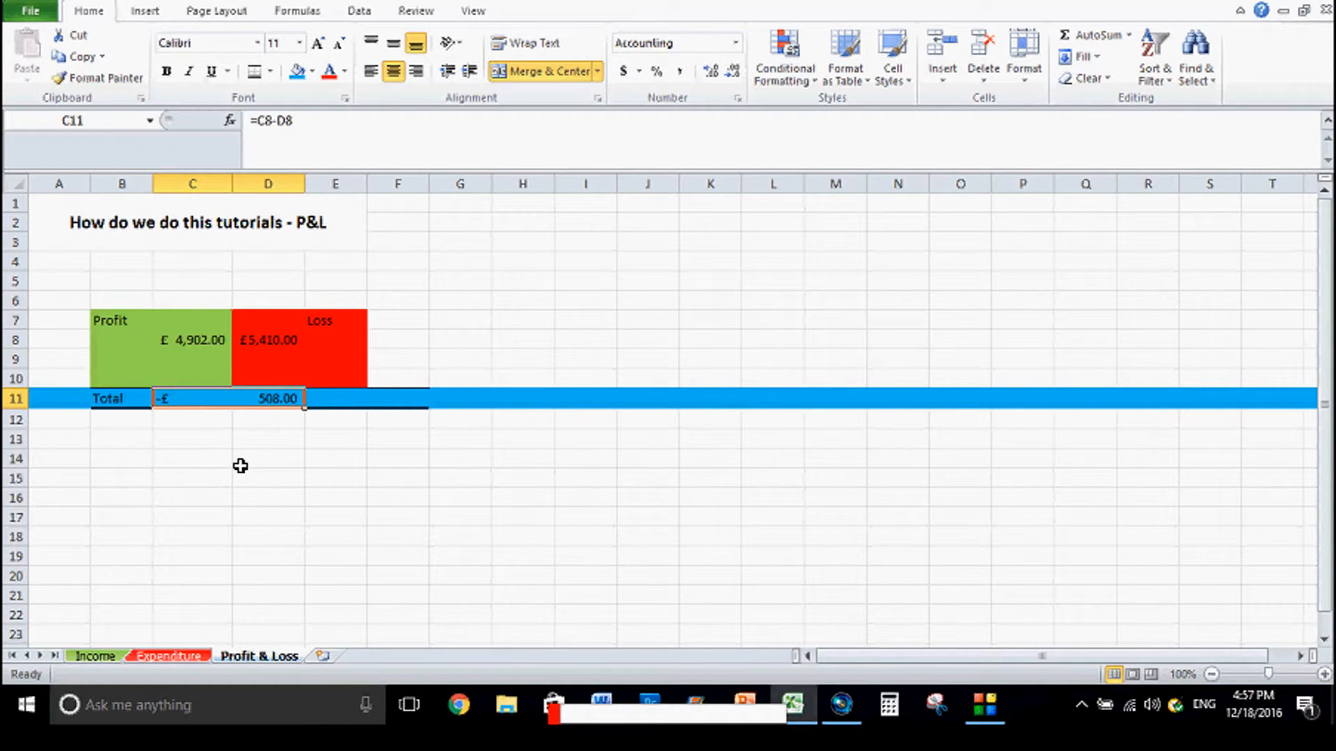
click(192, 497)
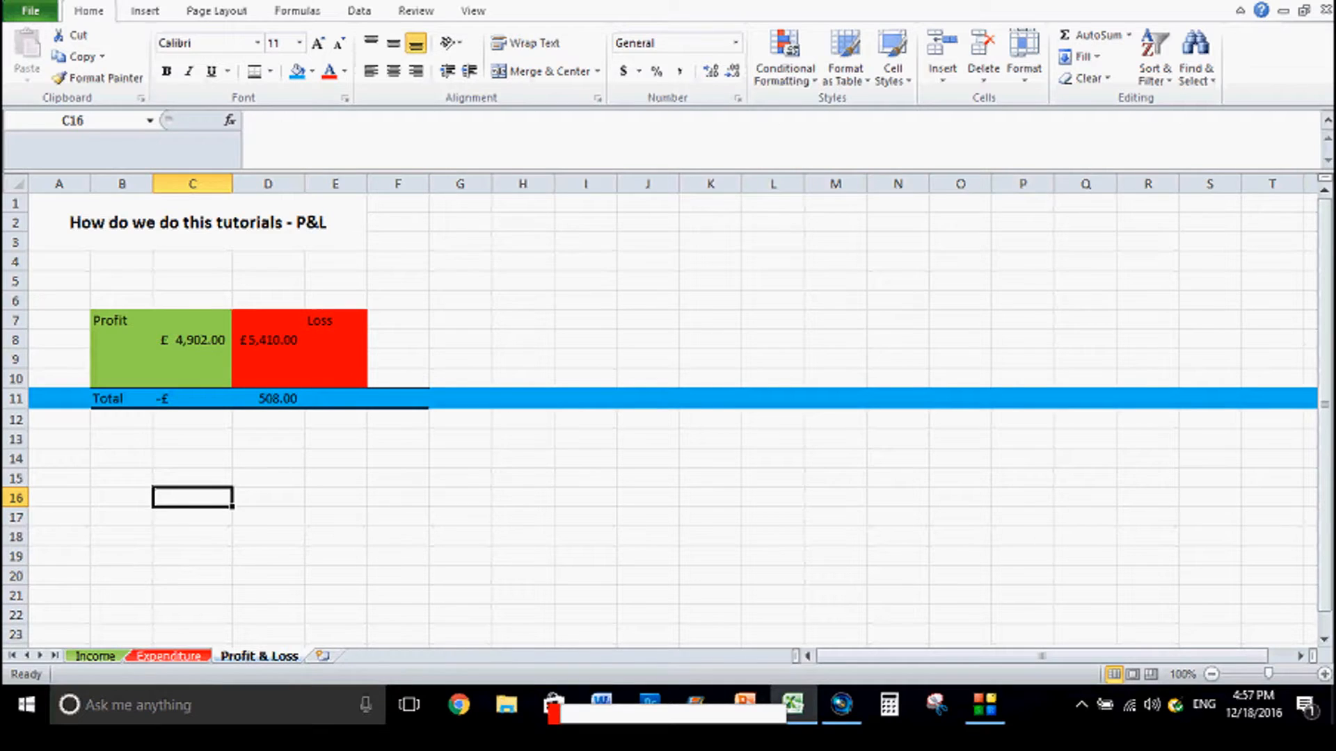
click(96, 656)
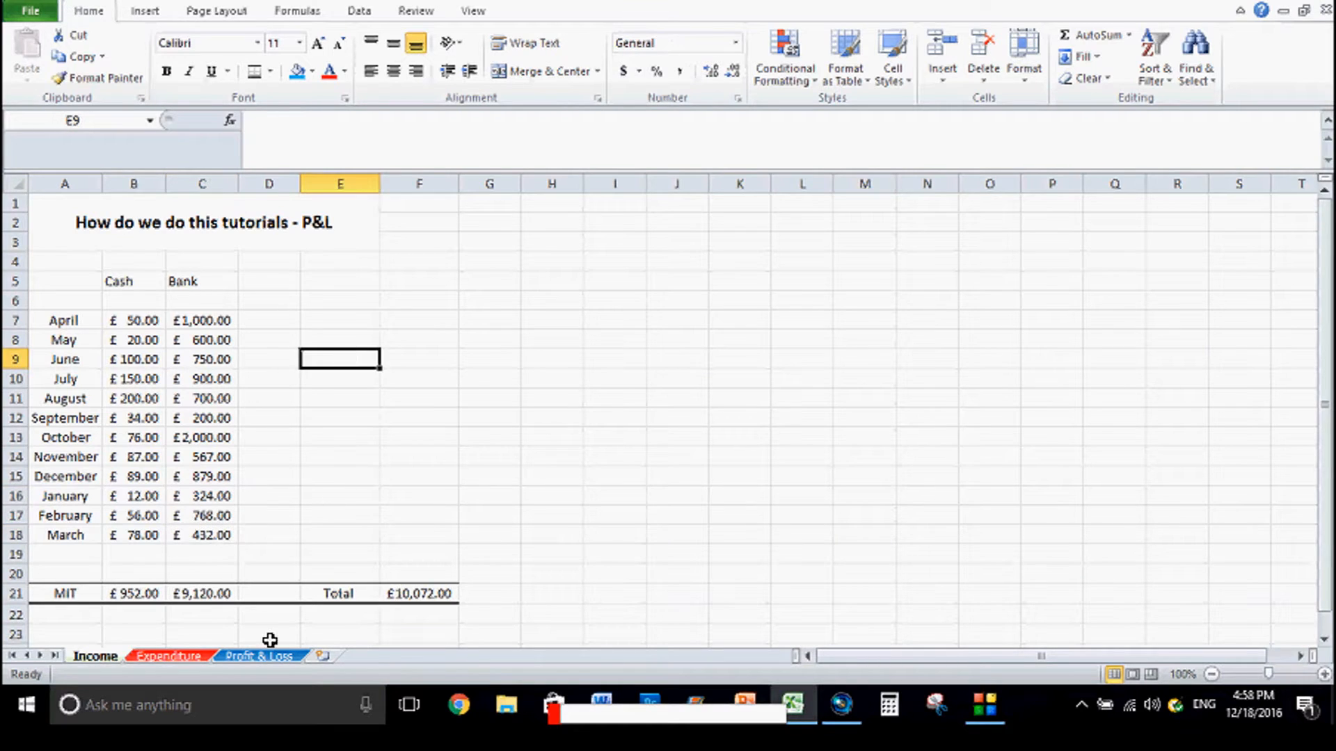
Restore the Bank figures so Profit reads £10,072.00 and Total £4,662.00
click(259, 655)
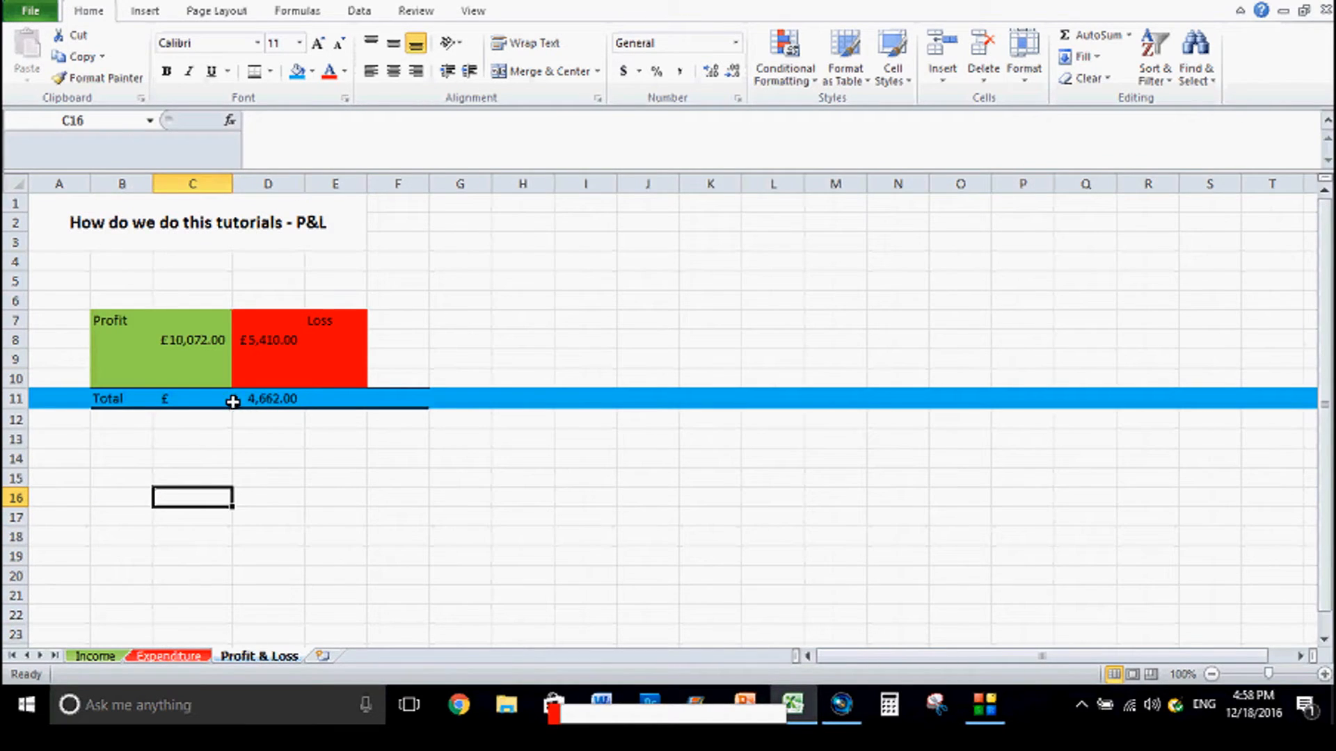
click(192, 458)
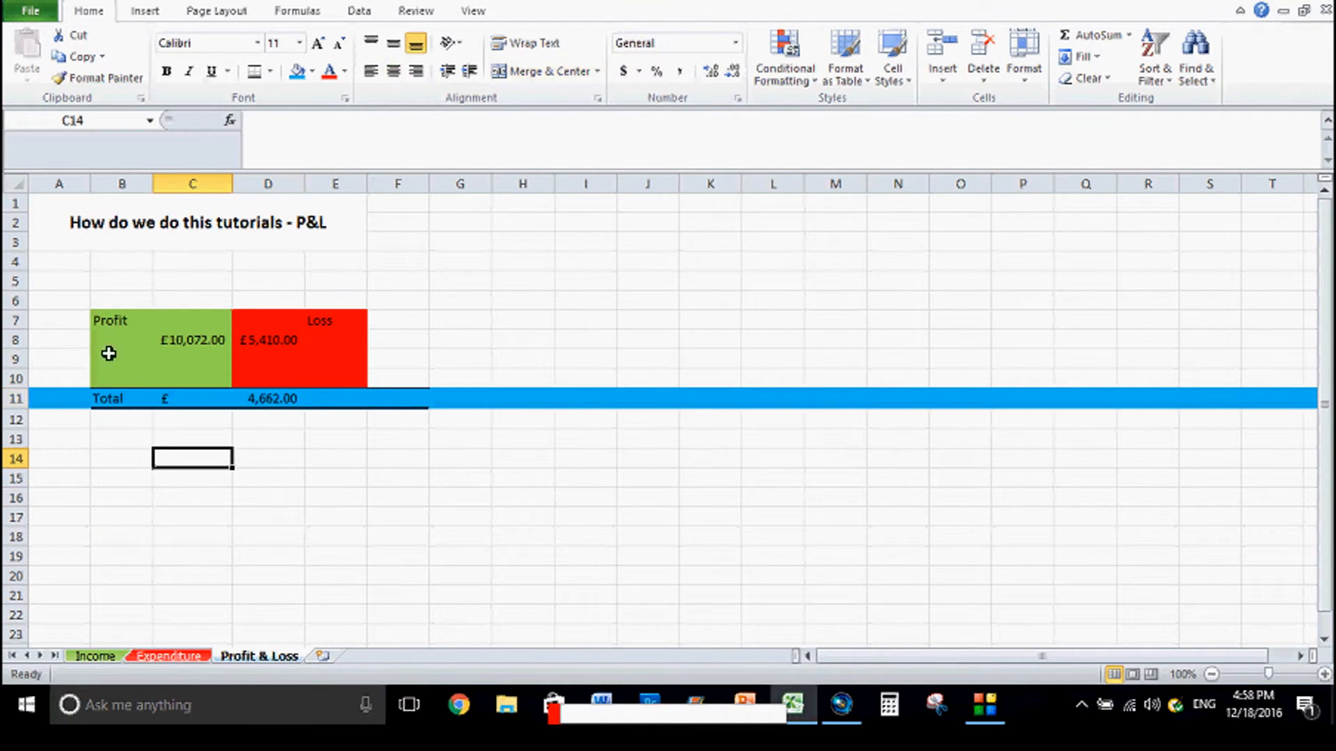
mouse_move(33, 8)
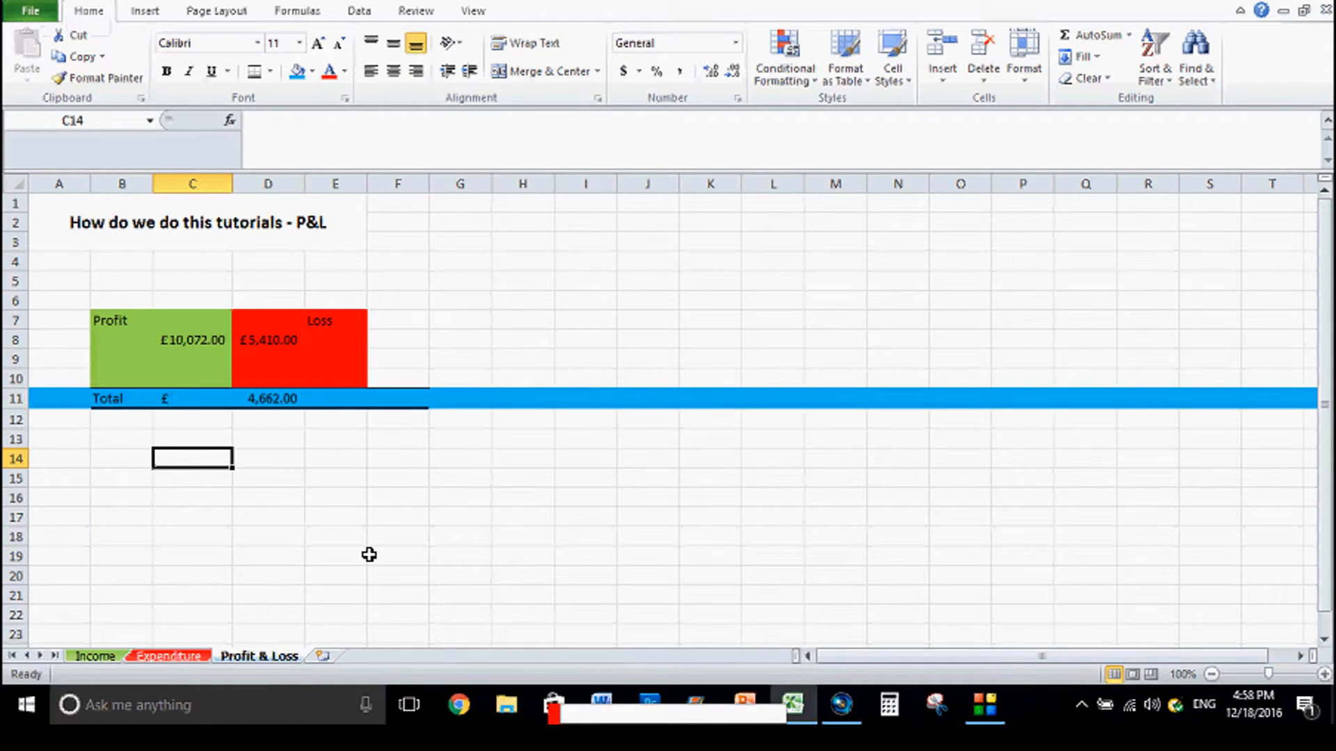
click(396, 556)
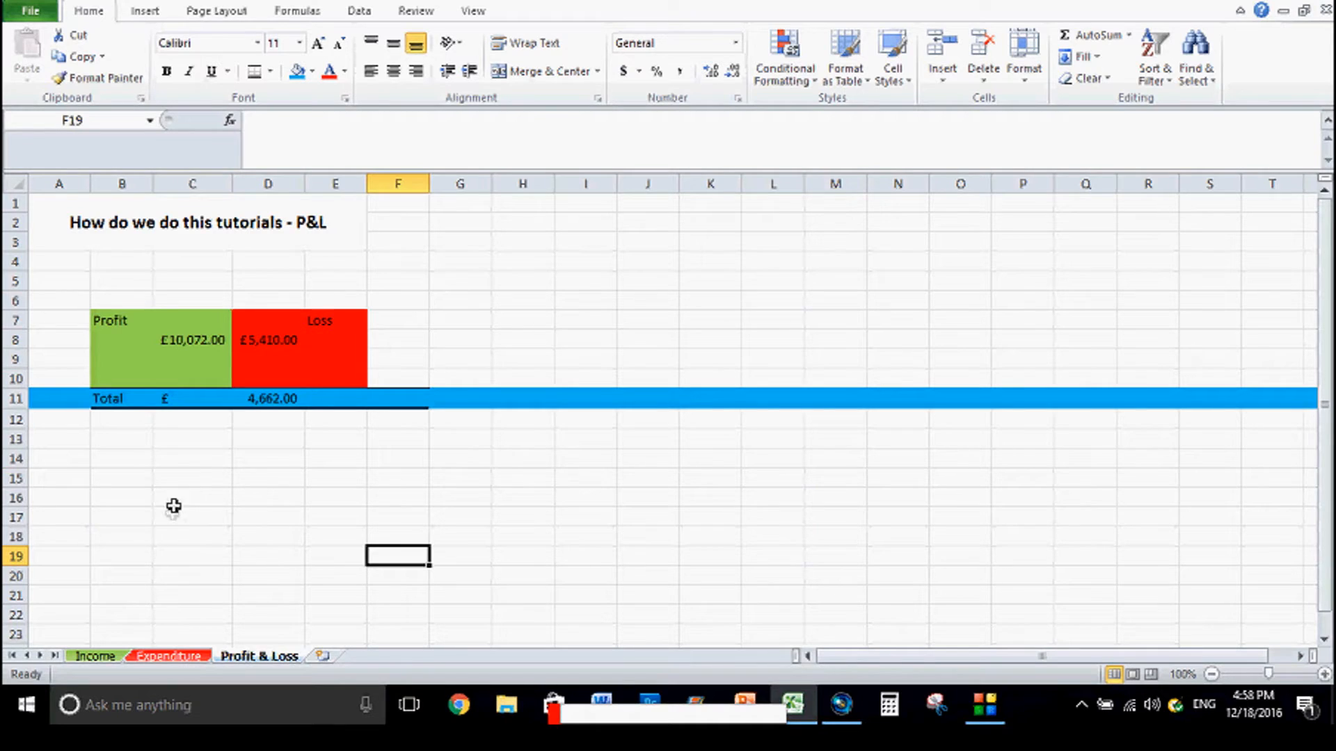
Enter the caption 'P&L spreadsheet - 2015-' in cell C17 beneath the Total row
click(192, 518)
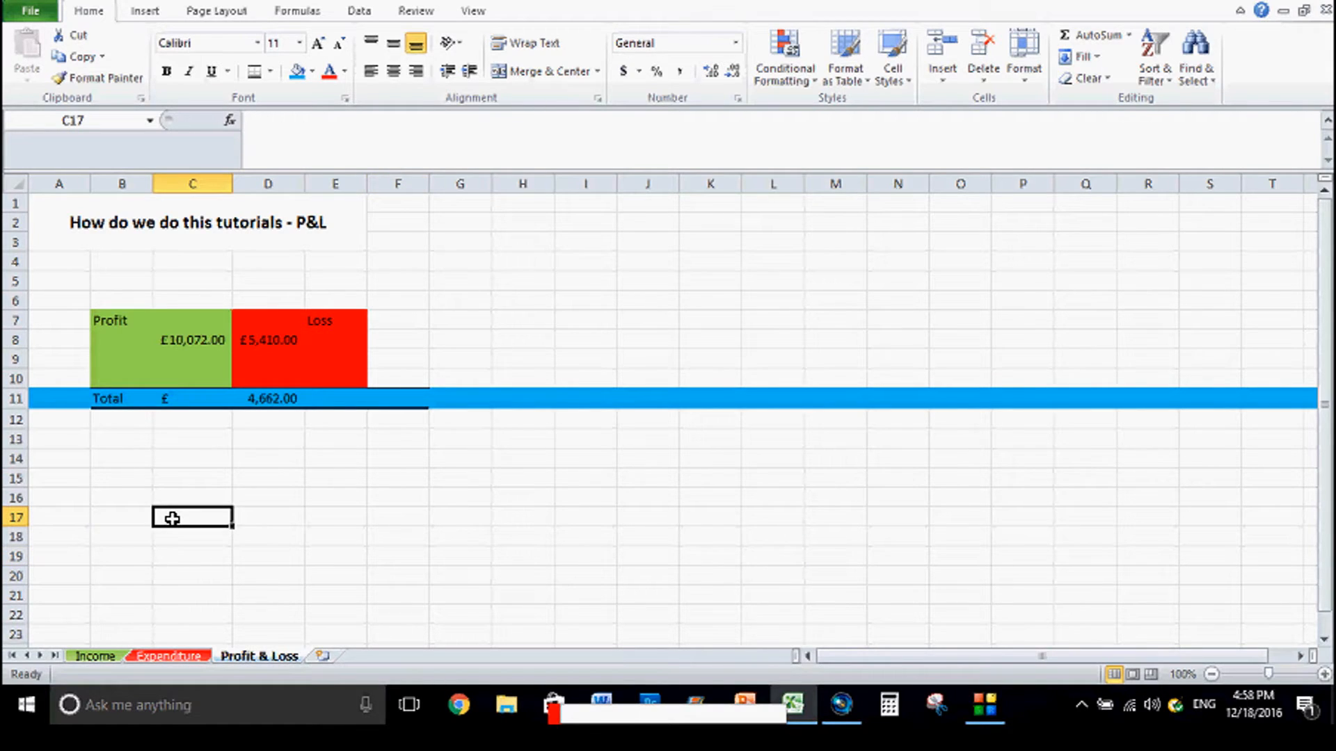
text(P&L)
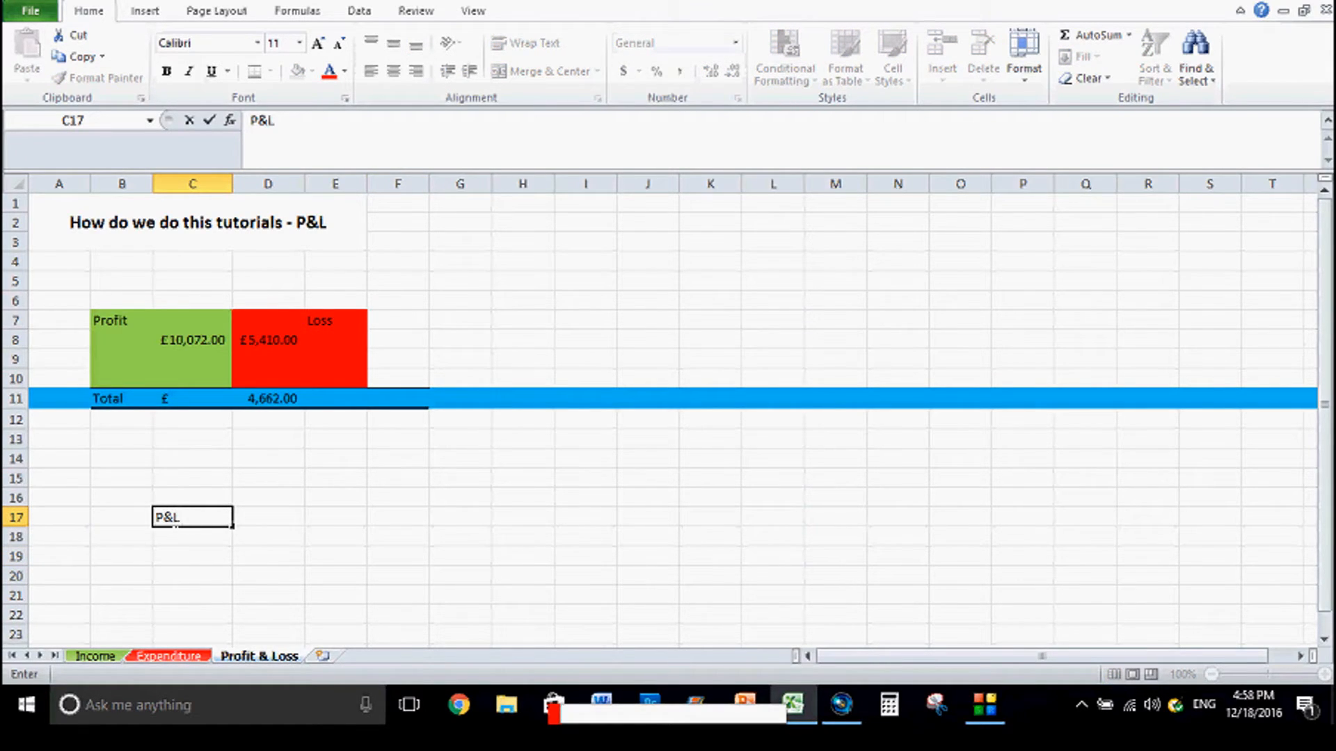
text(spread)
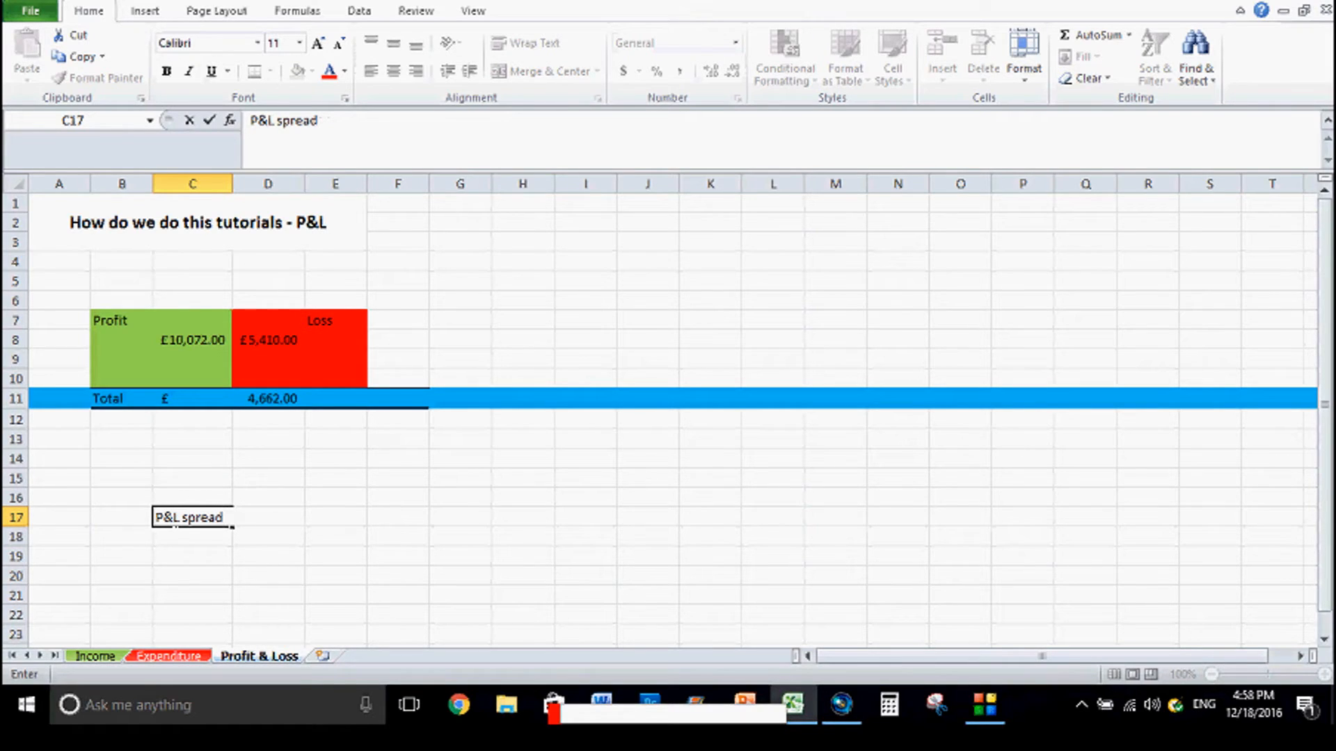
text(sheet)
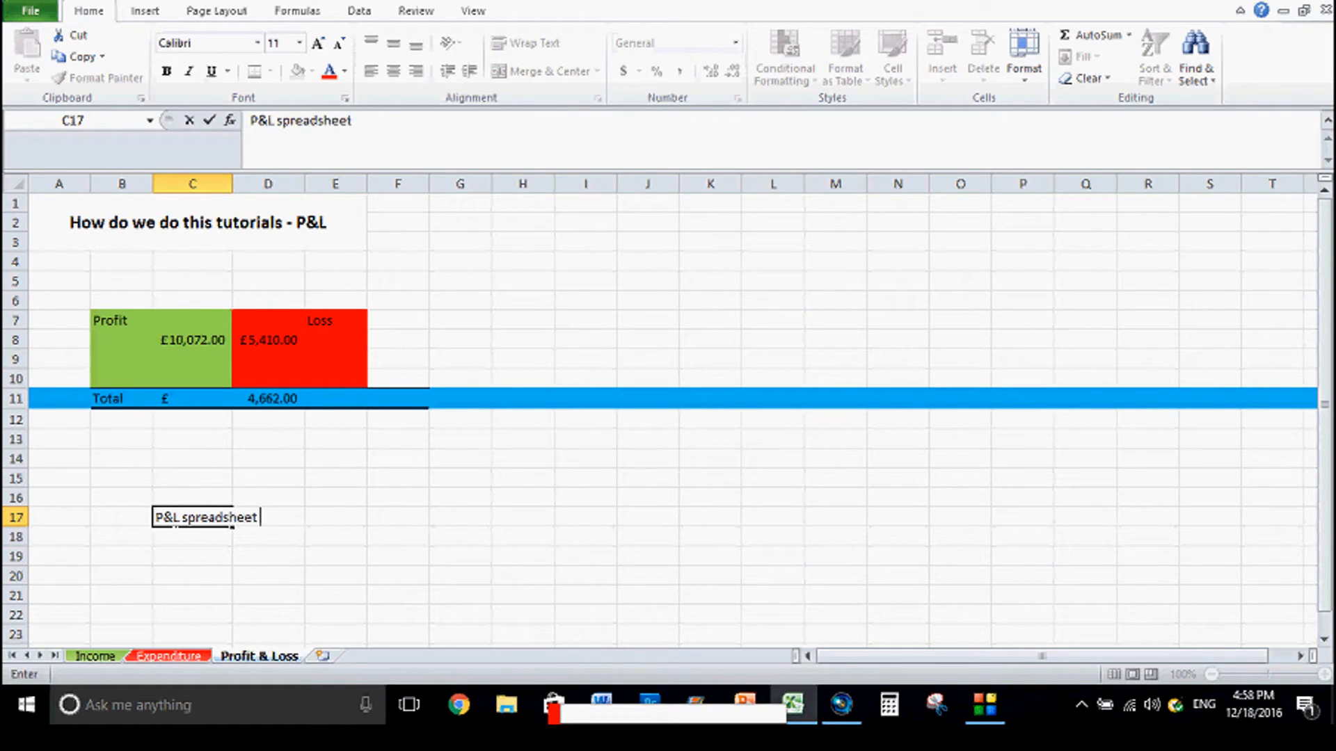
text(-)
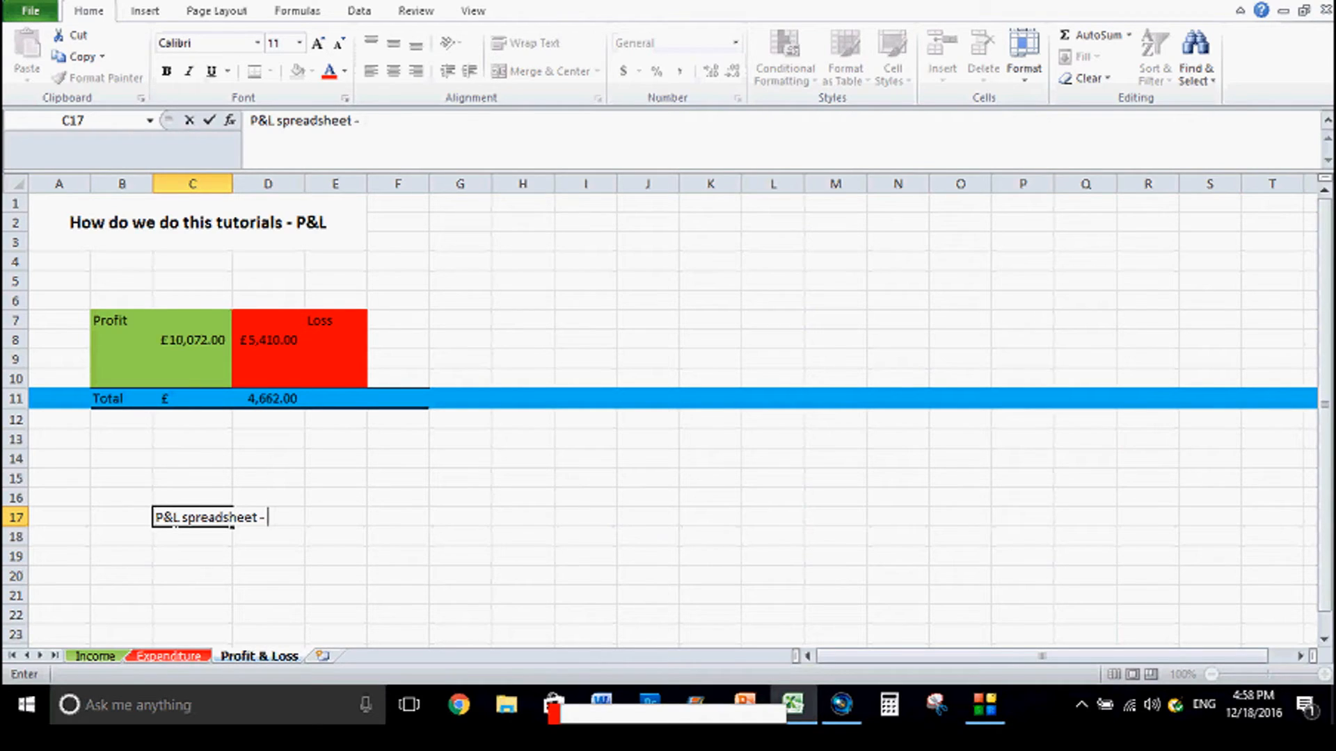
text(2015-)
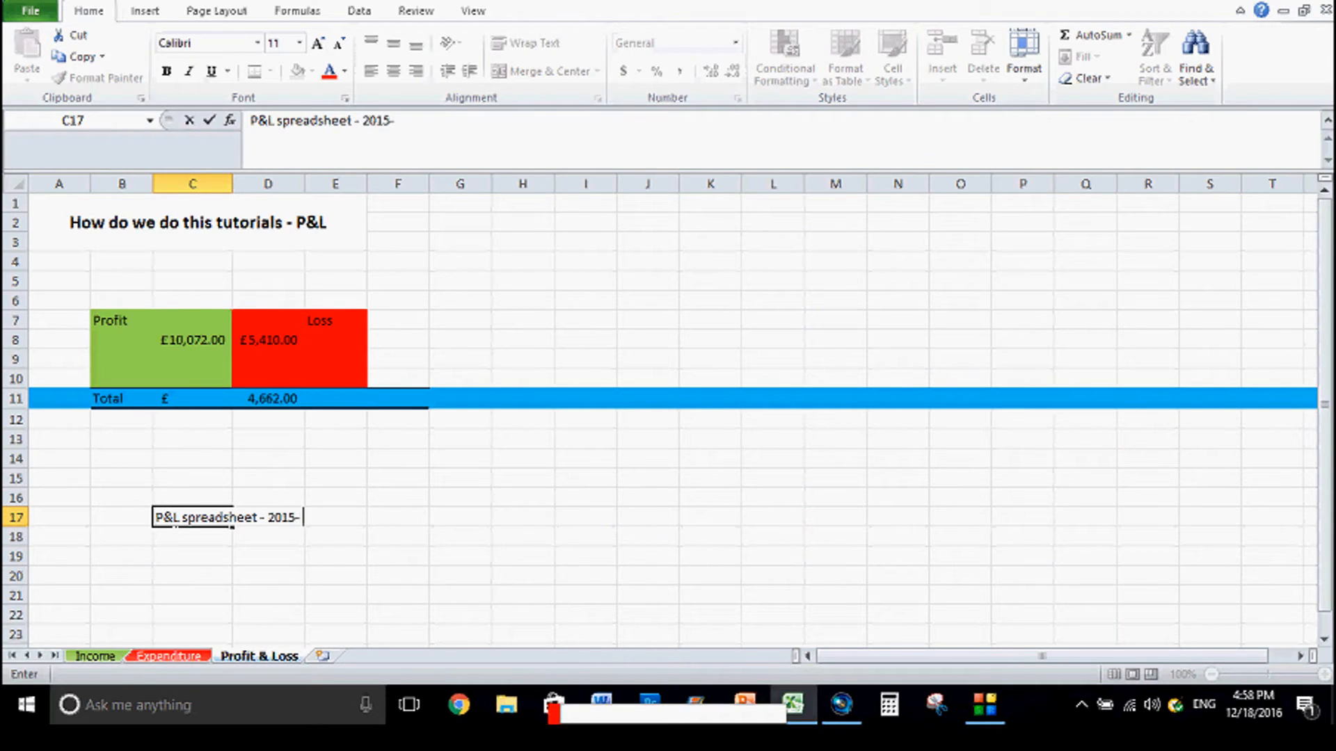